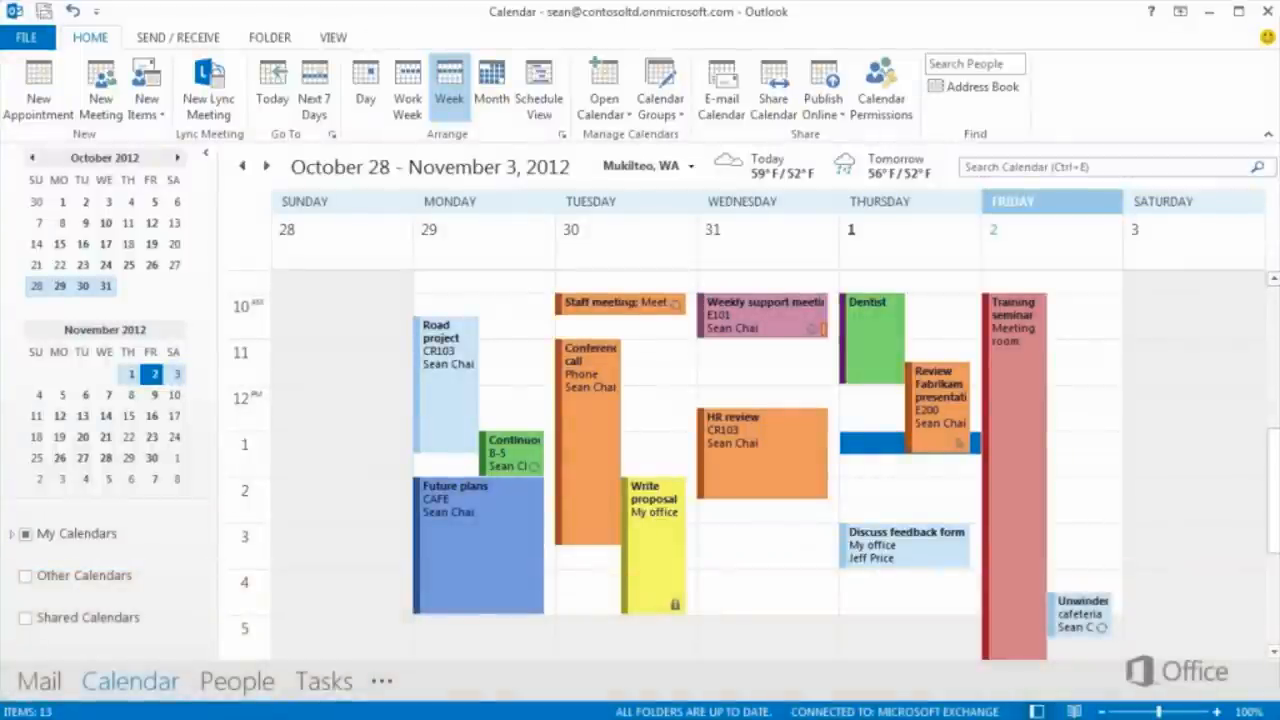
Step: Advance the date navigator to January 2013 to show the January 13–19 week
left_click(266, 166)
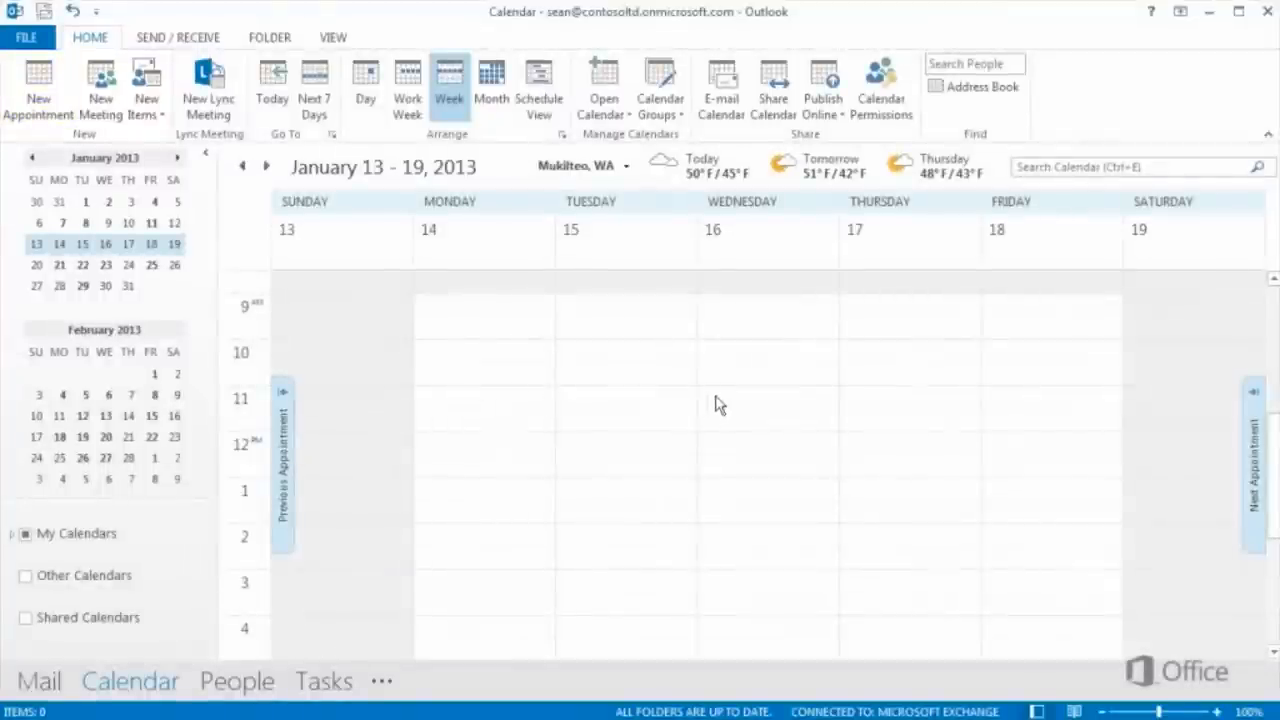
Step: Create 'Review Fabrikam presentation' in My office, Wednesday 1/16/2013, 11:00 AM–12:00 PM
left_click(767, 397)
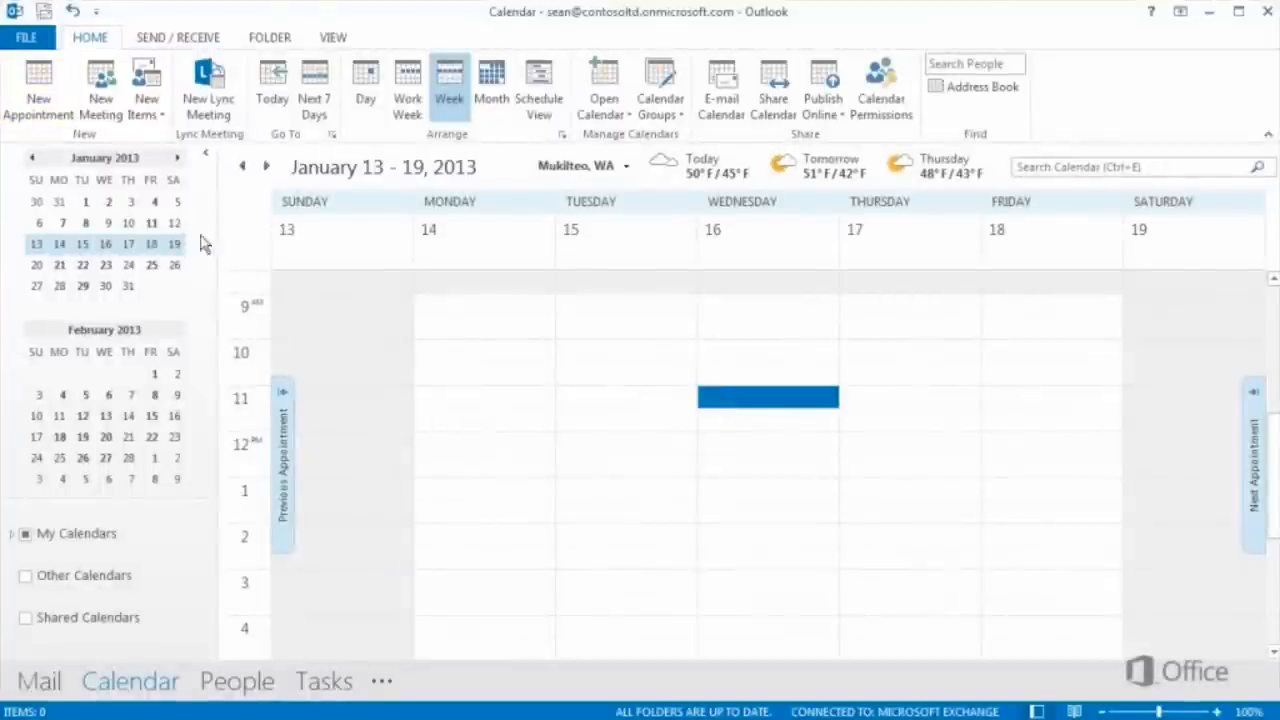
double_click(768, 397)
type("Review Fabrikam presentation")
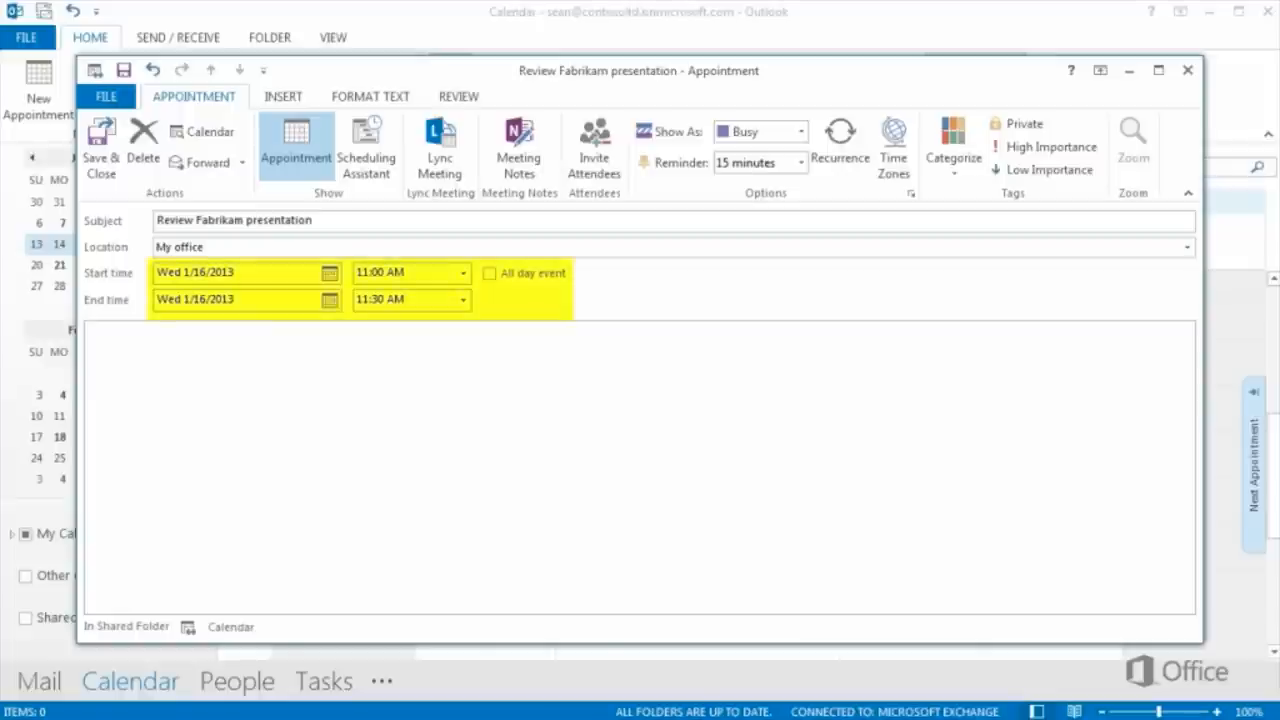
left_click(463, 299)
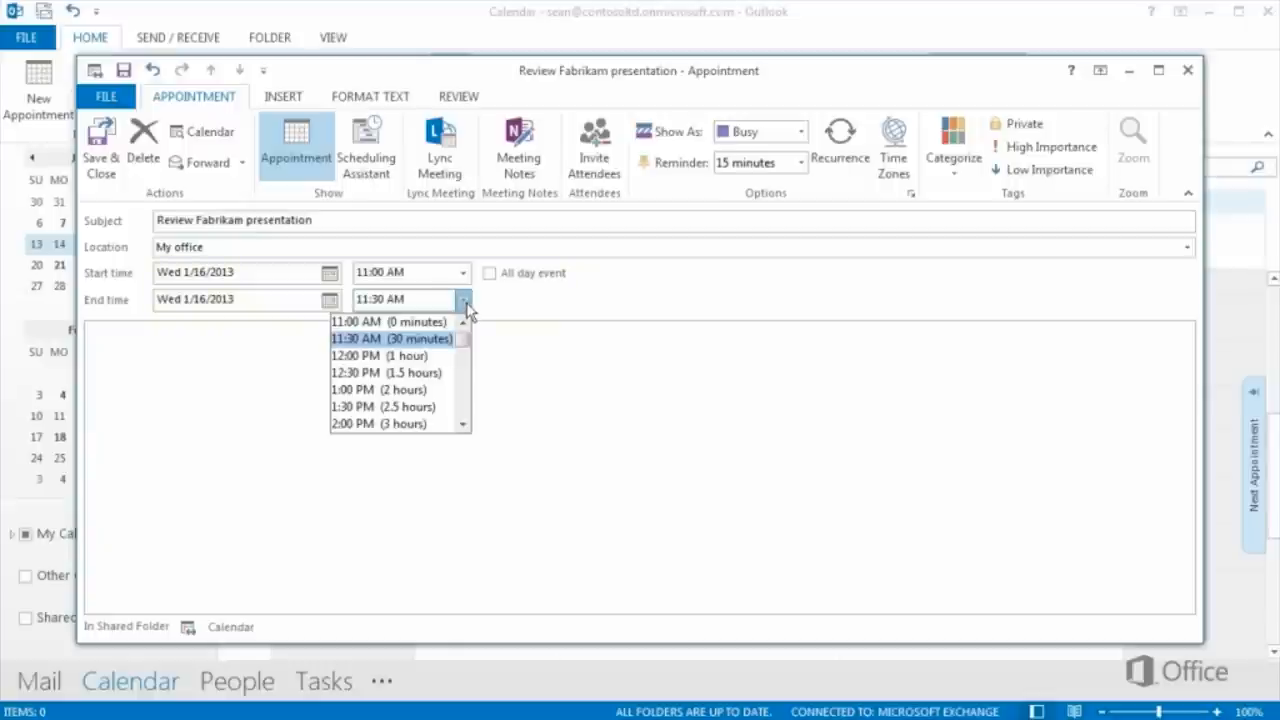
left_click(379, 356)
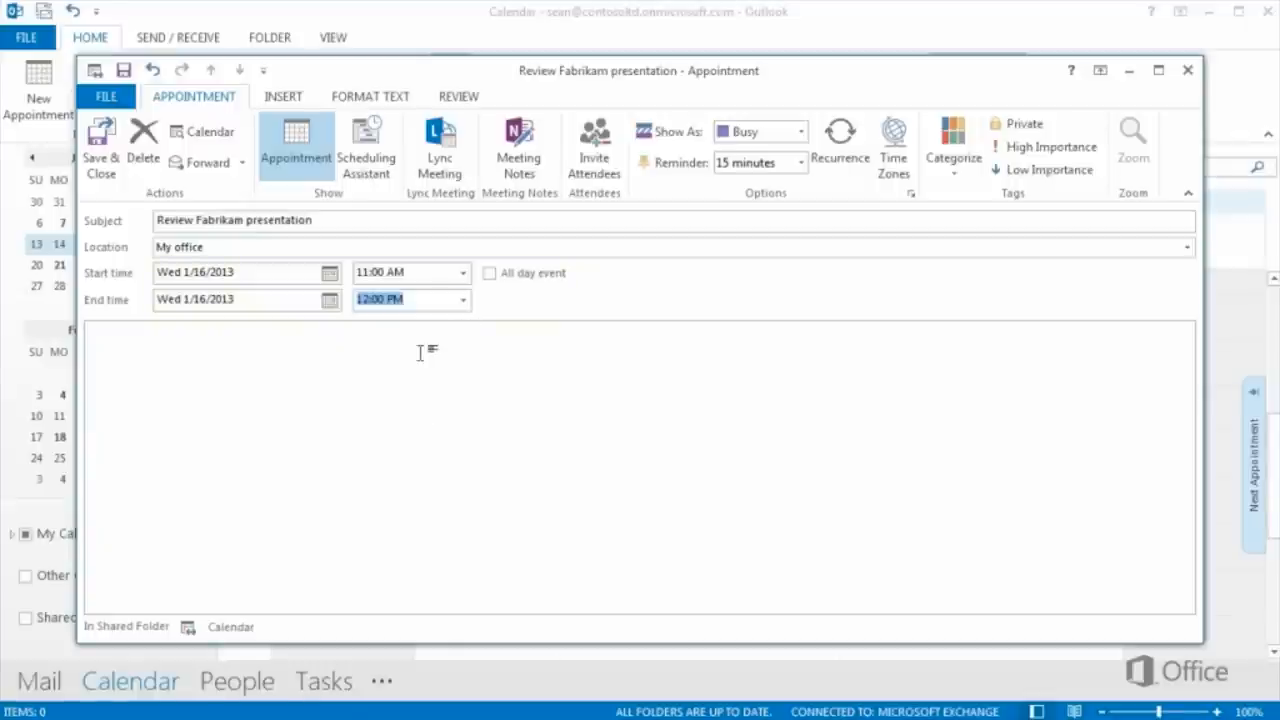
mouse_move(195, 356)
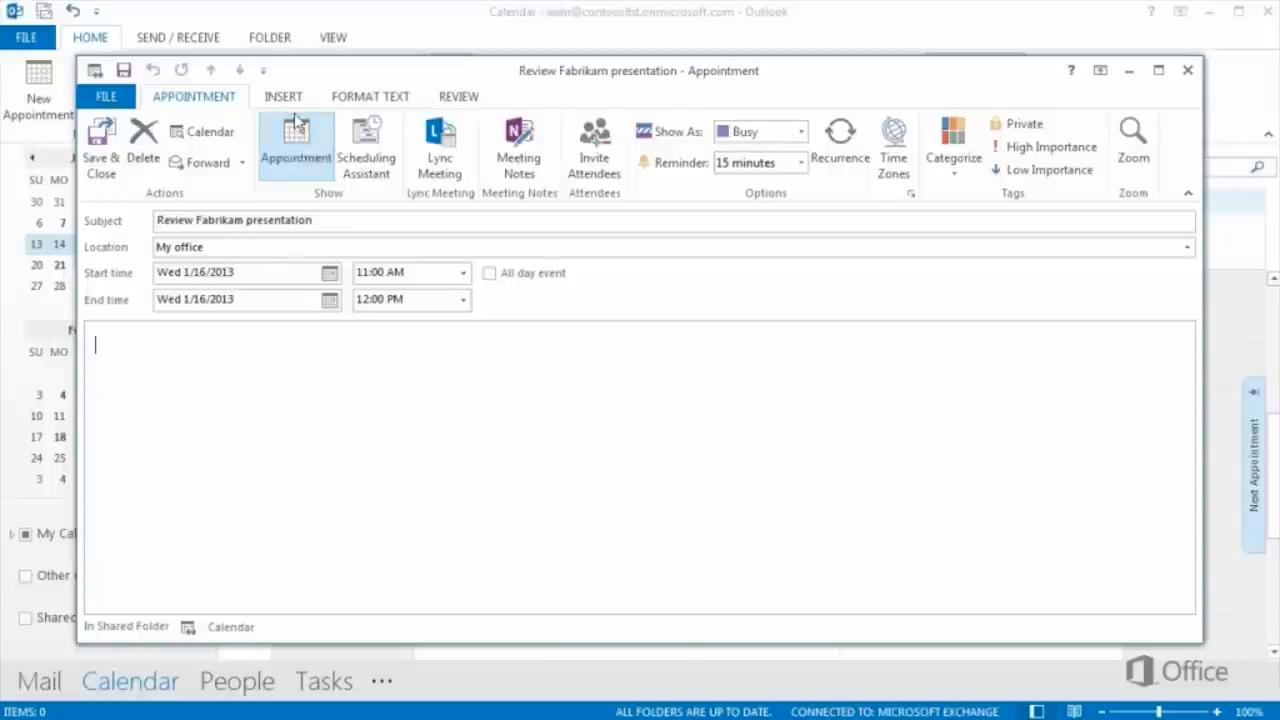
Step: Attach Fabrikam.pptx to the appointment and return to the Appointment tab
left_click(283, 96)
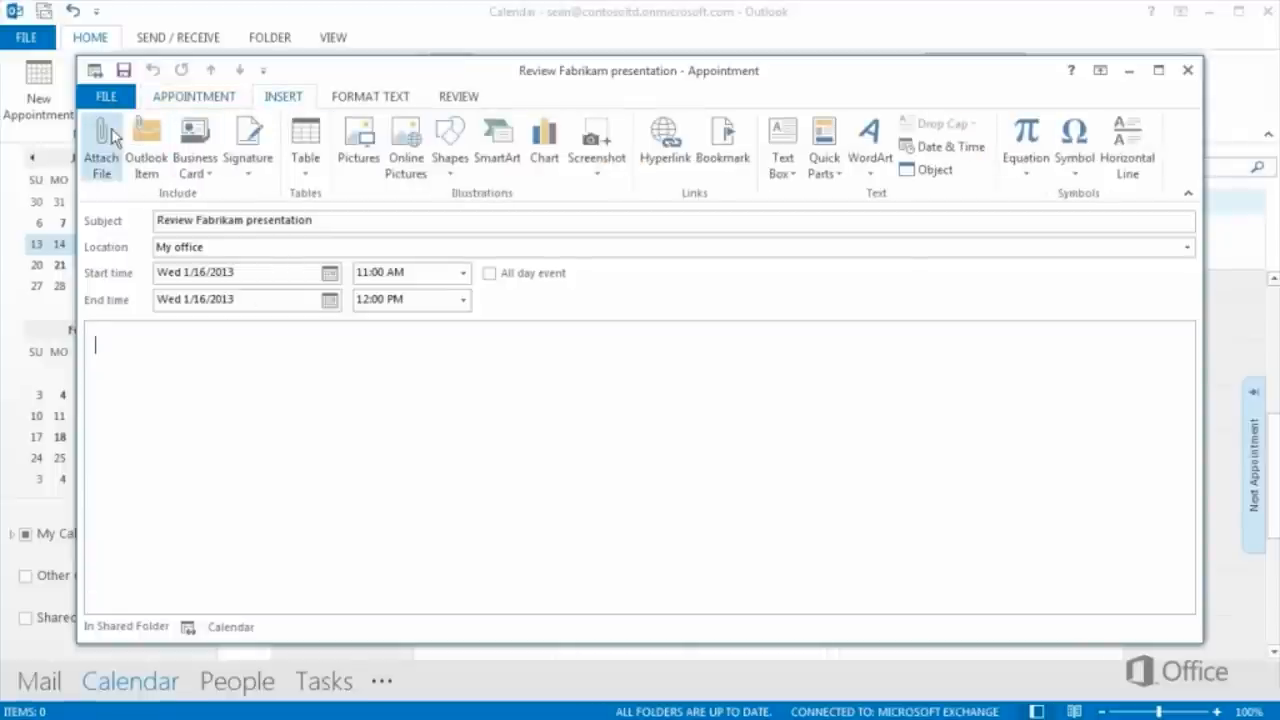
left_click(101, 145)
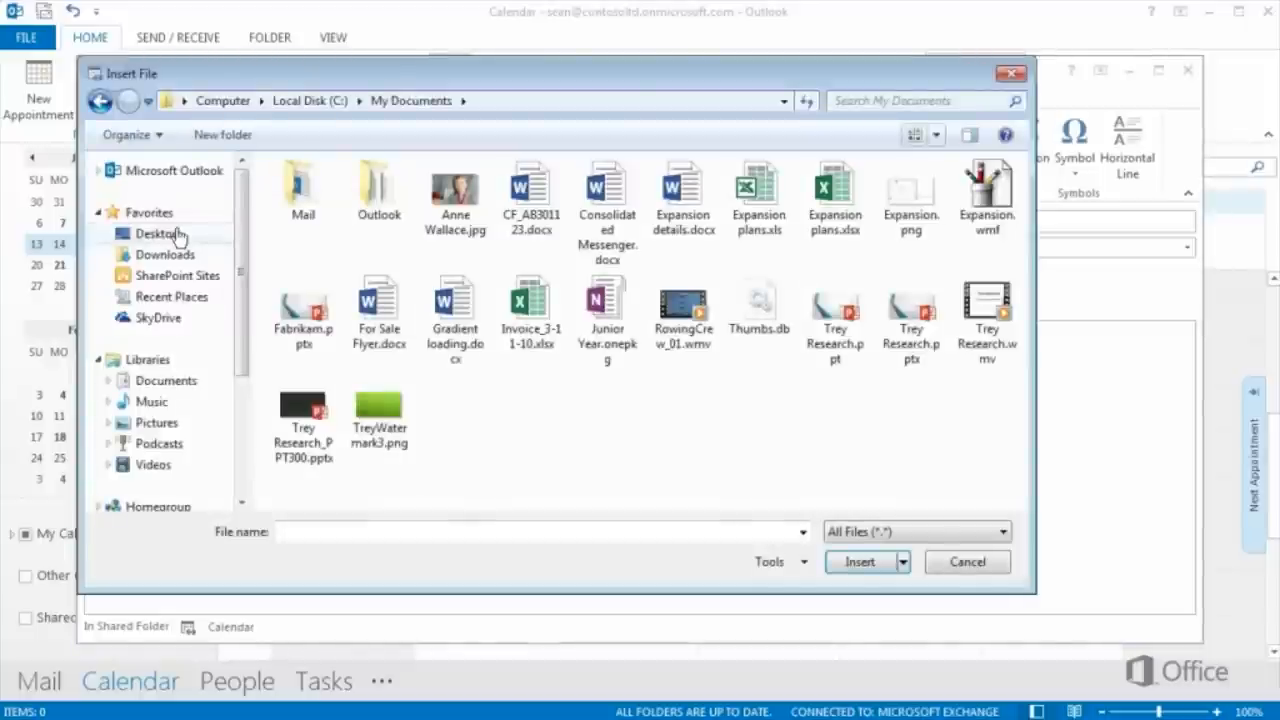
left_click(303, 310)
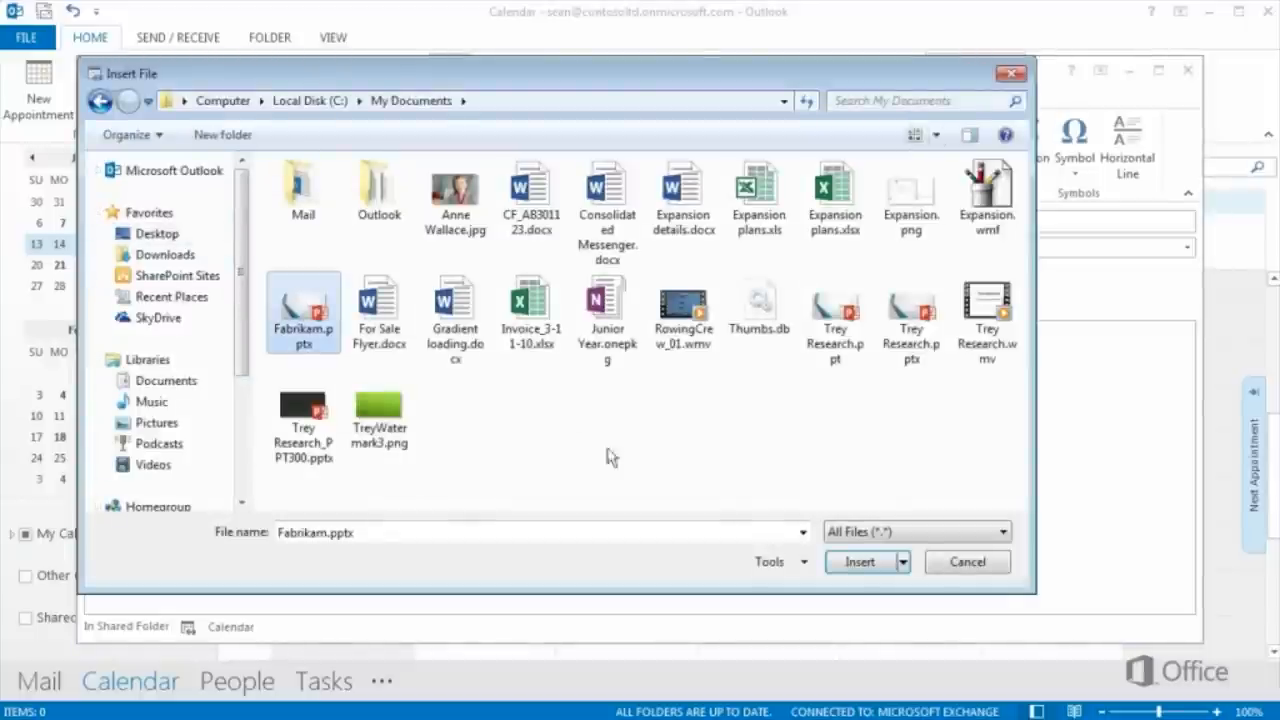
left_click(858, 561)
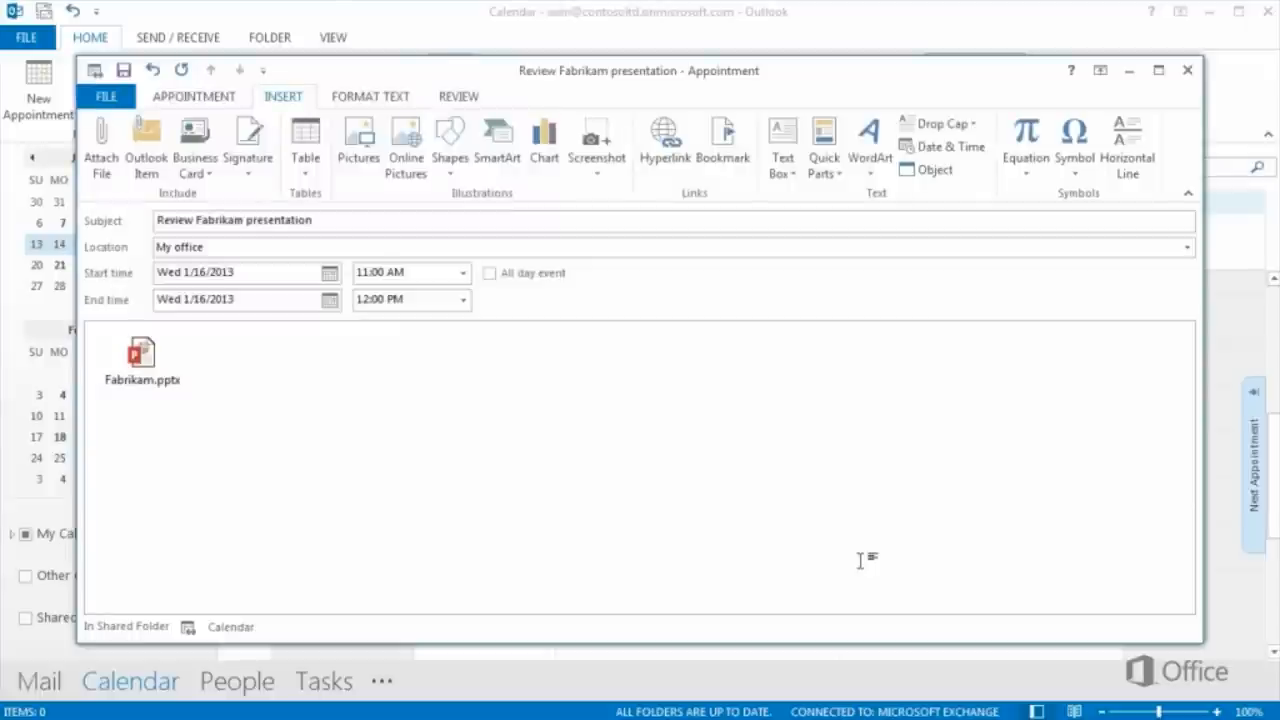
left_click(191, 409)
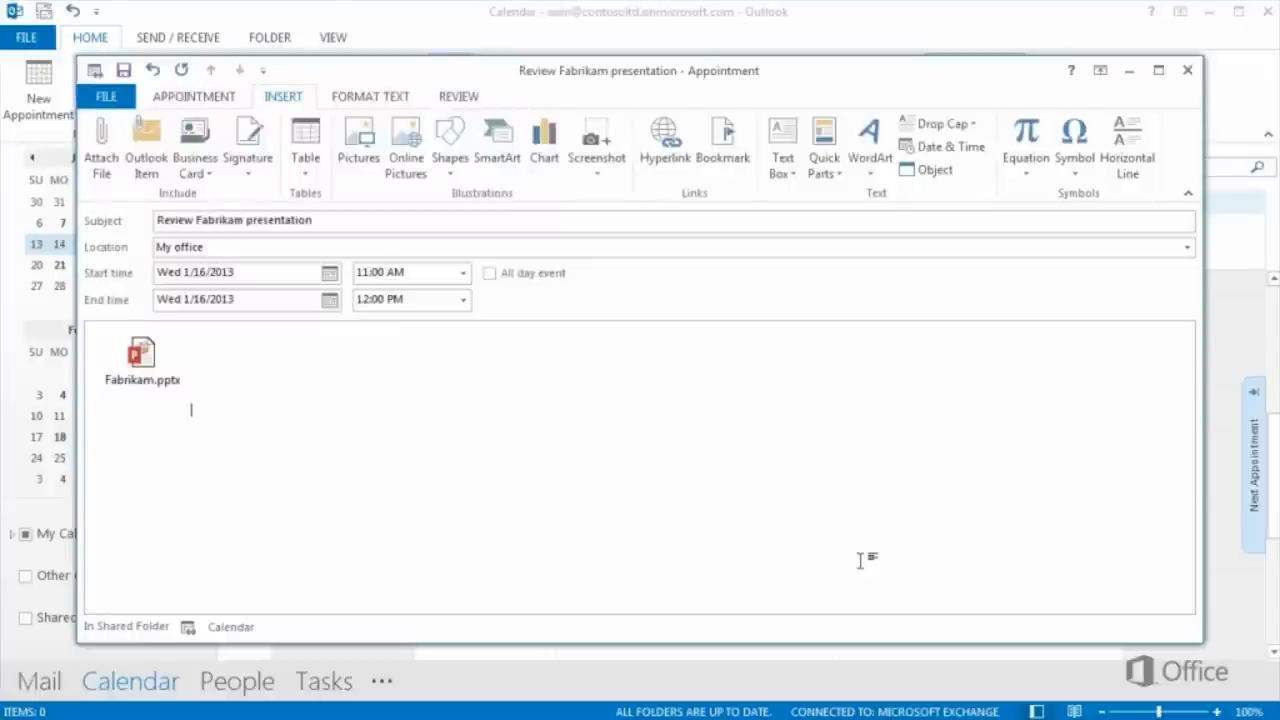
left_click(194, 96)
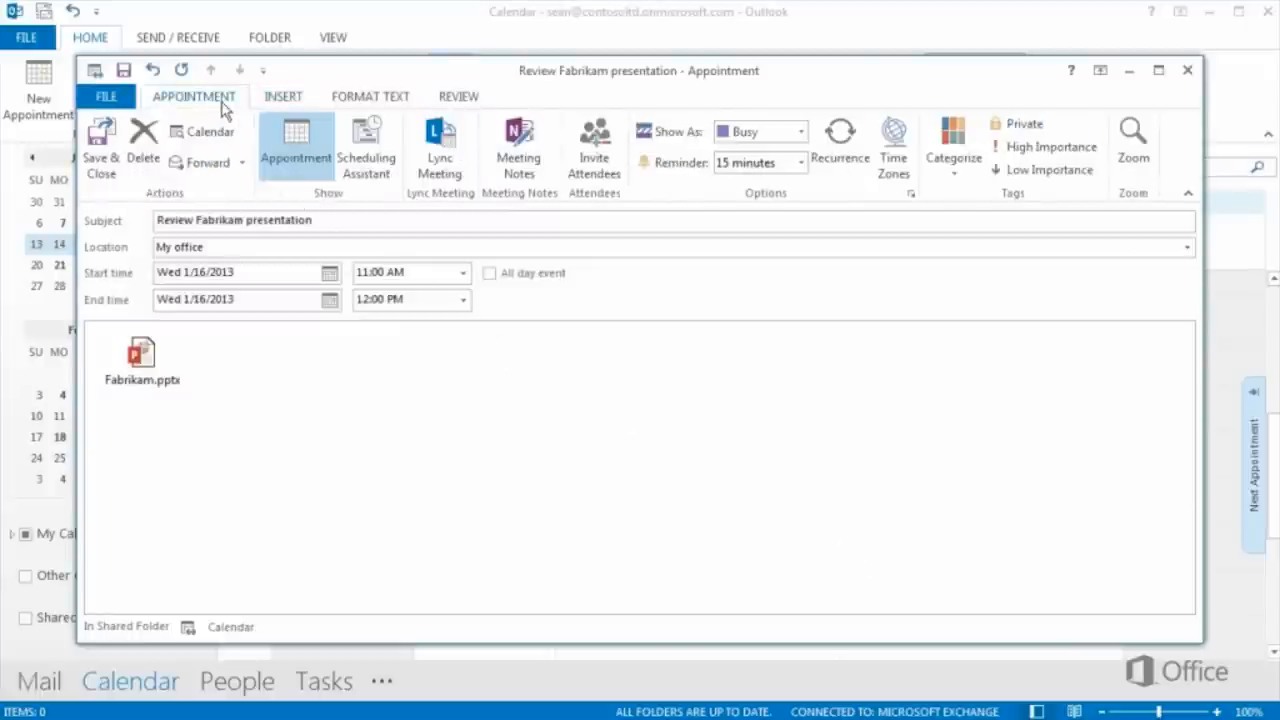
mouse_move(668, 157)
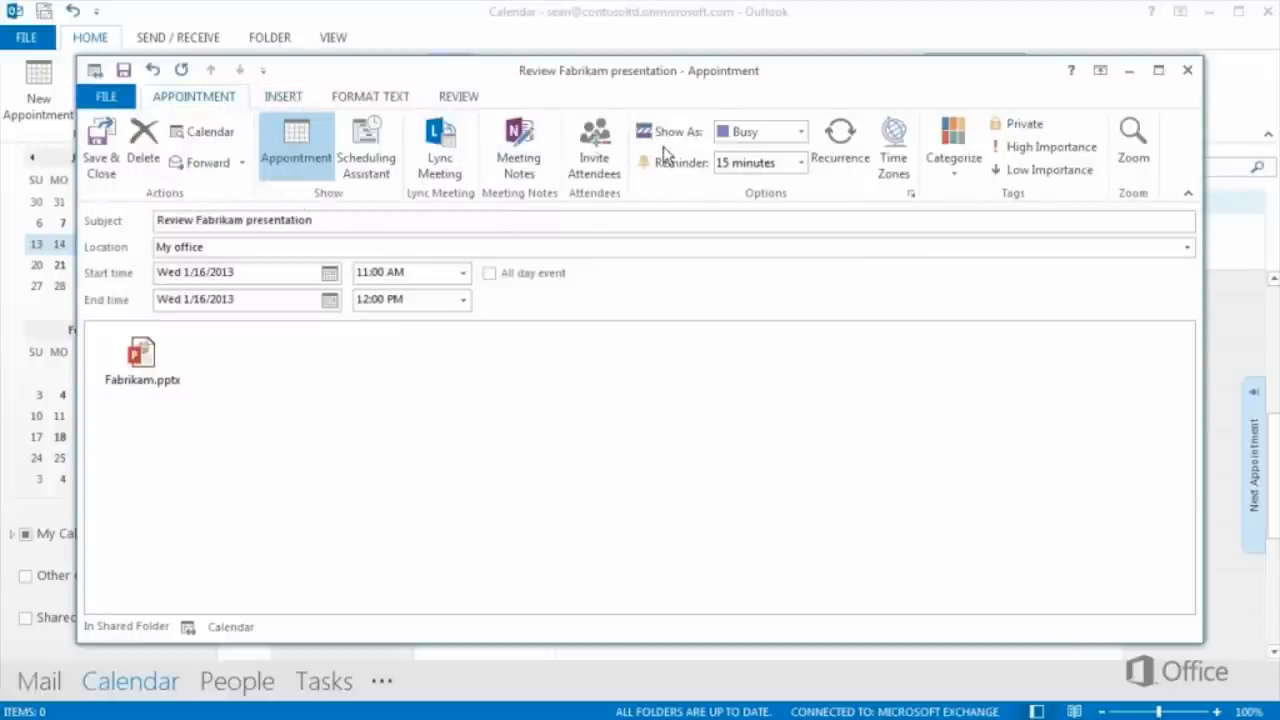
left_click(799, 131)
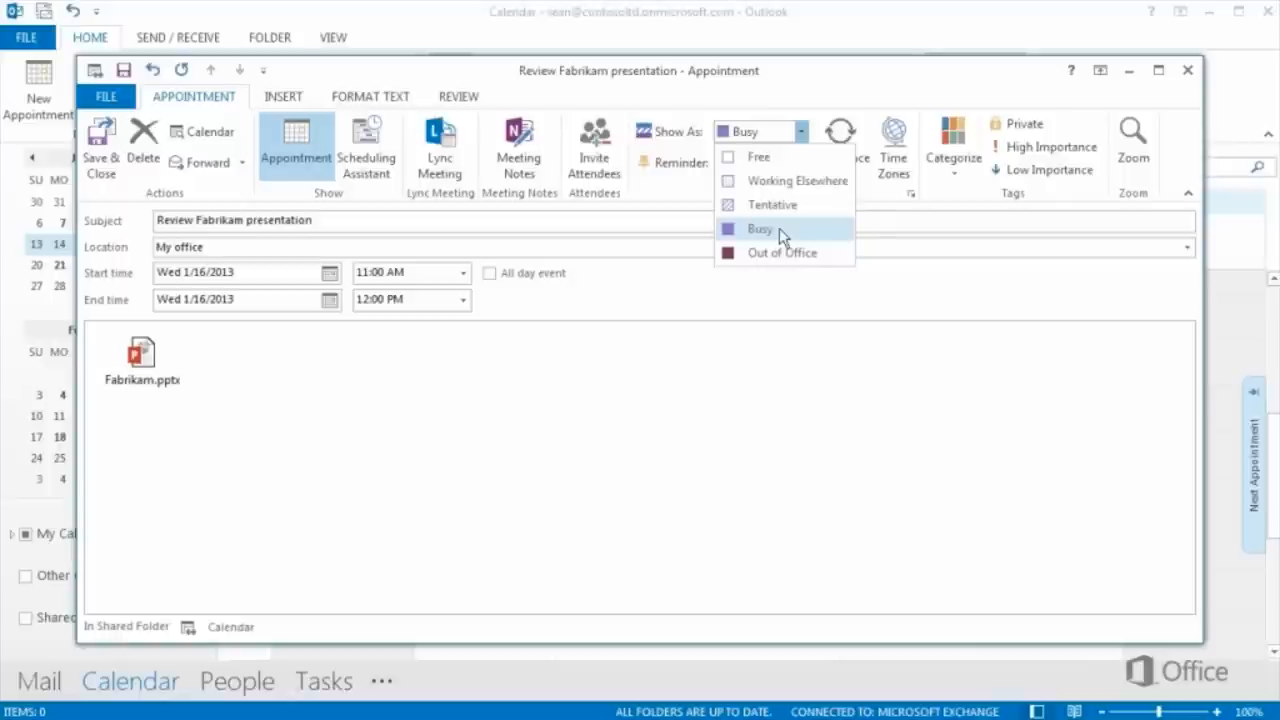
Step: Keep Show As Busy, add a 1-hour reminder and Work alone category, then save
left_click(760, 228)
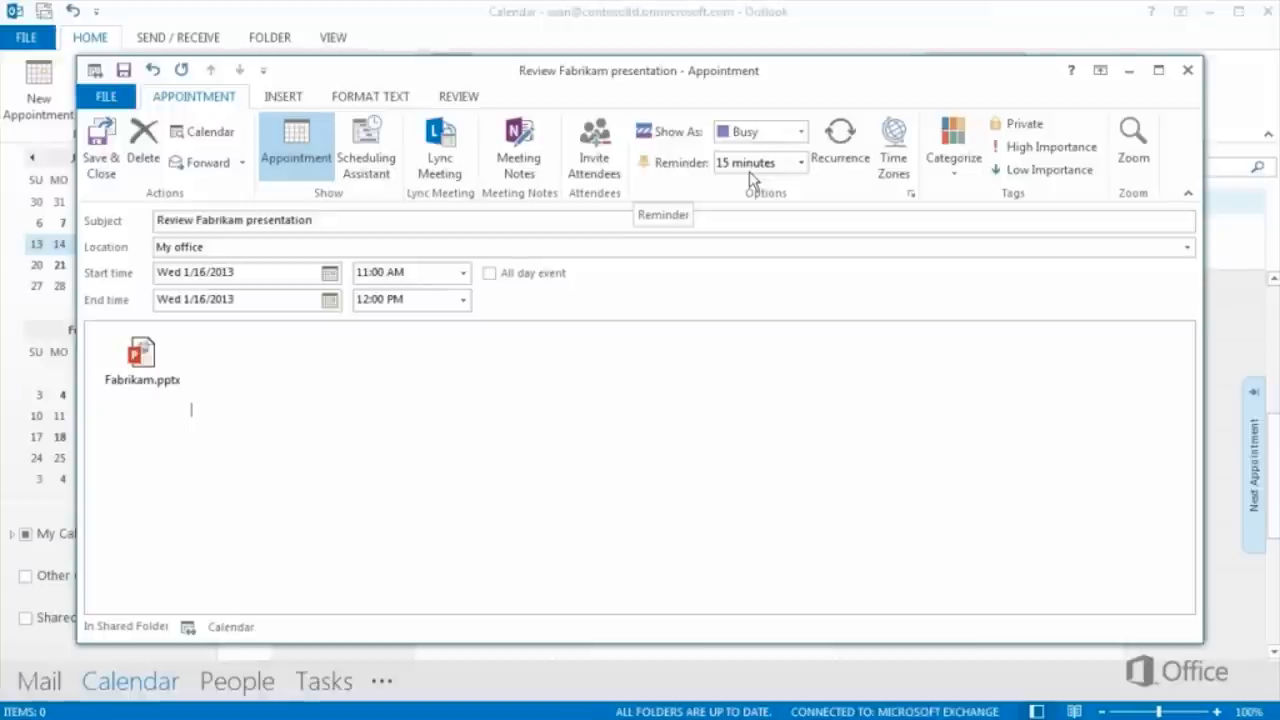
left_click(800, 162)
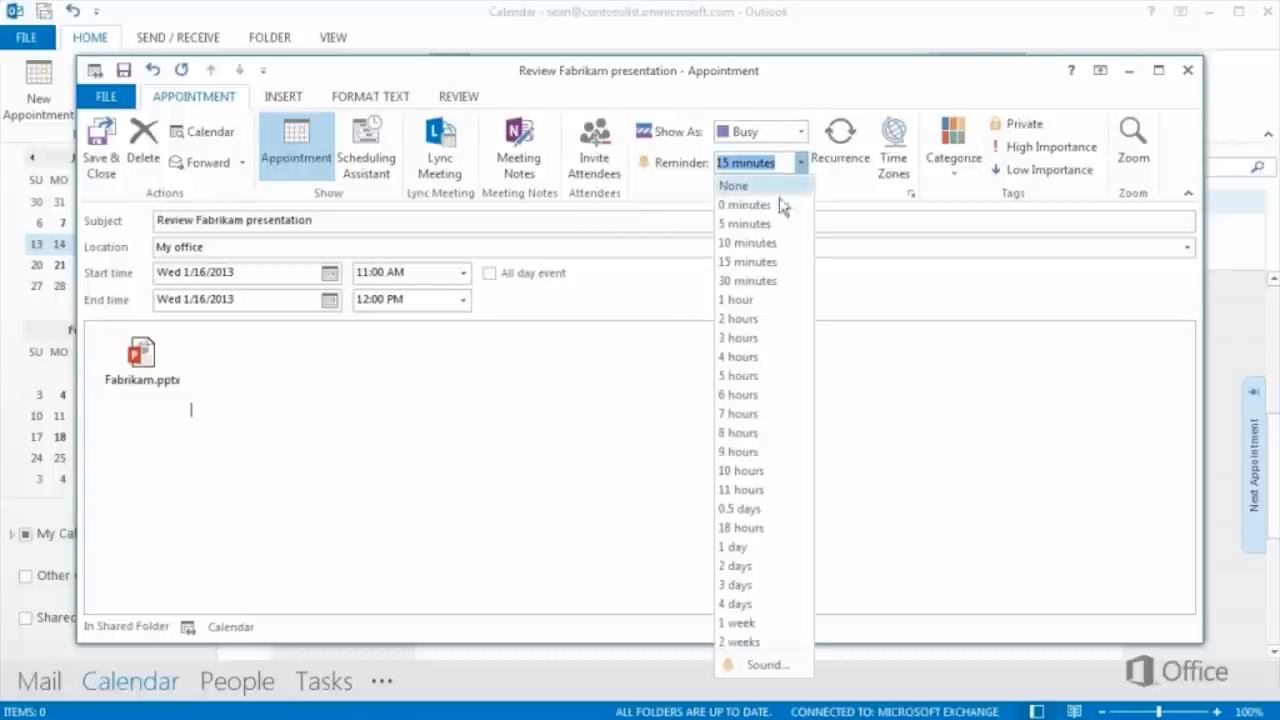
left_click(736, 299)
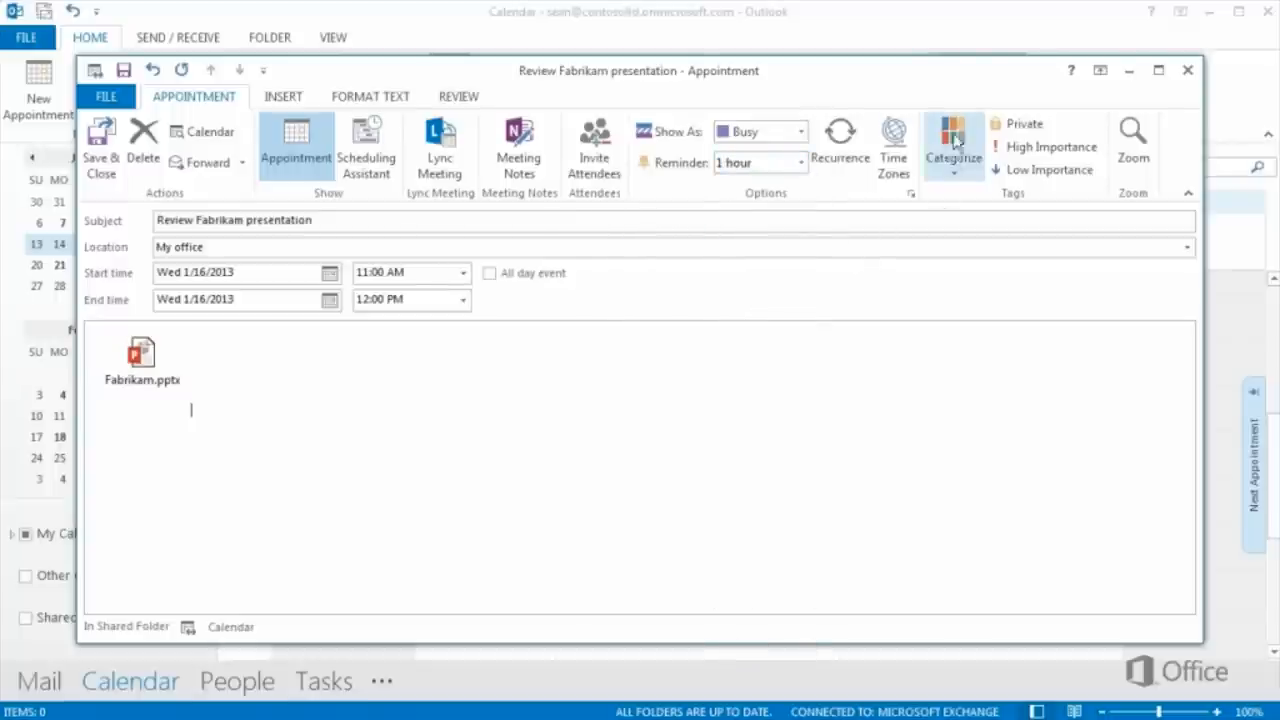
left_click(952, 145)
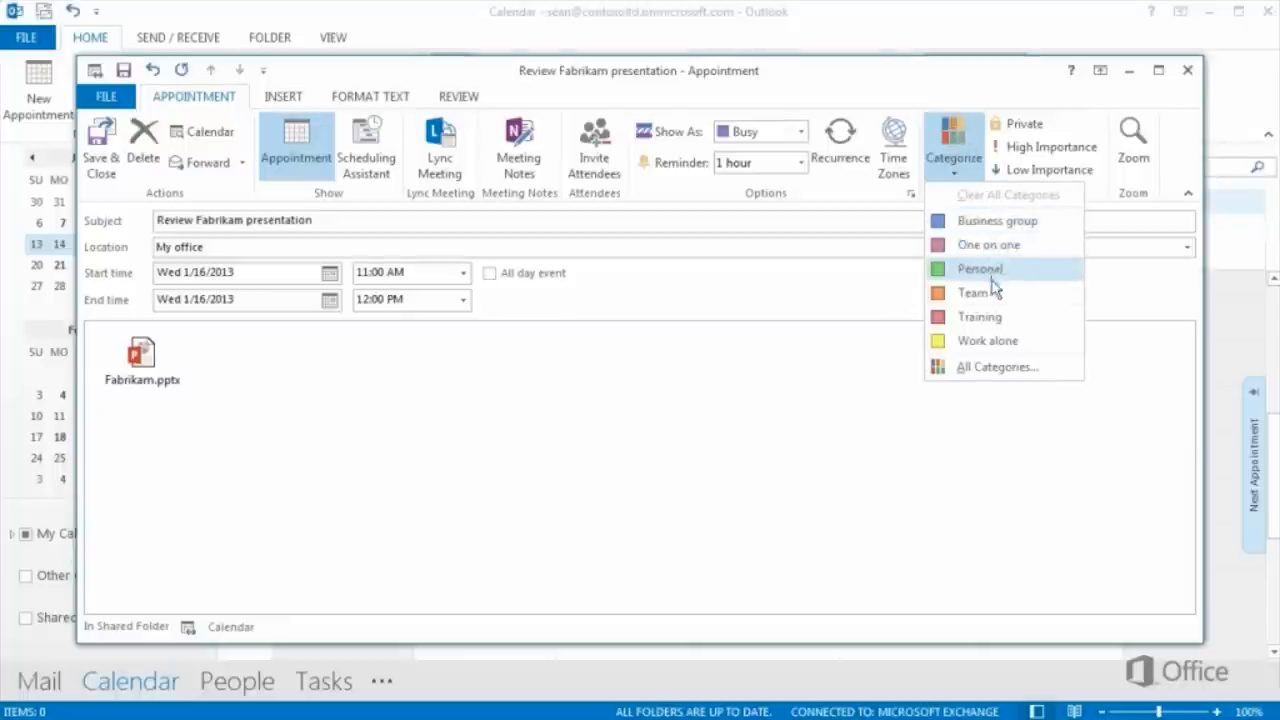
left_click(987, 340)
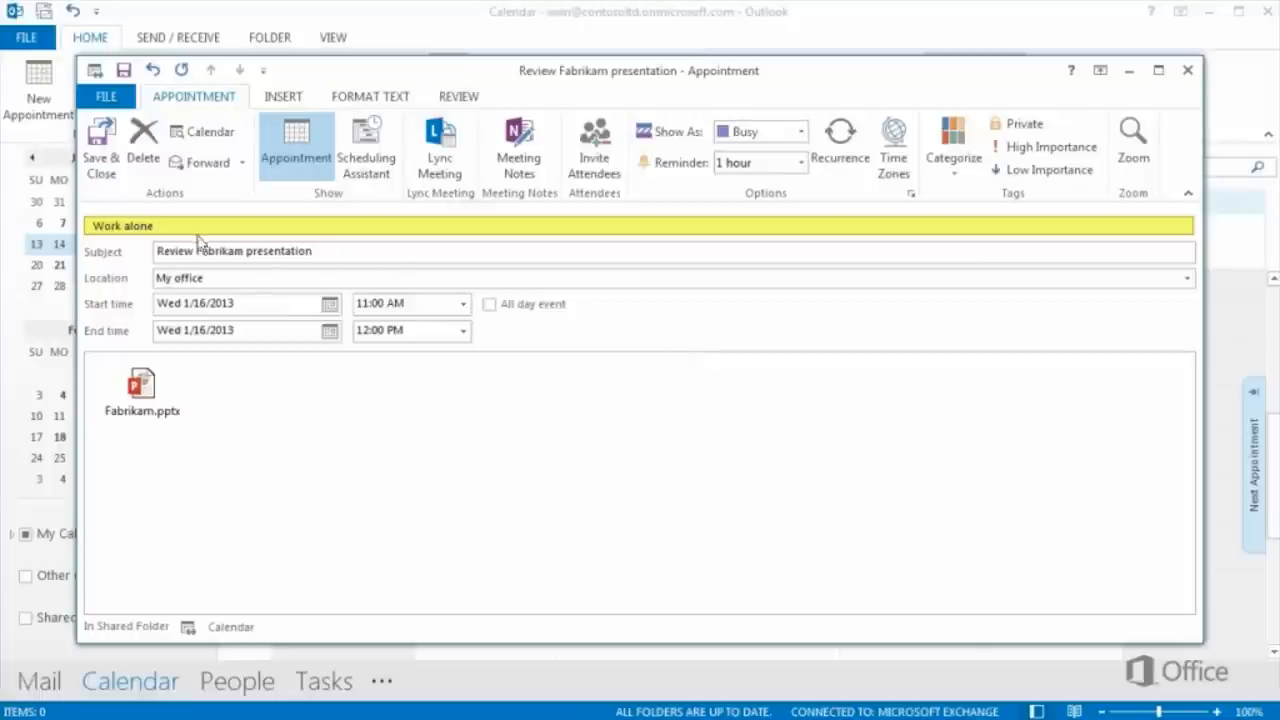
left_click(191, 440)
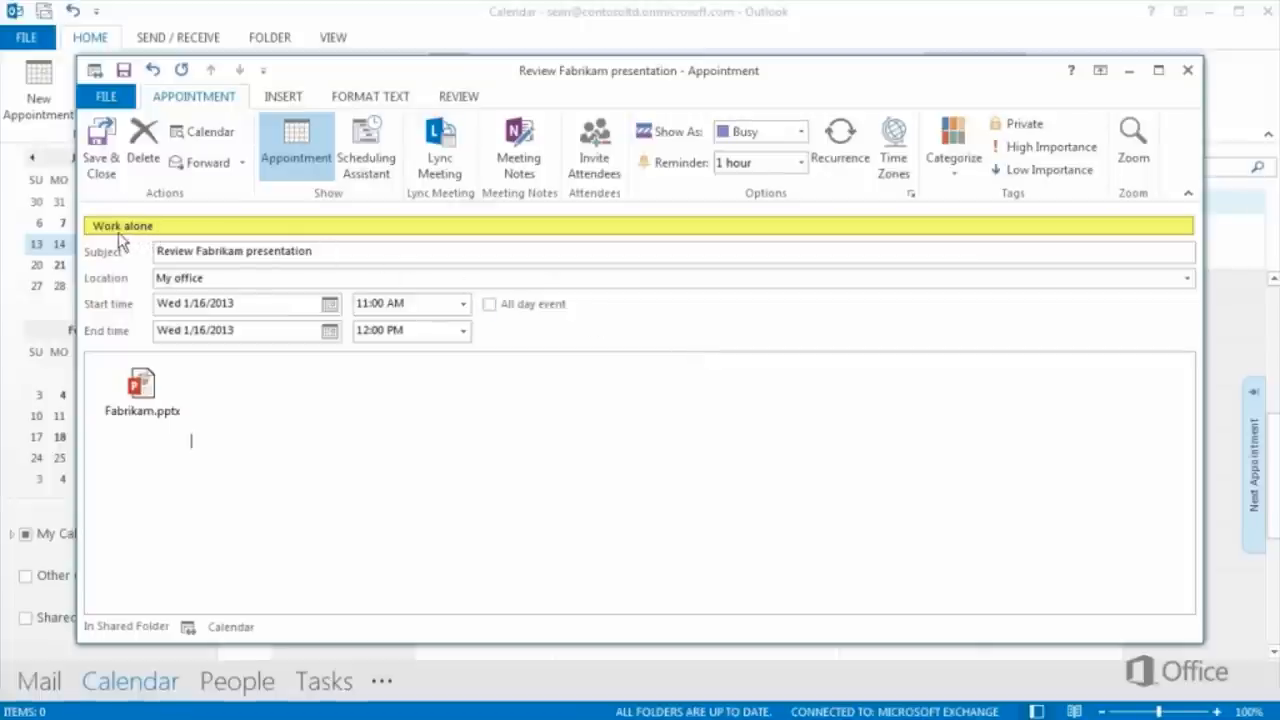
mouse_move(101, 150)
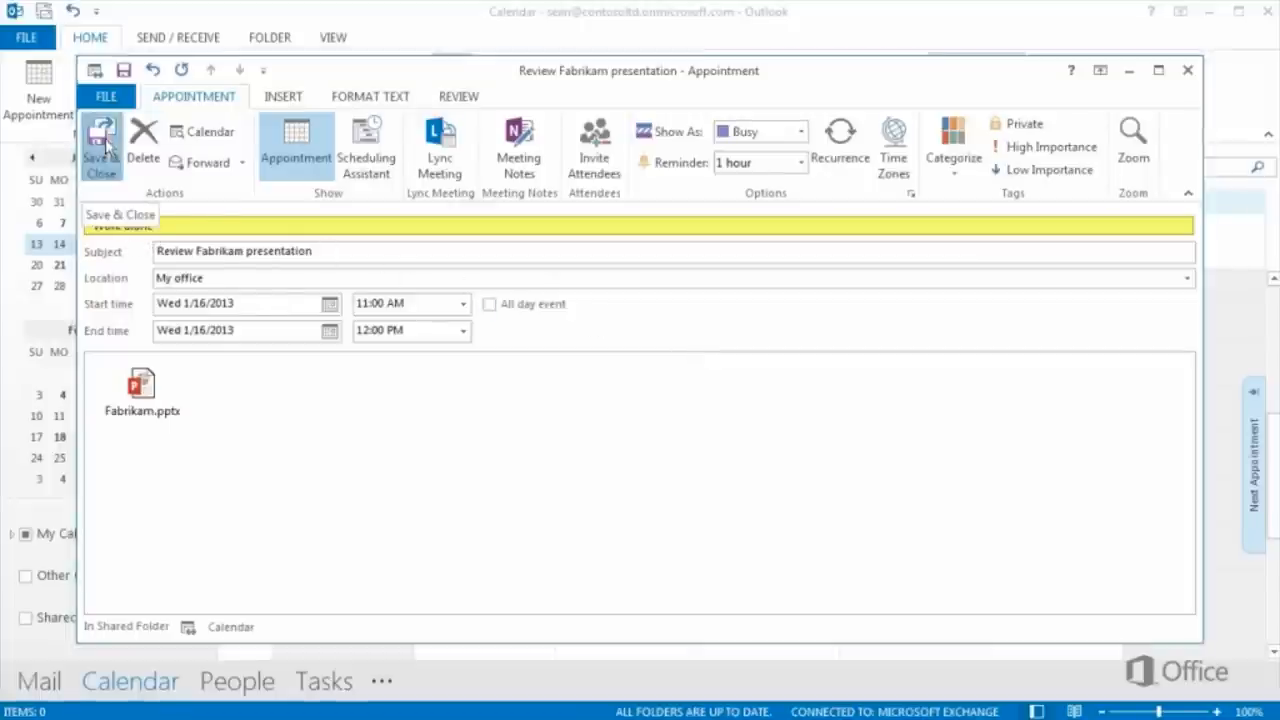
left_click(101, 150)
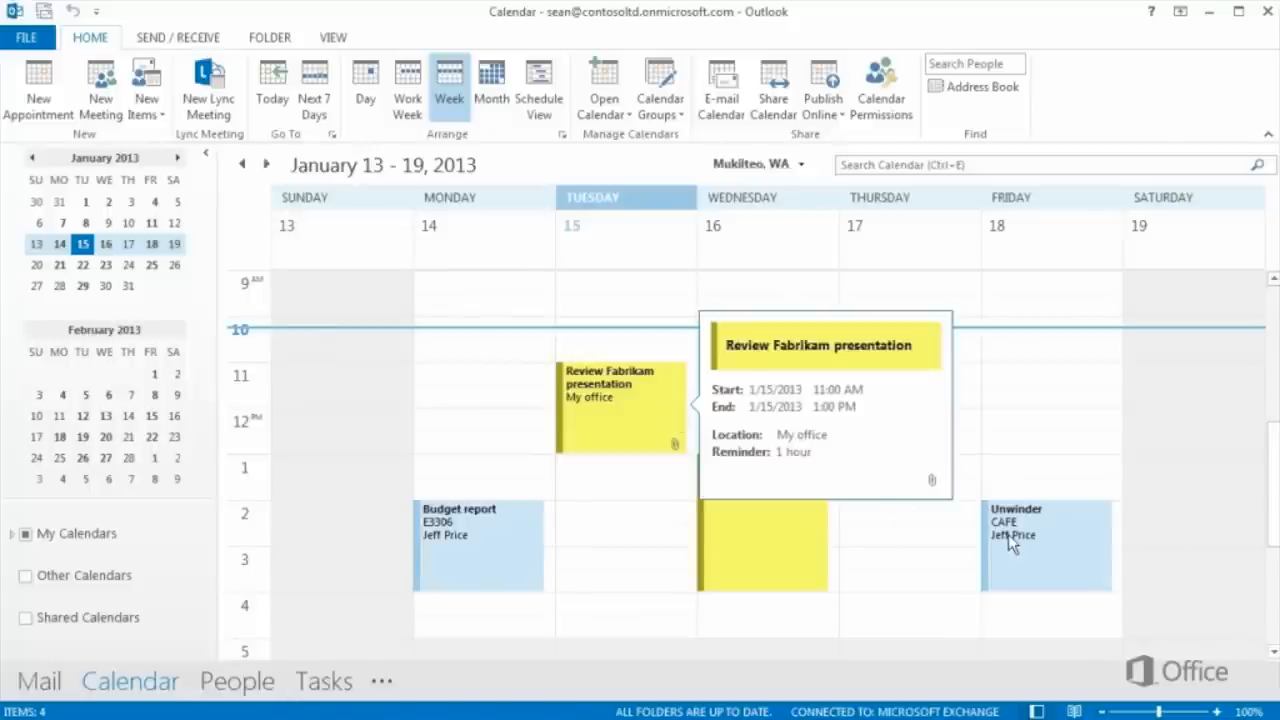
mouse_move(1013, 535)
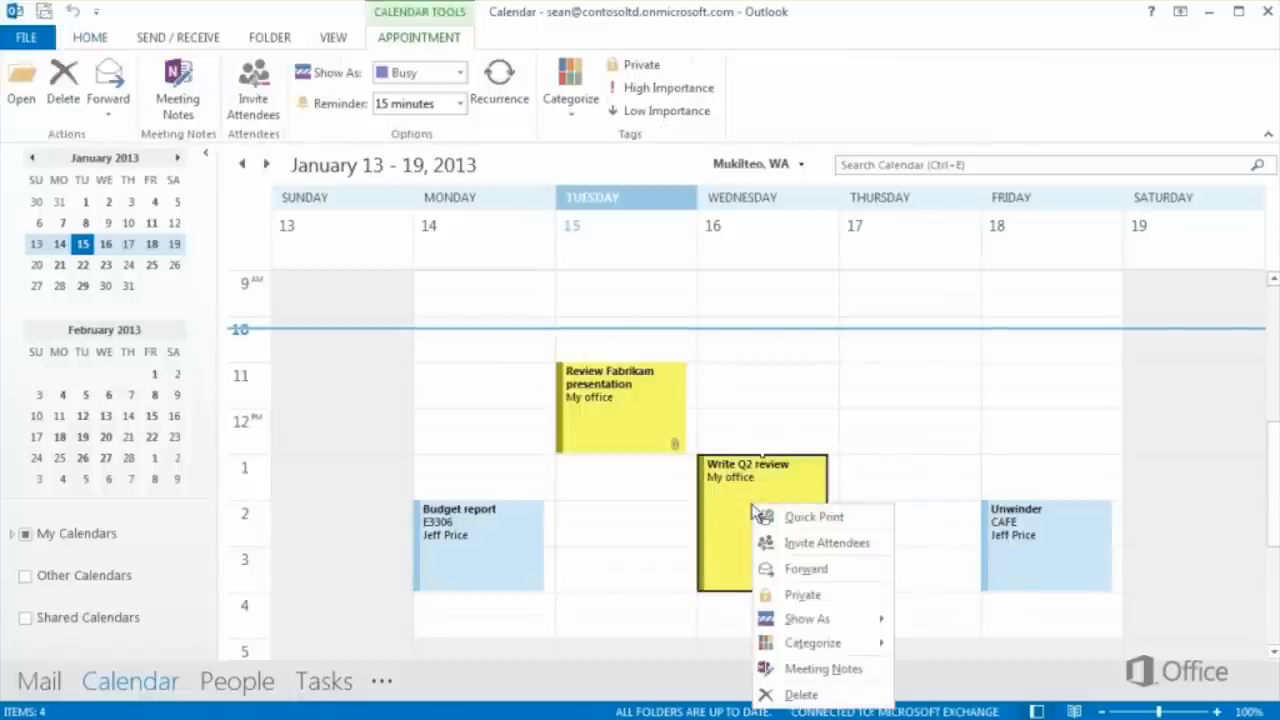
Step: Dismiss the context menu and open the Write Q2 review appointment
left_click(761, 520)
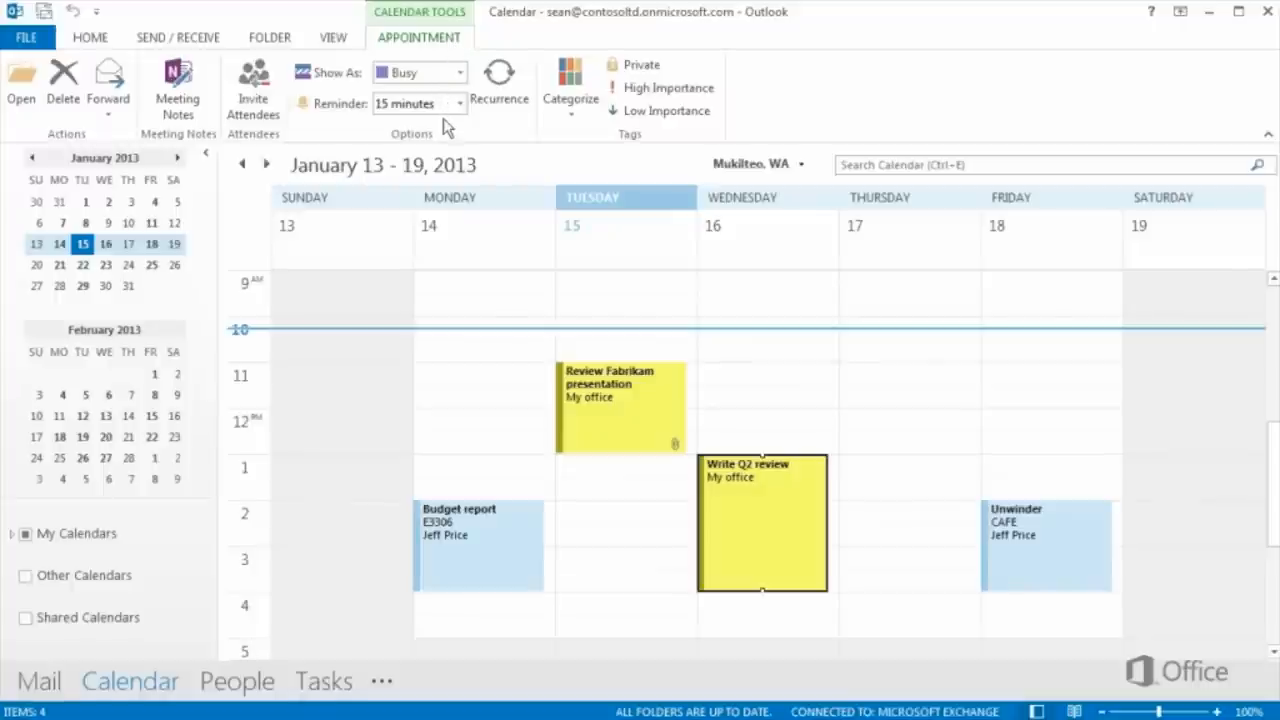
mouse_move(720, 508)
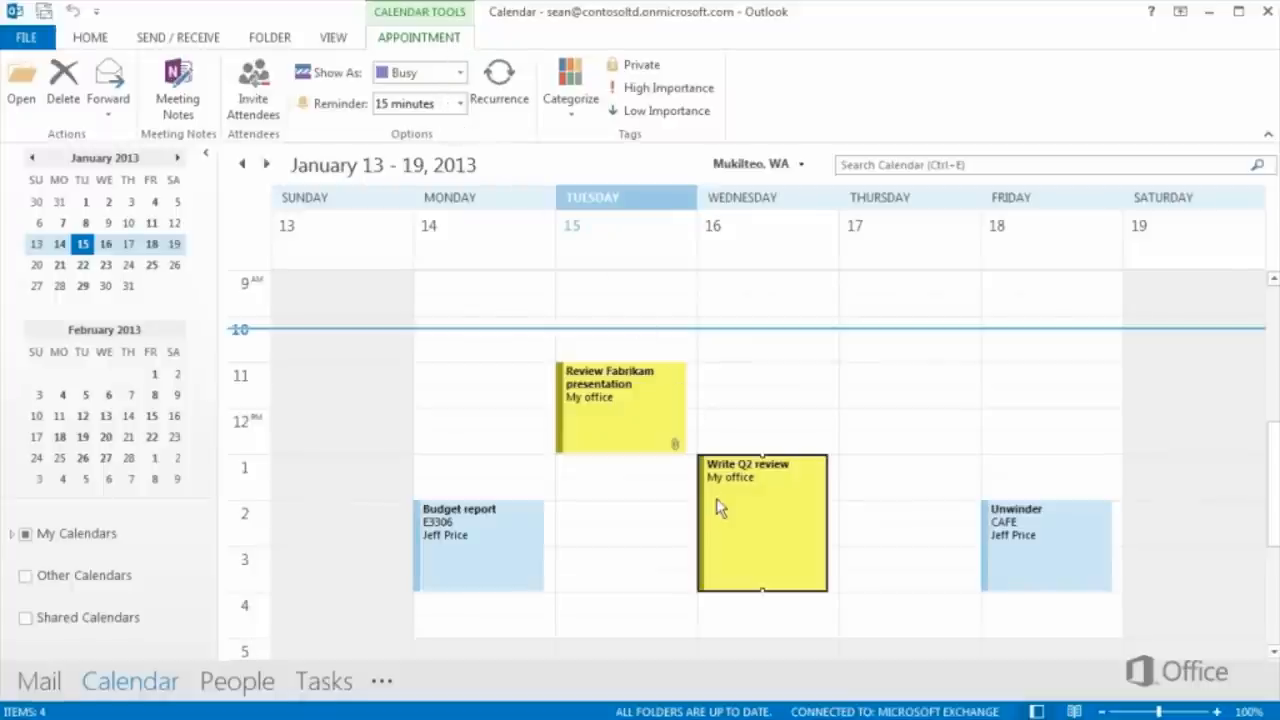
double_click(761, 523)
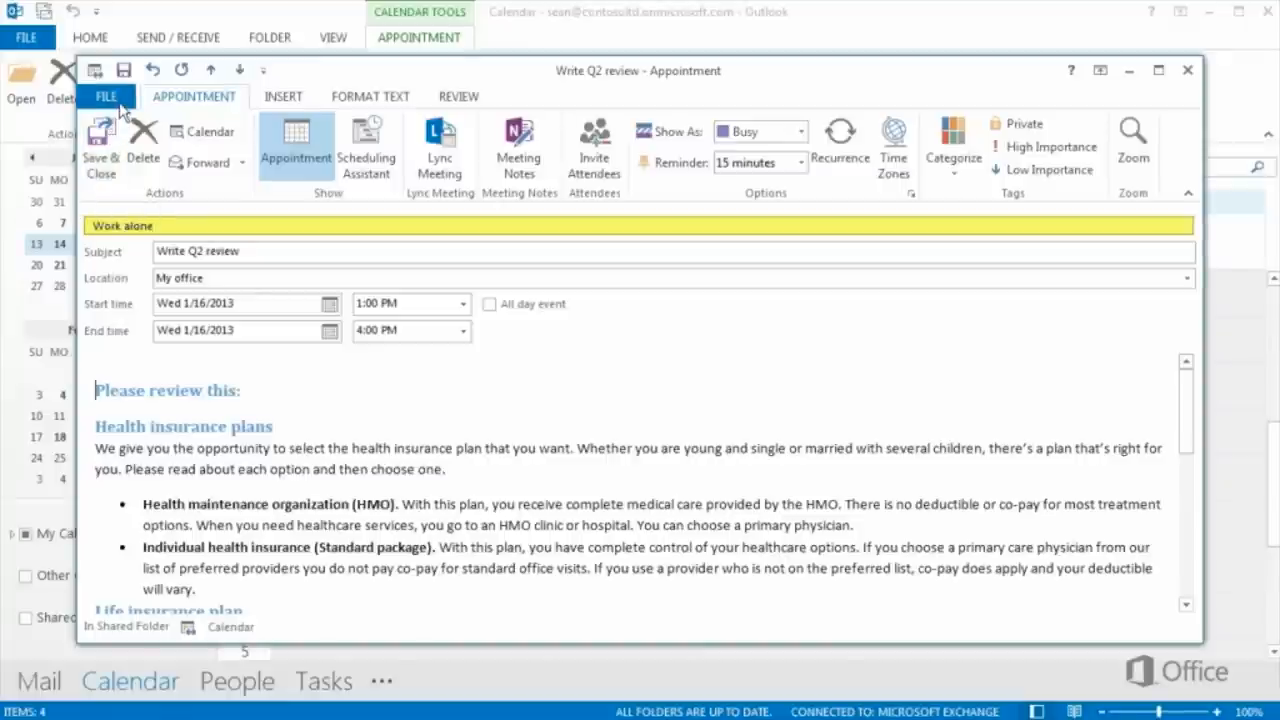
Step: Print the Write Q2 review appointment in Memo Style from the File backstage
left_click(106, 96)
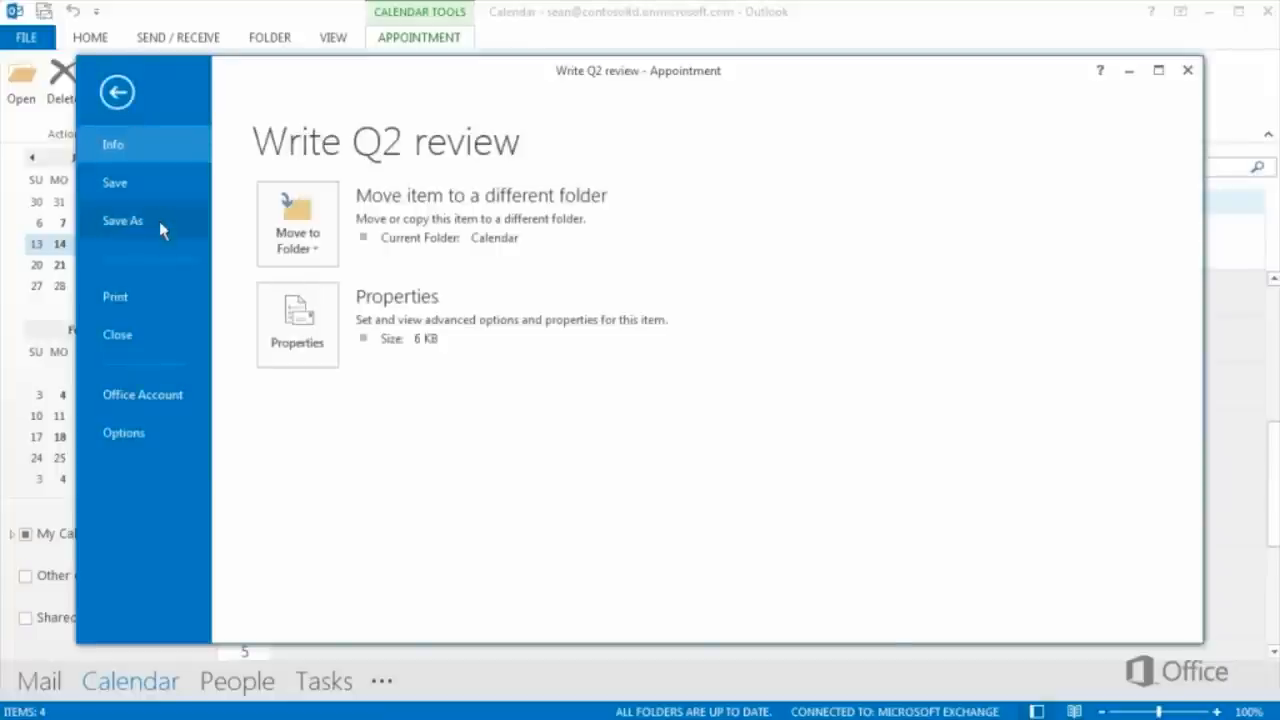
left_click(115, 296)
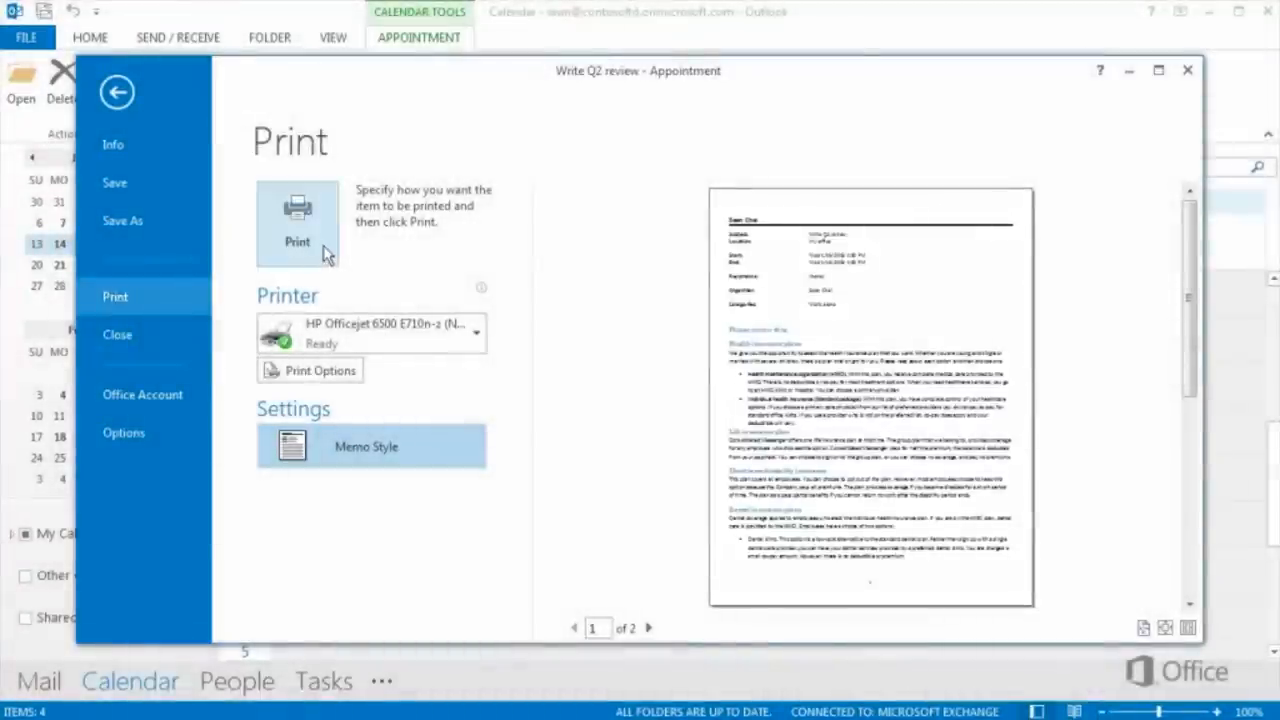
left_click(116, 91)
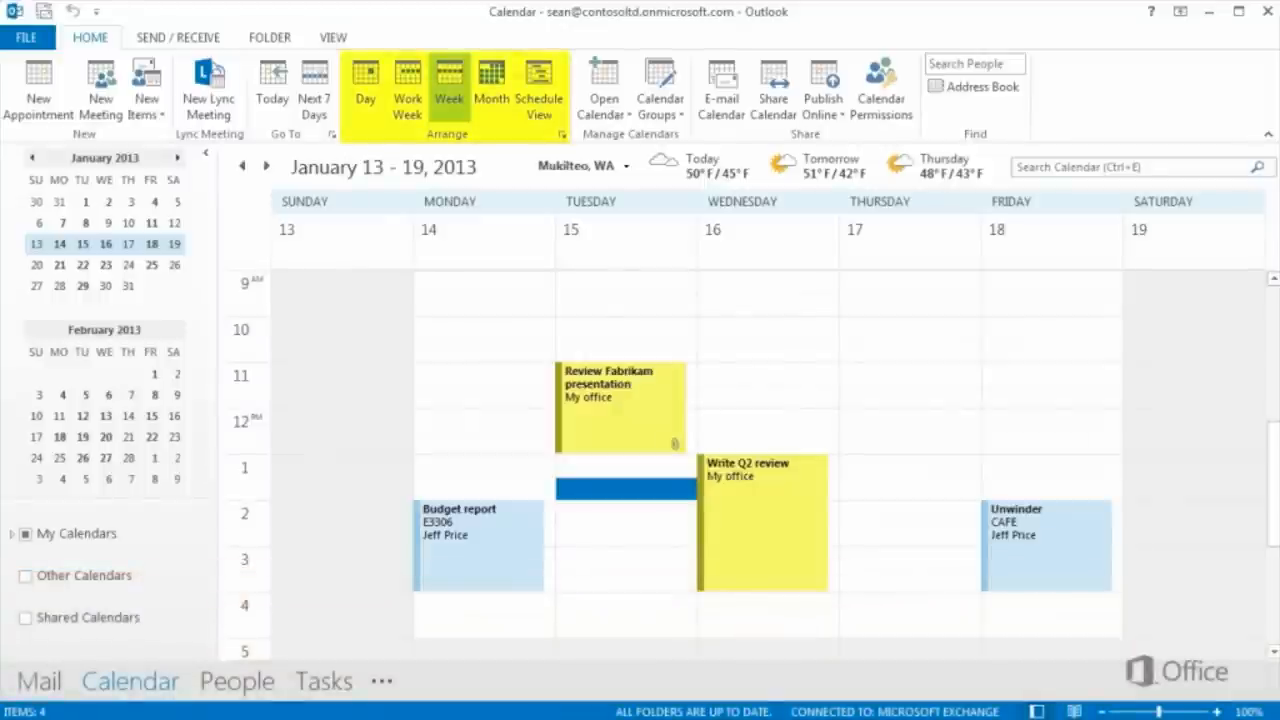
mouse_move(366, 85)
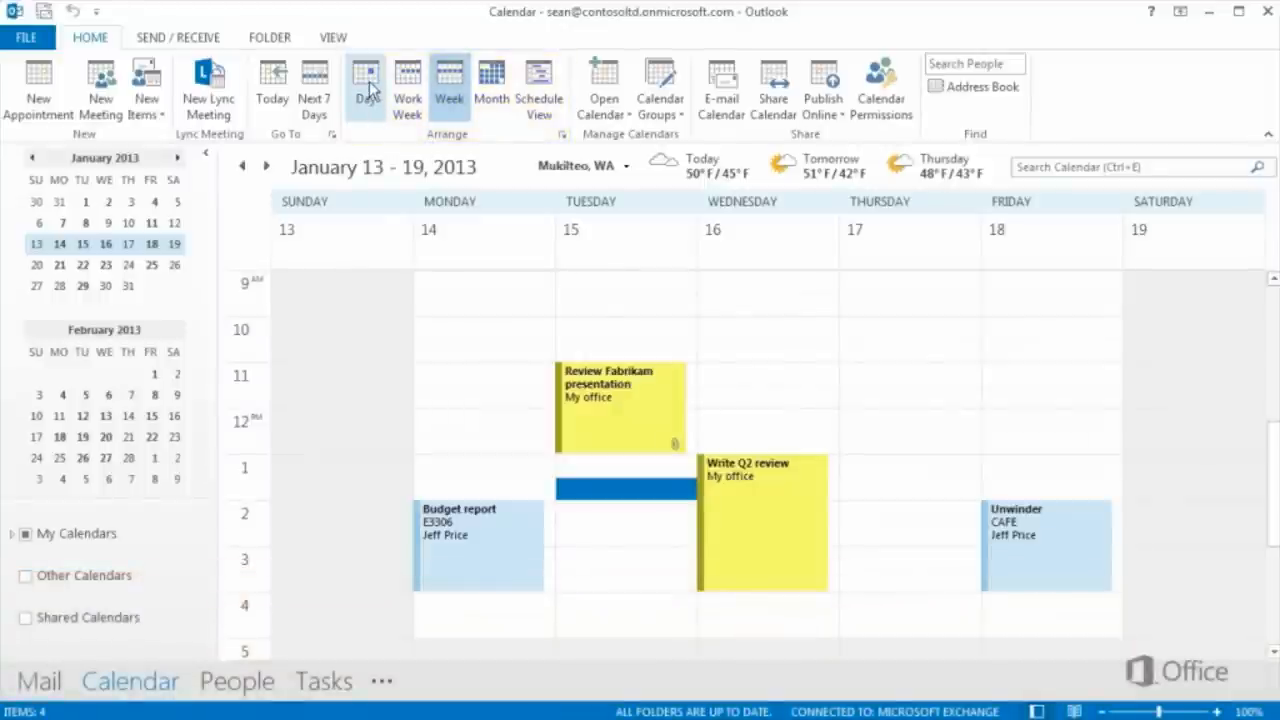
left_click(365, 85)
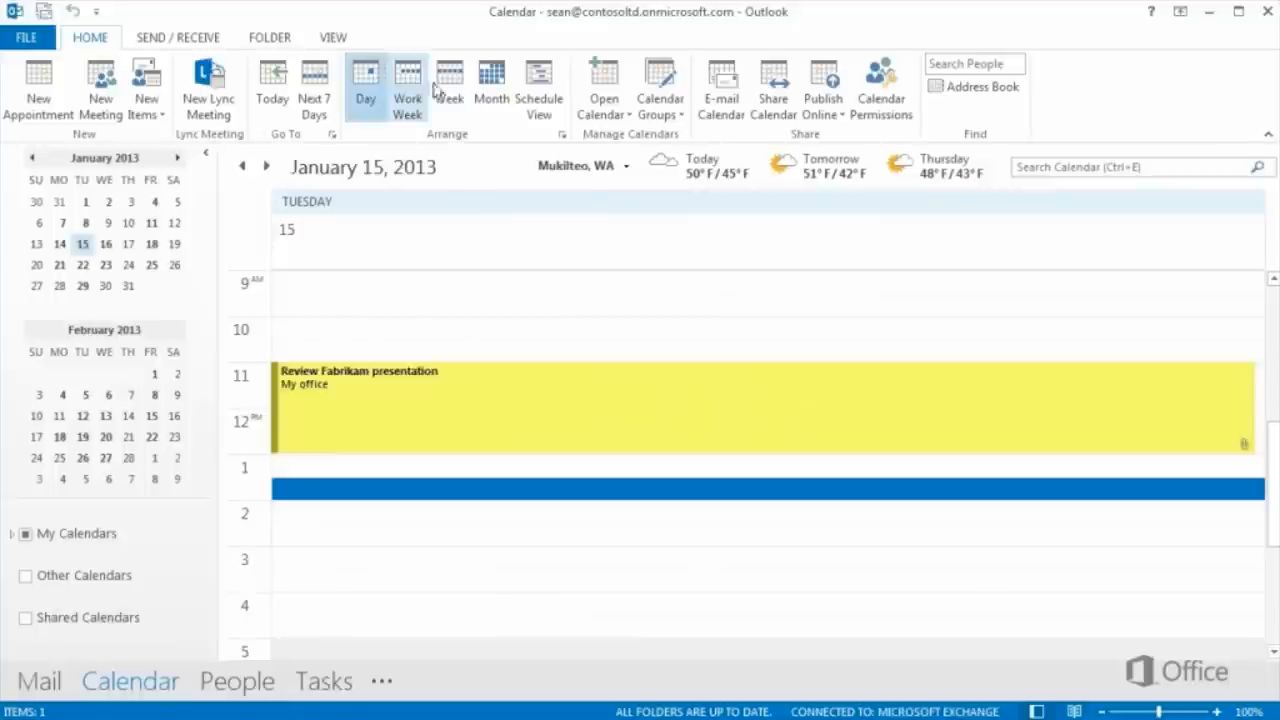
left_click(448, 85)
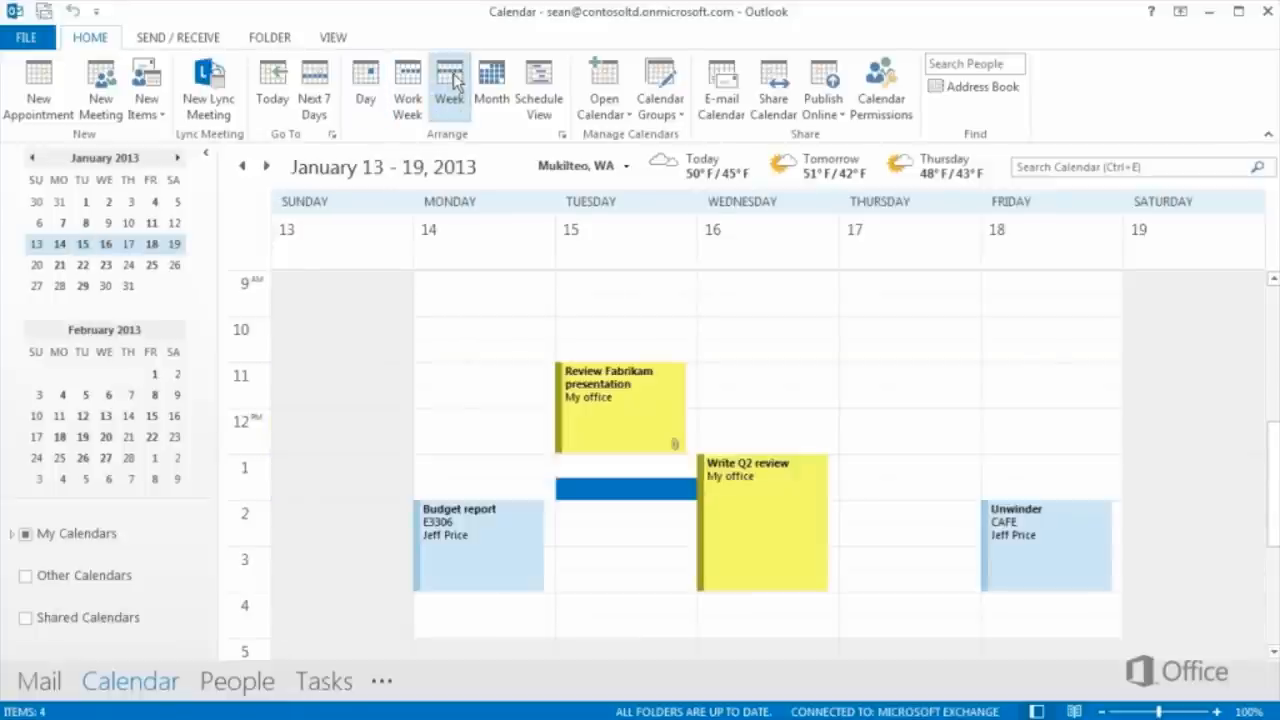
left_click(407, 85)
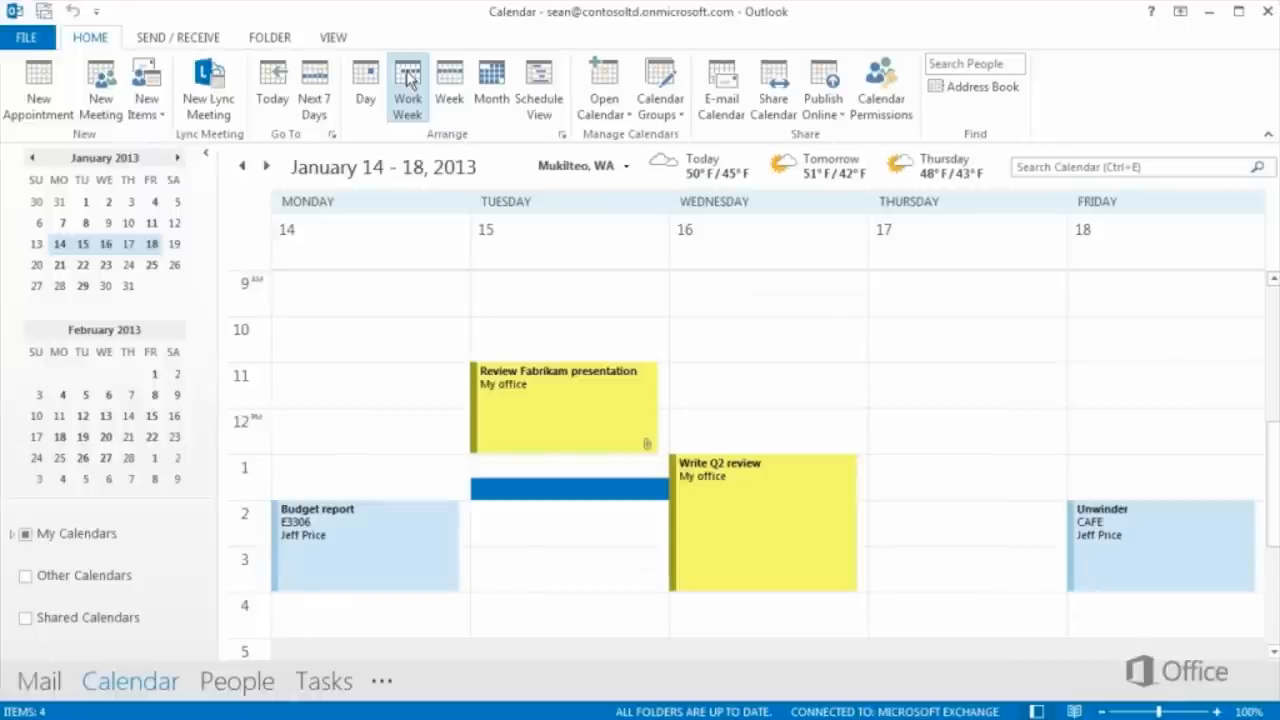
left_click(491, 85)
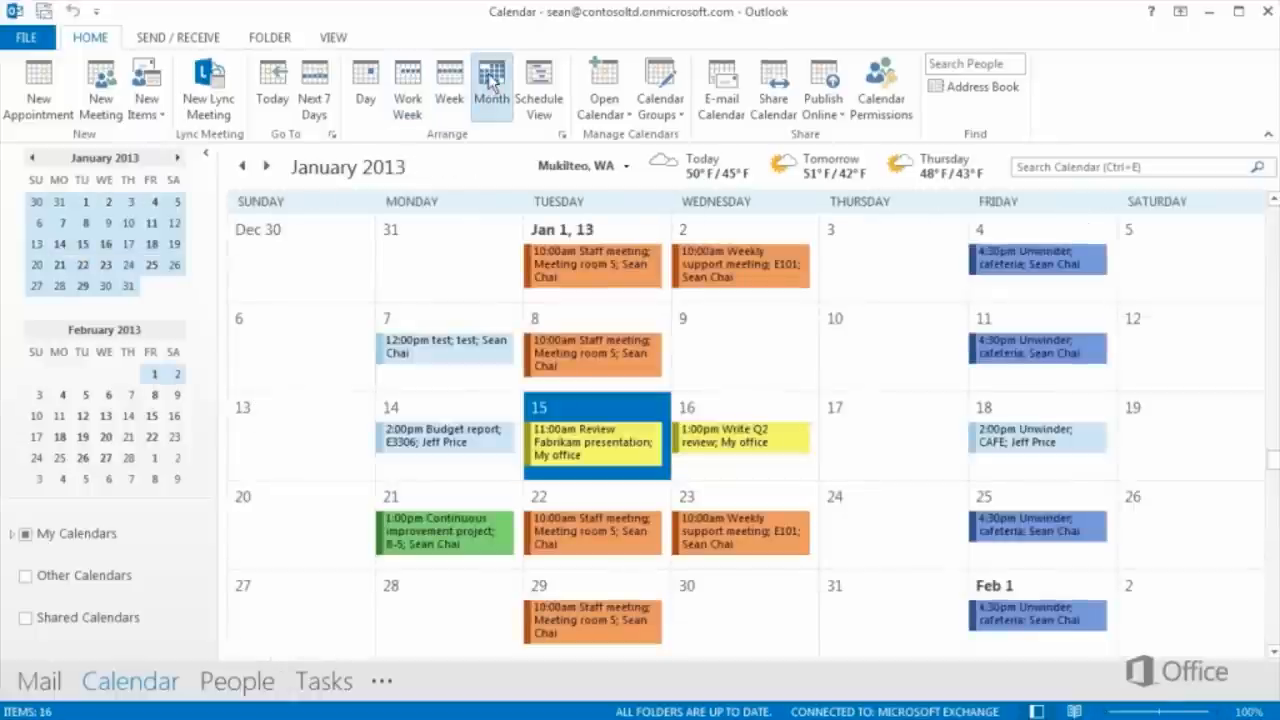
mouse_move(539, 85)
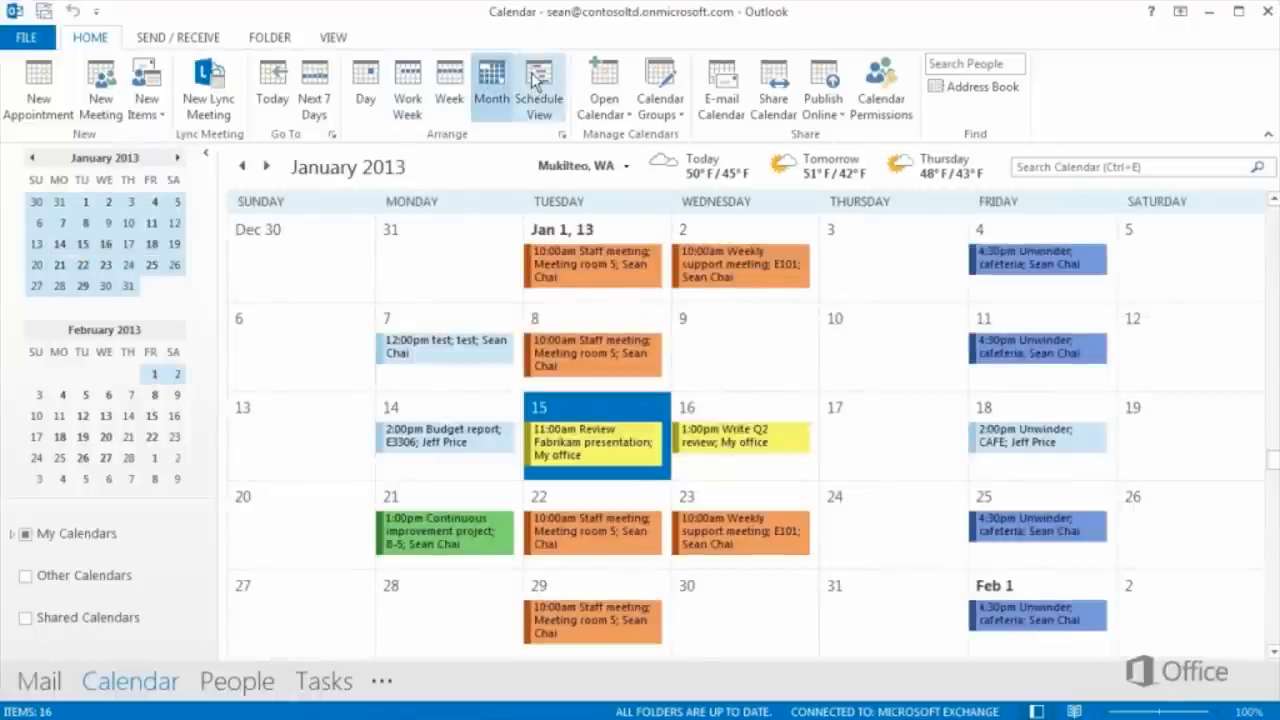
left_click(539, 90)
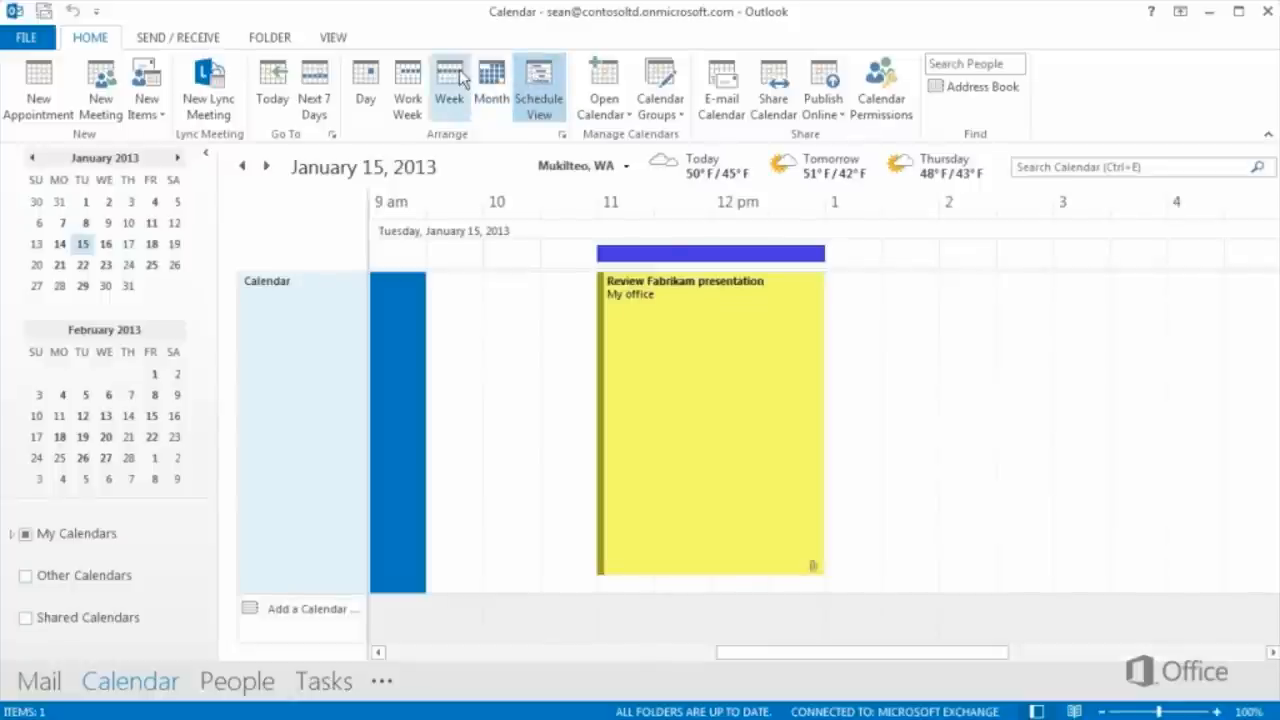
left_click(449, 85)
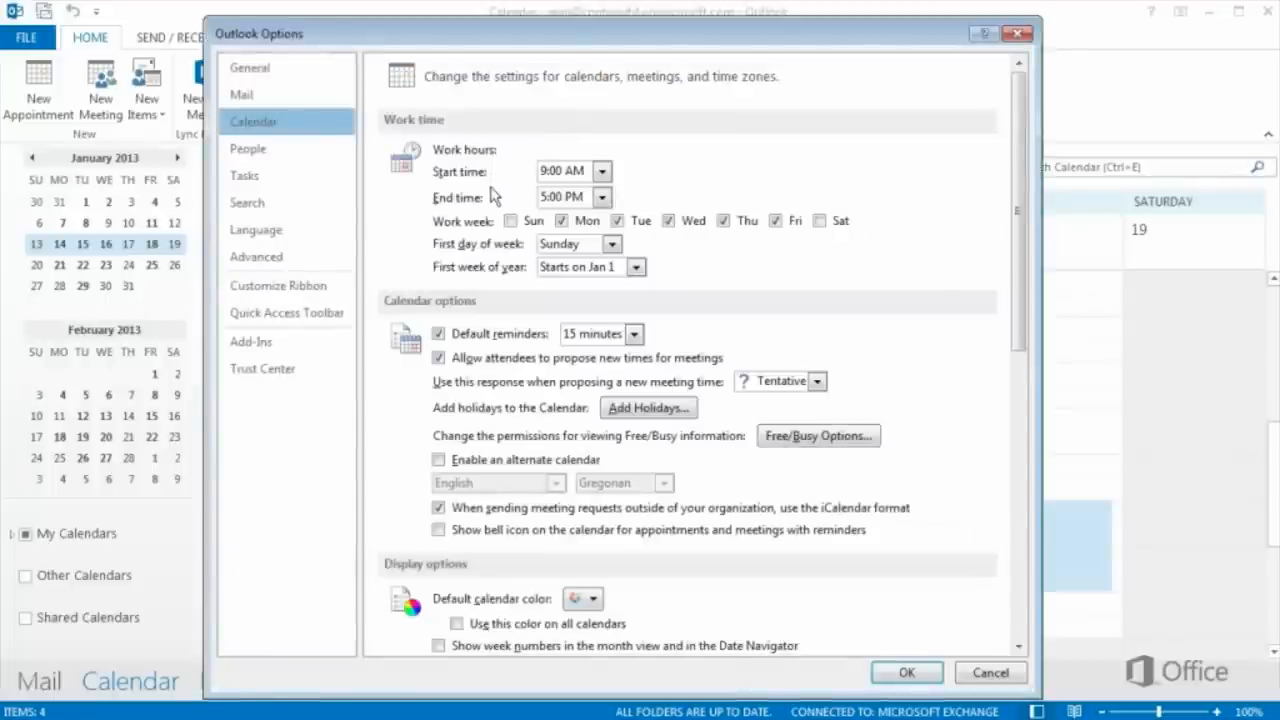
left_click(906, 672)
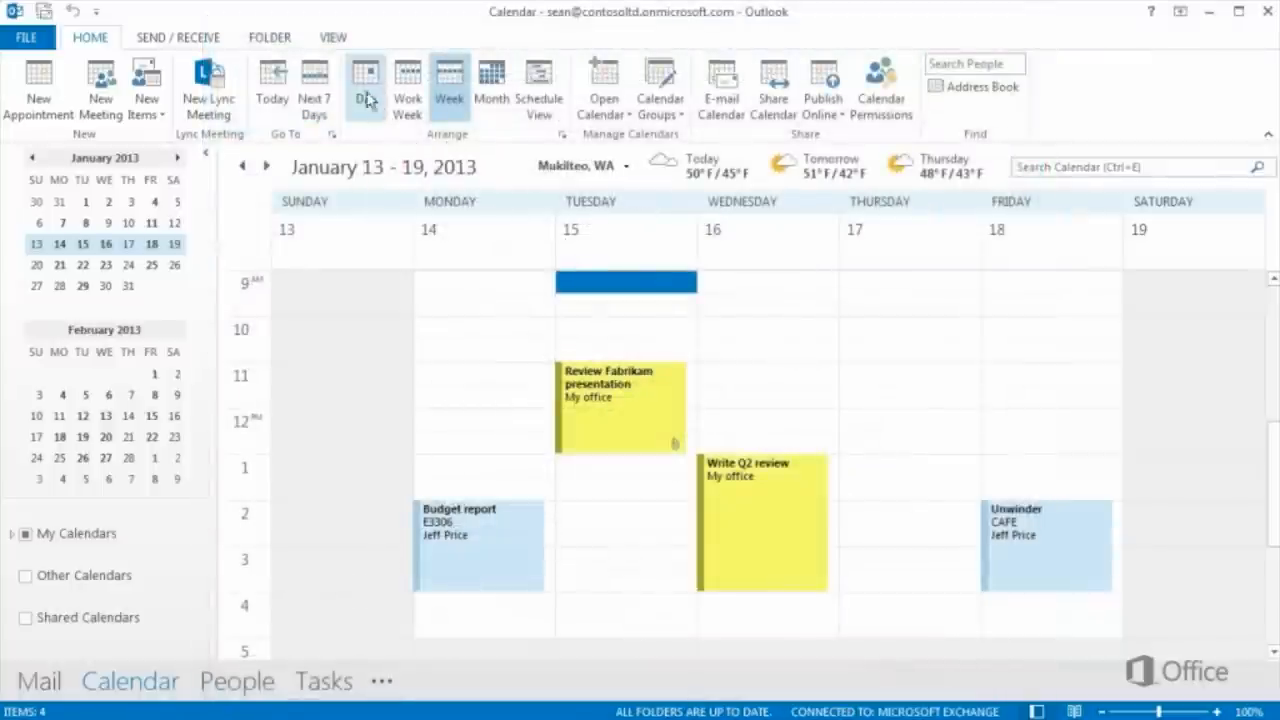
left_click(332, 37)
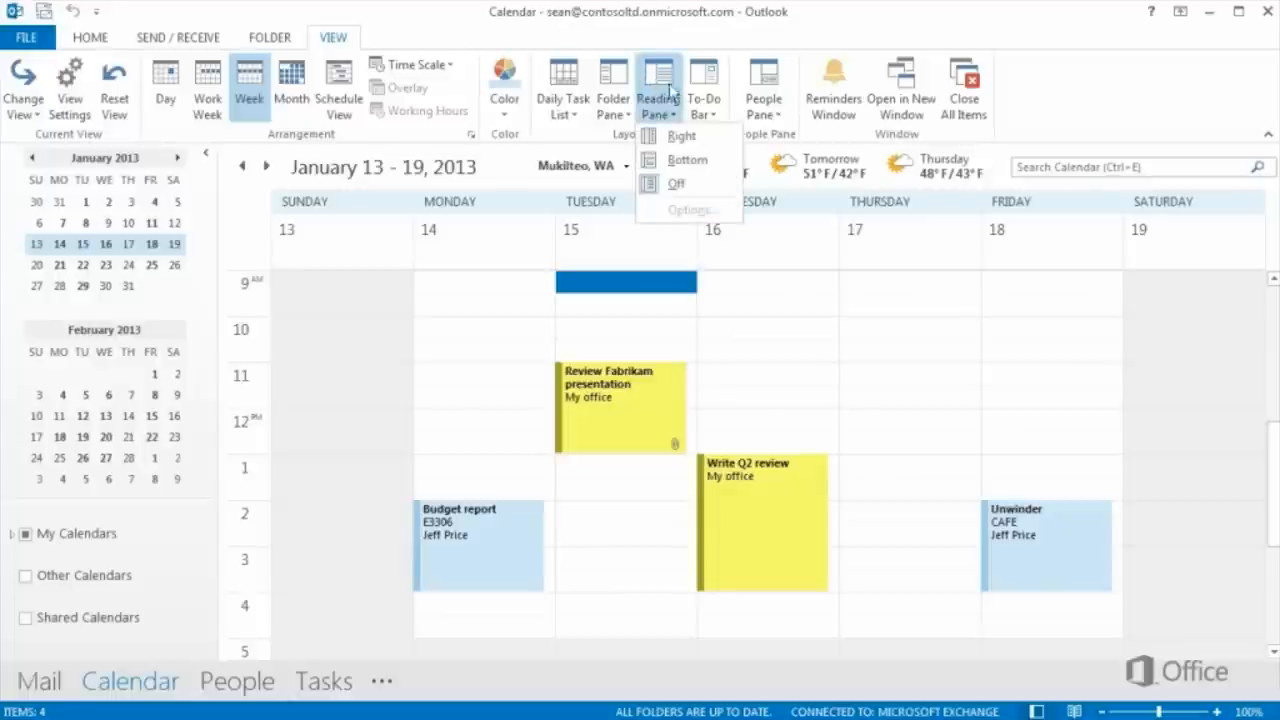
Step: Show the reading pane on the right and preview Review Fabrikam presentation and Write Q2 review
left_click(676, 183)
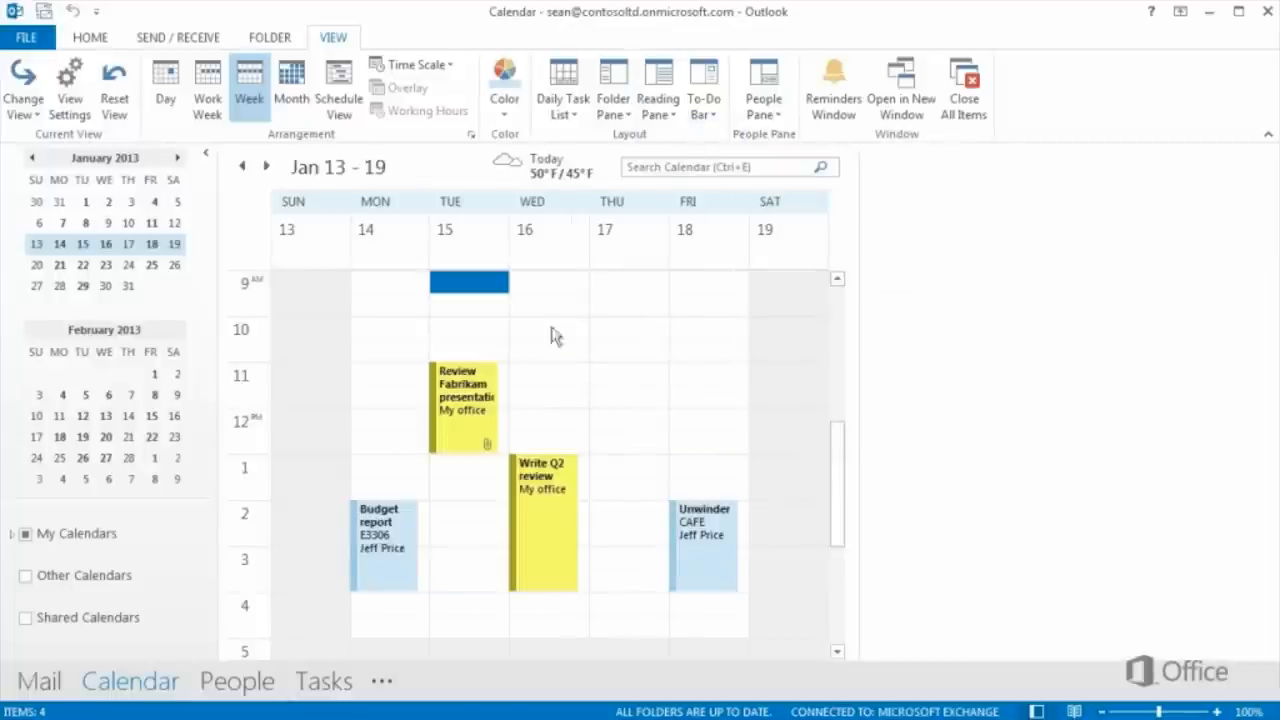
left_click(463, 405)
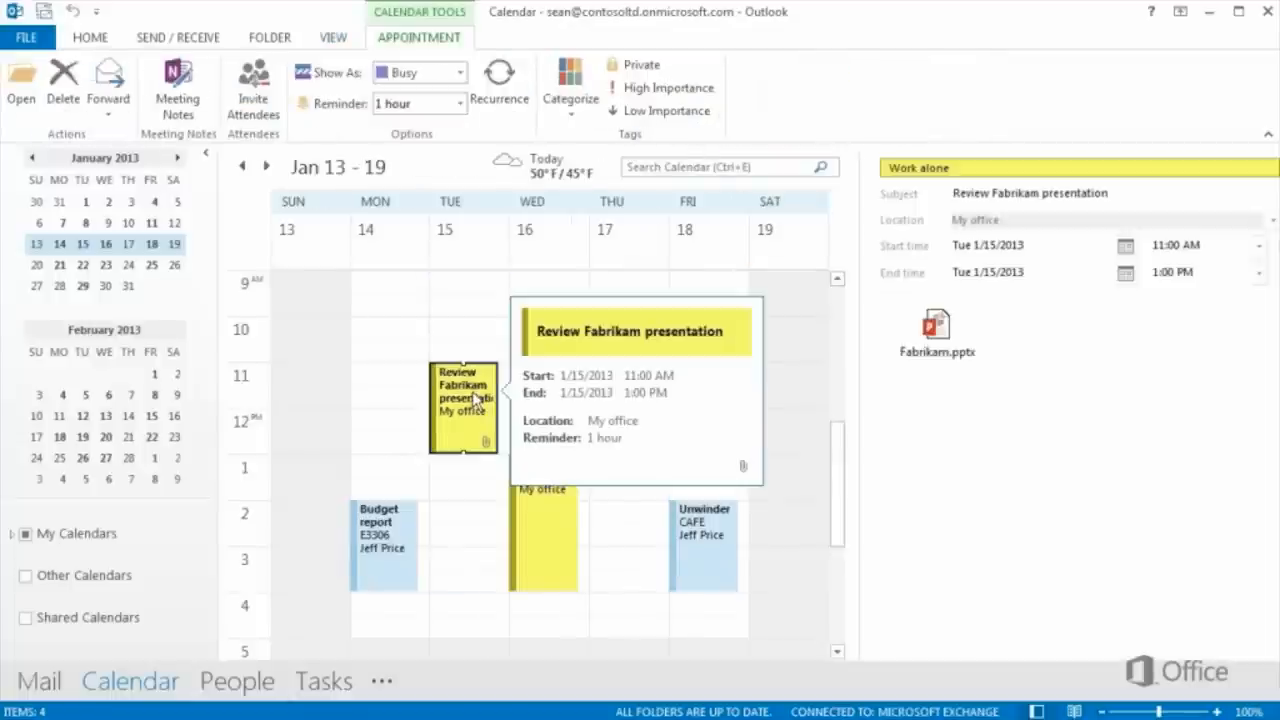
left_click(543, 525)
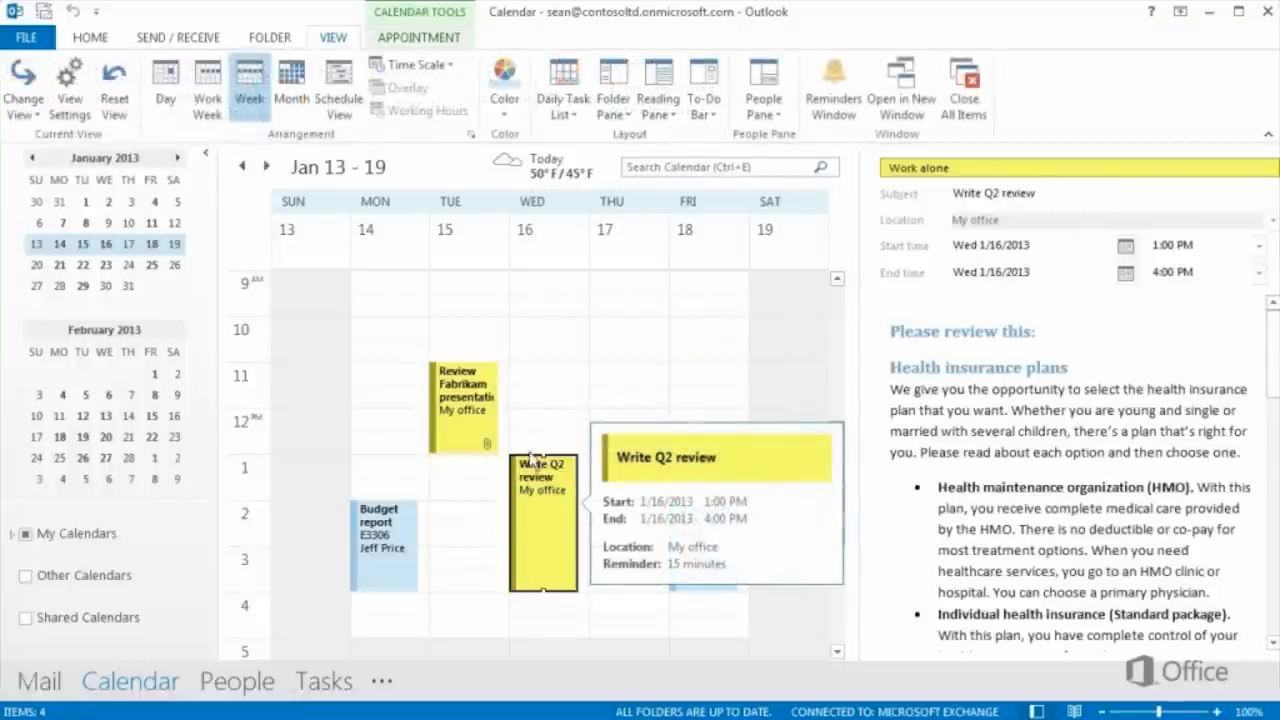
left_click(412, 64)
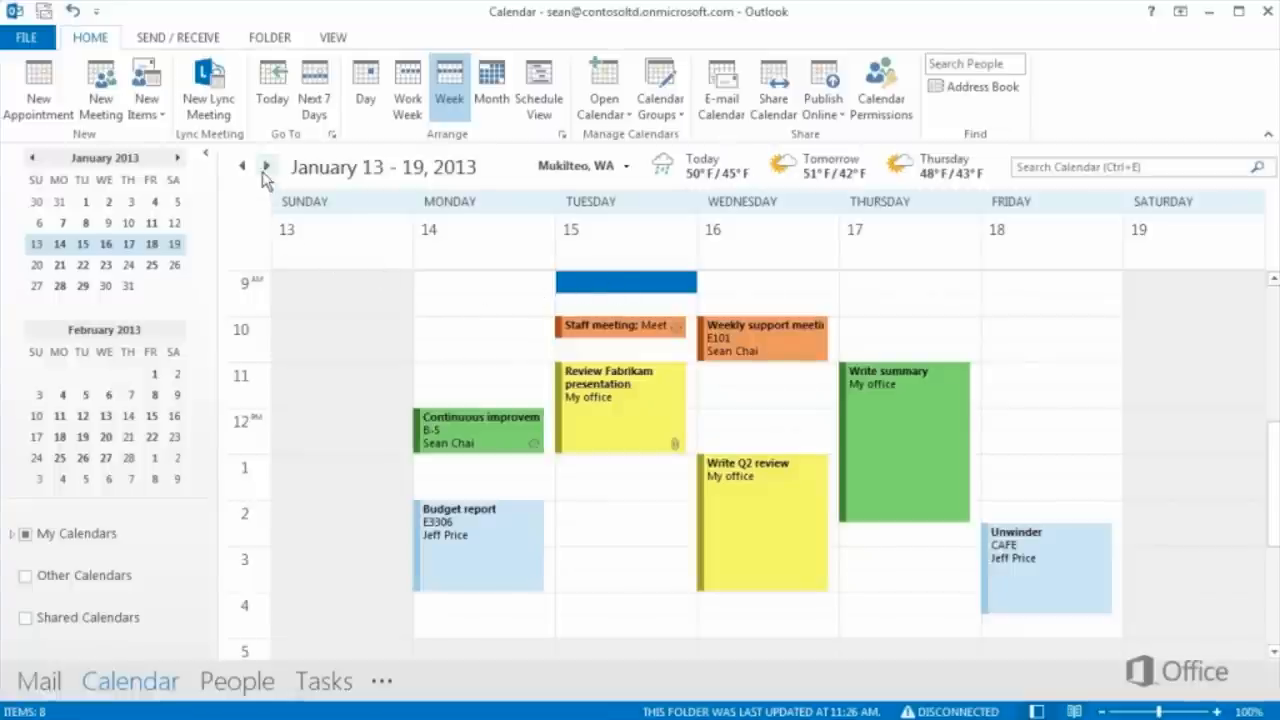
mouse_move(242, 166)
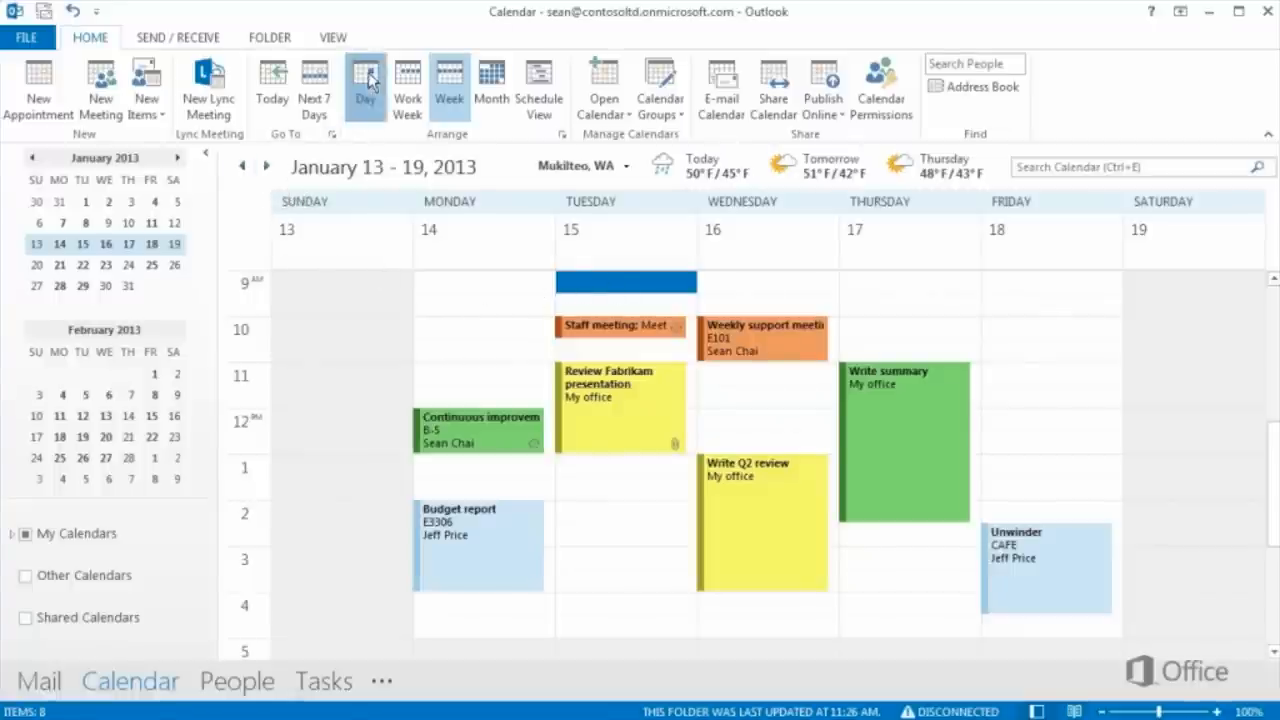
left_click(365, 85)
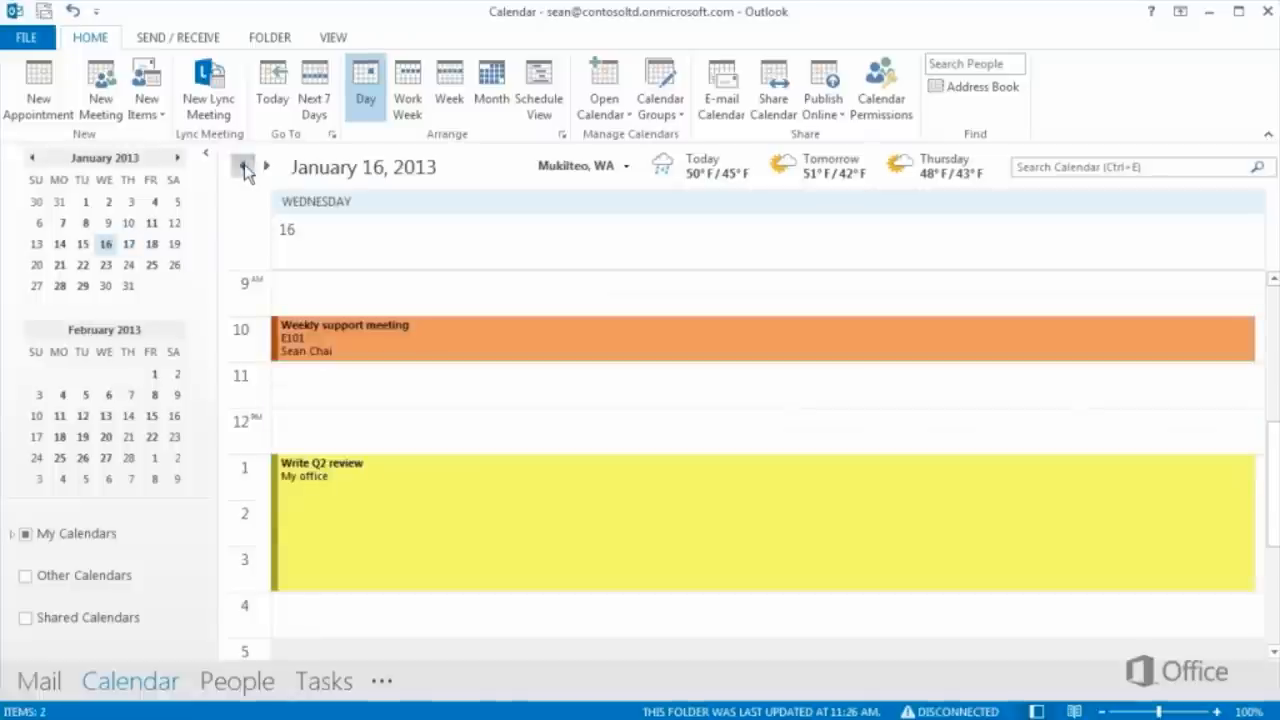
left_click(448, 85)
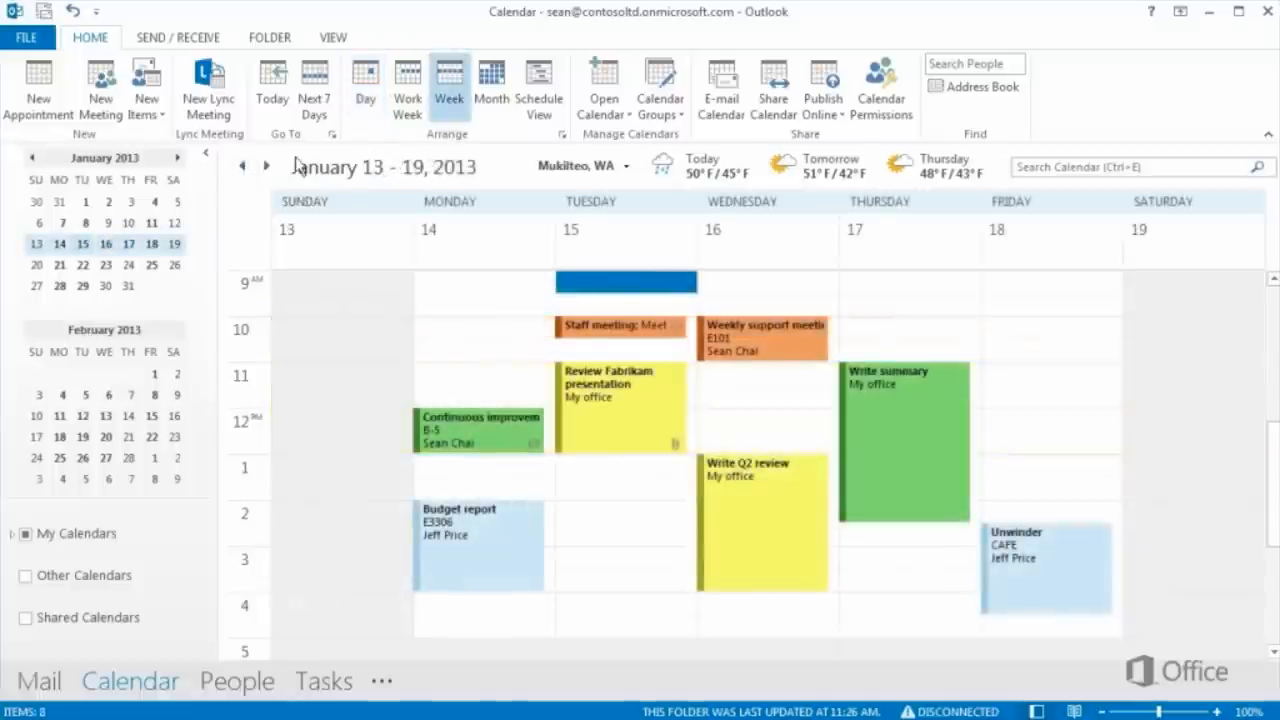
left_click(266, 166)
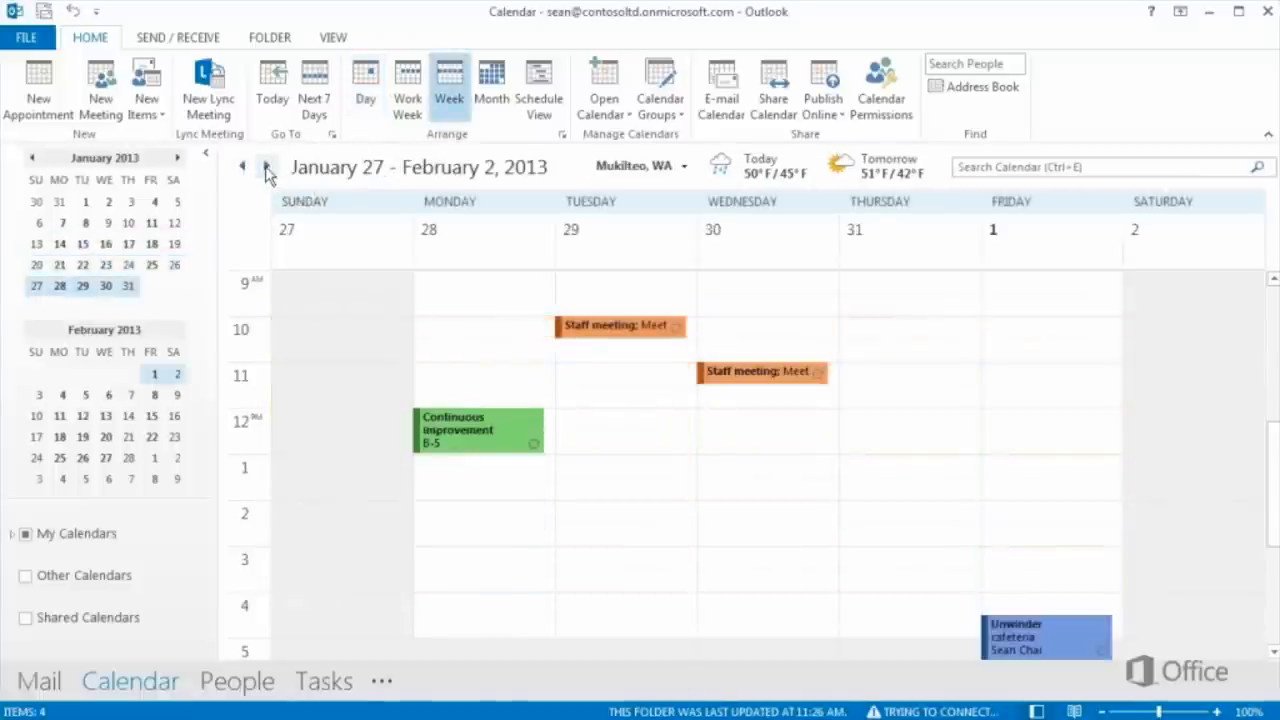
left_click(243, 167)
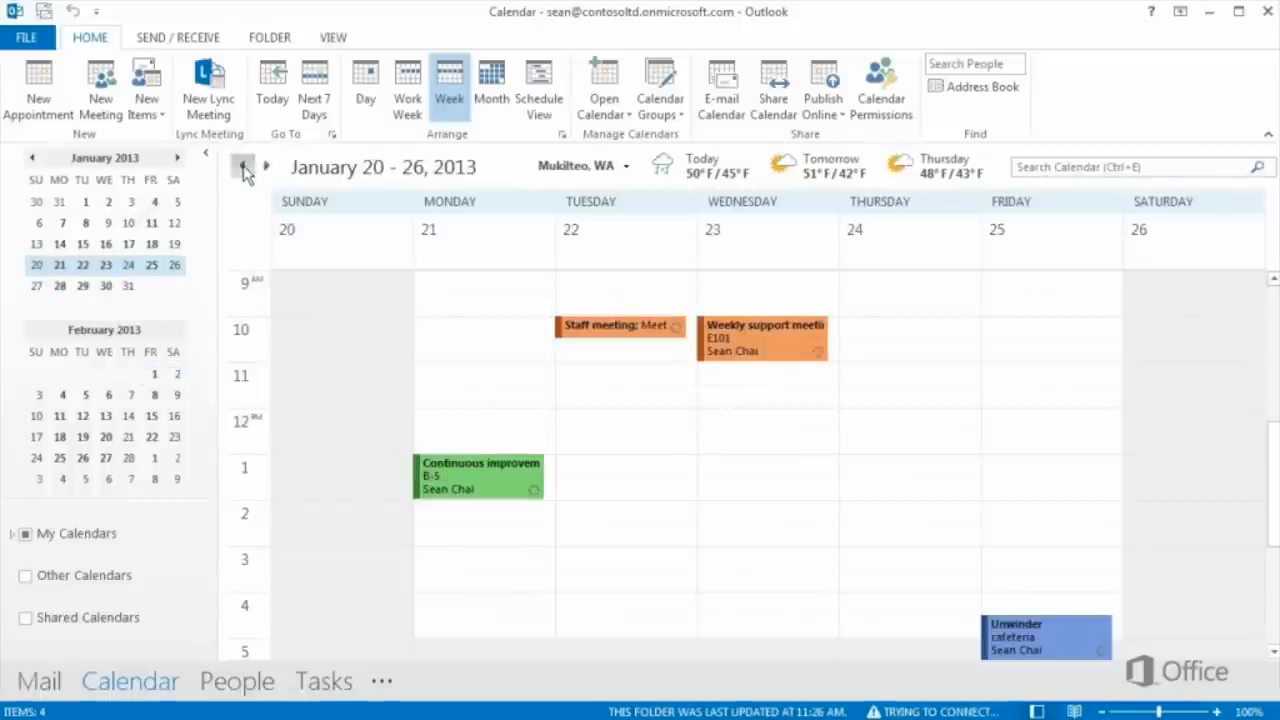
left_click(491, 85)
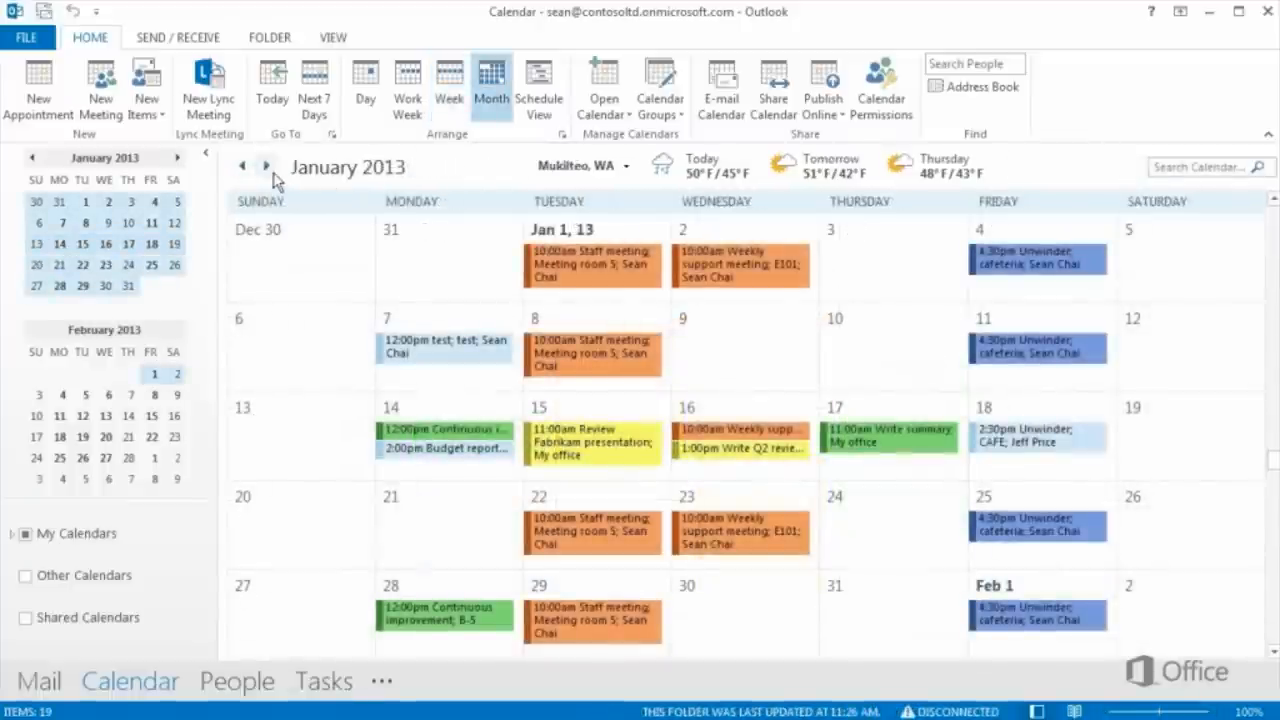
left_click(266, 166)
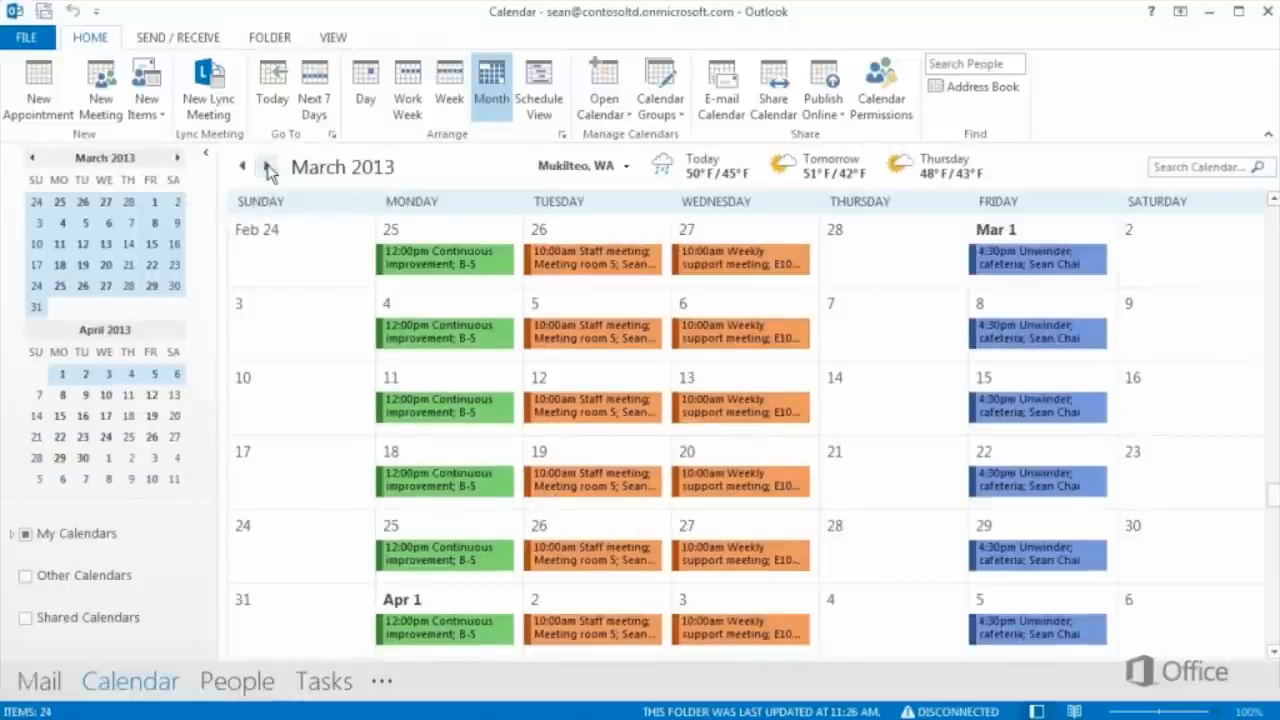
left_click(242, 166)
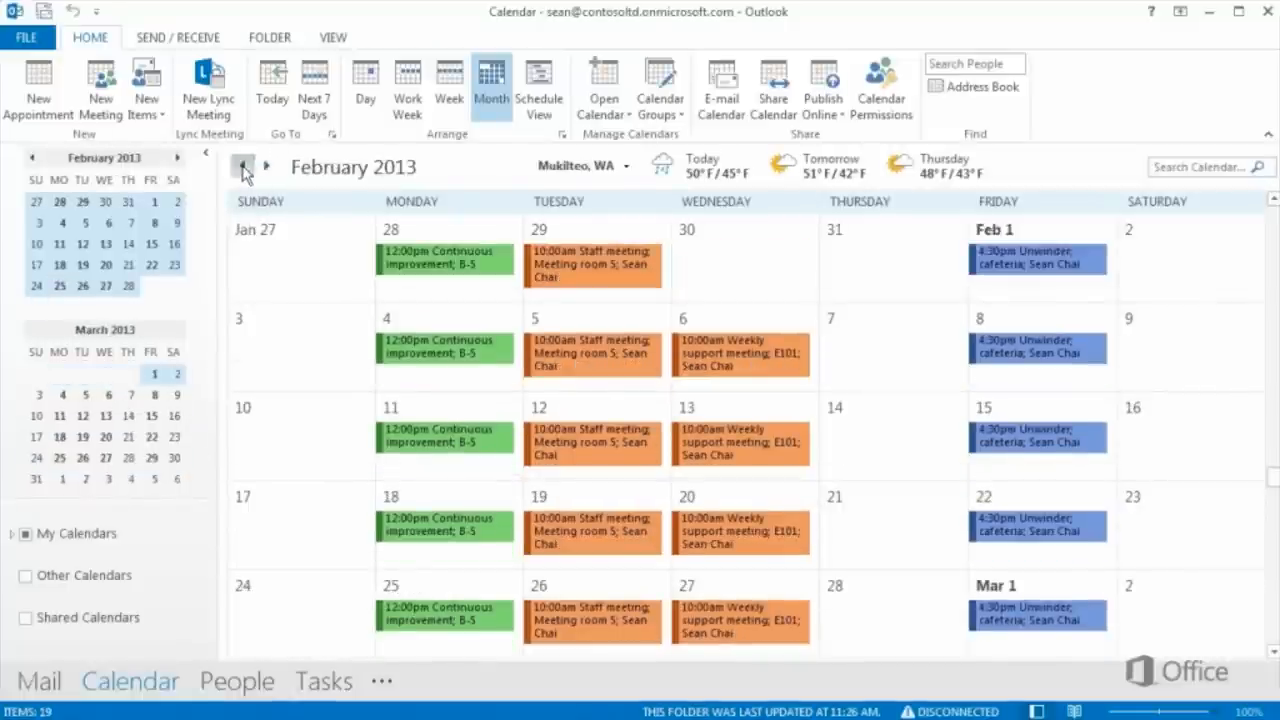
left_click(448, 88)
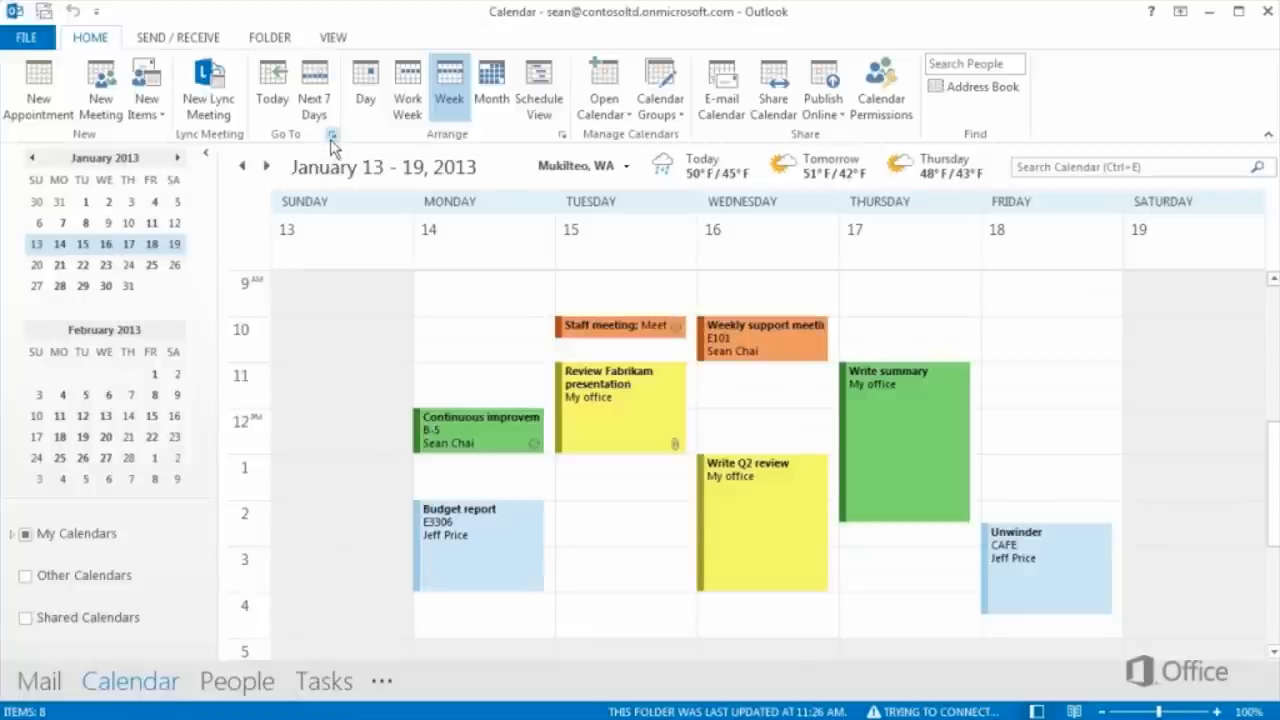
left_click(332, 134)
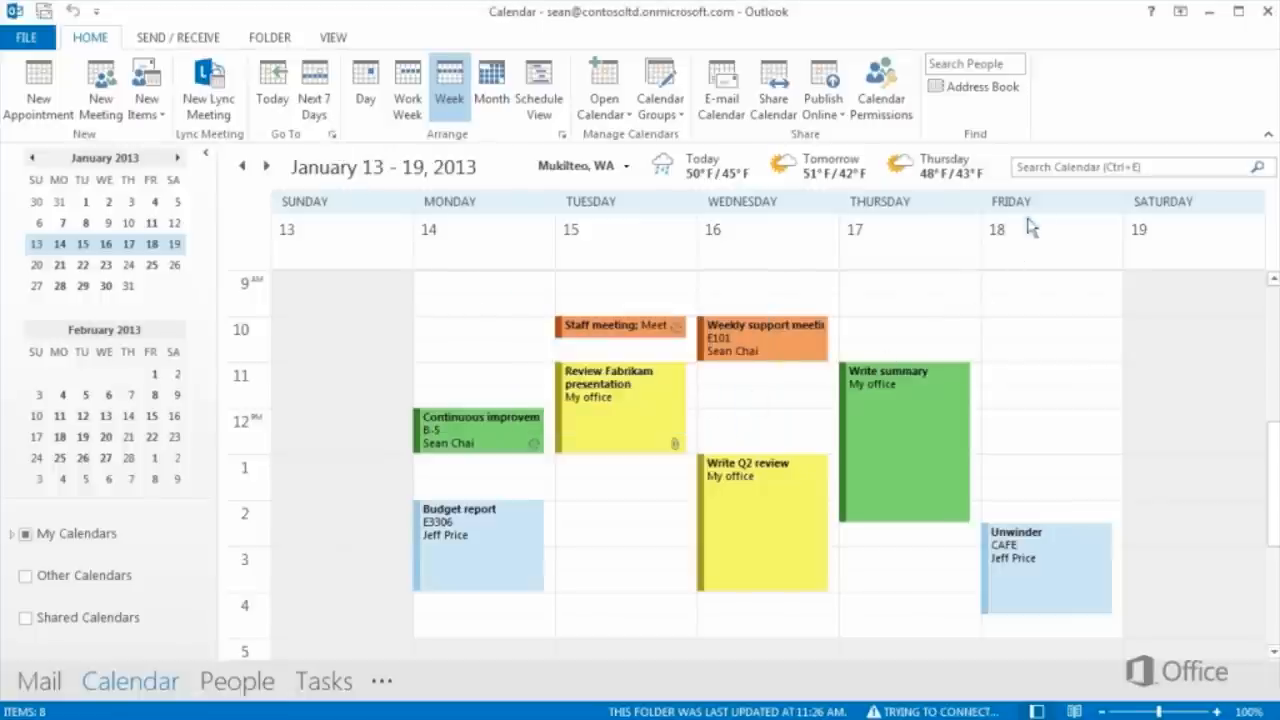
left_click(1140, 167)
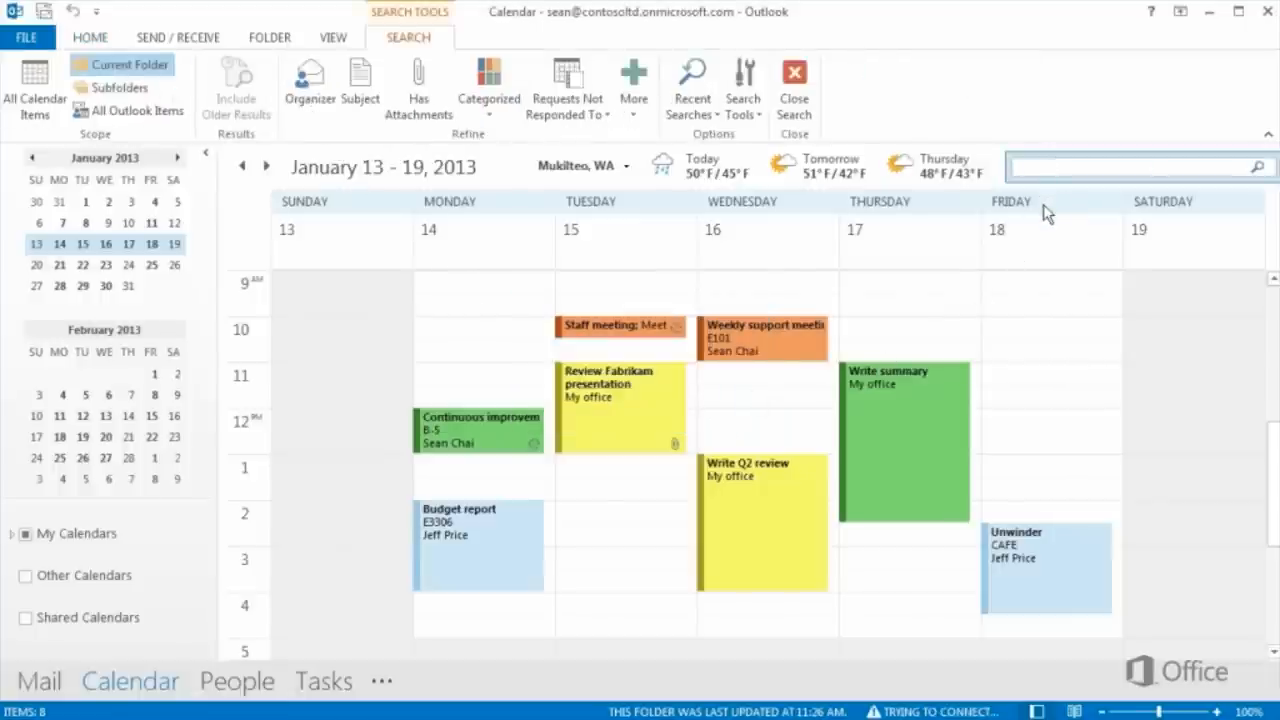
type("tradeshow")
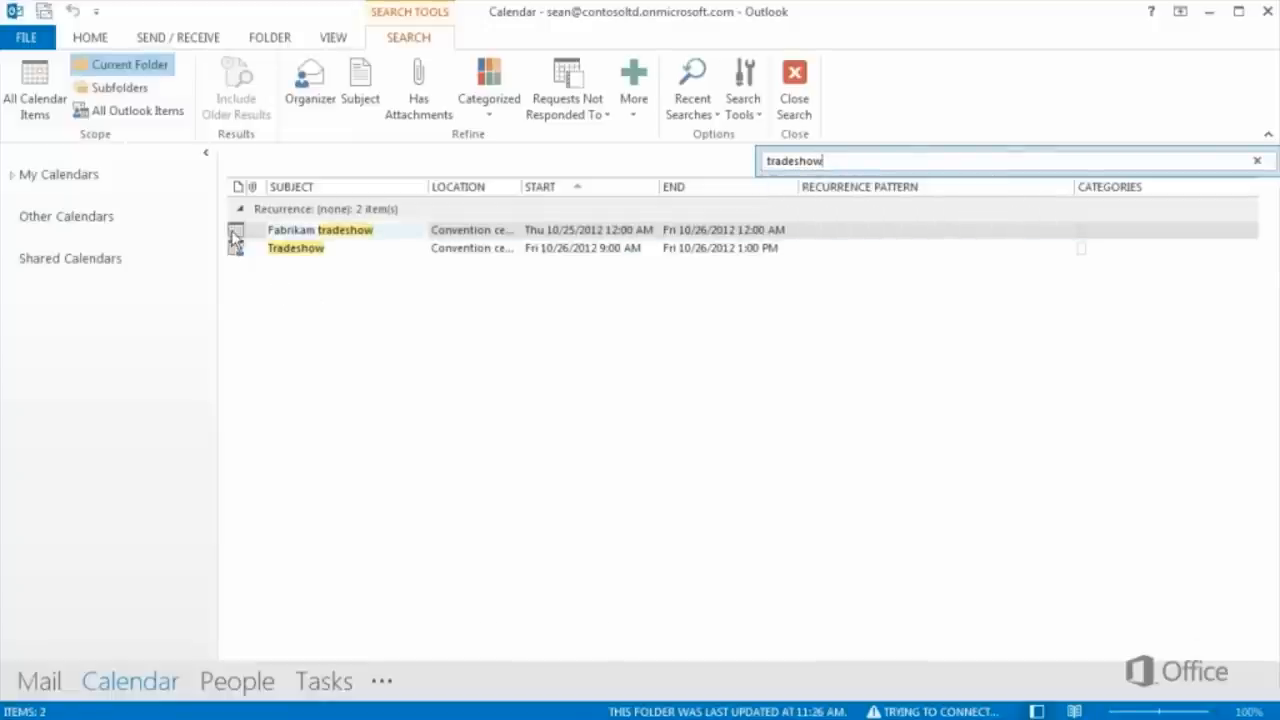
double_click(320, 229)
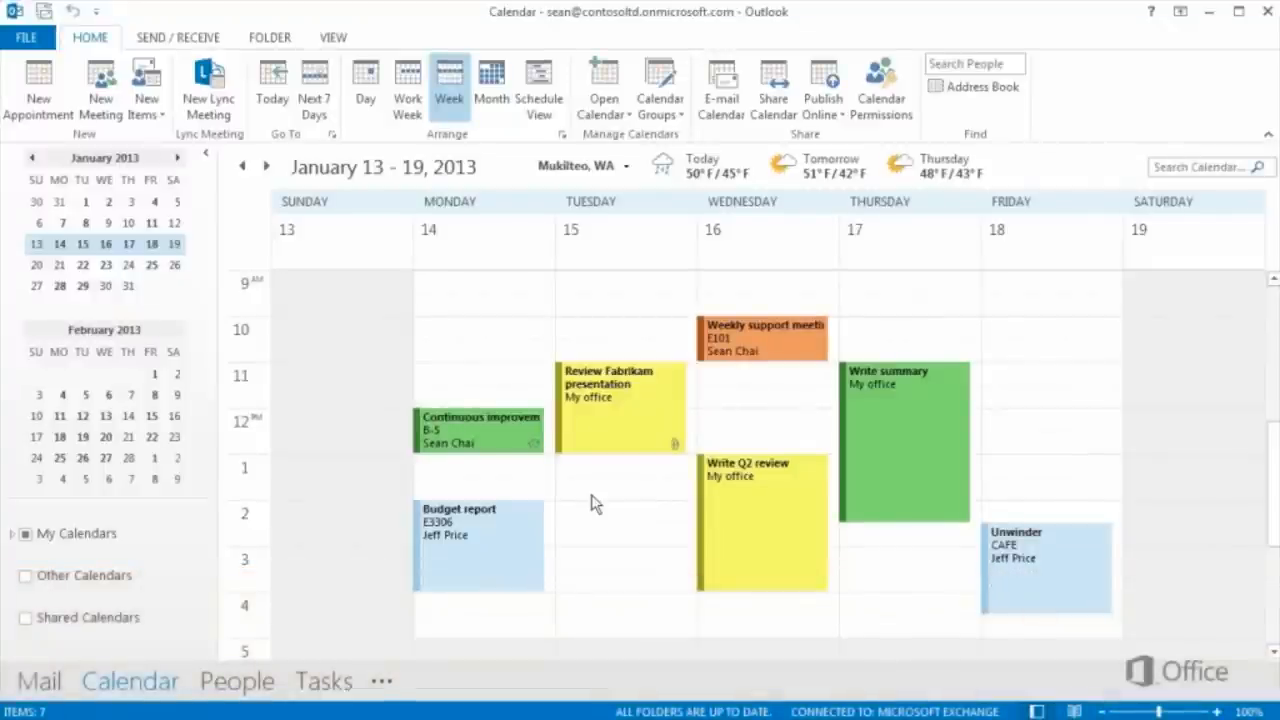
Step: Invite Jane Dow and Jeff Price as required and Ann Beebe as optional attendees
left_click(620, 400)
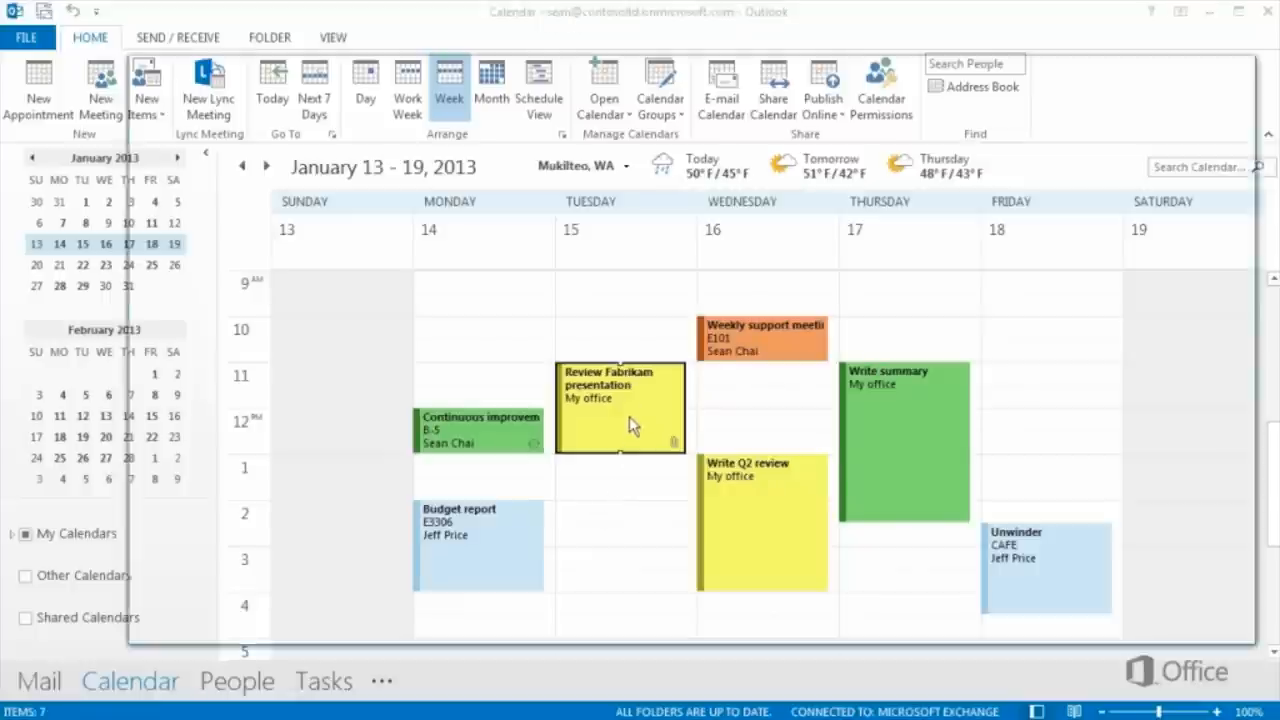
double_click(620, 400)
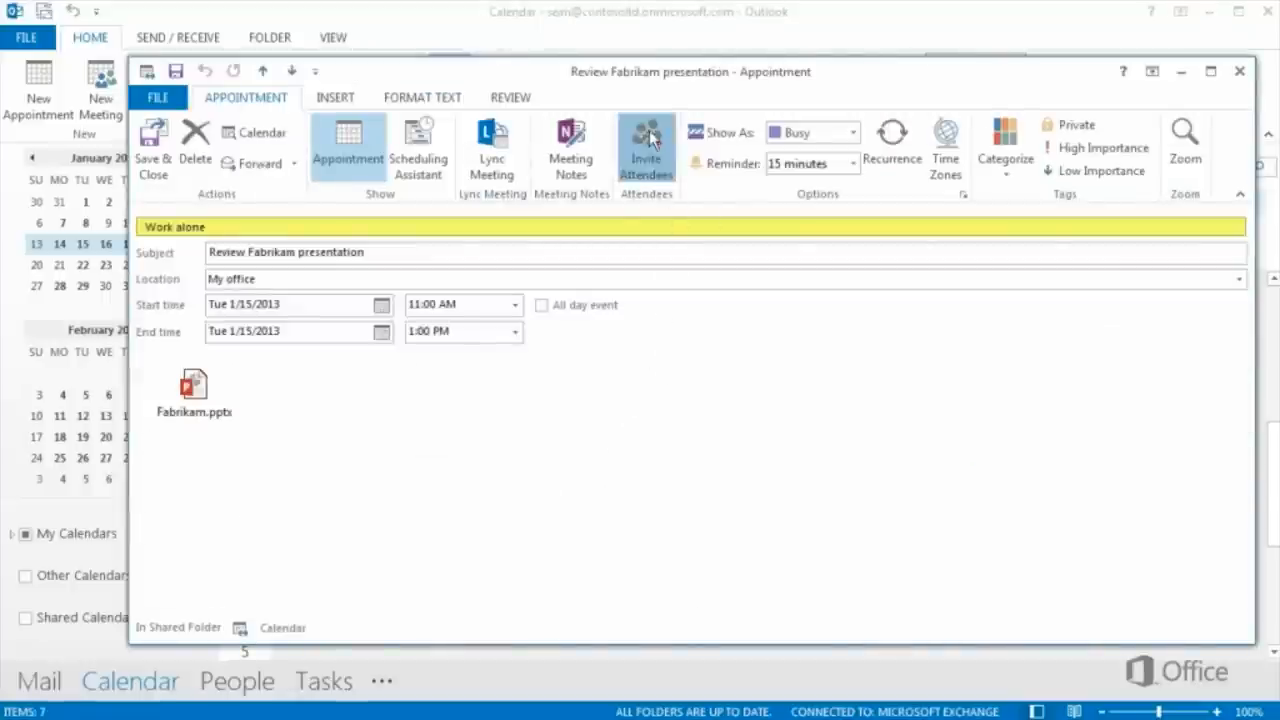
left_click(645, 148)
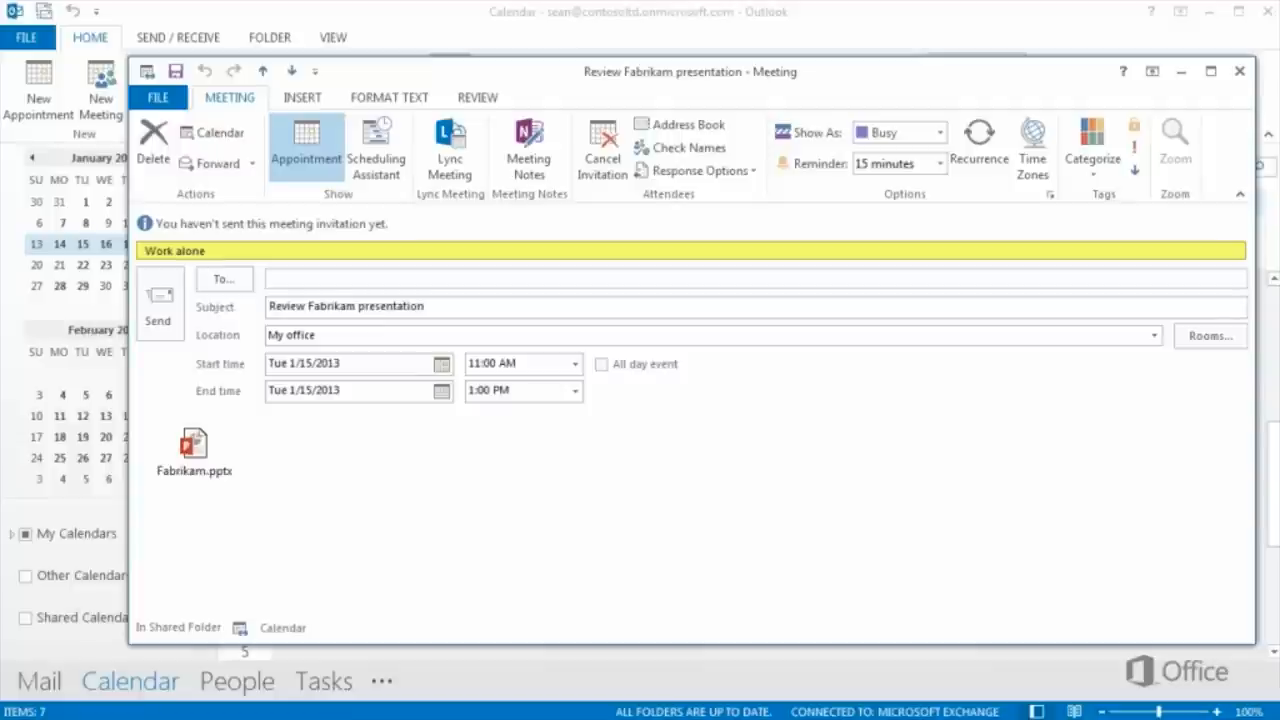
left_click(222, 279)
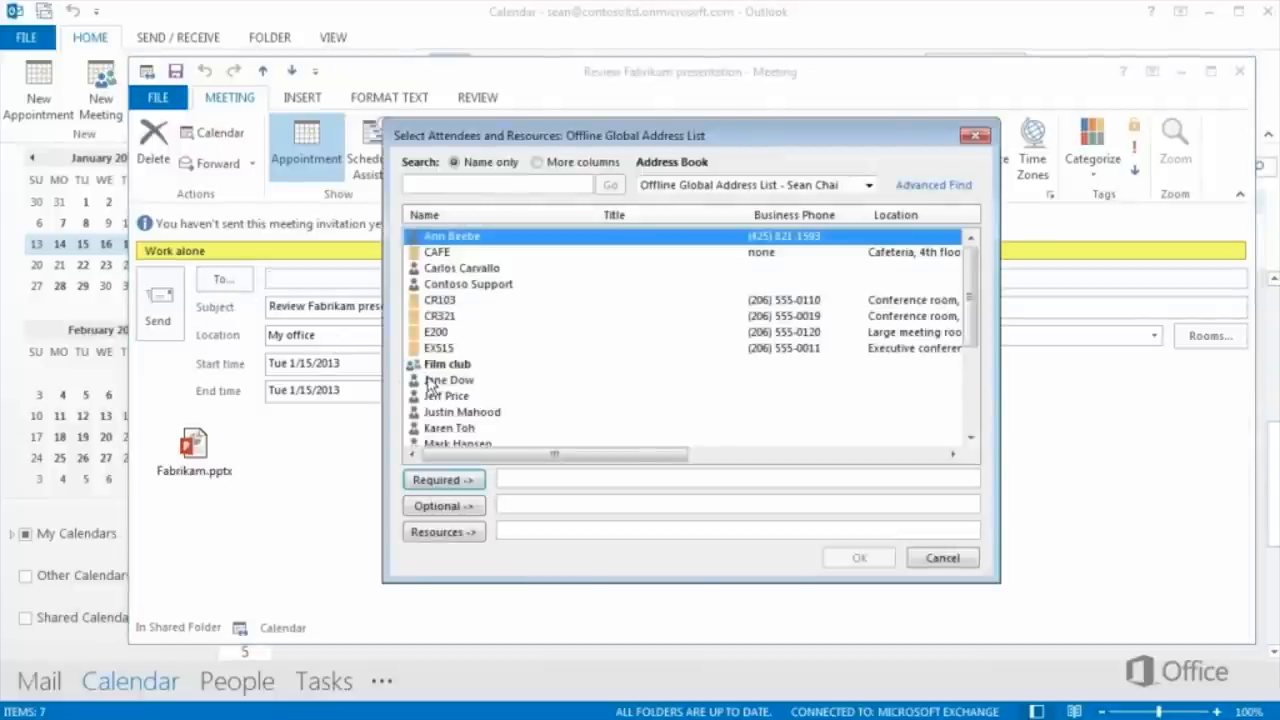
left_click(443, 480)
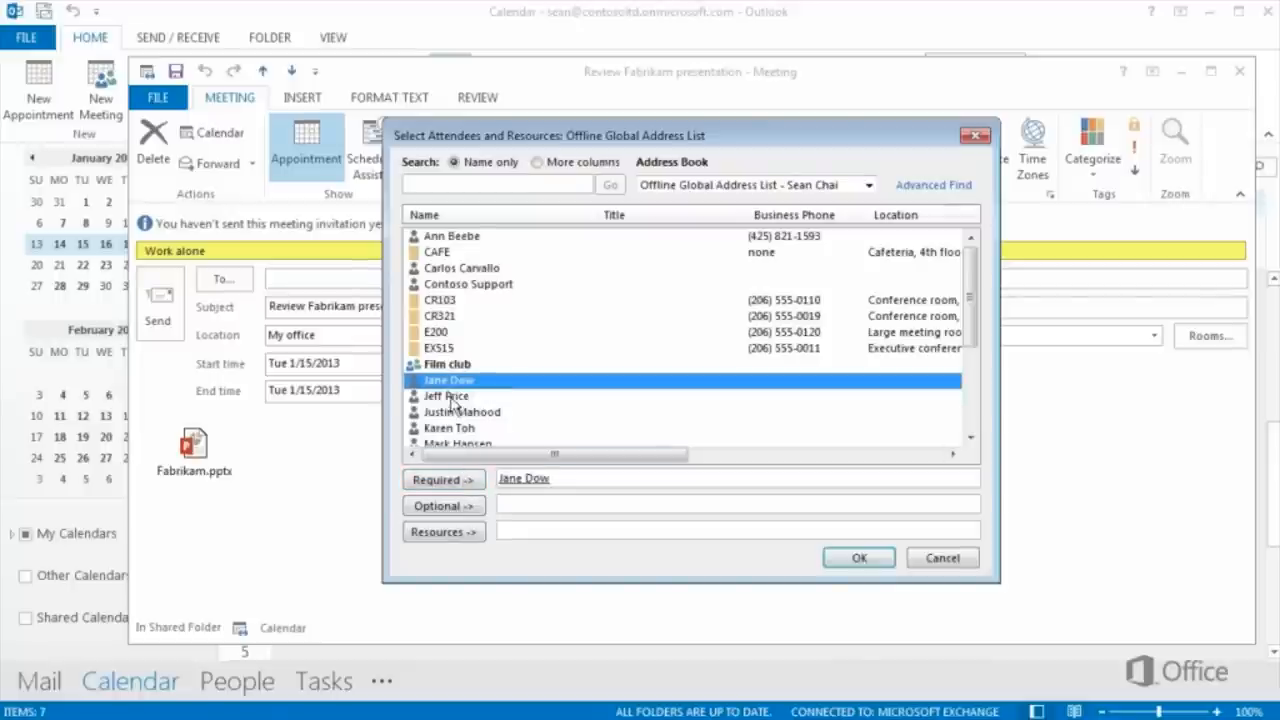
double_click(446, 396)
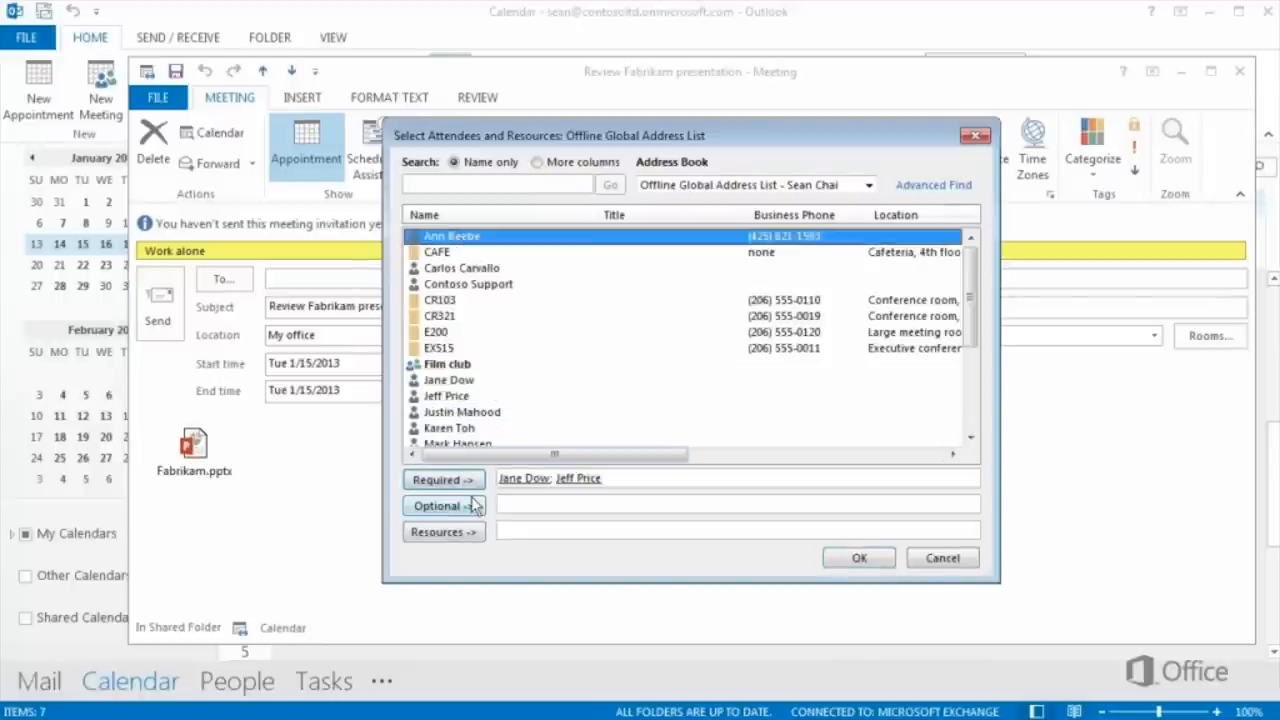
left_click(440, 505)
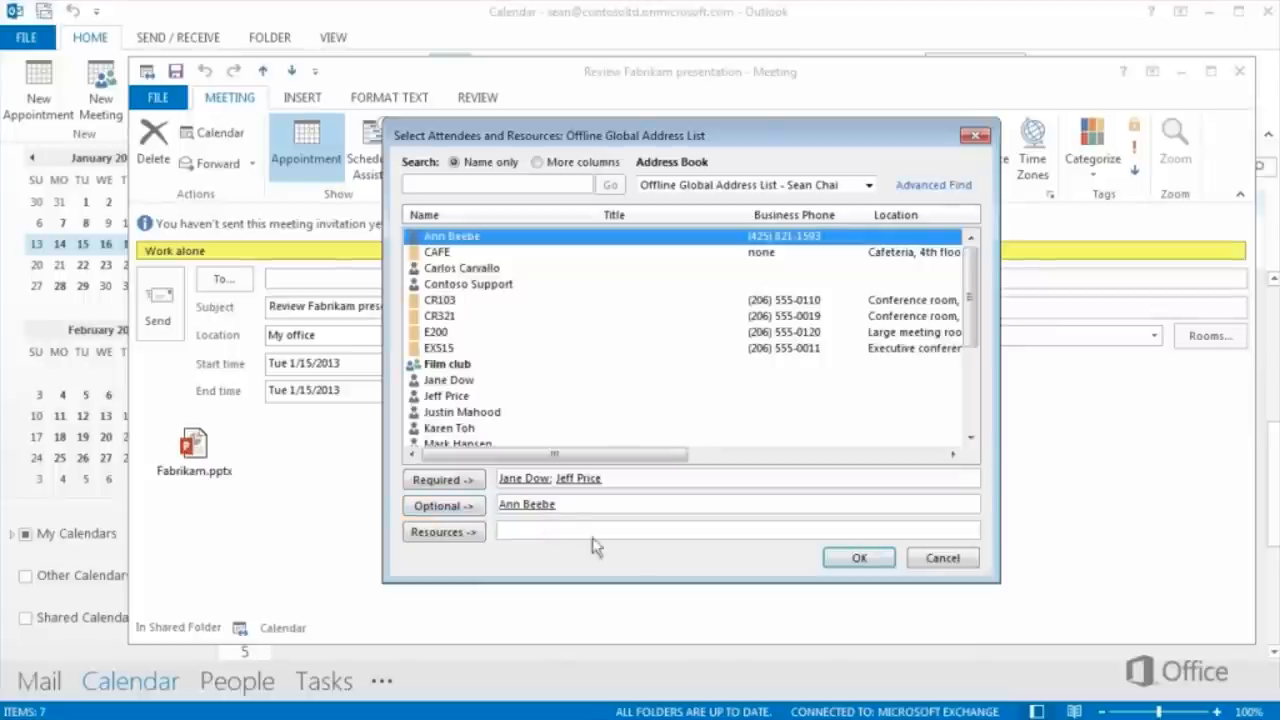
left_click(858, 558)
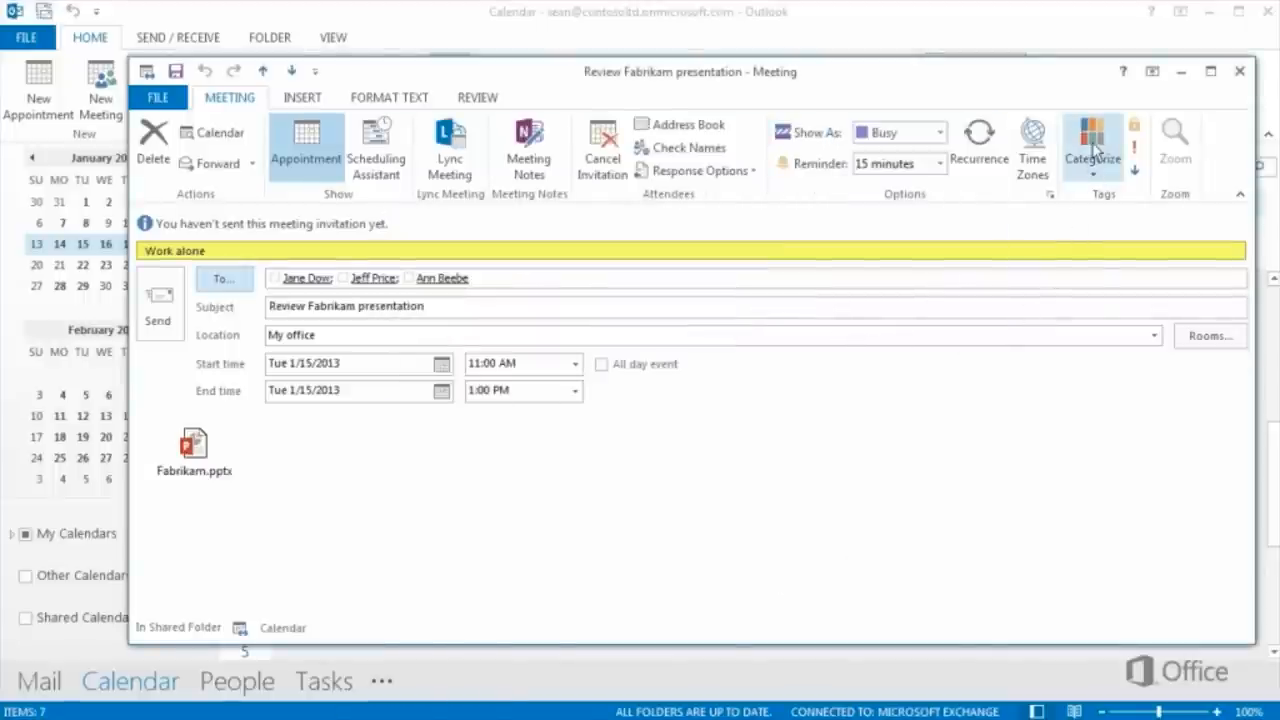
Step: Change the meeting category from Work alone to Team and book room CR103
left_click(1092, 145)
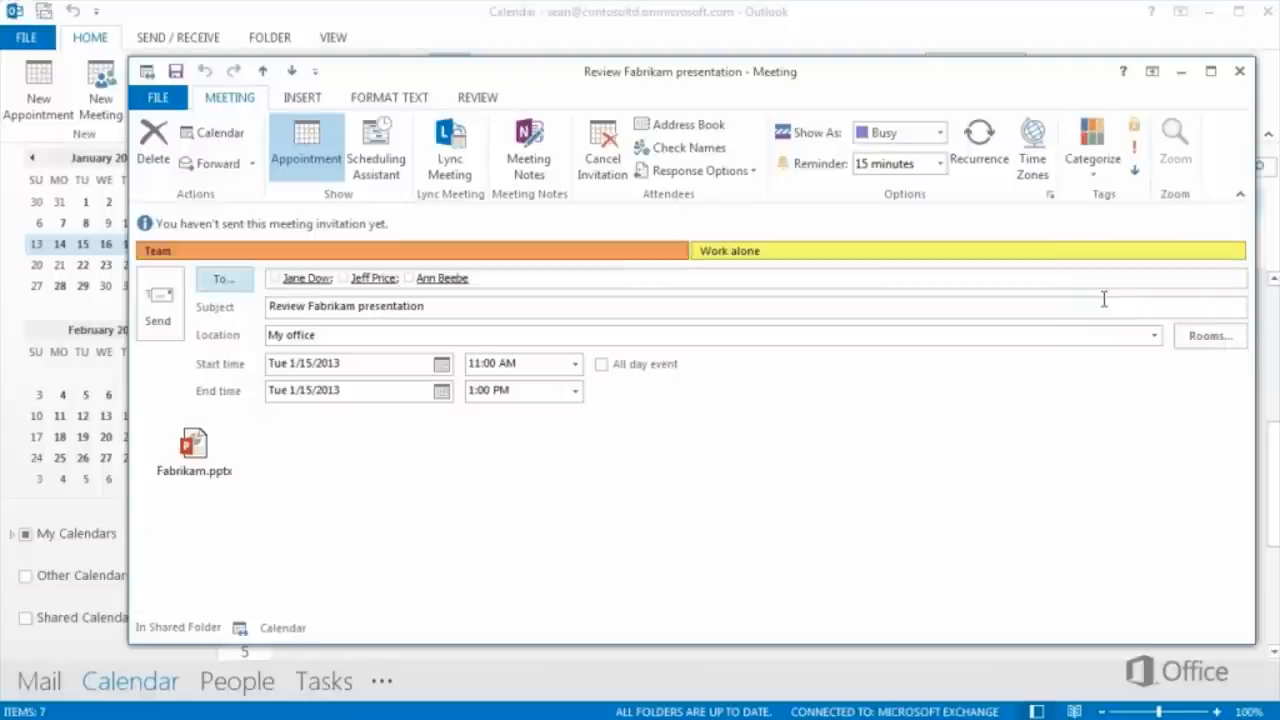
left_click(1092, 145)
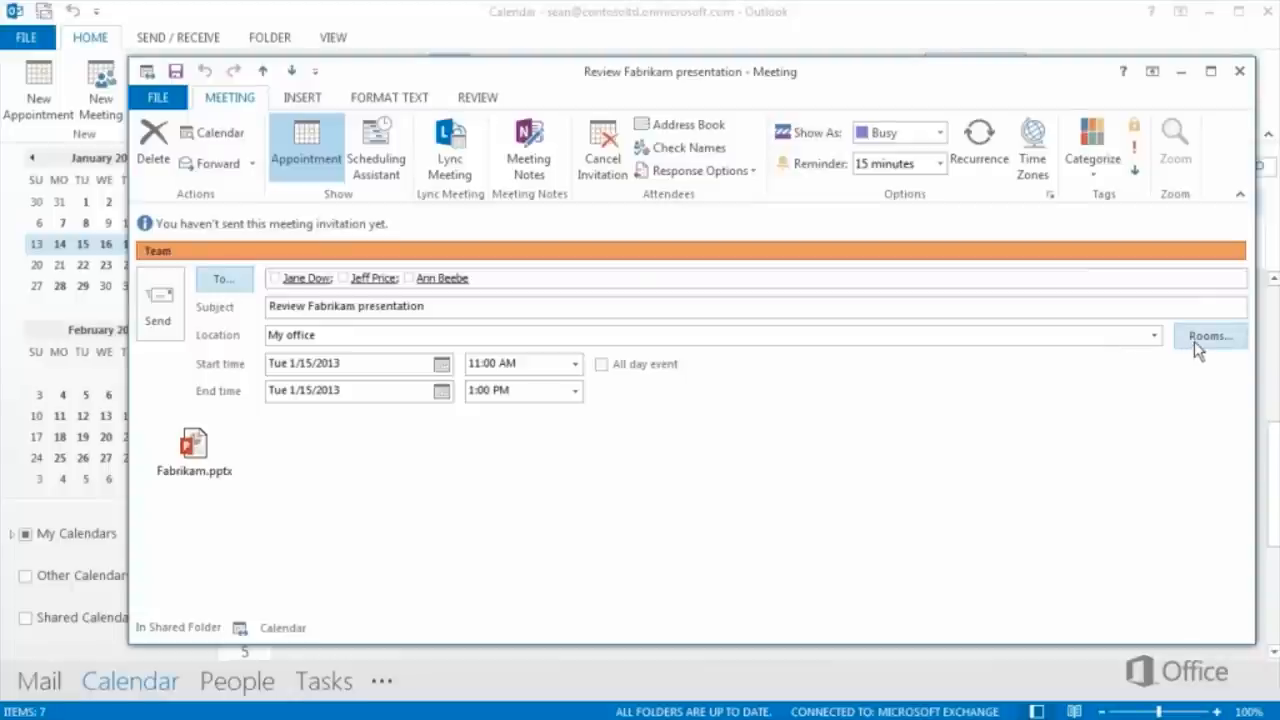
left_click(1210, 335)
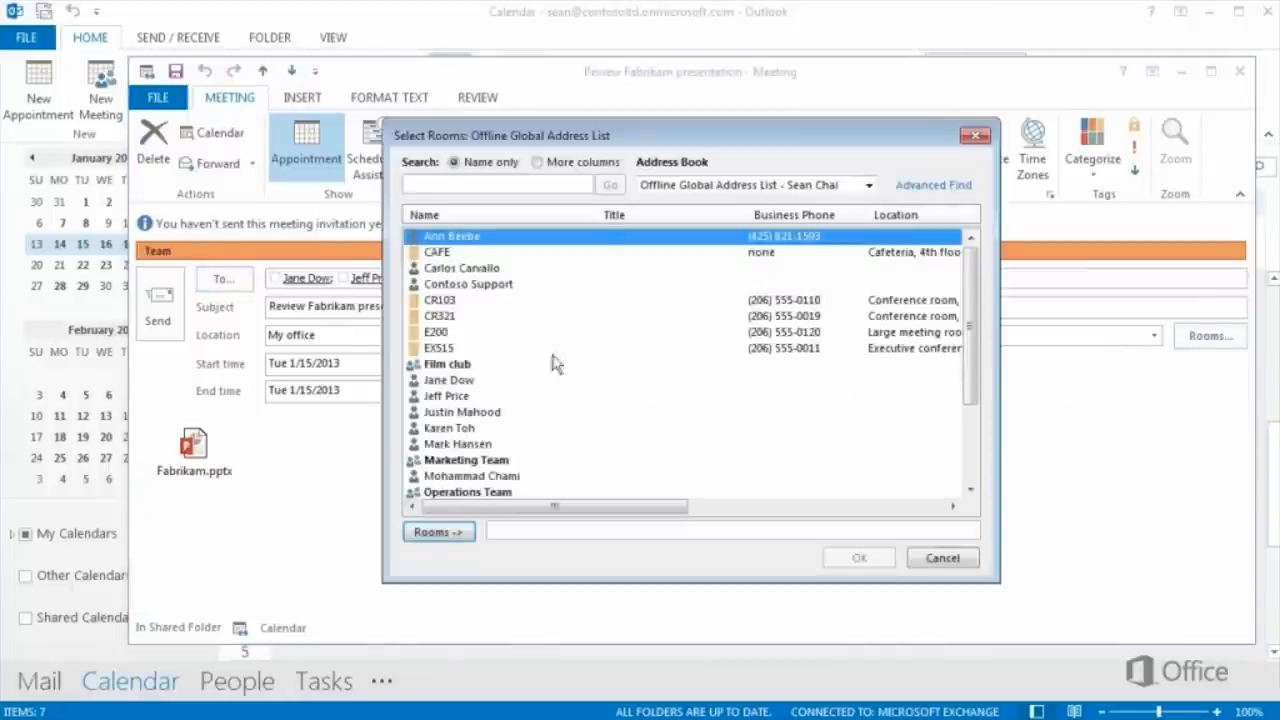
left_click(440, 300)
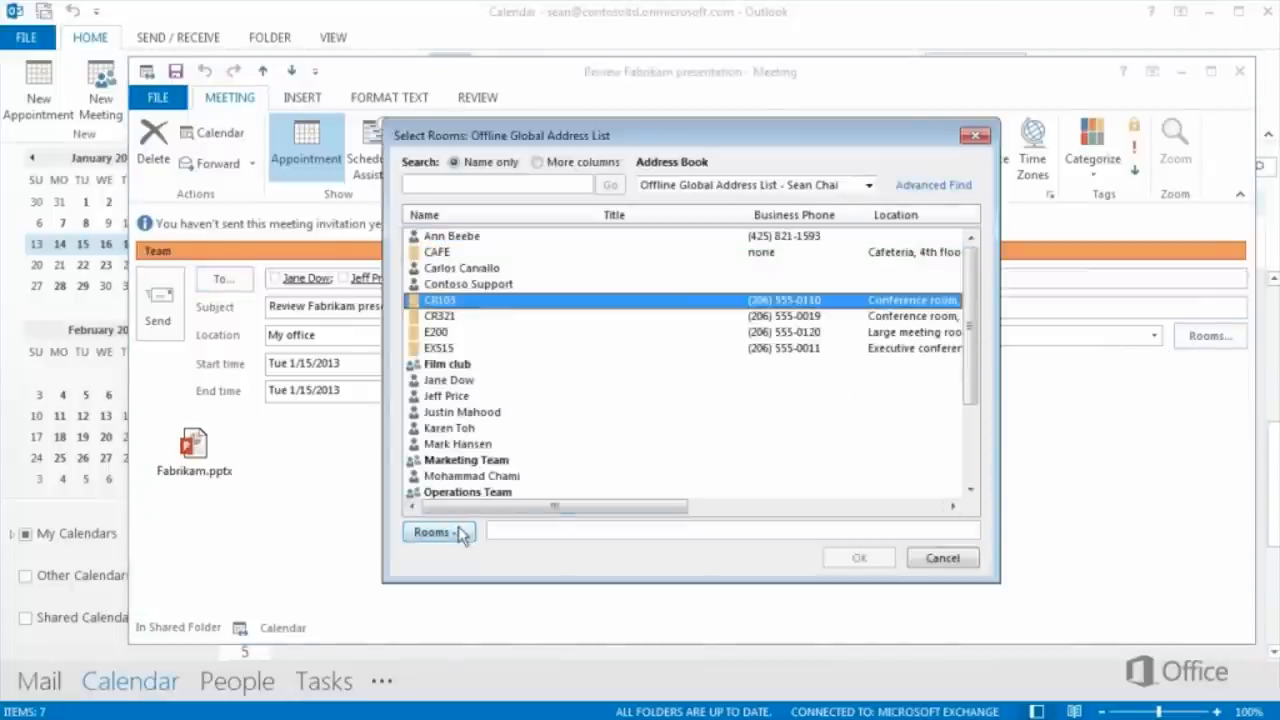
left_click(437, 531)
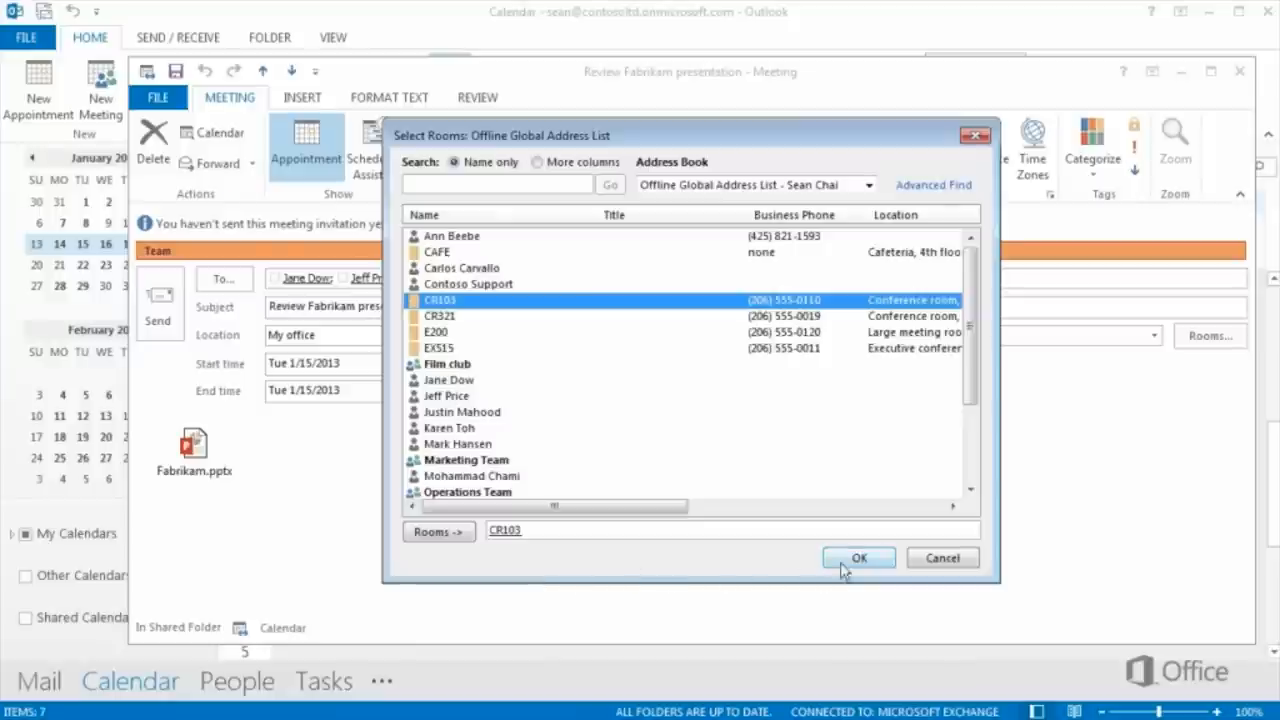
left_click(858, 558)
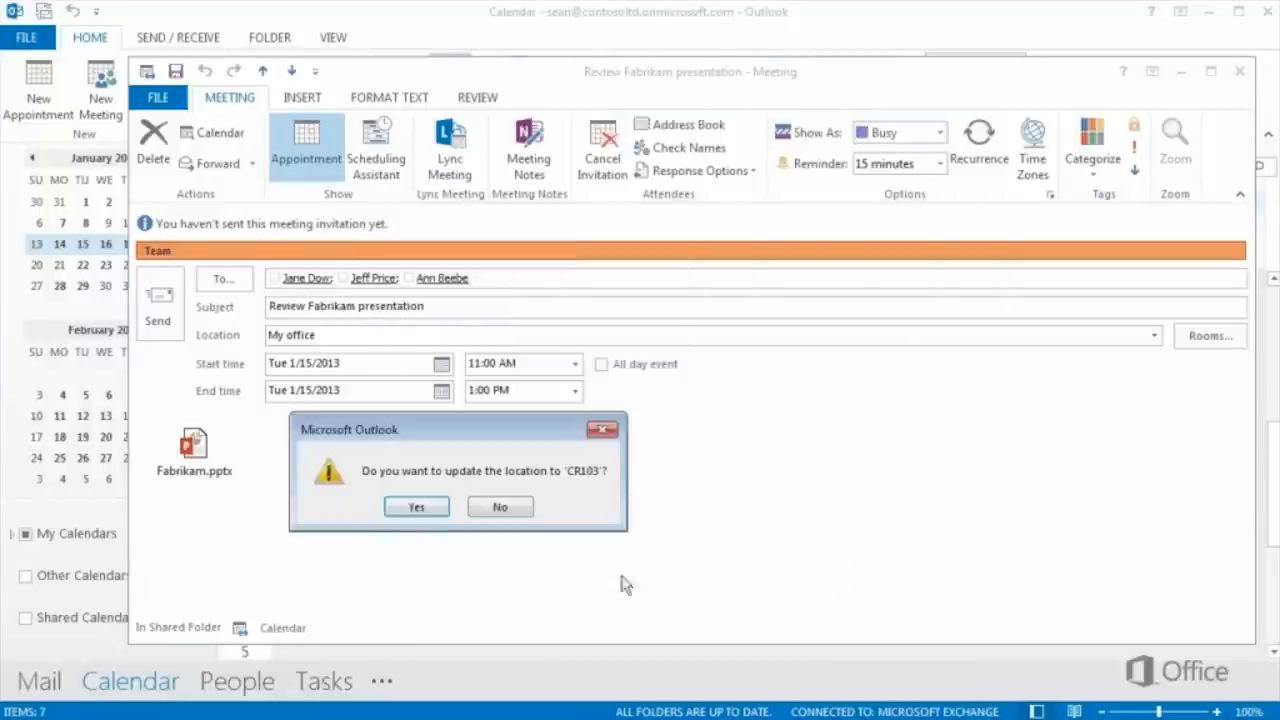
Step: Set location CR103, add note 'Let's meet to go over the Fabrikam presentation.', and send
left_click(416, 506)
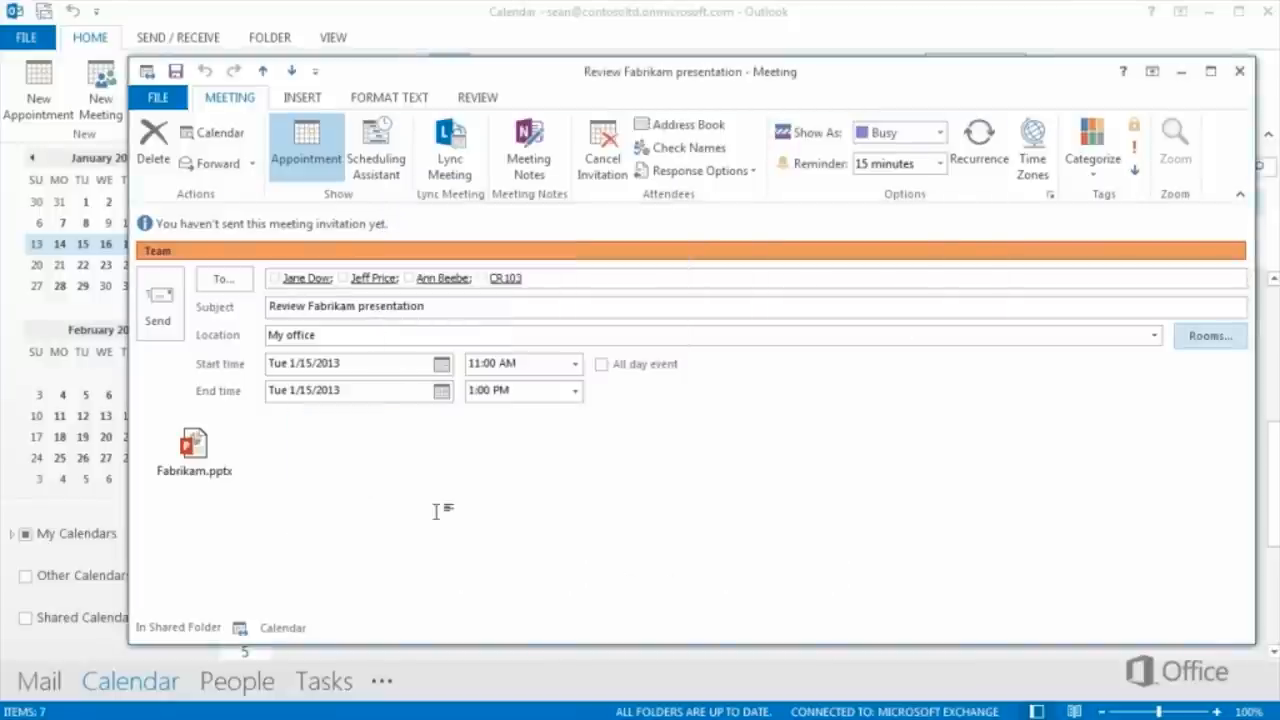
type("CR103")
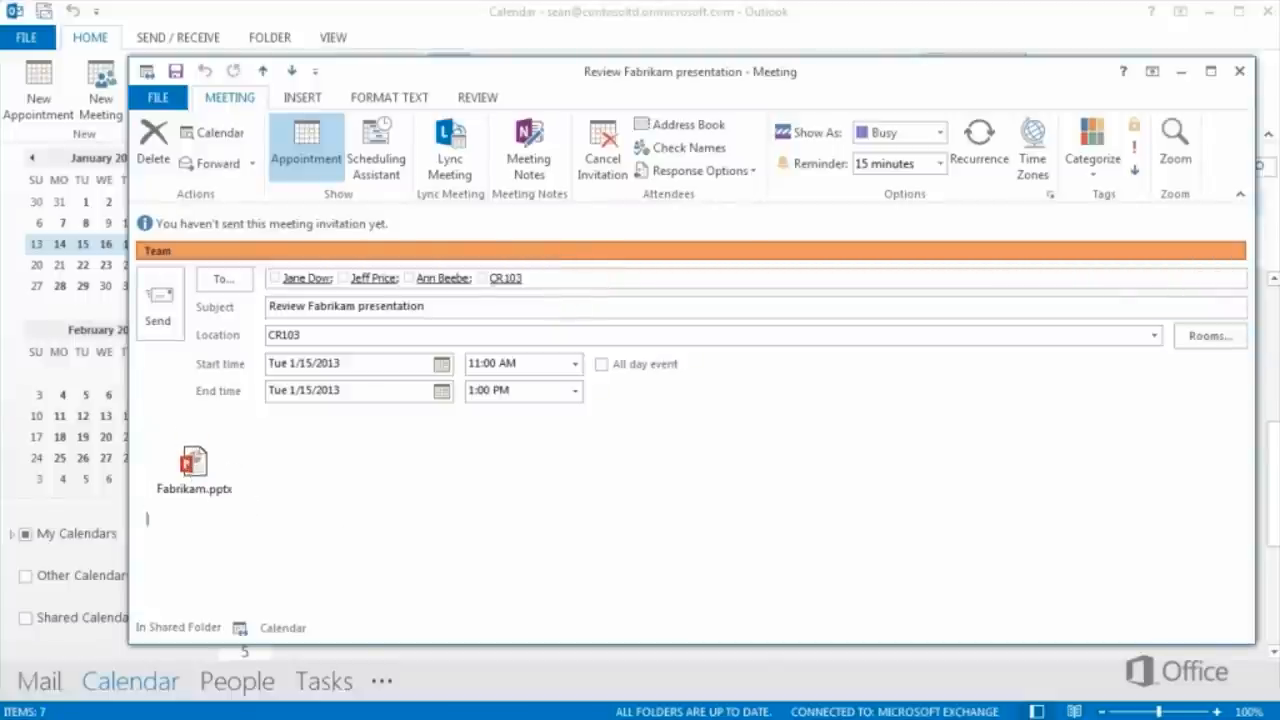
type("Let's meet to go over the Fabrikam presentation.")
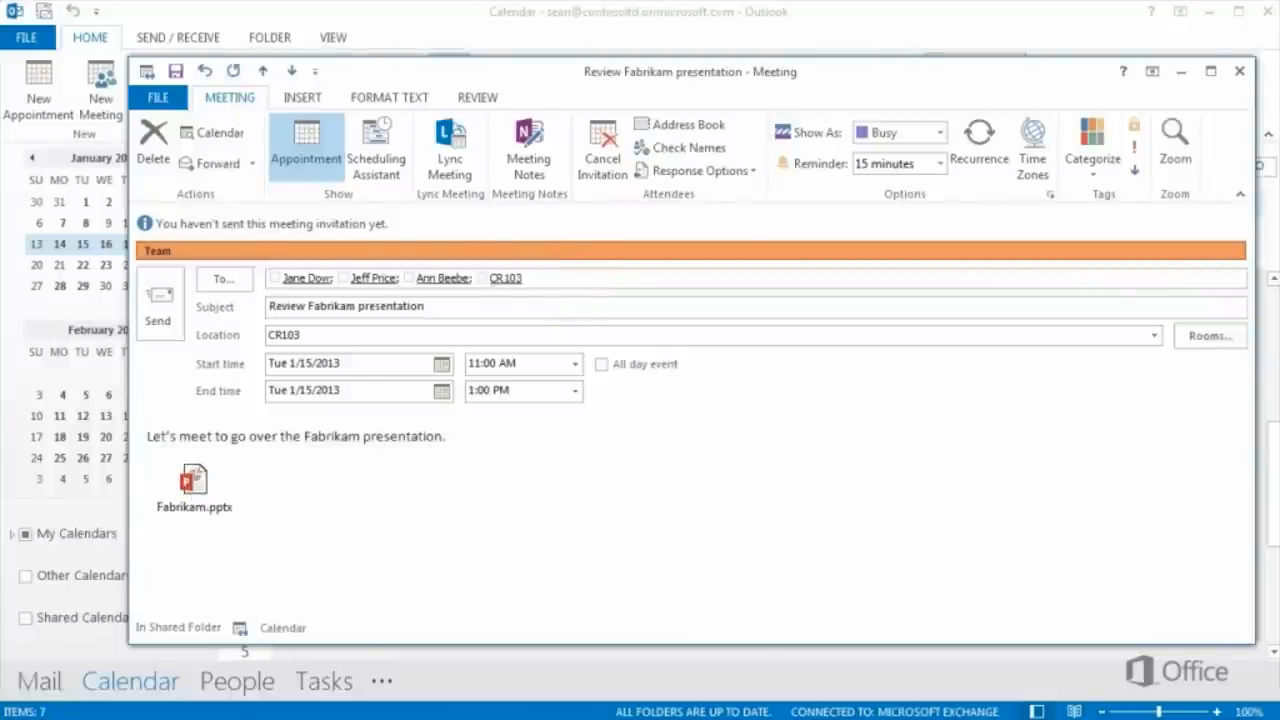
mouse_move(160, 300)
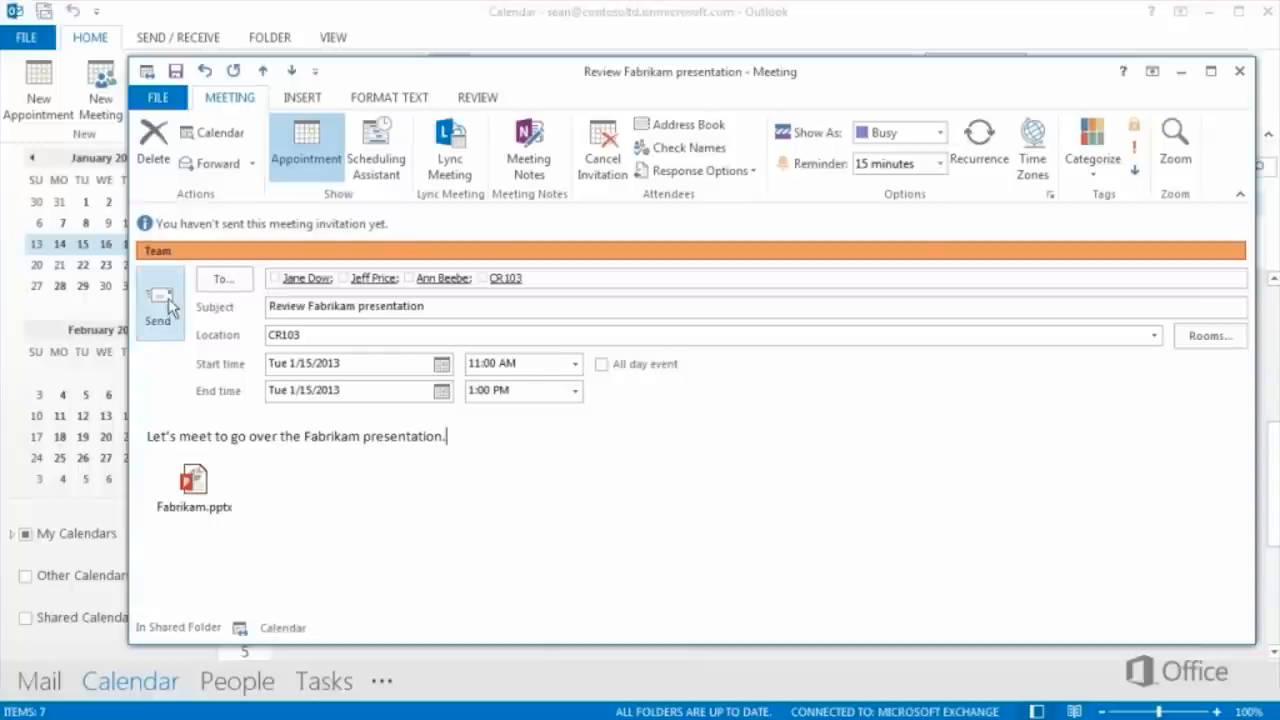
left_click(159, 303)
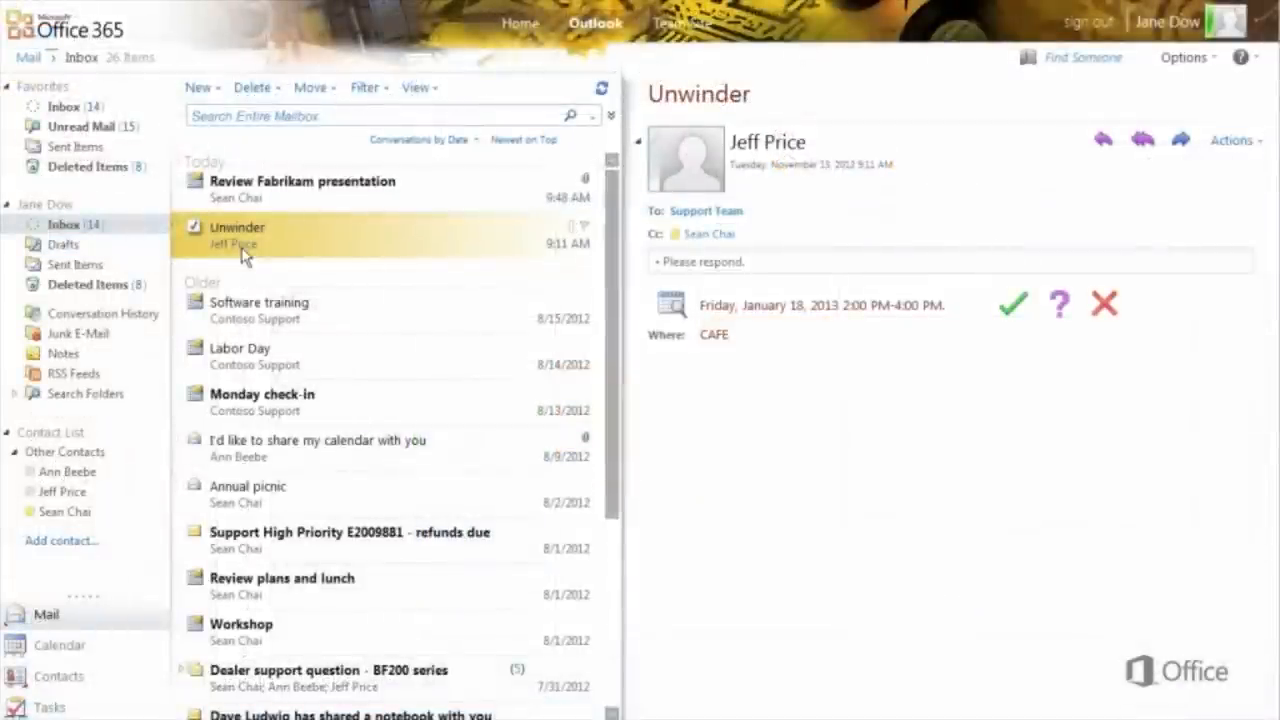
Step: Accept the invitation, replying 'Do you want me to make print-outs?'
left_click(303, 188)
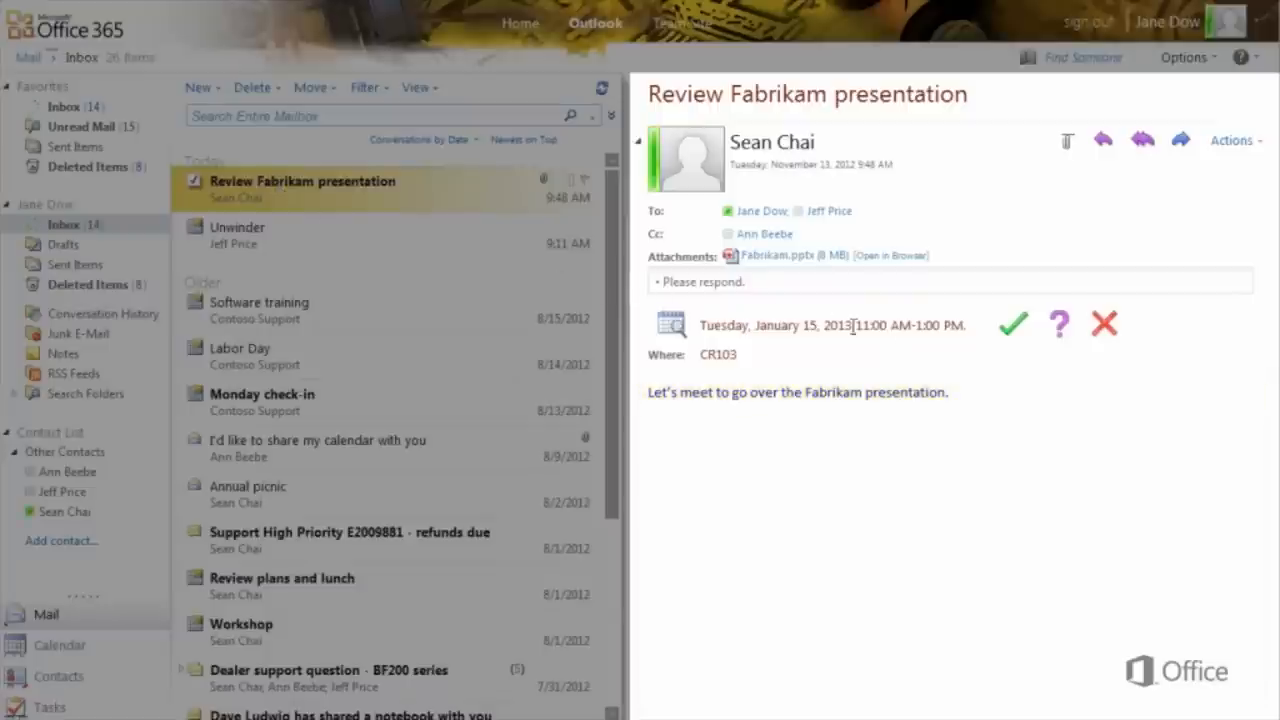
left_click(1012, 323)
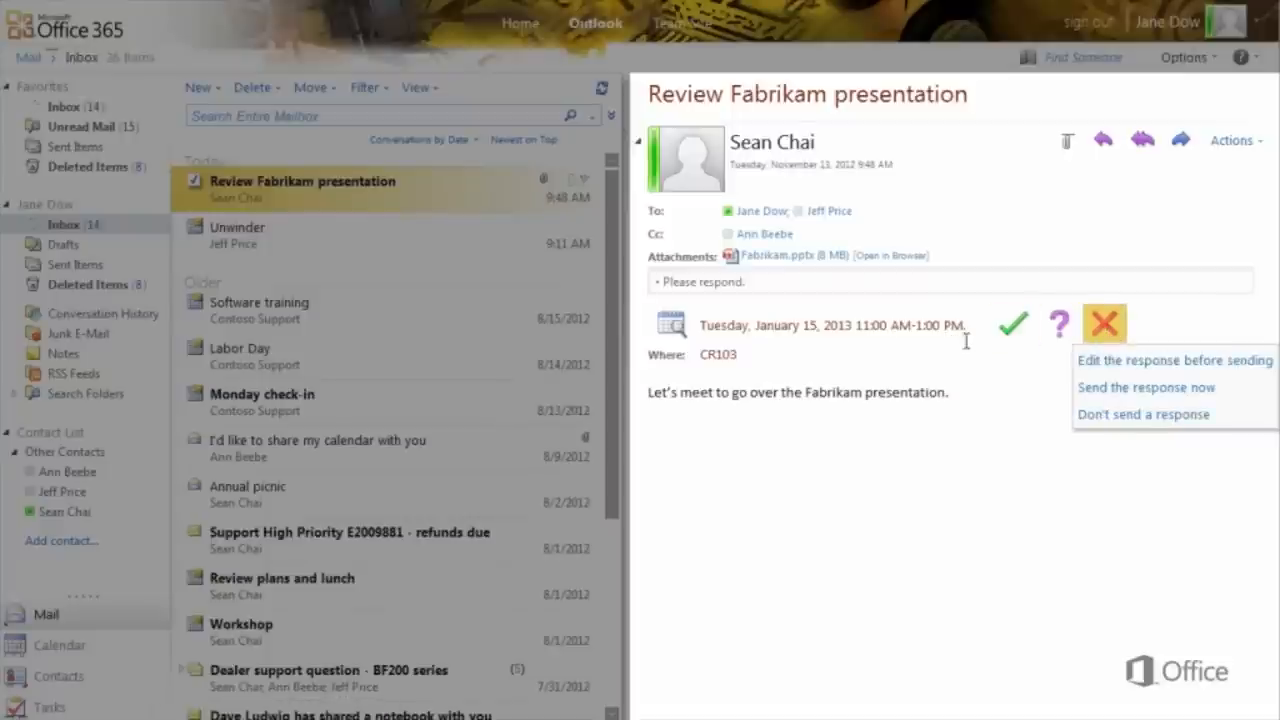
mouse_move(1012, 323)
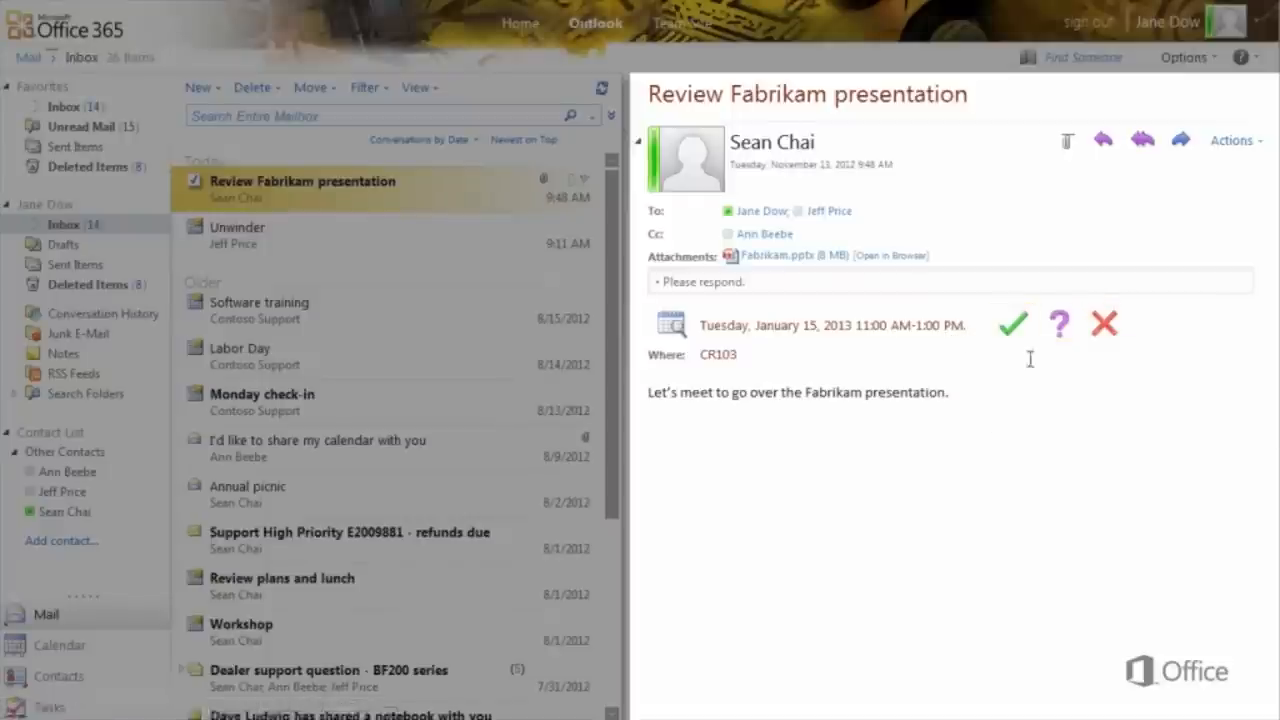
left_click(1013, 323)
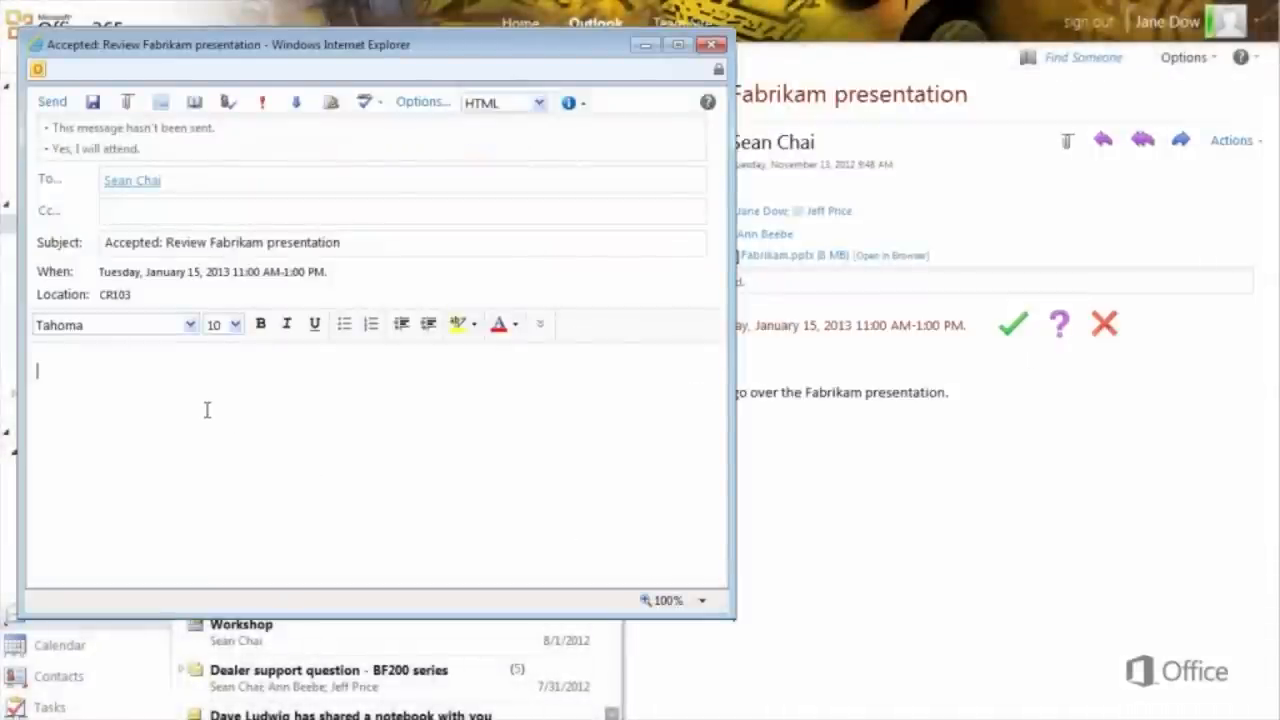
type("Do you want me to make print-outs?")
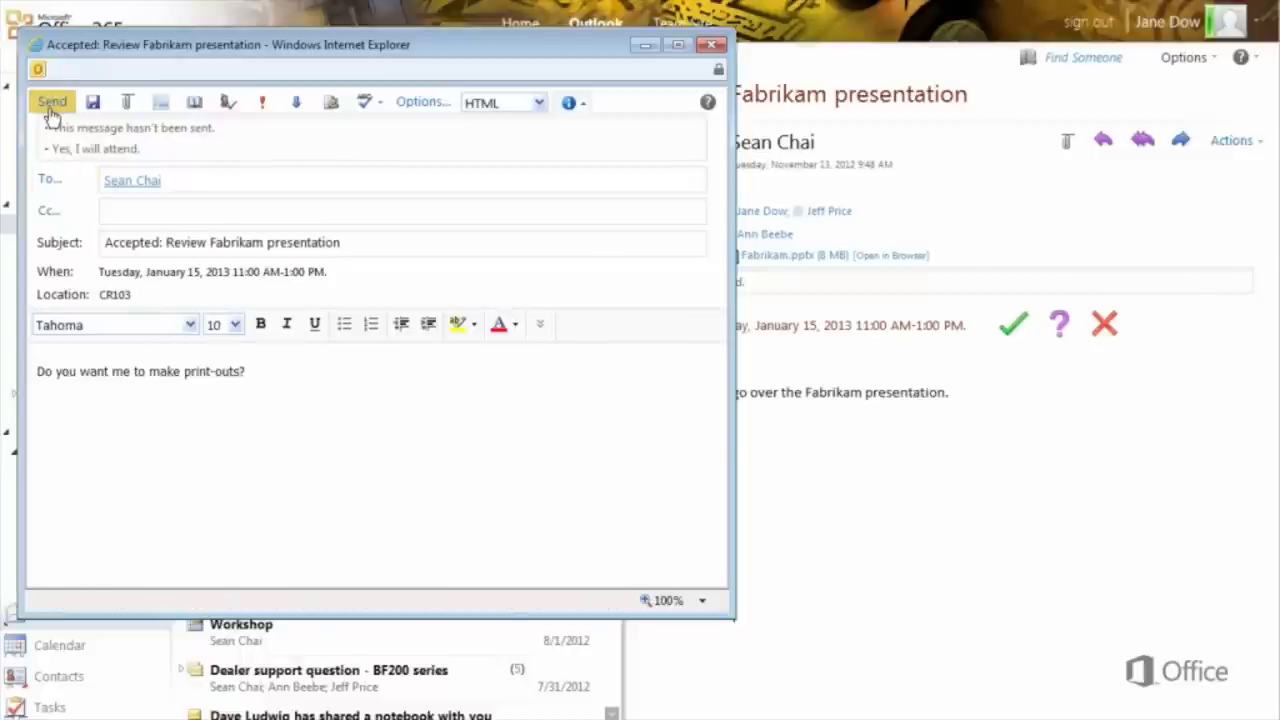
left_click(51, 101)
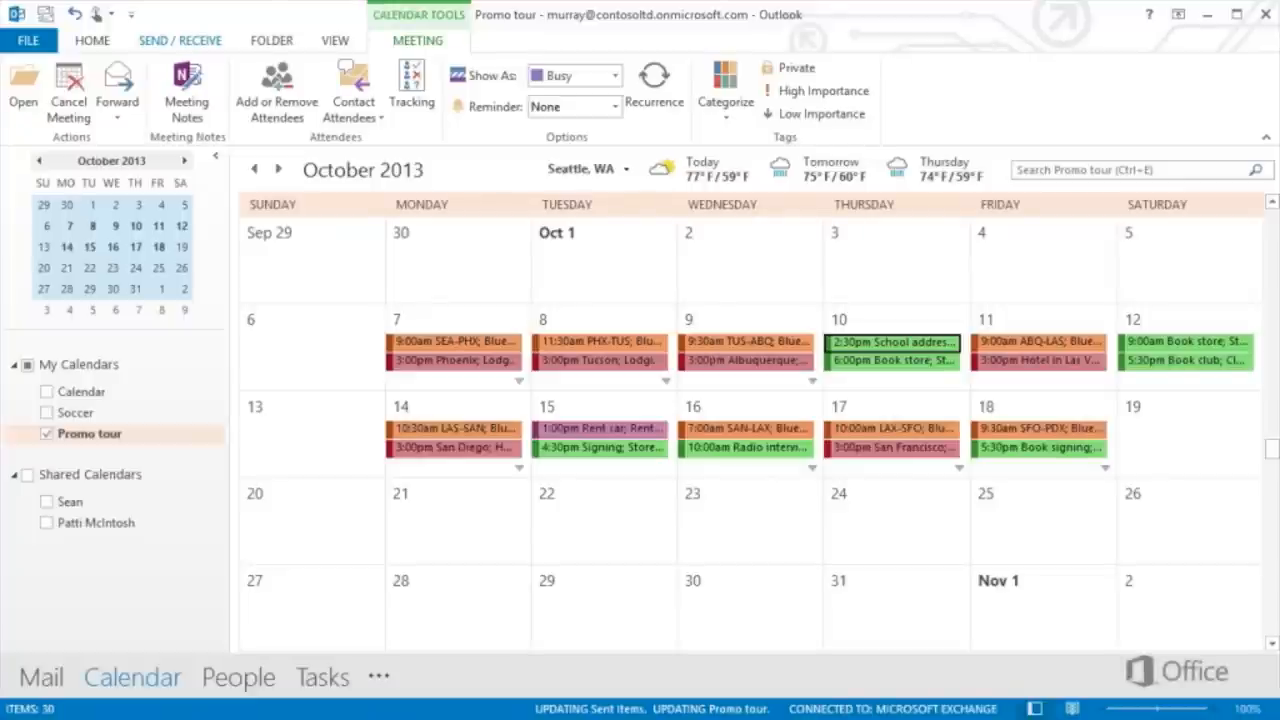
Step: Open the School address meeting and send its update to every attendee despite untallied responses
double_click(892, 343)
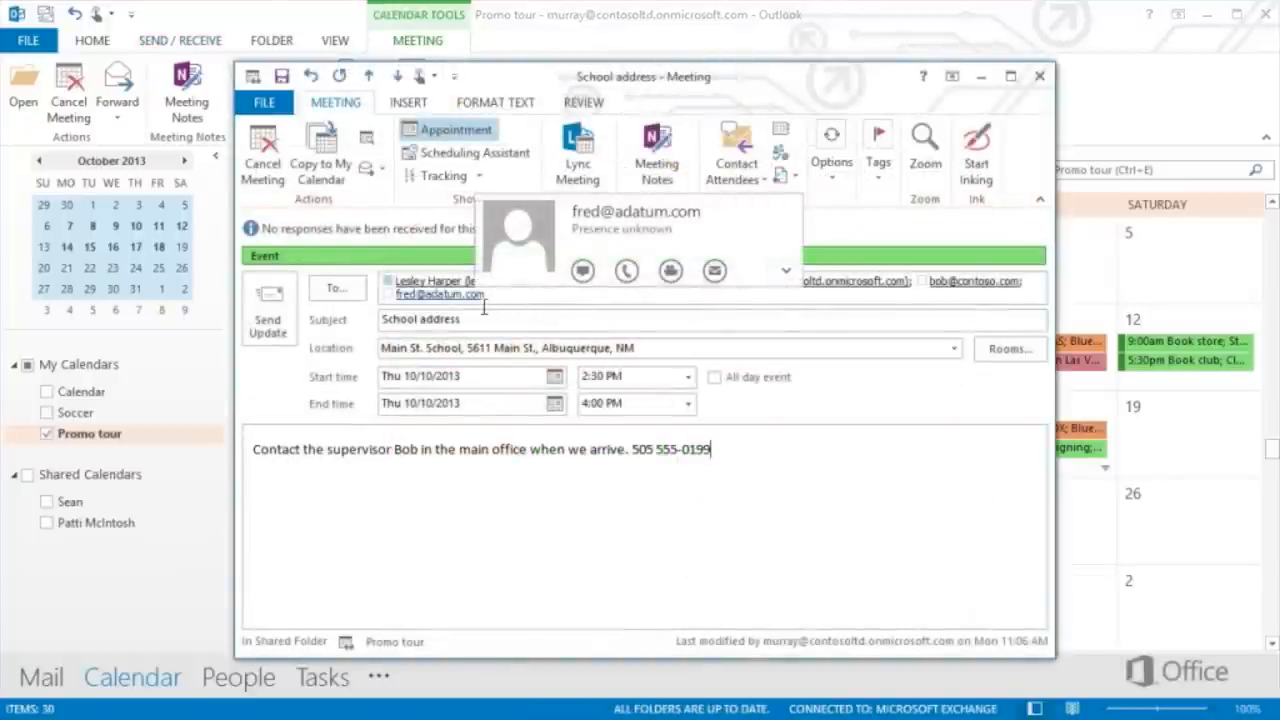
mouse_move(567, 477)
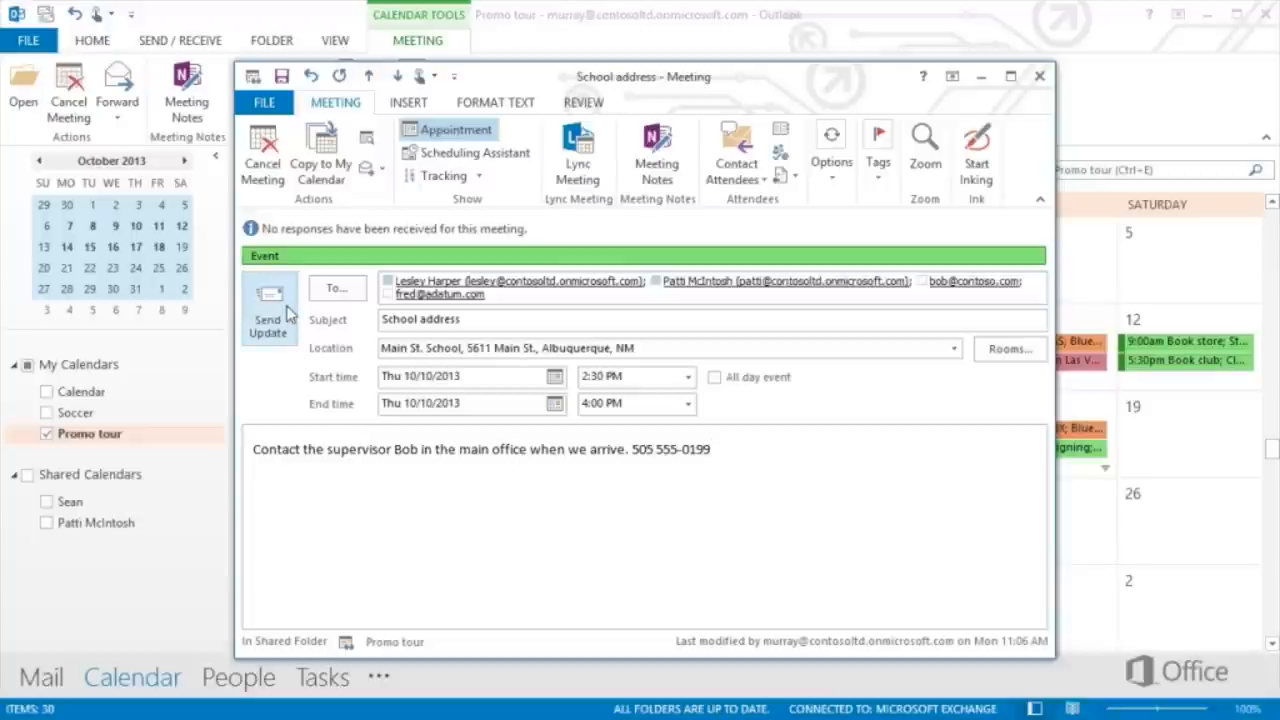
left_click(267, 308)
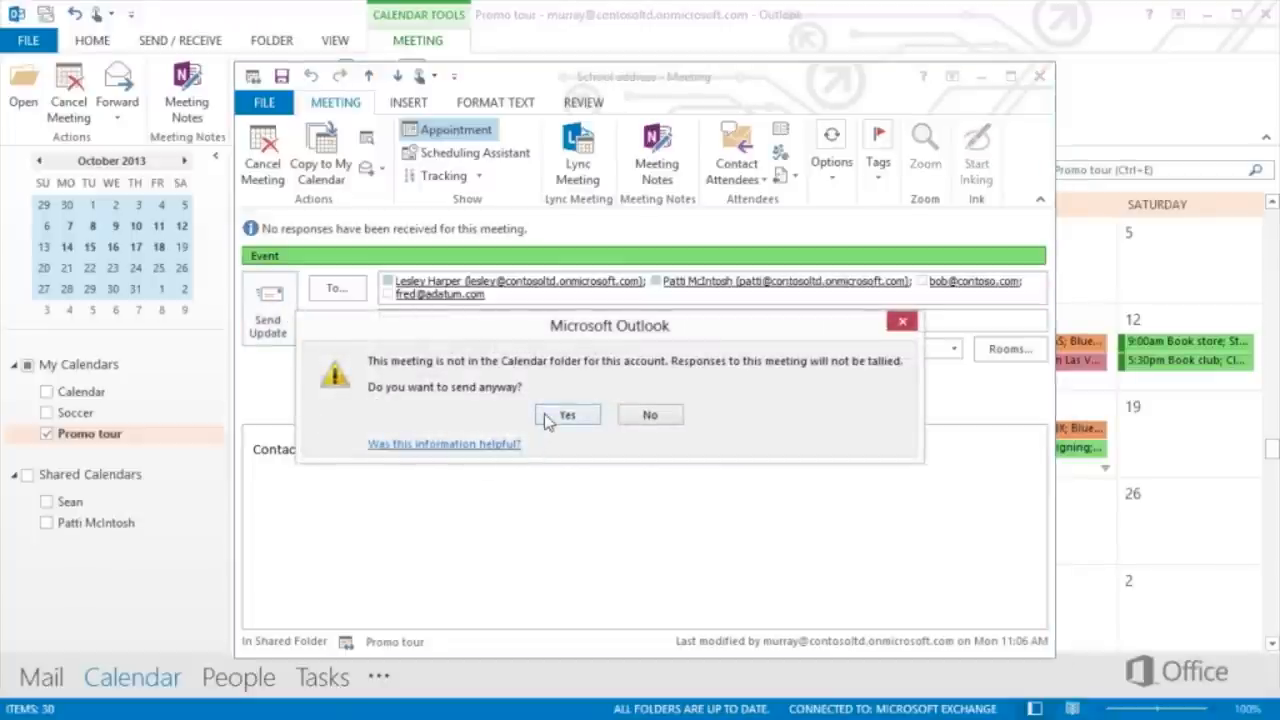
left_click(567, 414)
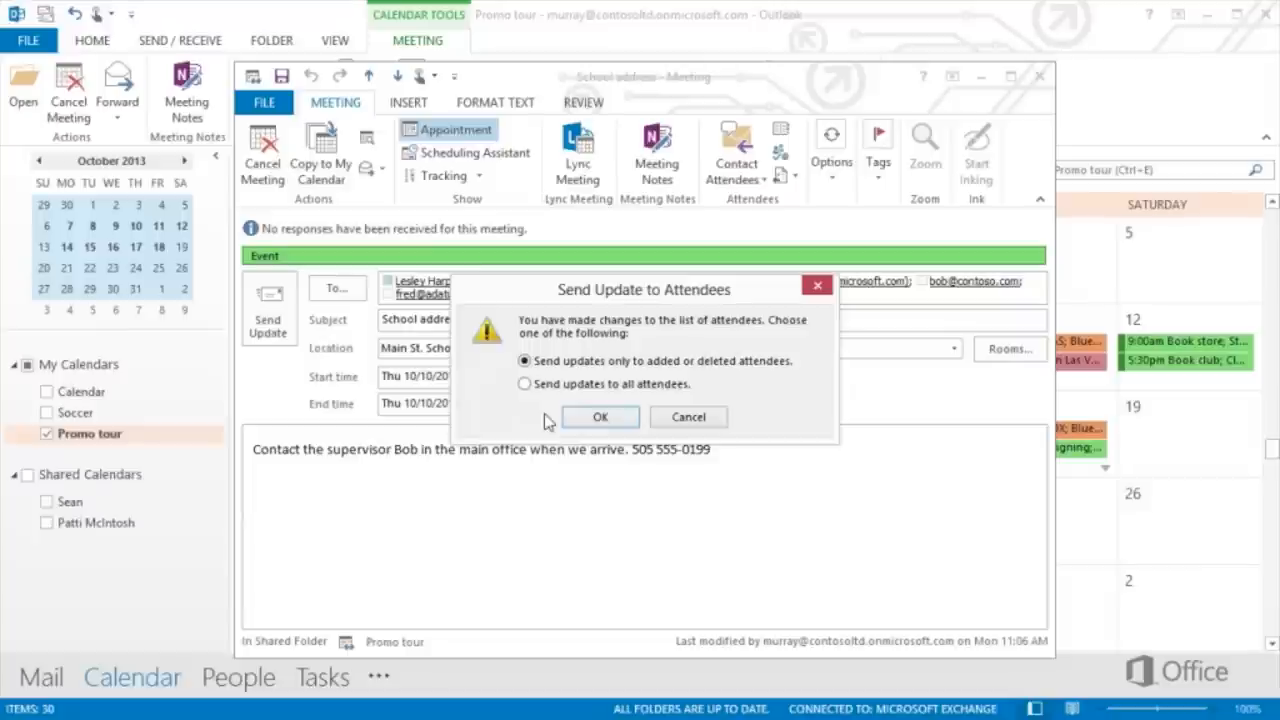
left_click(524, 384)
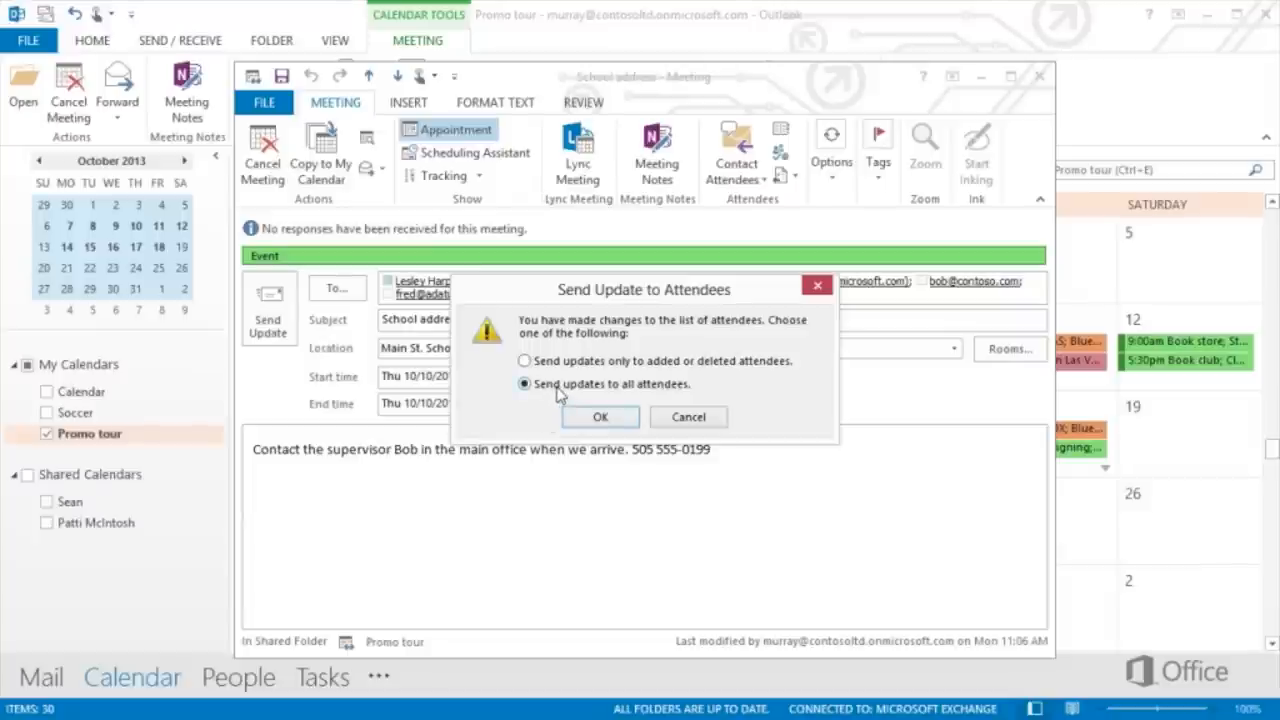
mouse_move(588, 404)
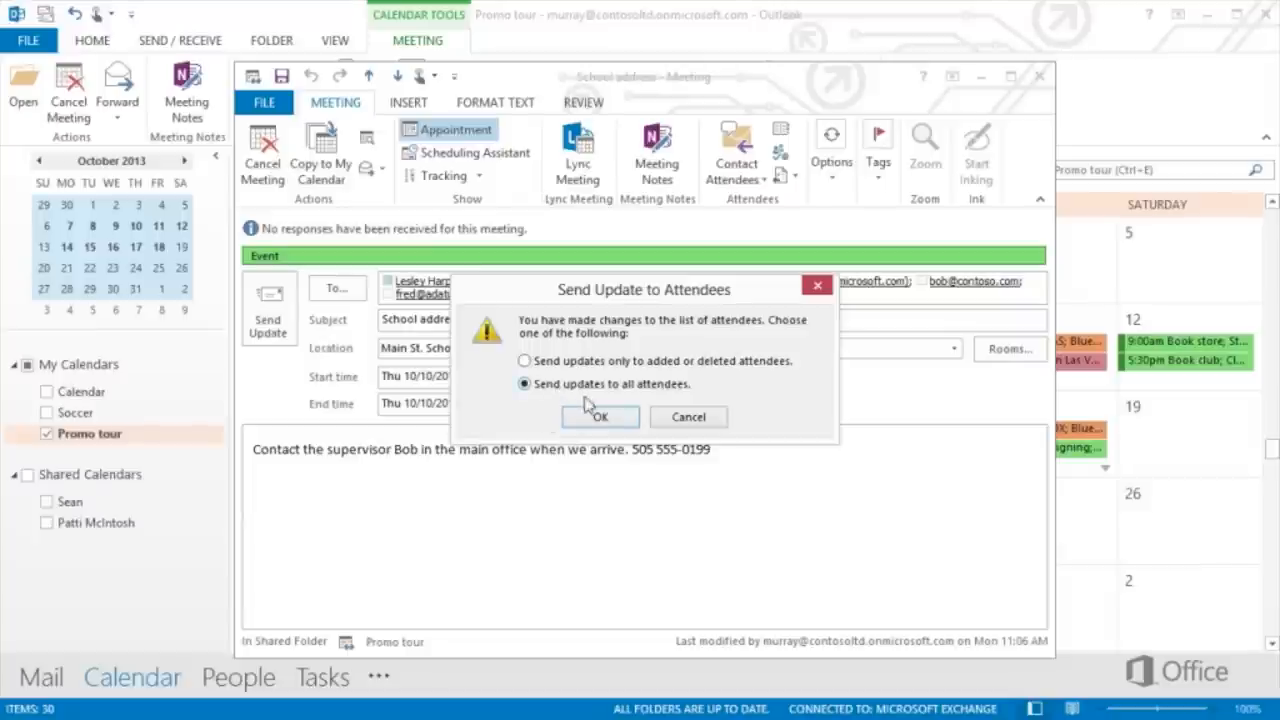
left_click(599, 417)
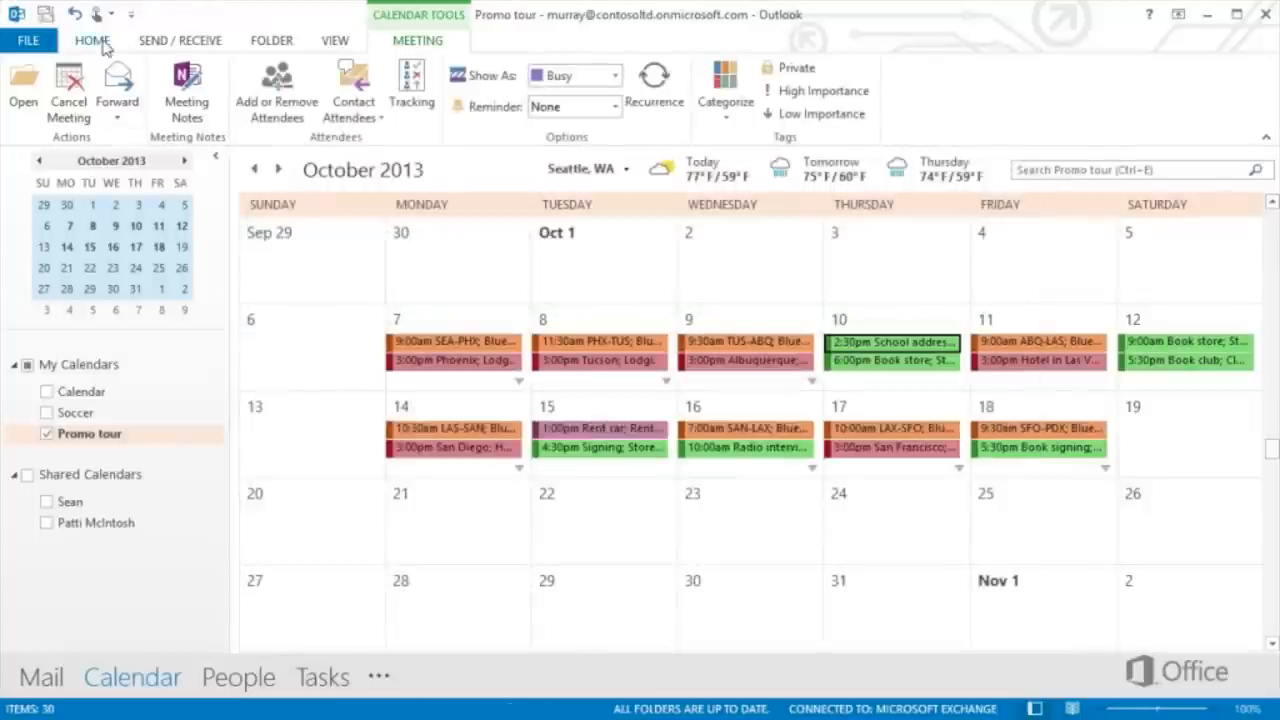
Step: Switch to Week view and tick the main Calendar beside Promo tour
left_click(91, 40)
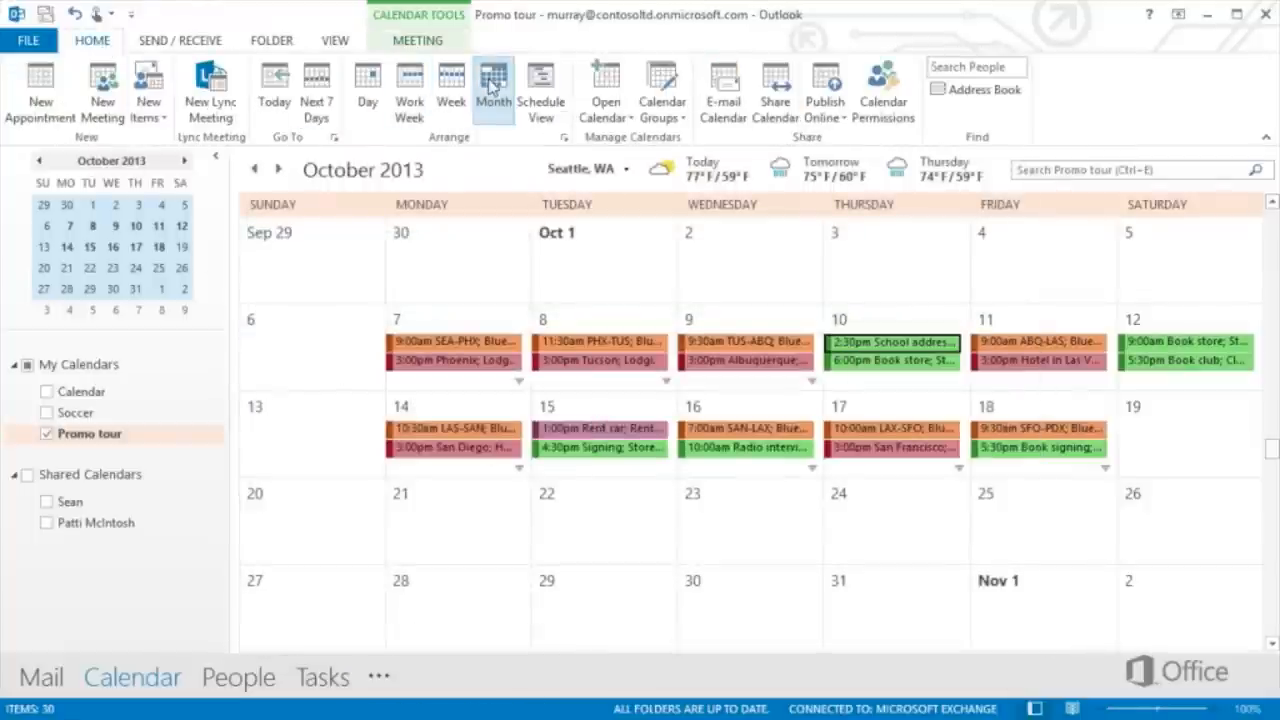
mouse_move(492, 90)
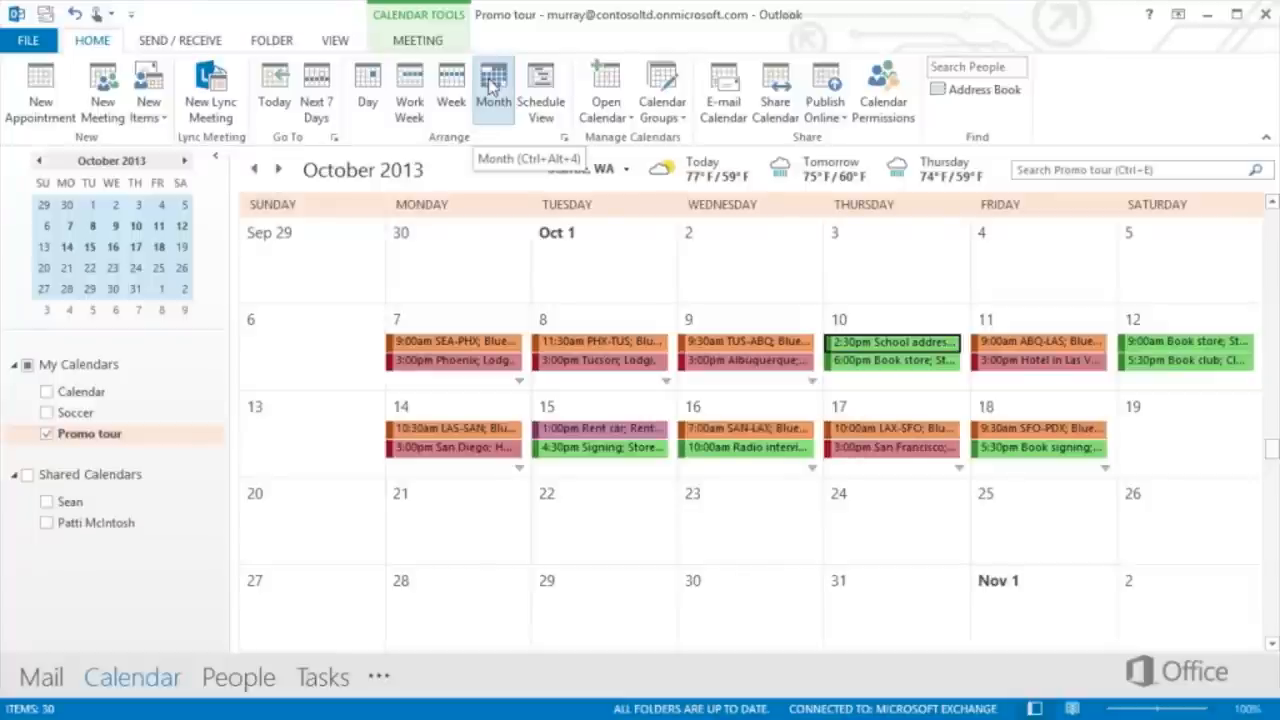
mouse_move(451, 90)
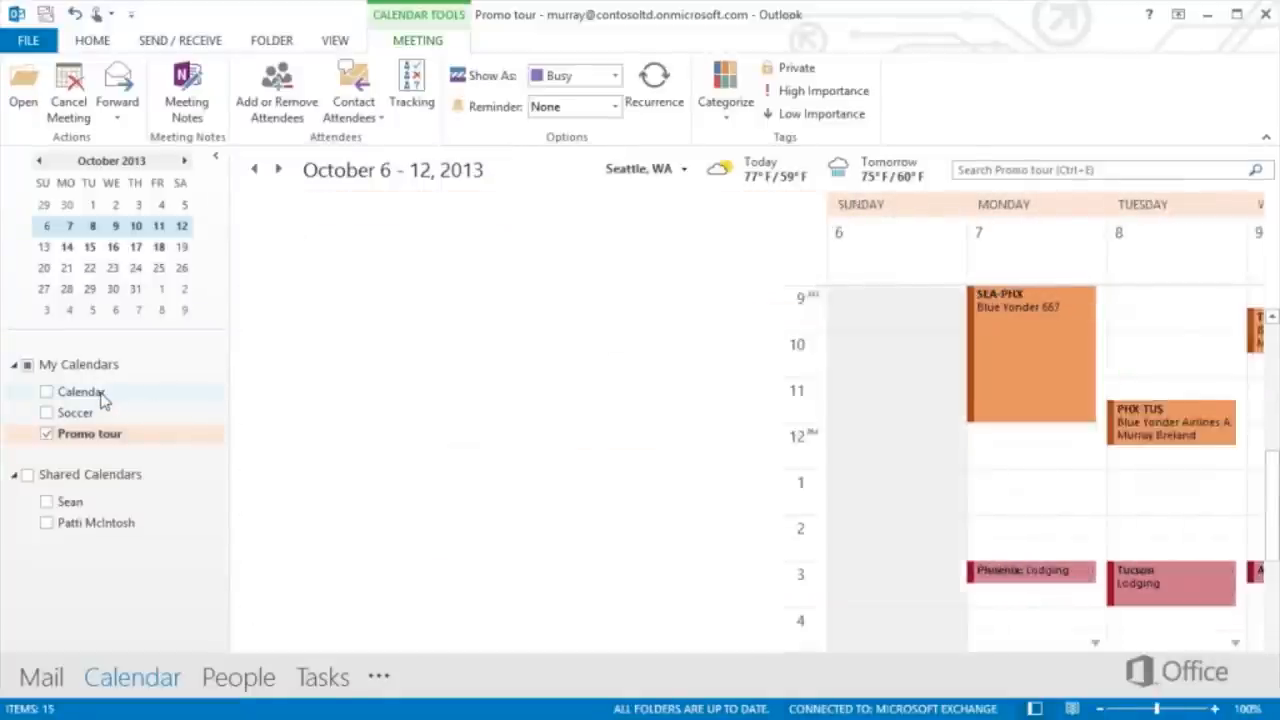
left_click(46, 391)
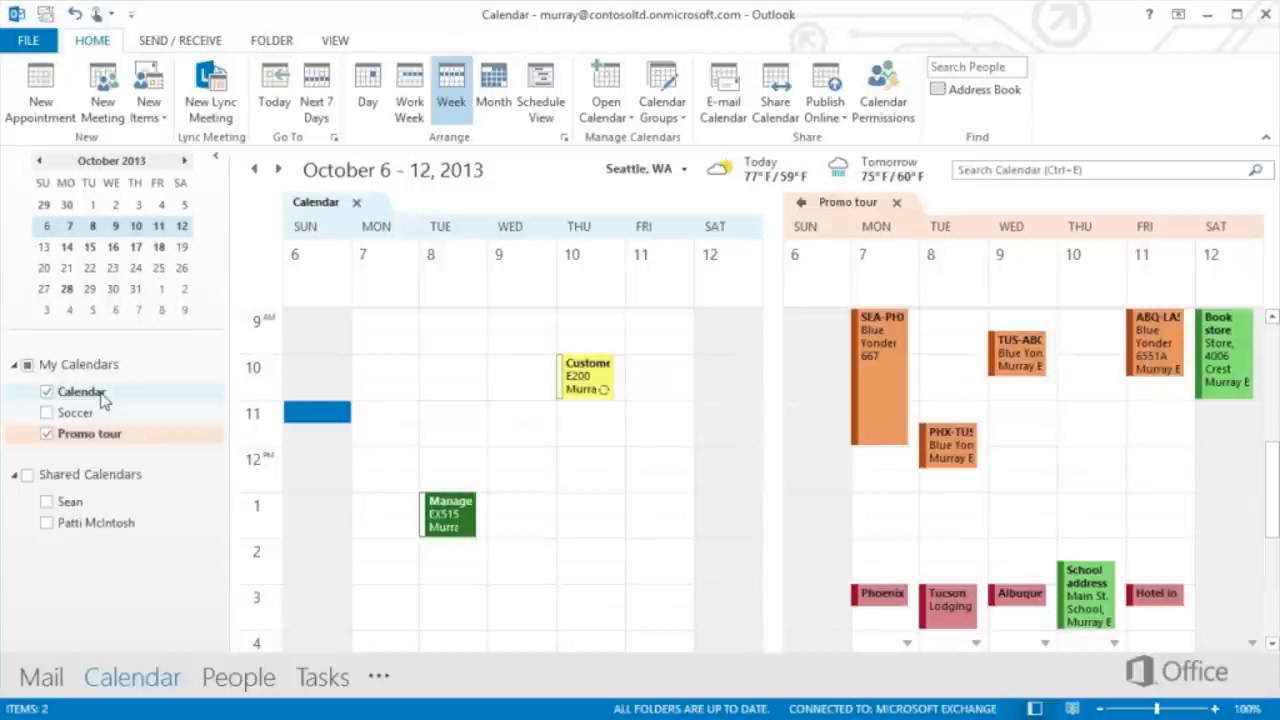
Step: Overlay Calendar and Promo tour, try Schedule View, then return to the overlaid Week view
left_click(335, 40)
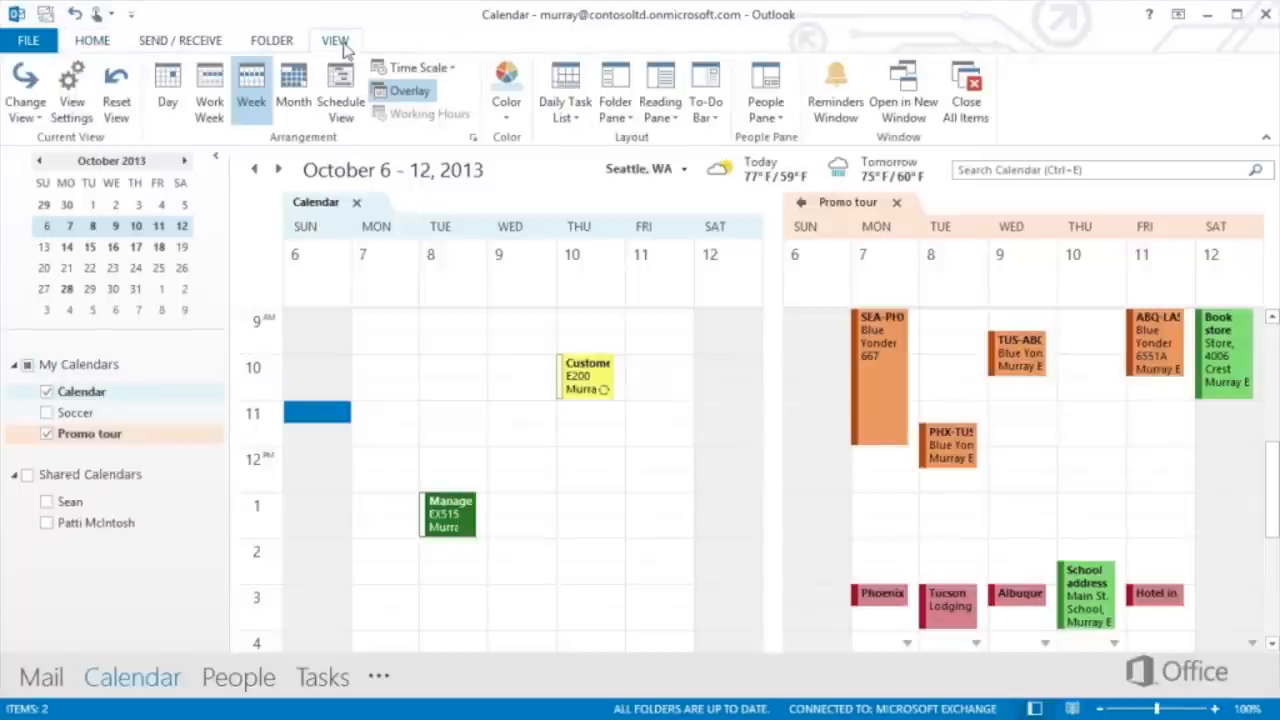
left_click(403, 91)
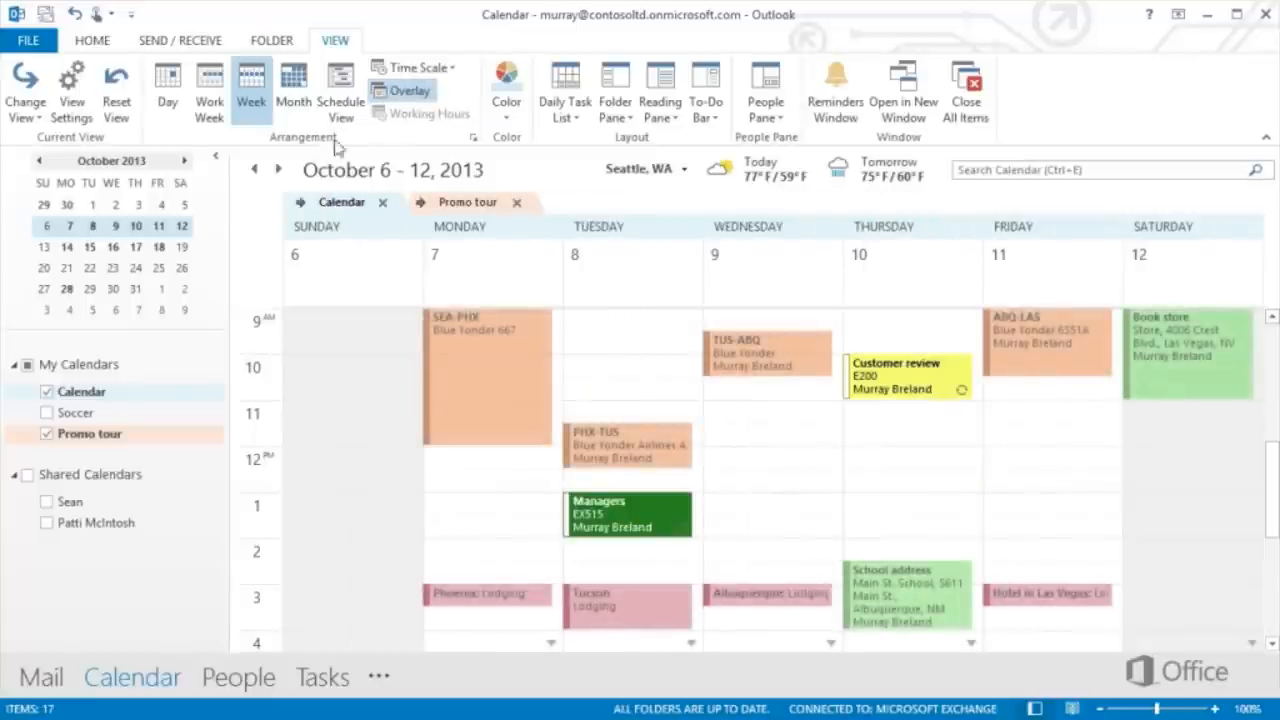
left_click(253, 168)
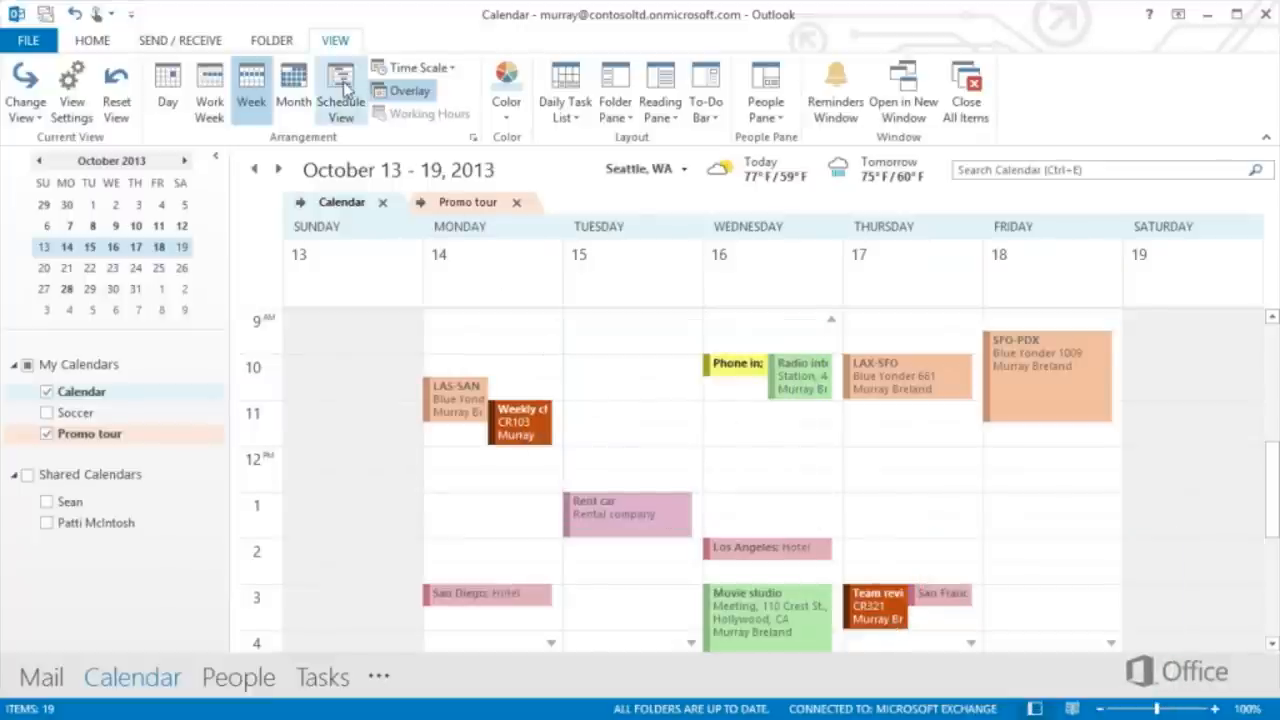
left_click(340, 90)
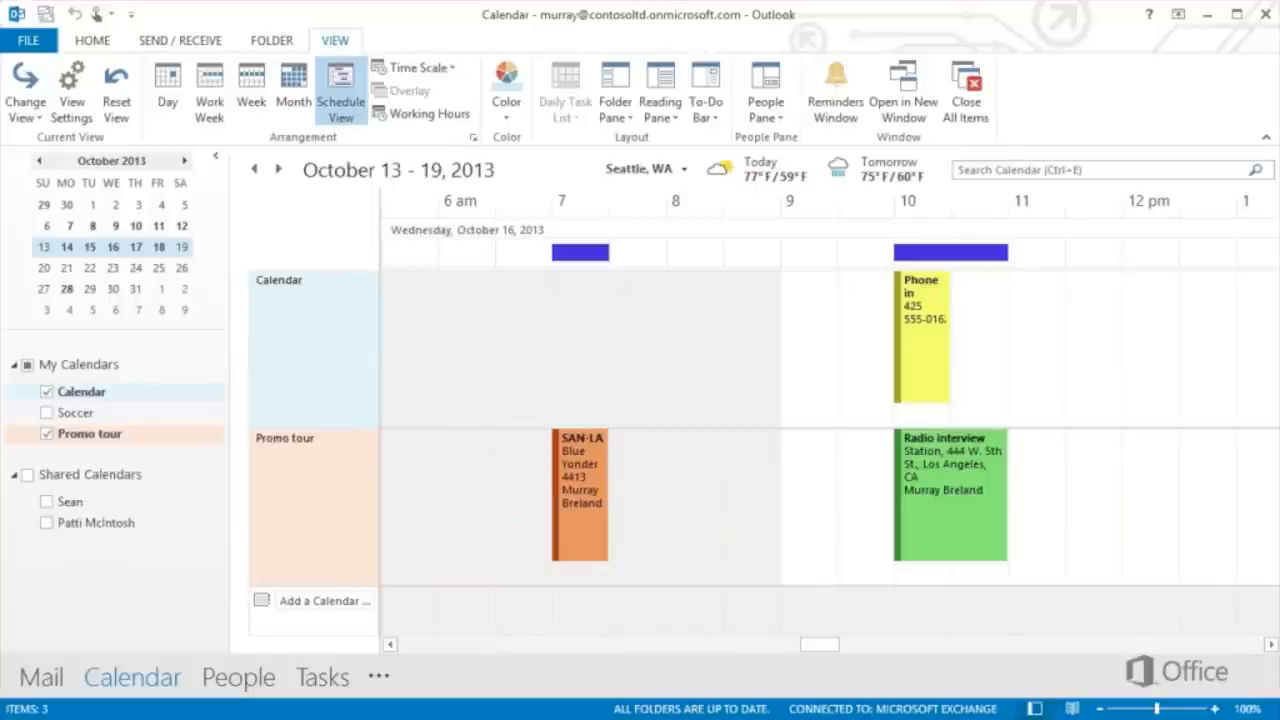
left_click(451, 90)
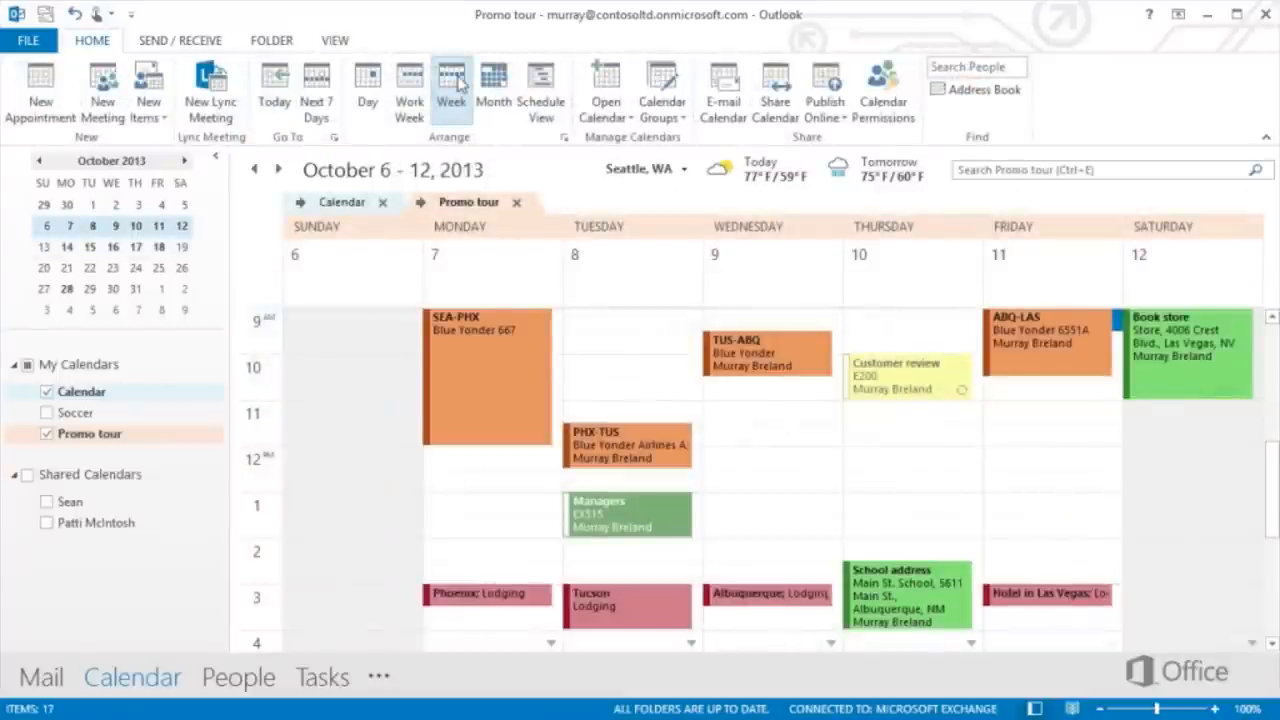
Step: Add a Thursday task 'all Murray when we arrive' and move Drive to Santa Fe to Wednesday 3 pm
left_click(335, 40)
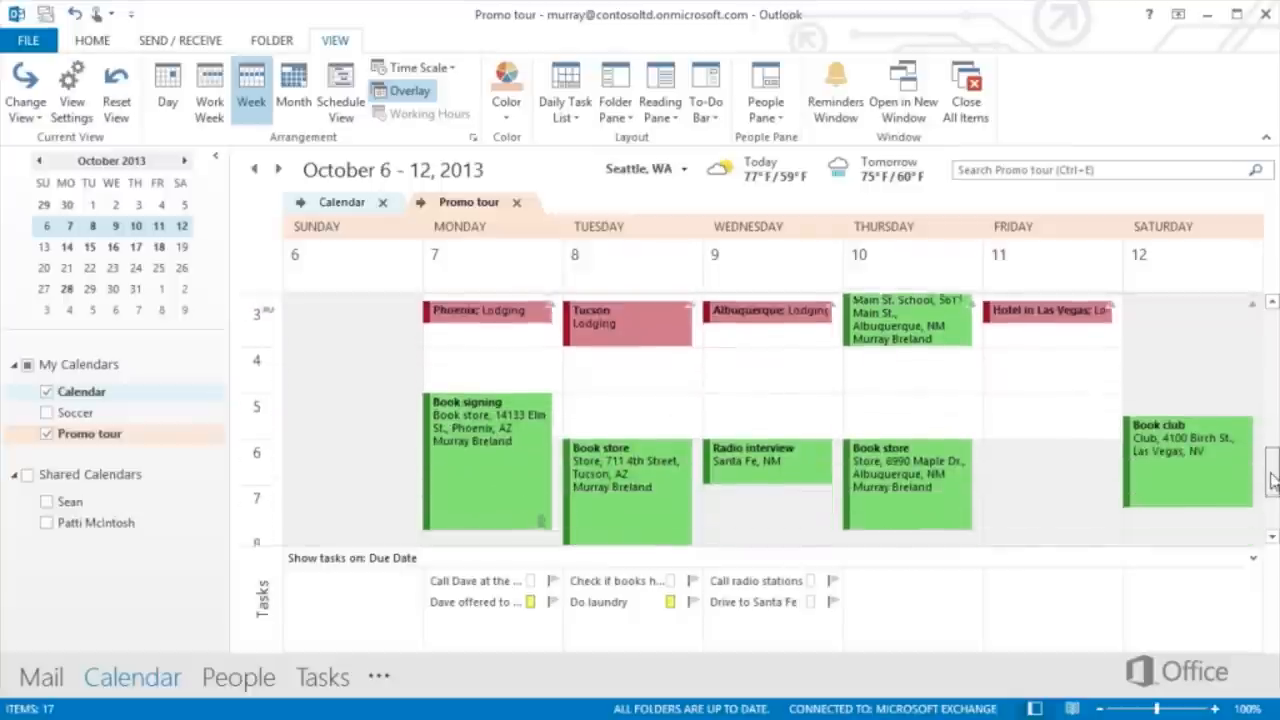
scroll("down", 3)
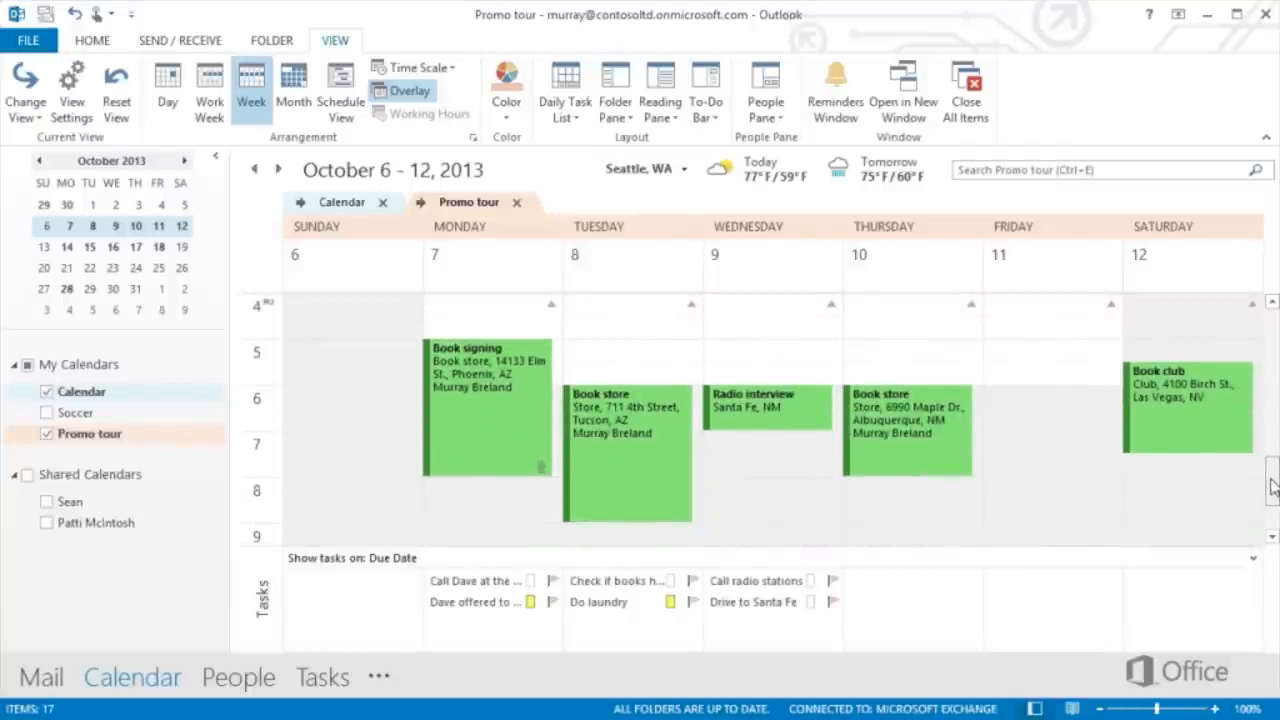
left_click(910, 580)
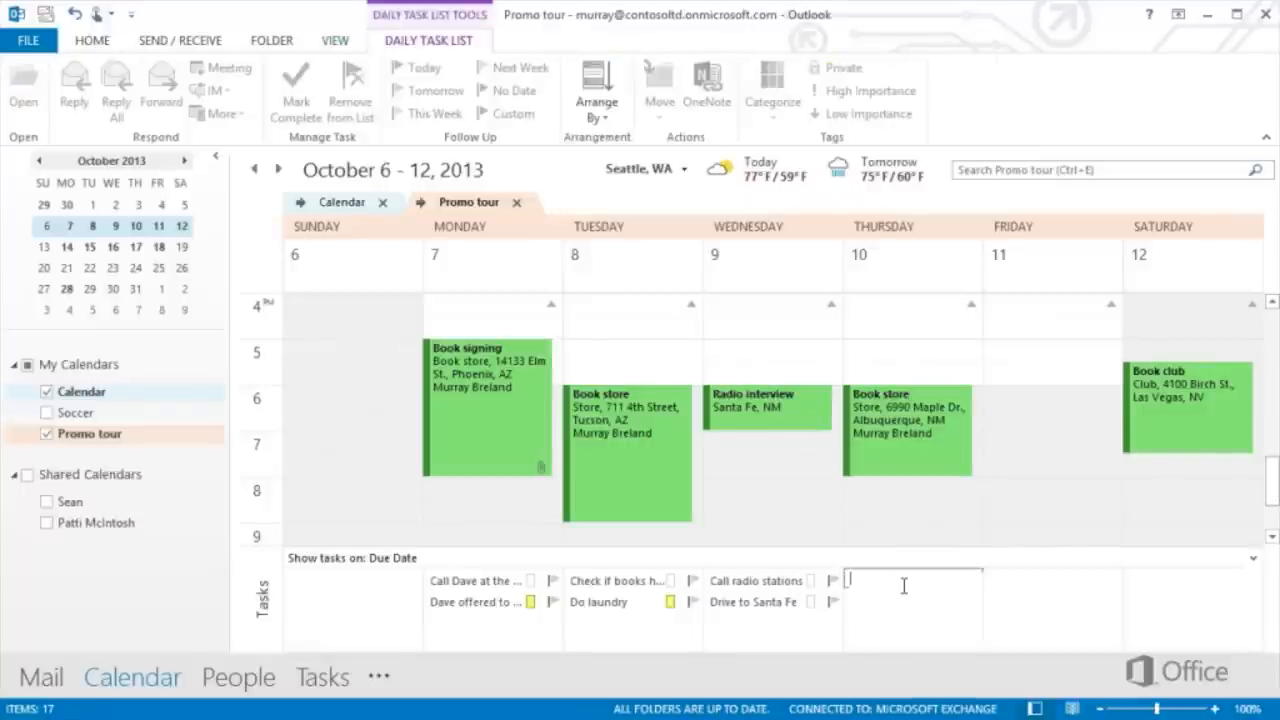
type("all Murray when we arrive")
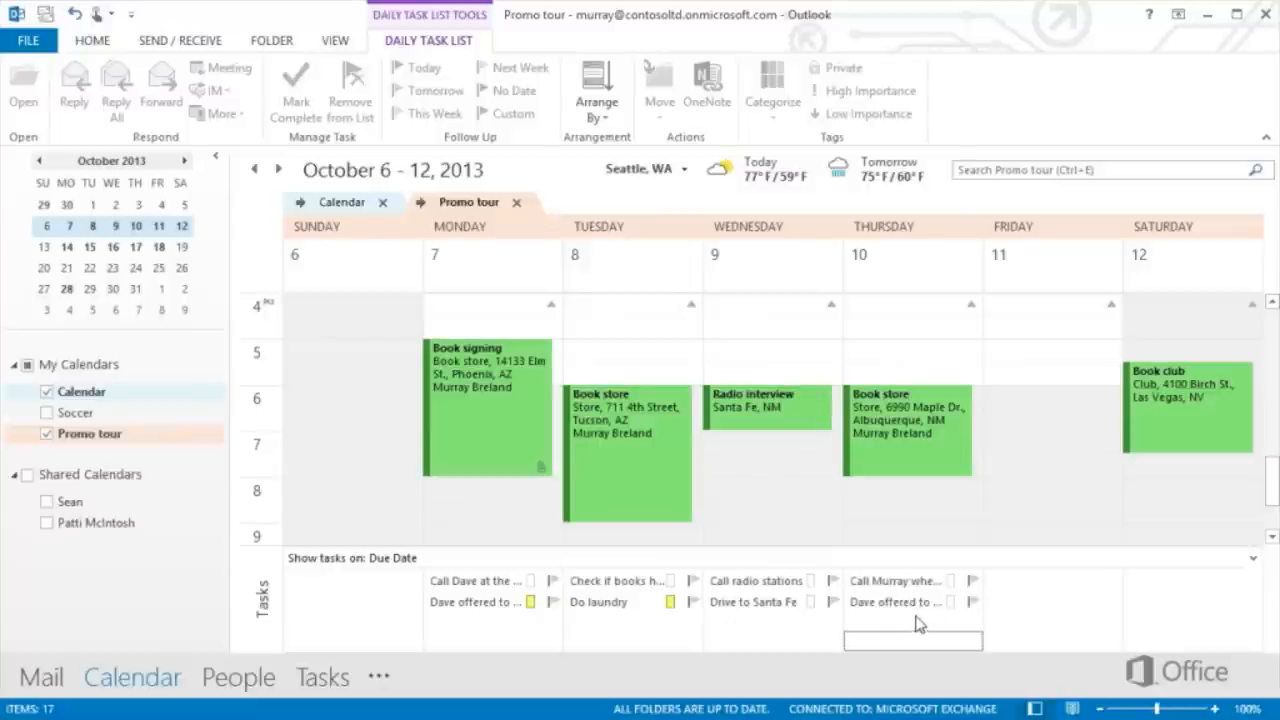
left_click(773, 601)
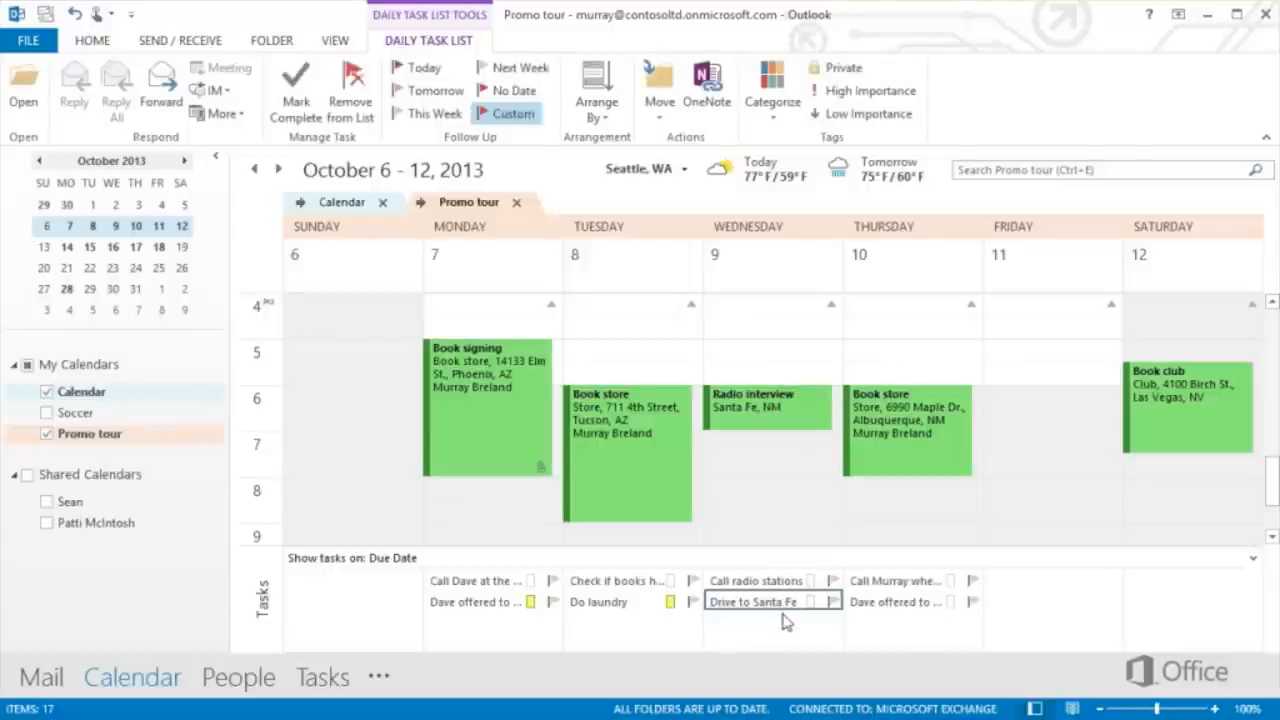
mouse_move(878, 616)
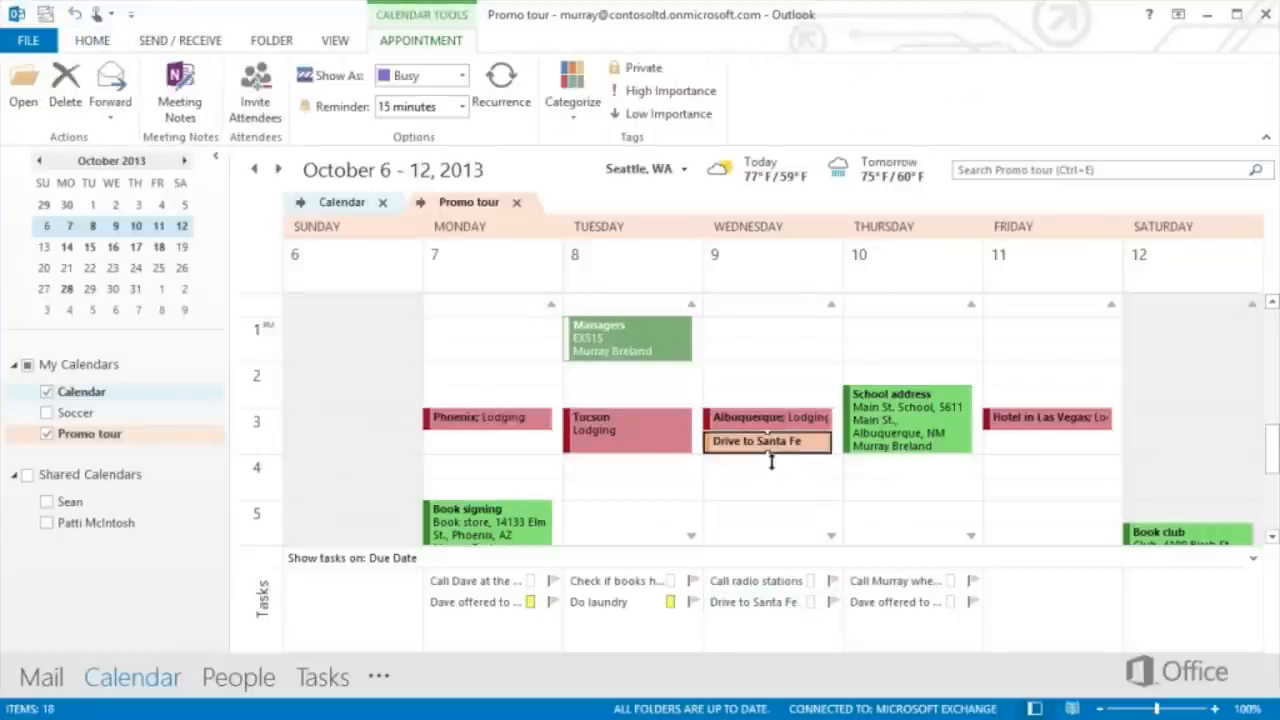
Step: Extend Drive to Santa Fe across Wednesday afternoon and open the Tuesday books task
left_click(767, 441)
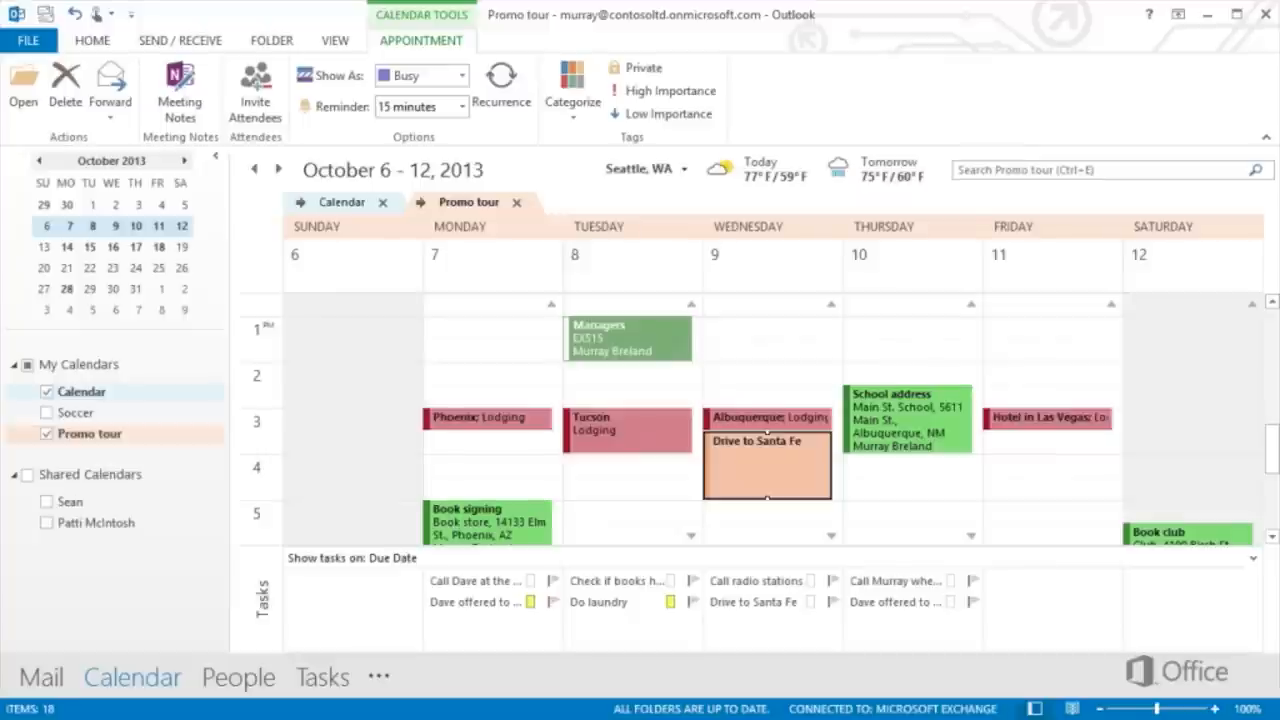
left_click(617, 580)
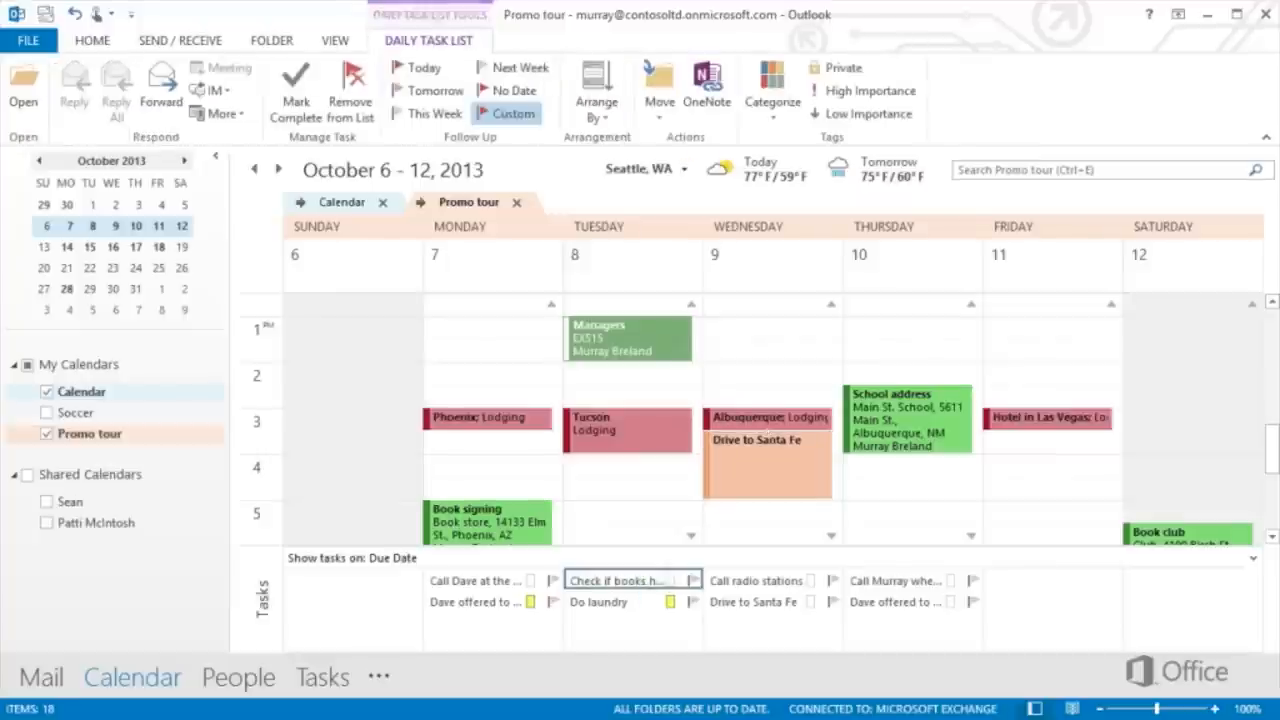
double_click(615, 580)
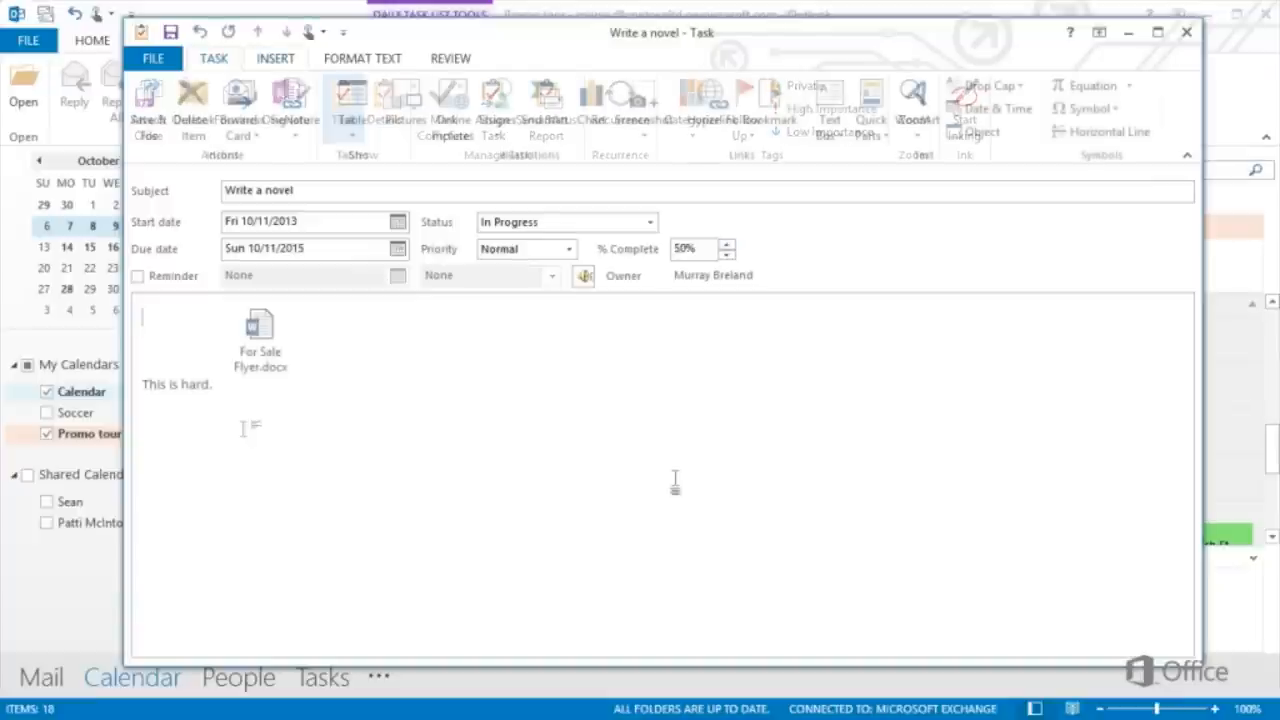
left_click(275, 58)
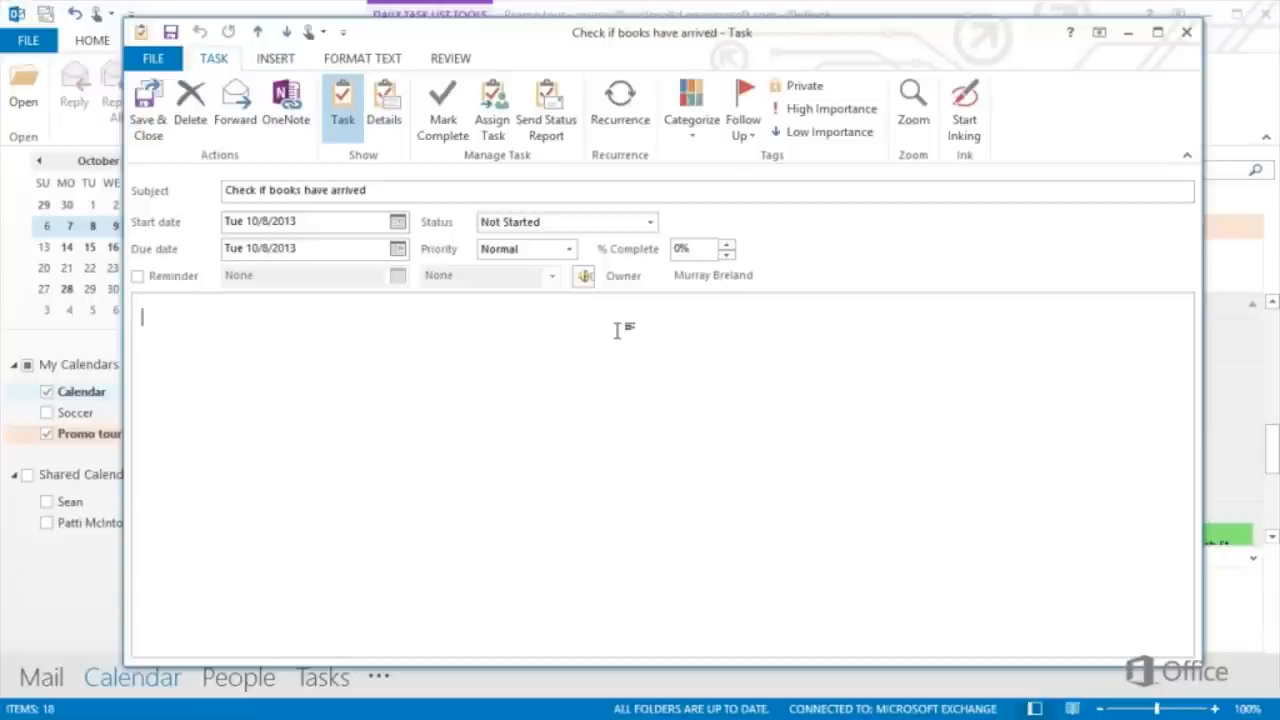
mouse_move(705, 295)
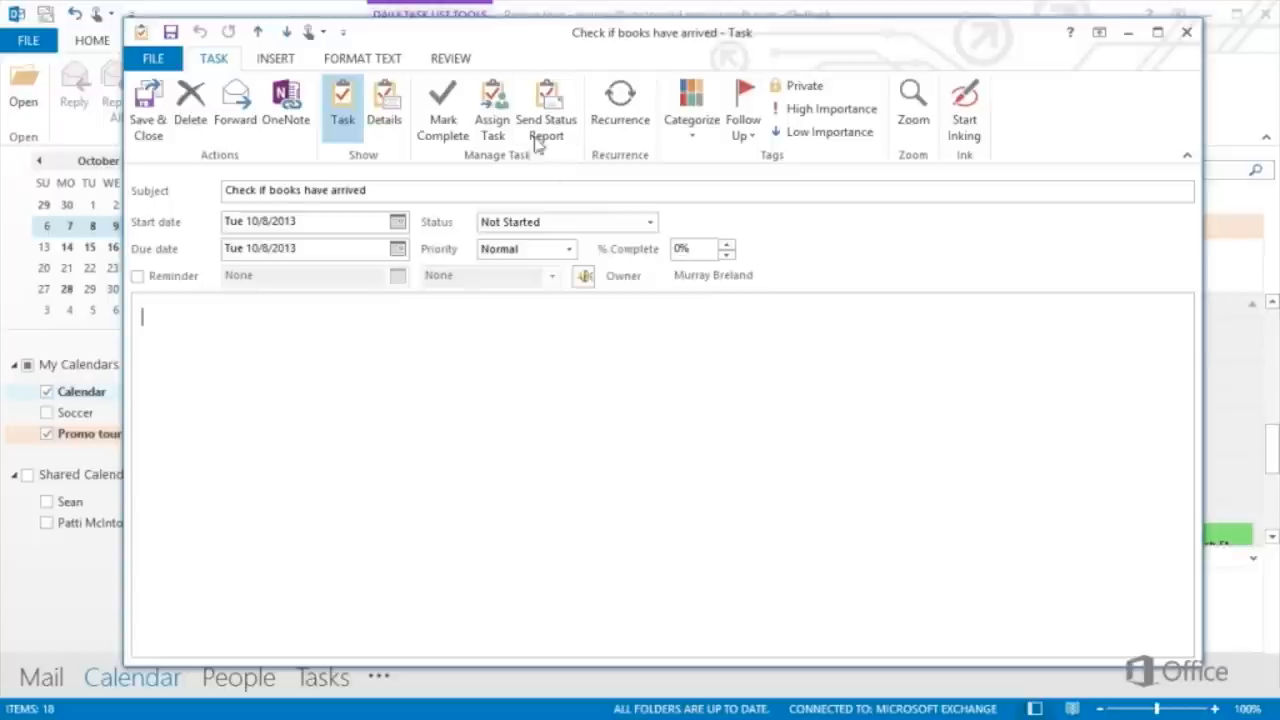
left_click(491, 110)
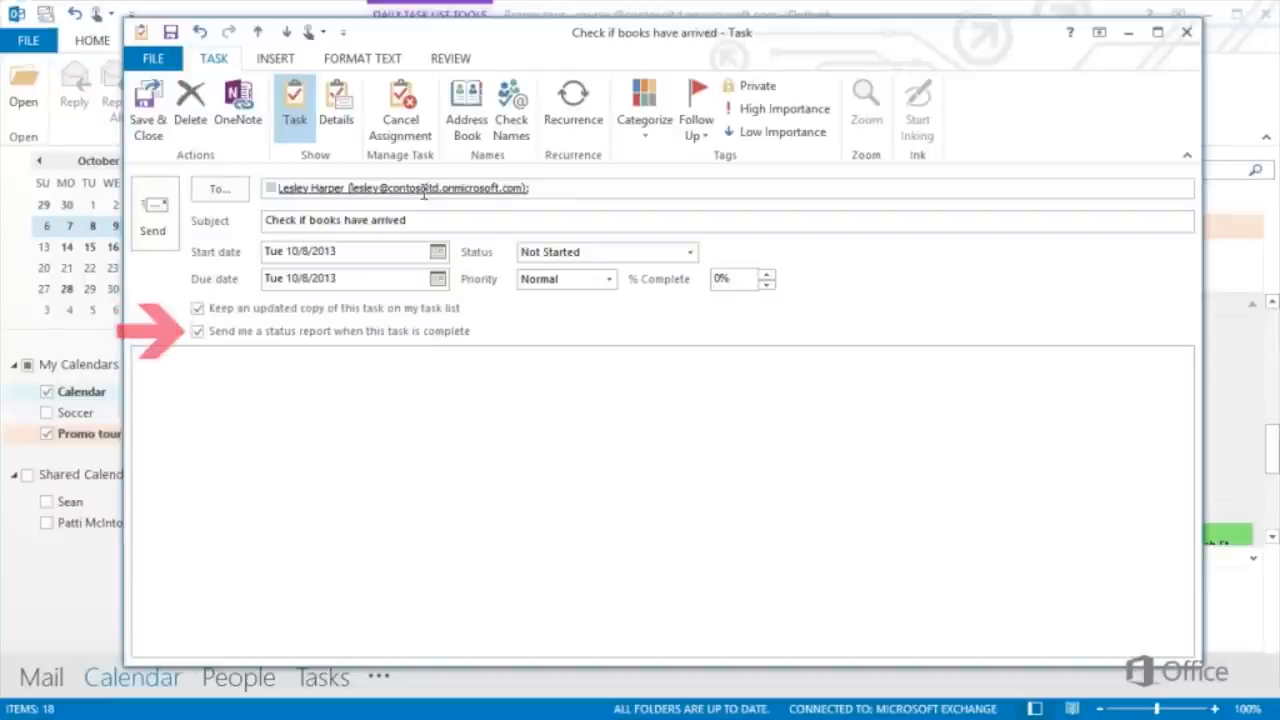
type("Lesley, please do this when we arrive.")
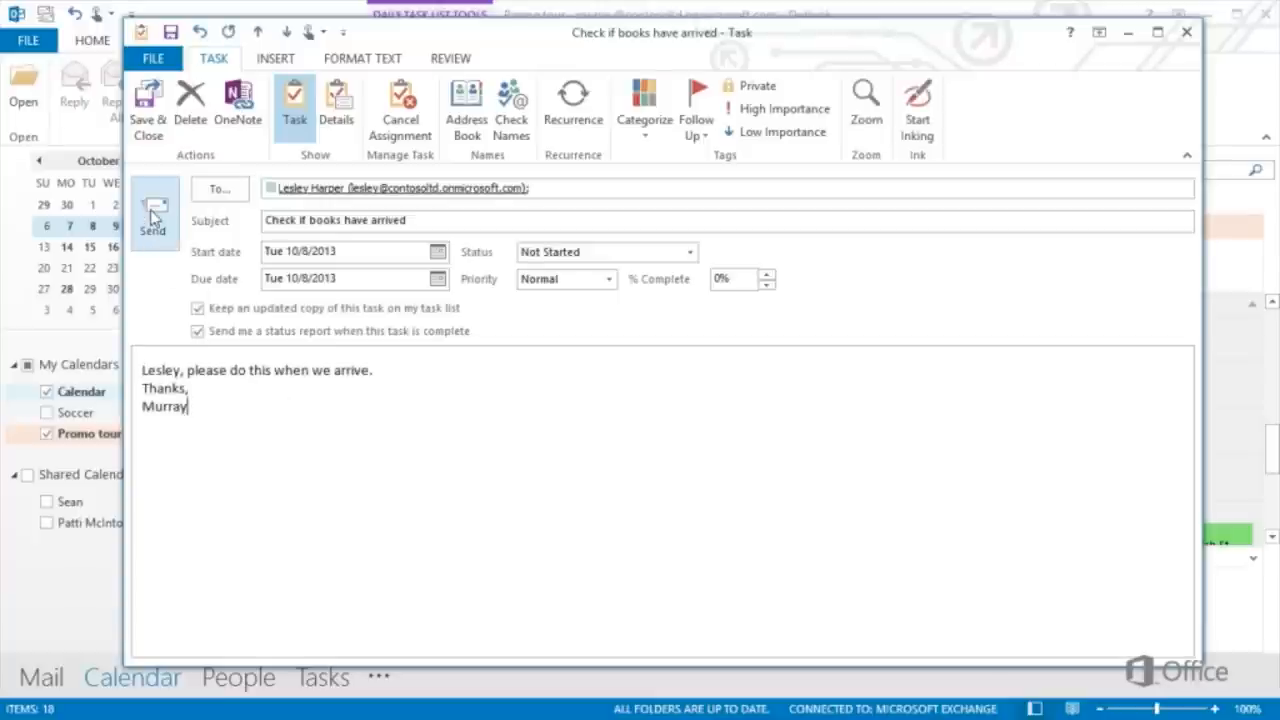
left_click(154, 205)
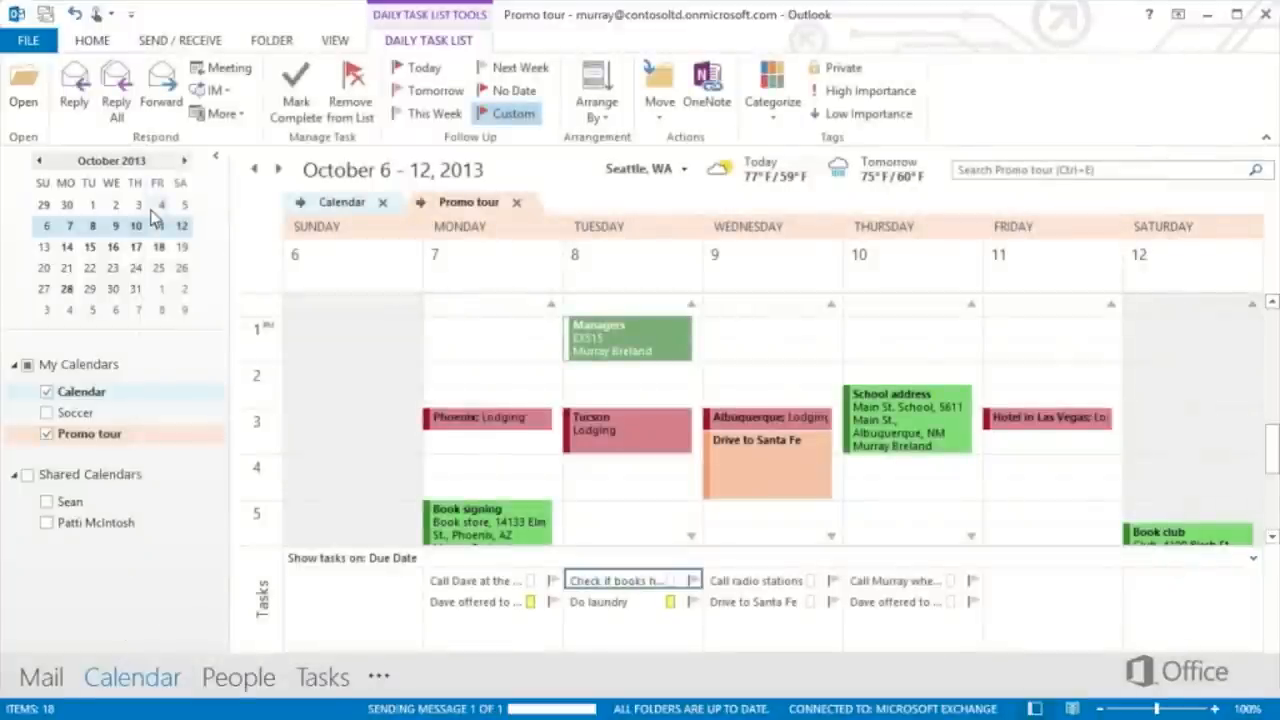
left_click(40, 676)
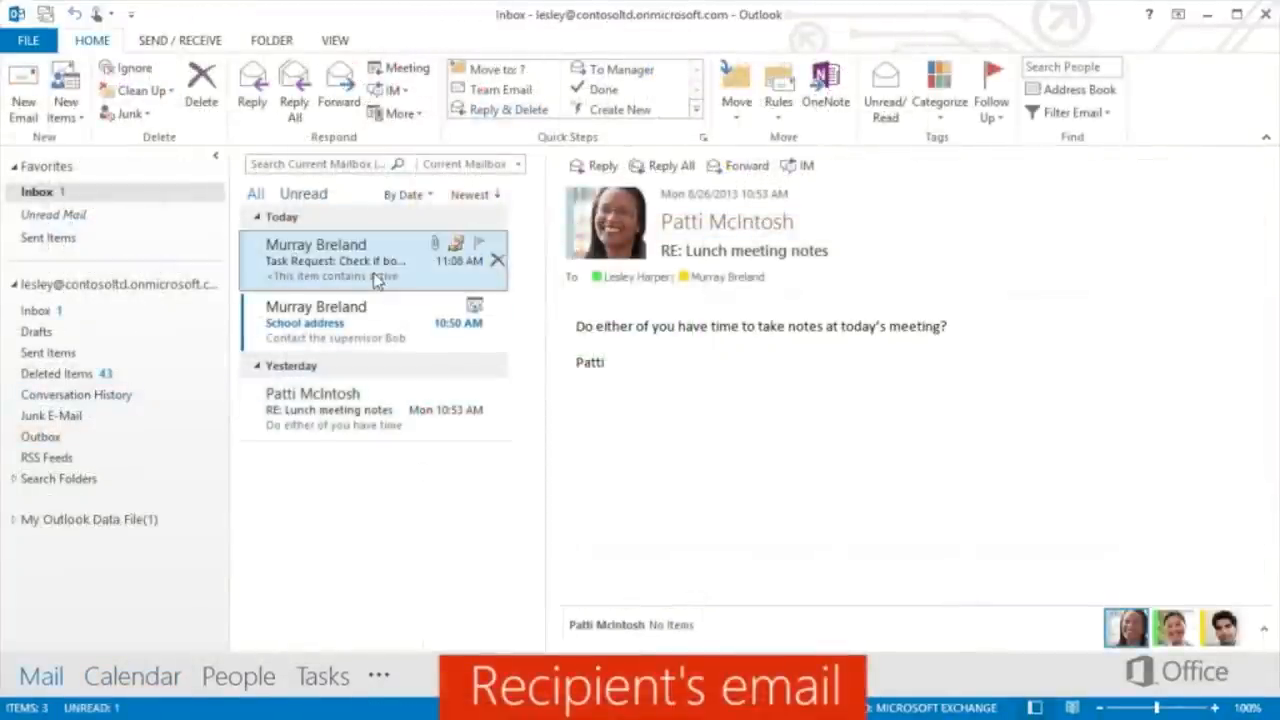
Step: Accept the 'Check if books have arrived' request and send the response now
left_click(335, 260)
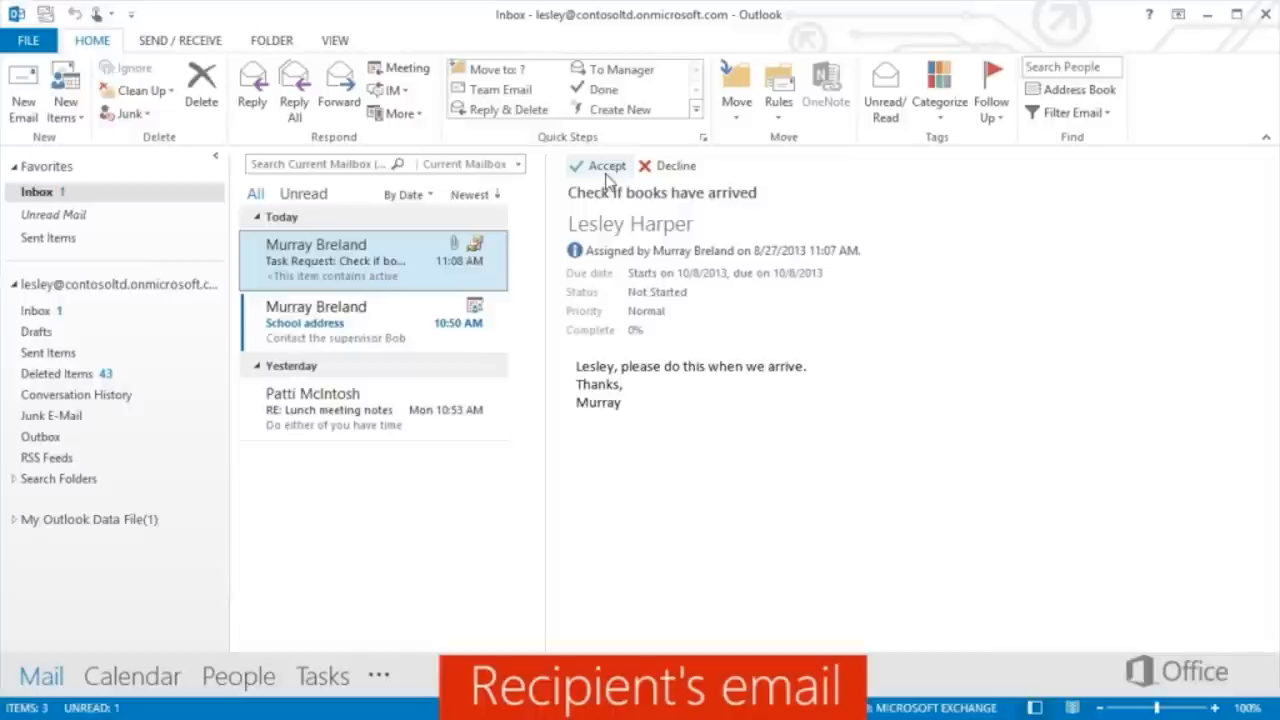
left_click(606, 165)
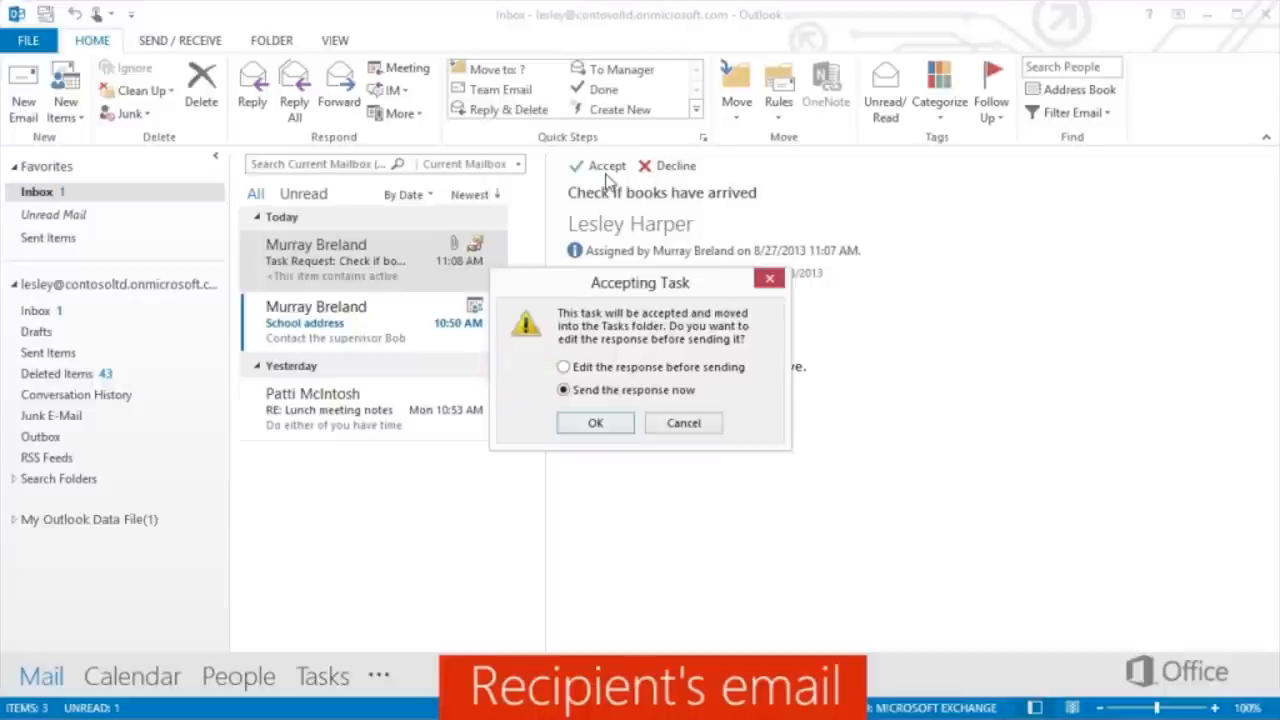
left_click(595, 422)
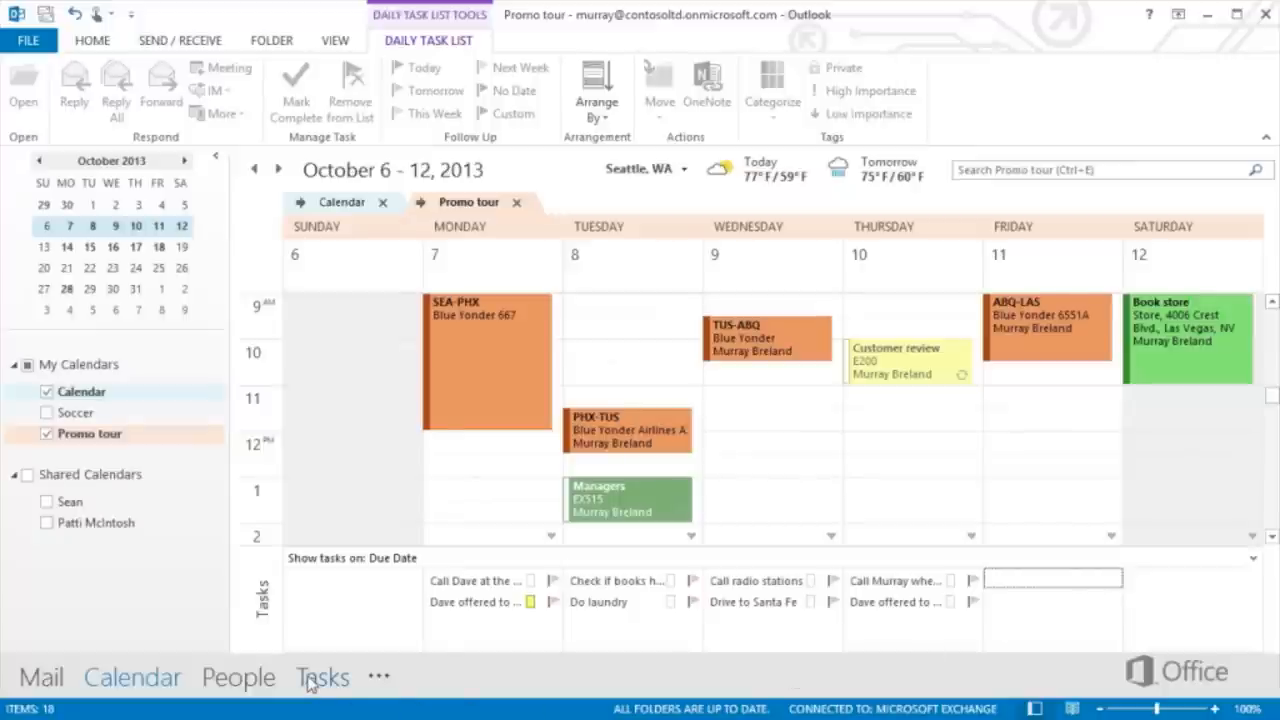
Step: Show the Tasks To-Do List, cancelling a new Promo tour tasks folder
left_click(322, 677)
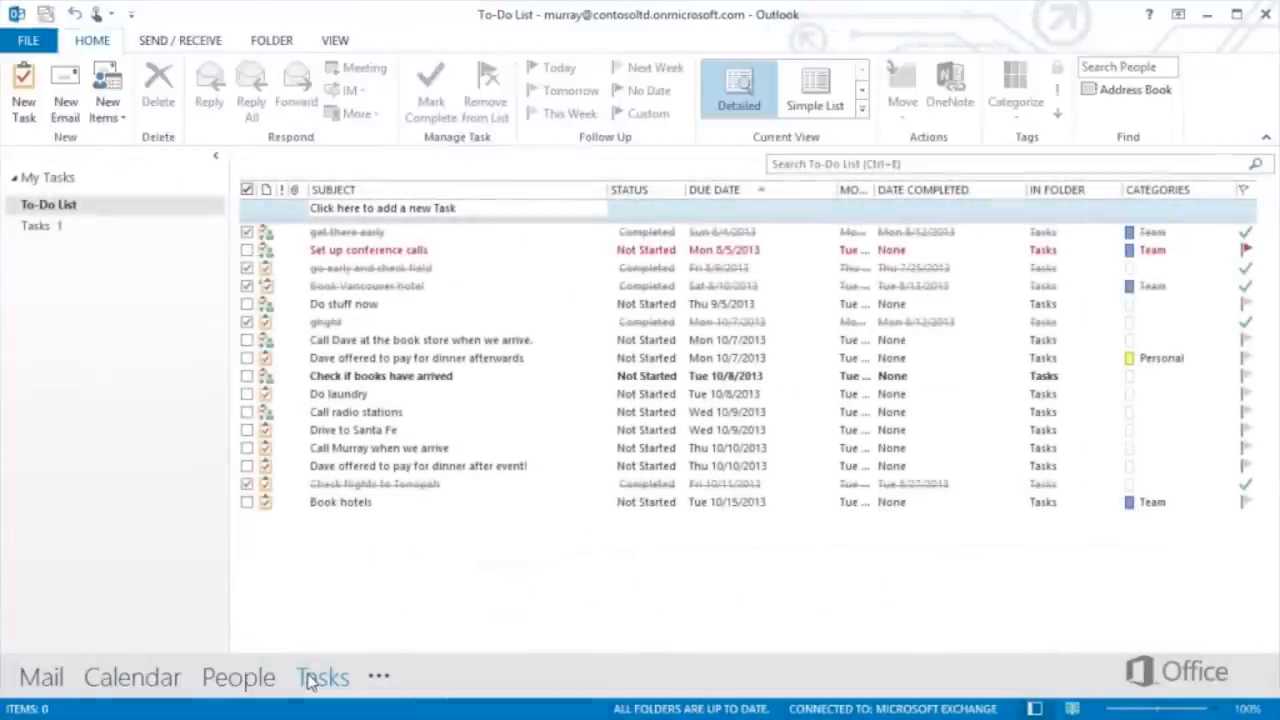
mouse_move(108, 213)
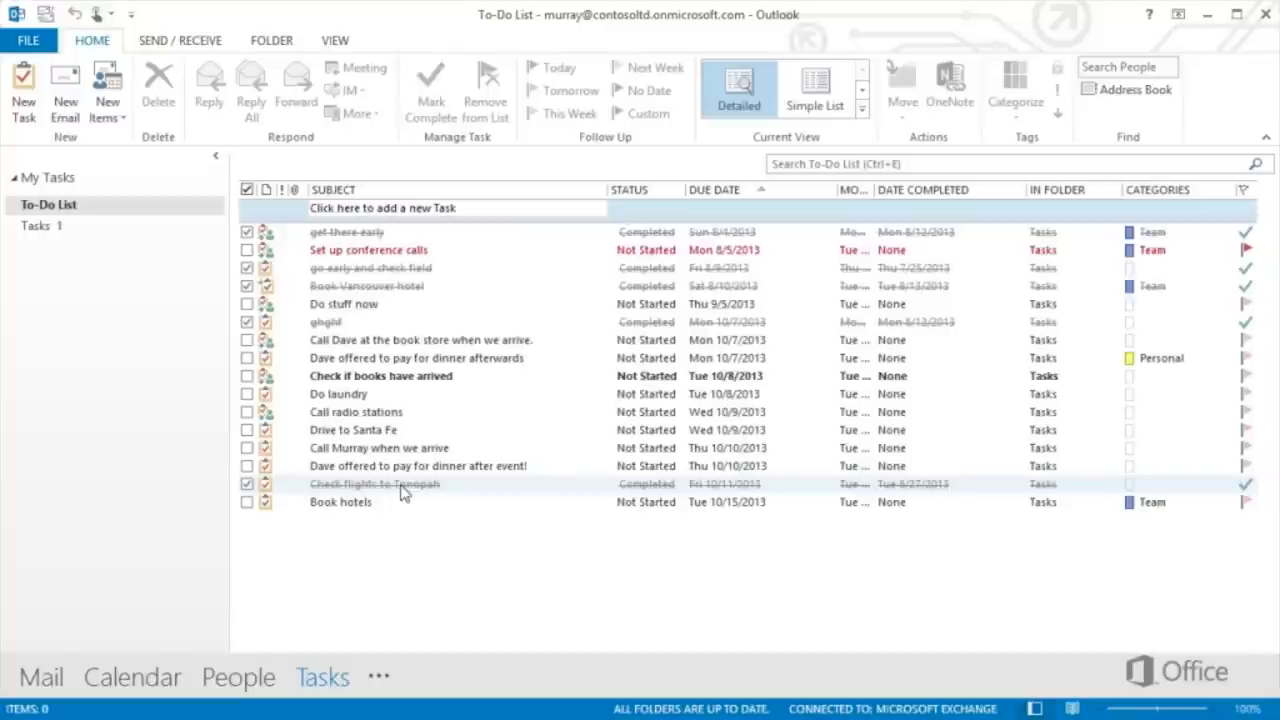
right_click(48, 204)
type("Promo tour tasks")
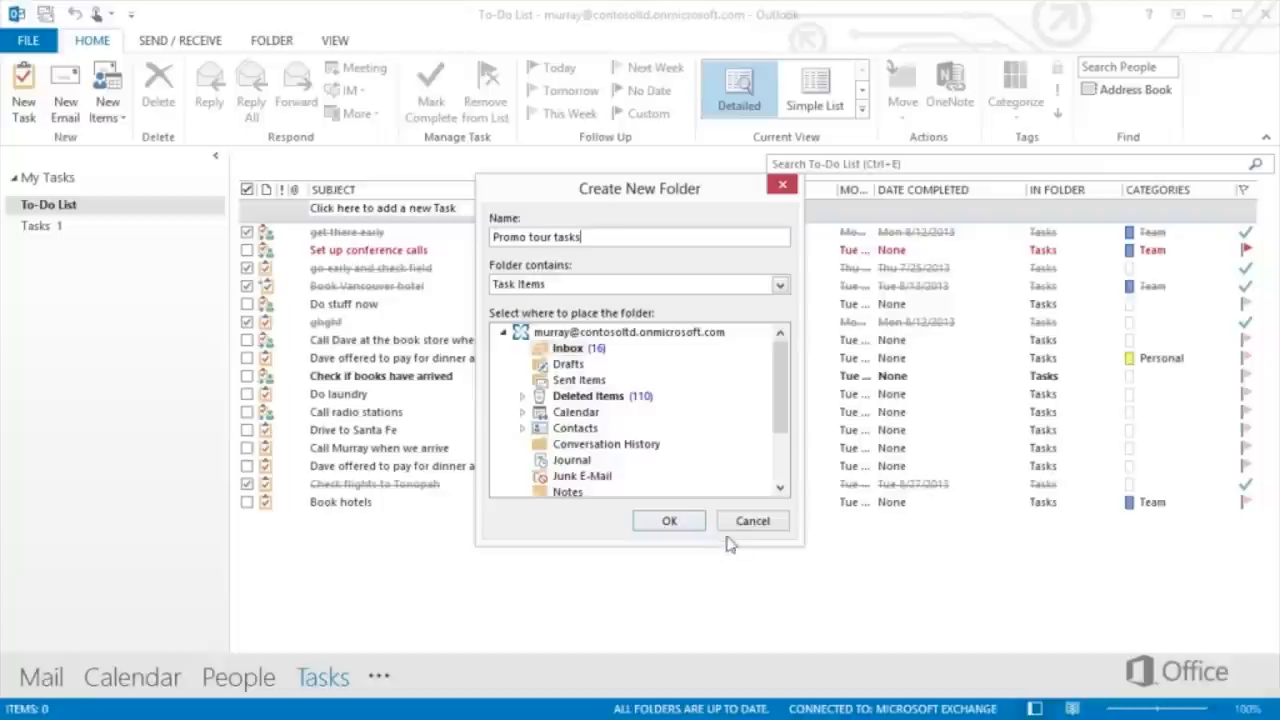
left_click(752, 520)
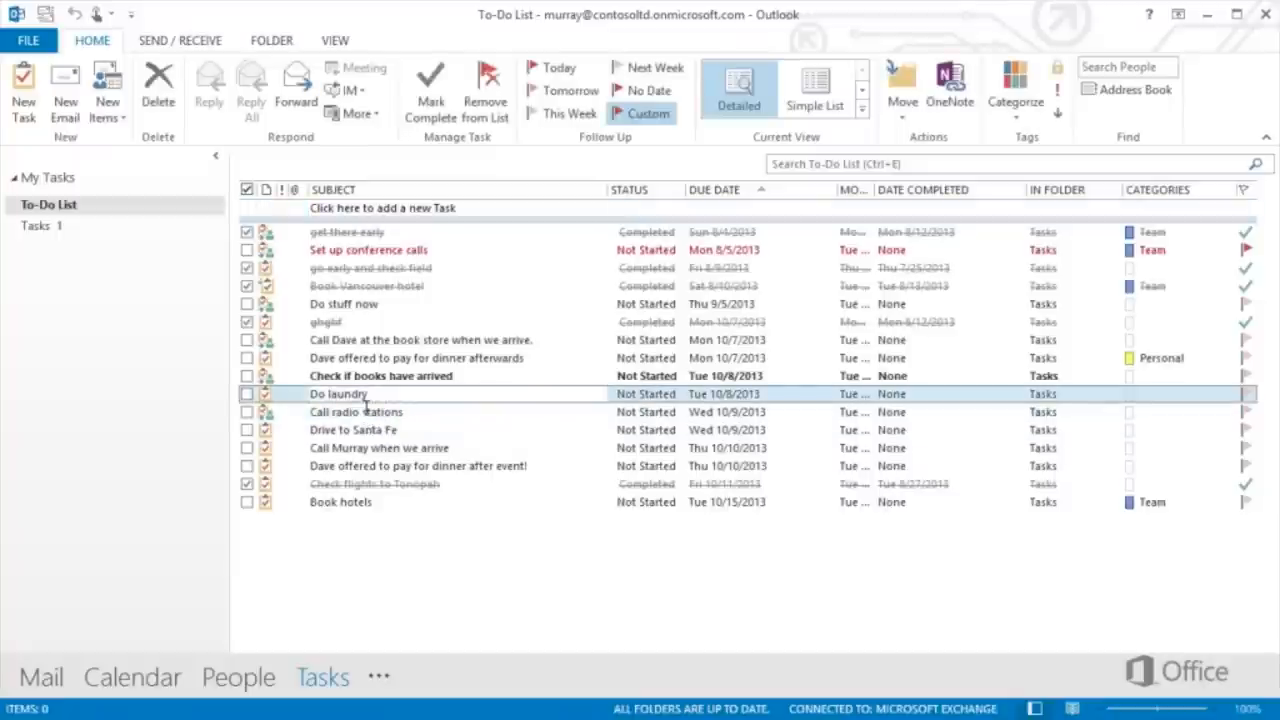
Step: Tag the Do laundry task with the Personal category and return to the calendar
left_click(1014, 88)
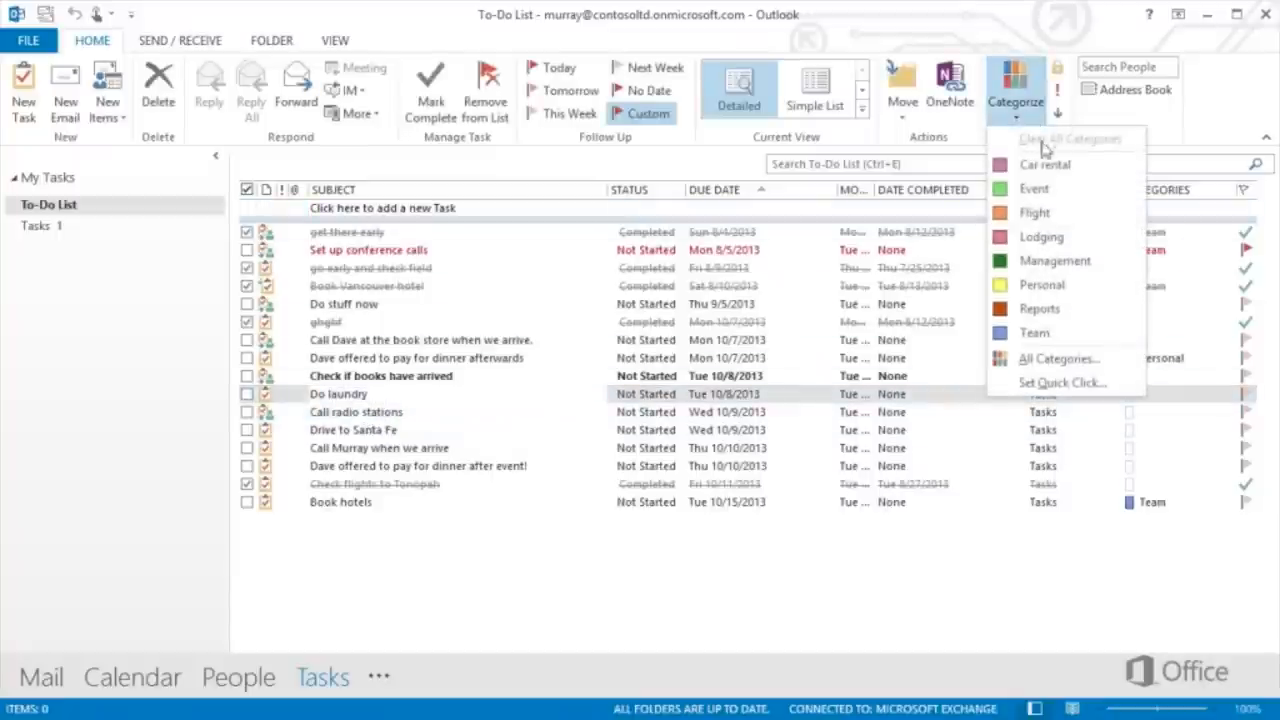
left_click(1042, 285)
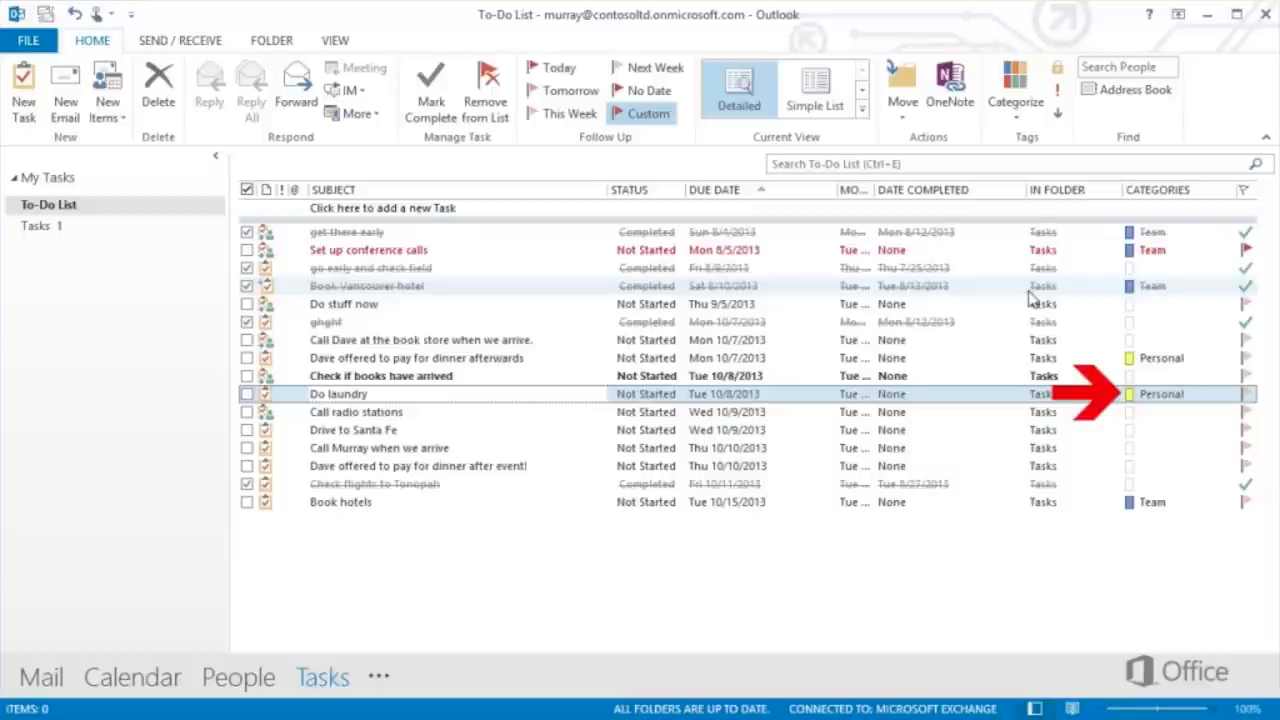
left_click(131, 677)
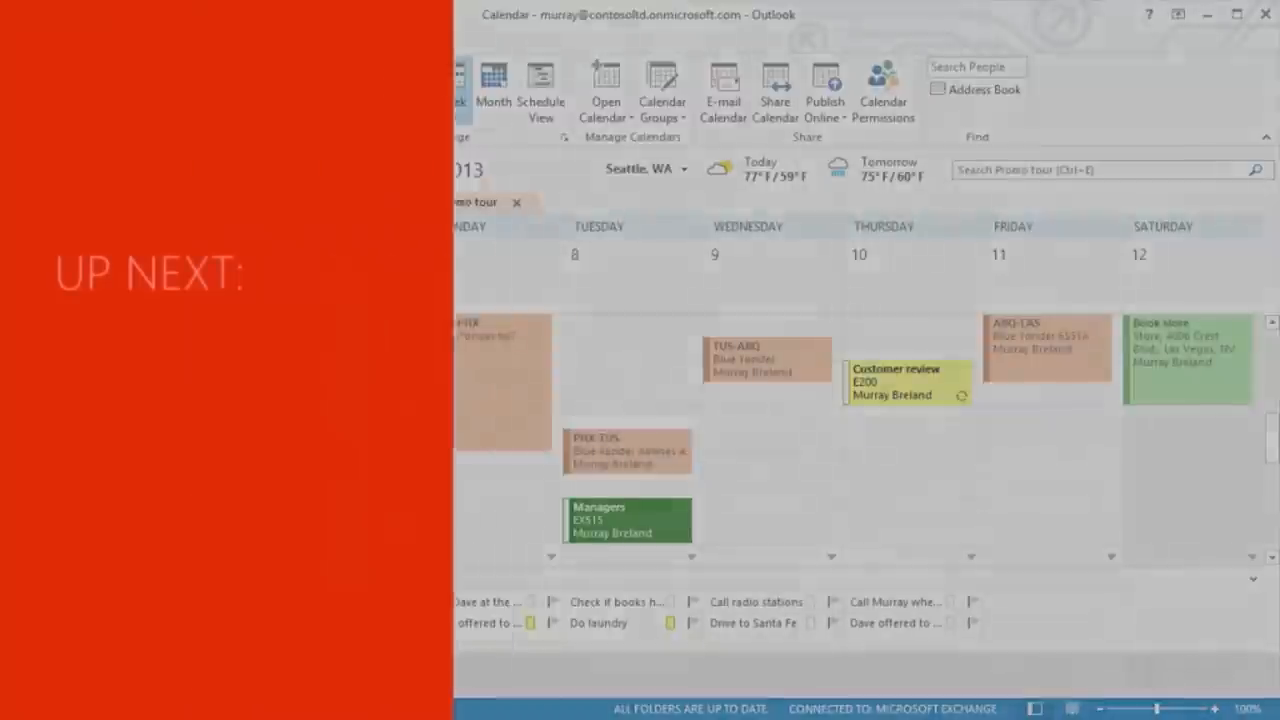
Step: Show only the Promo tour calendar in Week view for October 6–12, 2013
double_click(1188, 350)
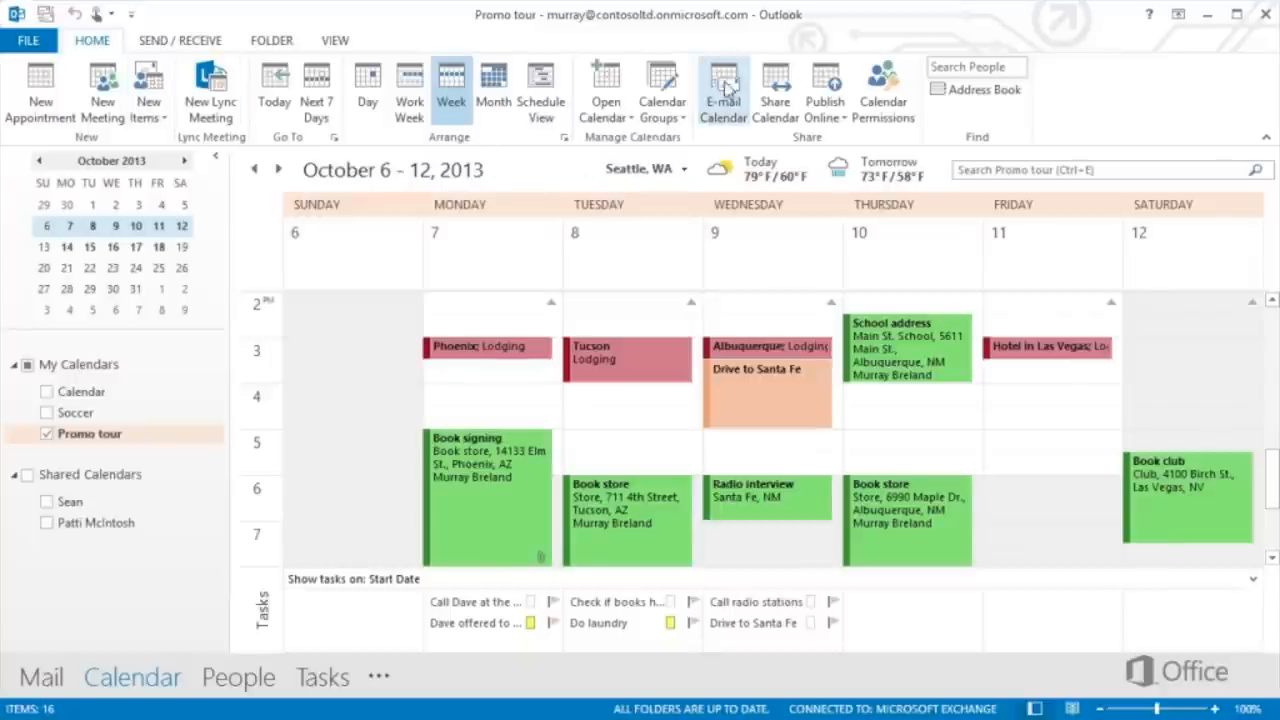
left_click(723, 90)
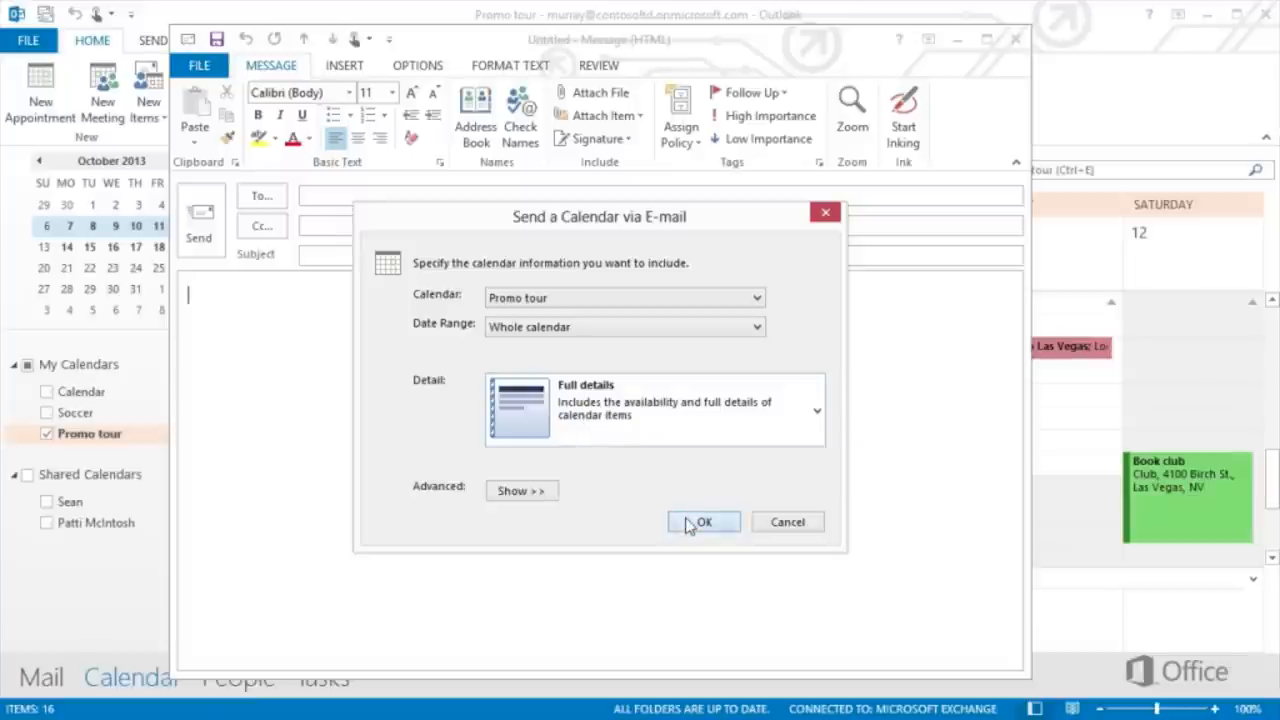
left_click(703, 521)
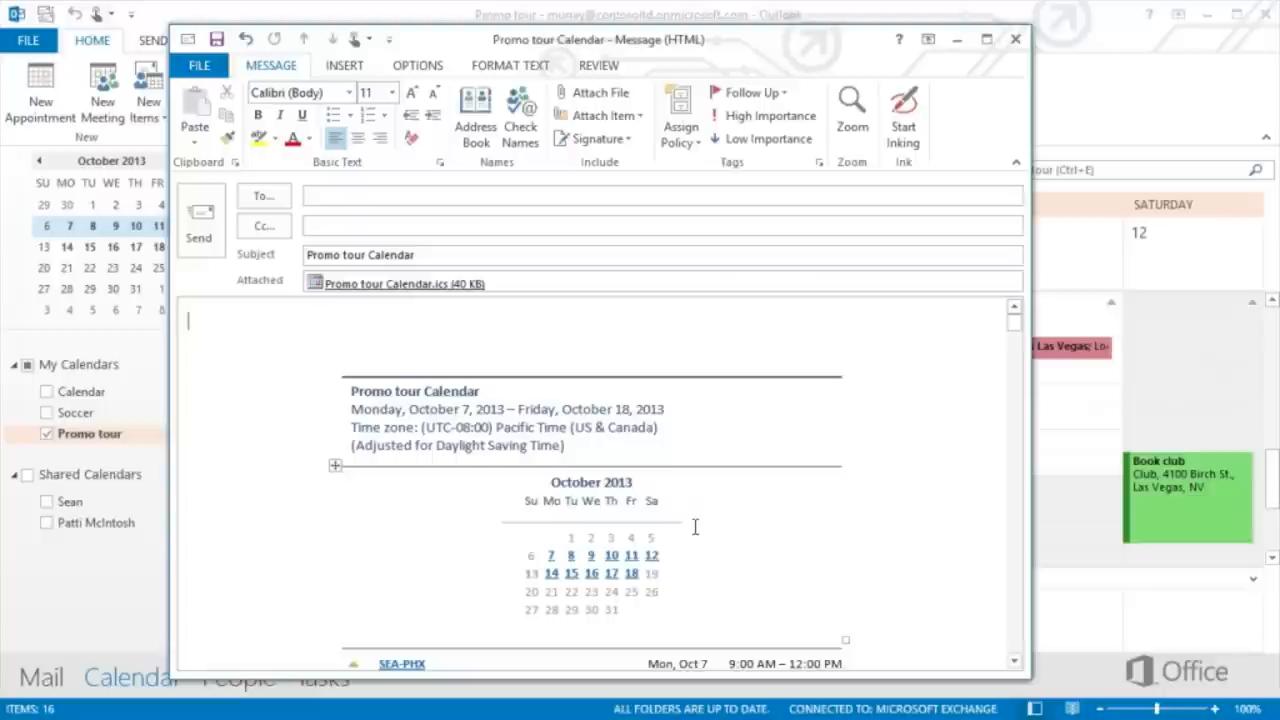
scroll("down", 3)
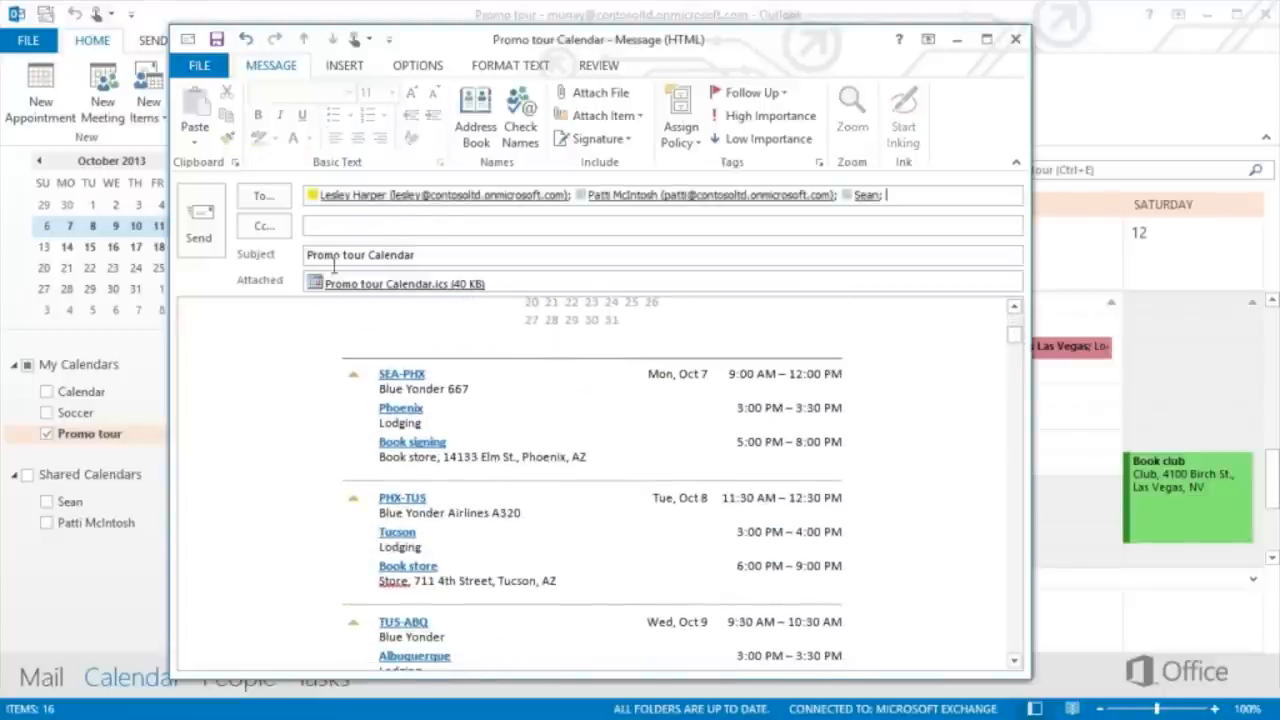
left_click(1015, 39)
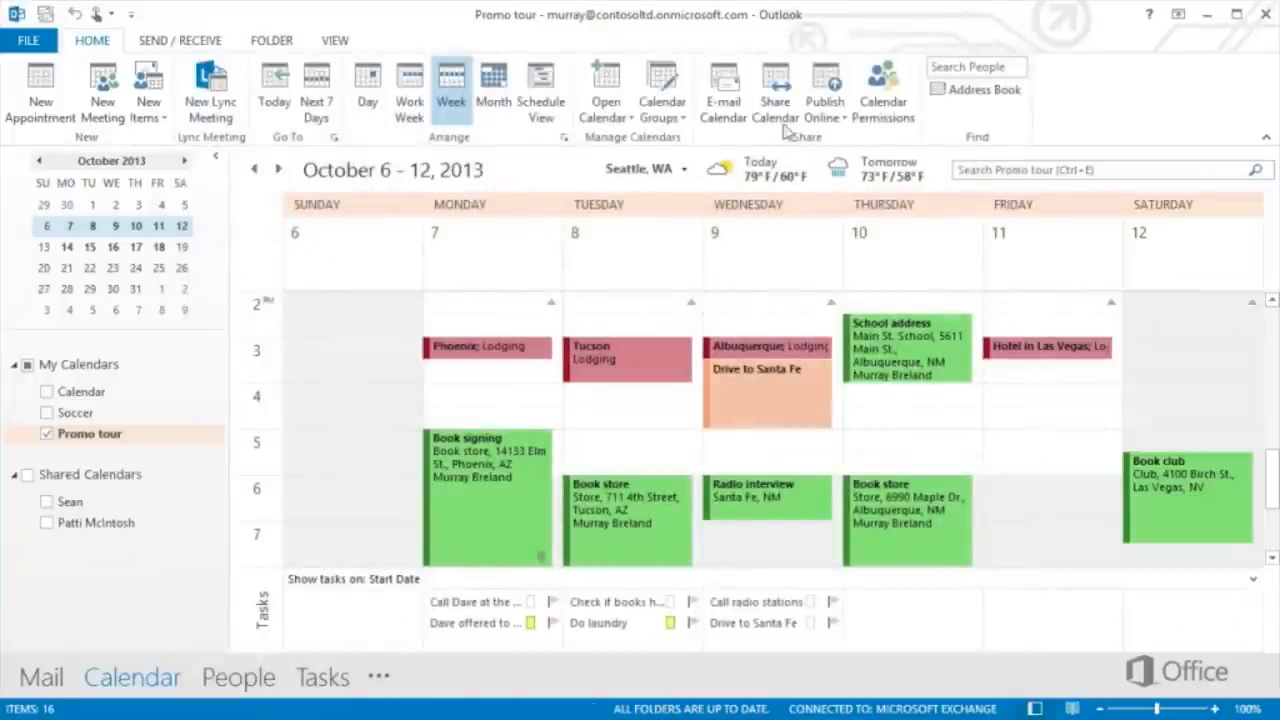
left_click(824, 88)
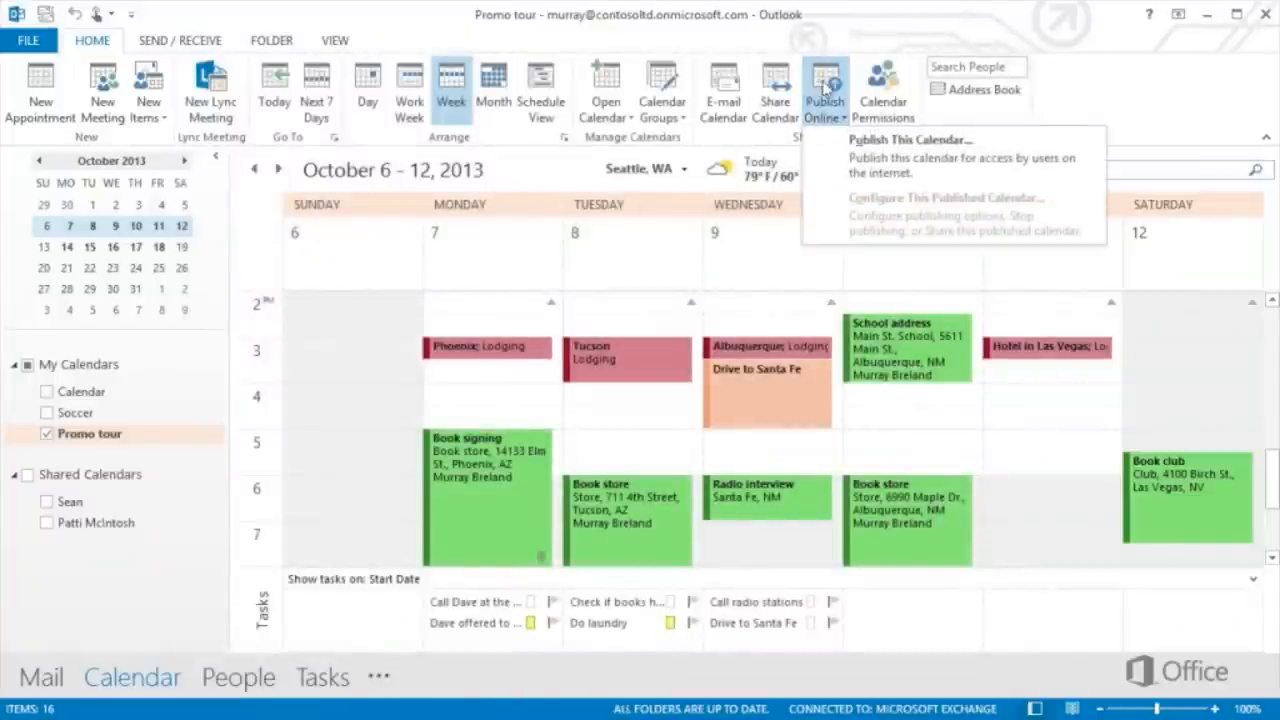
mouse_move(910, 158)
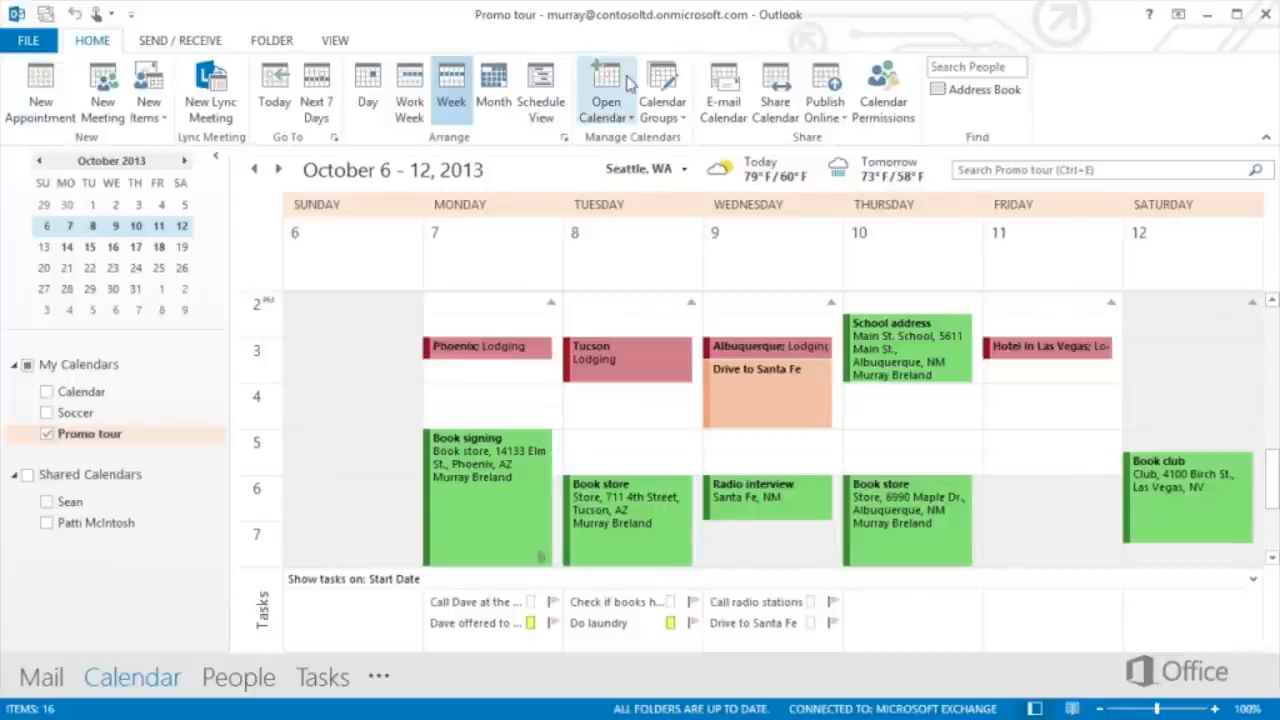
left_click(605, 90)
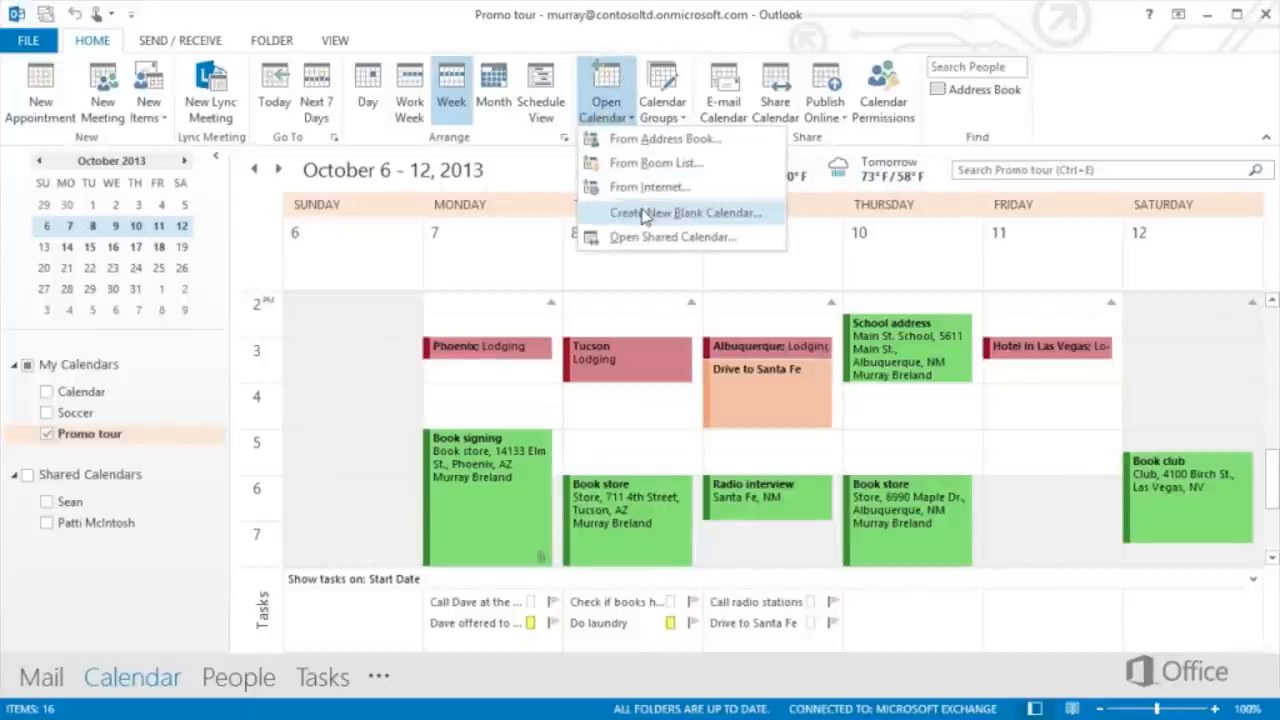
left_click(688, 212)
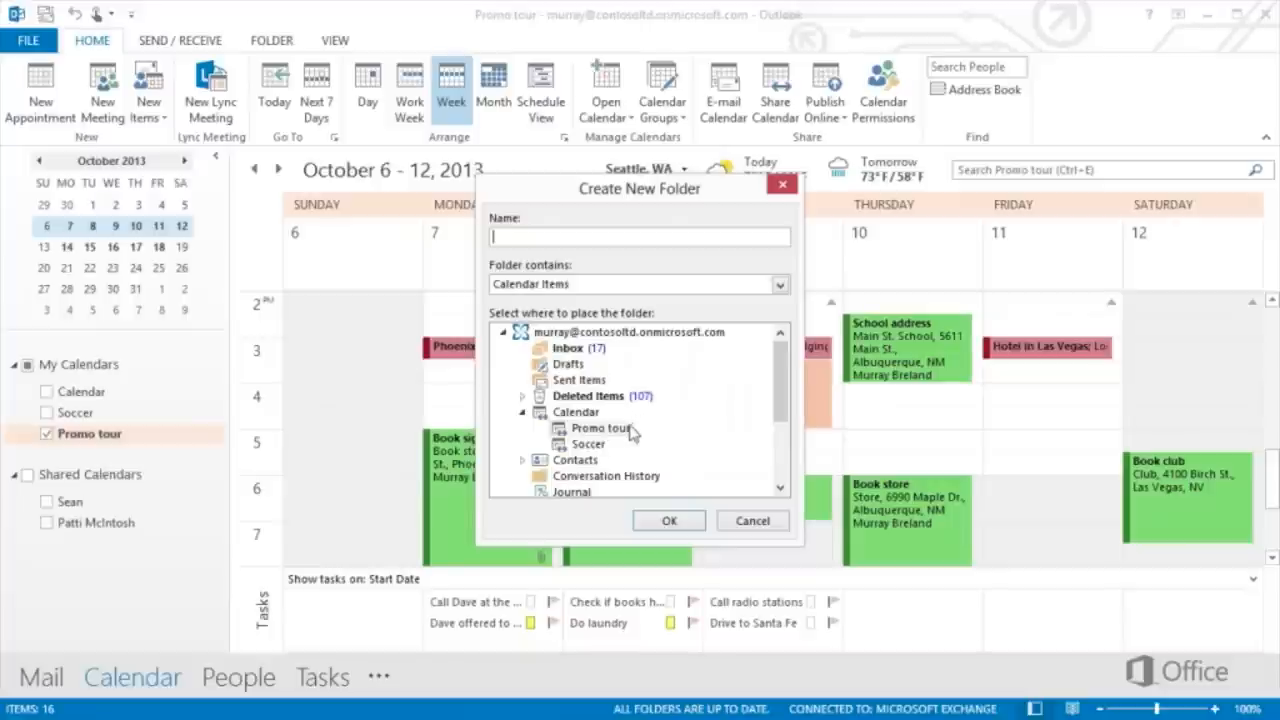
mouse_move(628, 432)
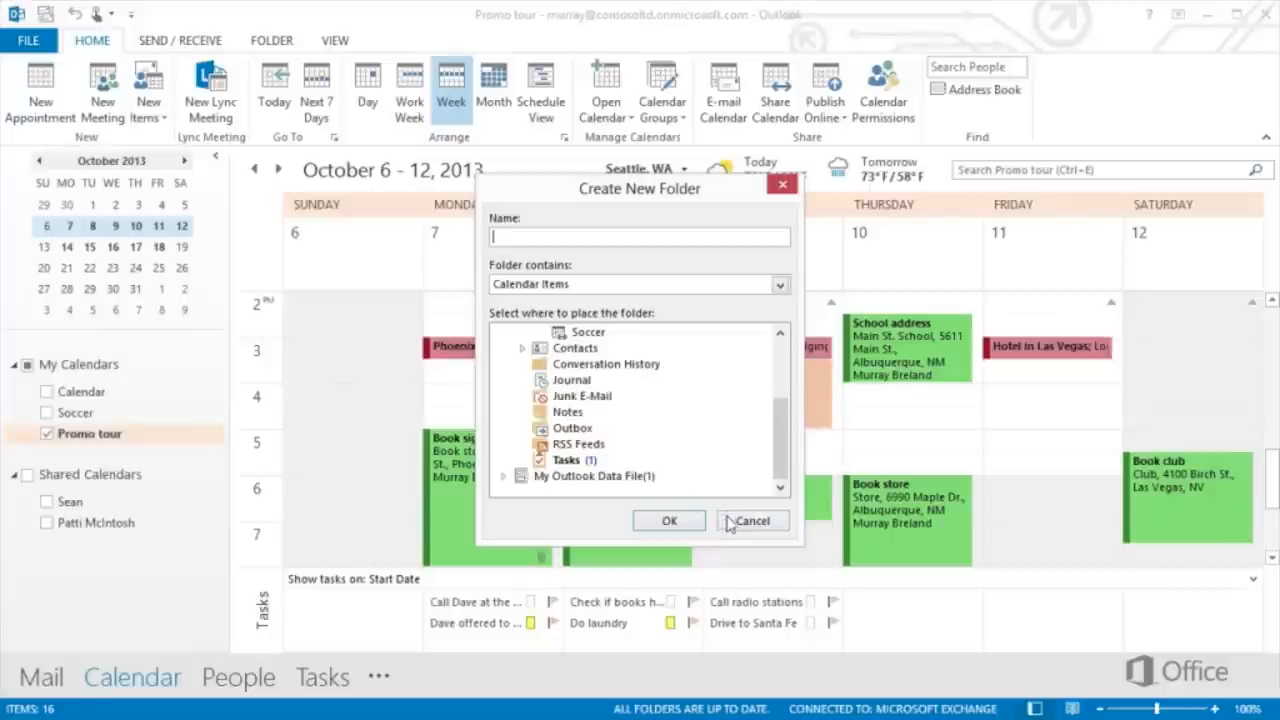
left_click(751, 520)
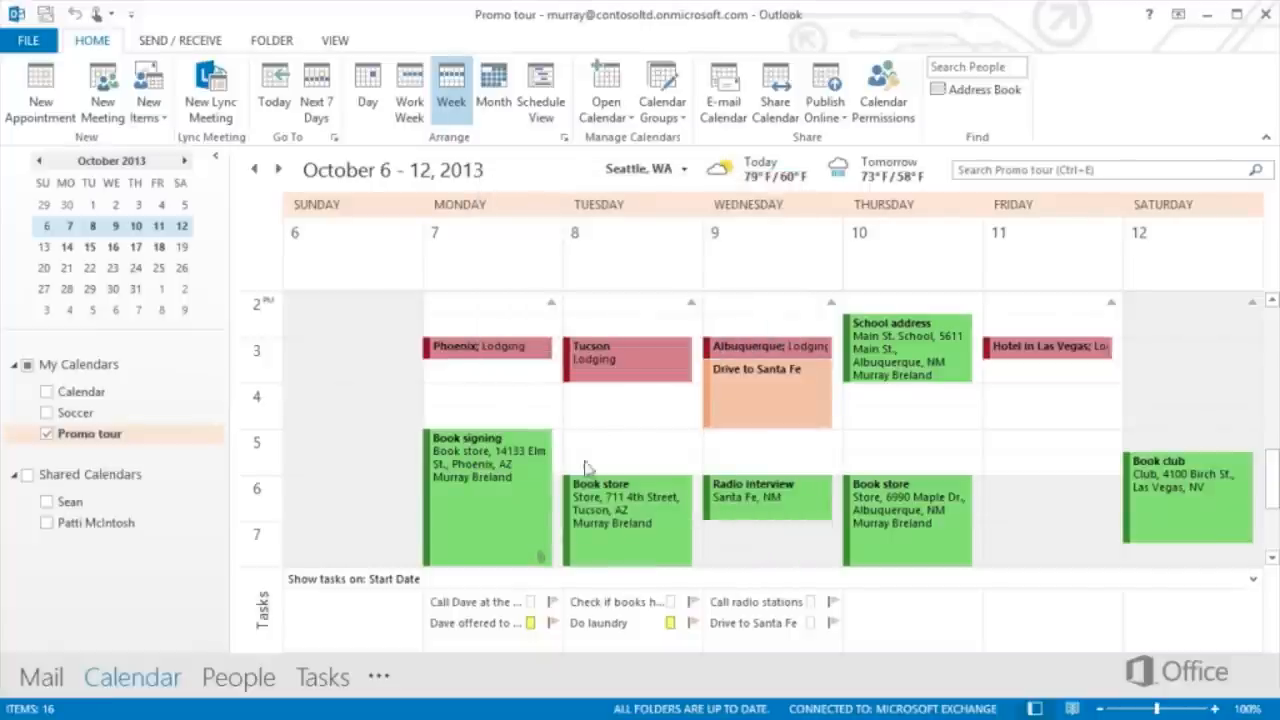
left_click(28, 40)
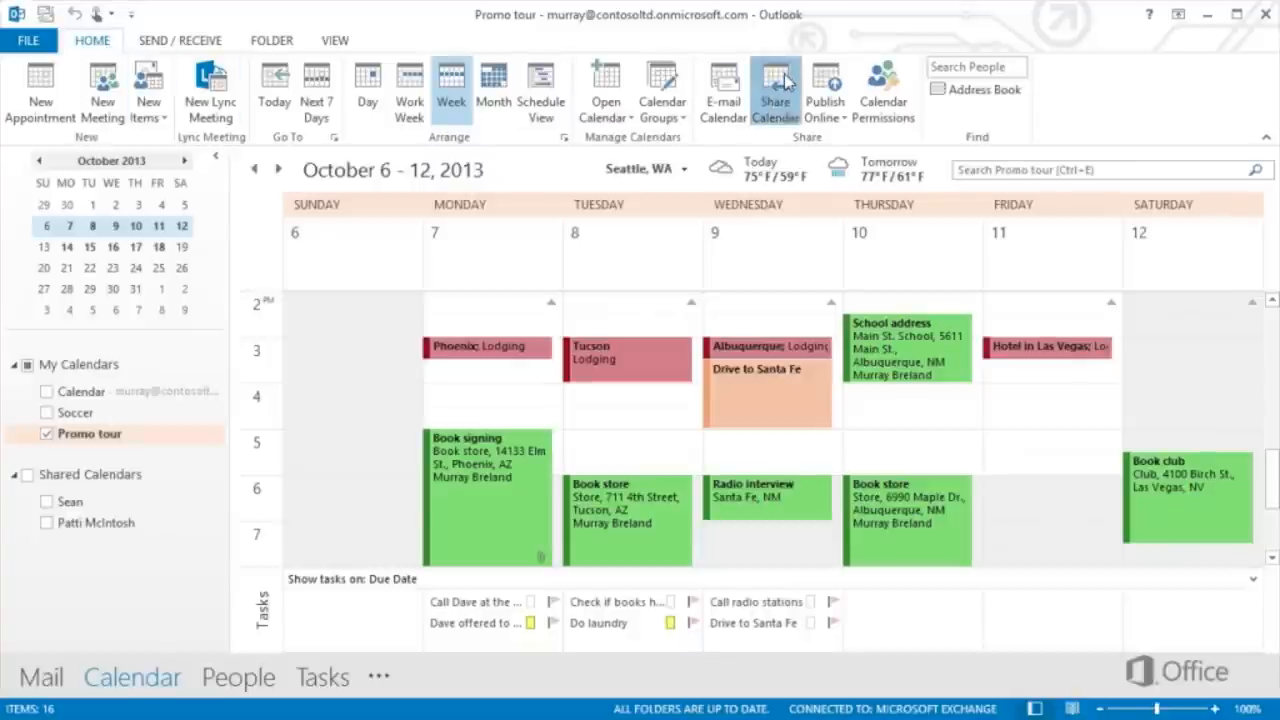
Step: Share Promo tour with the three colleagues, allowing them to add, edit and delete items
left_click(775, 90)
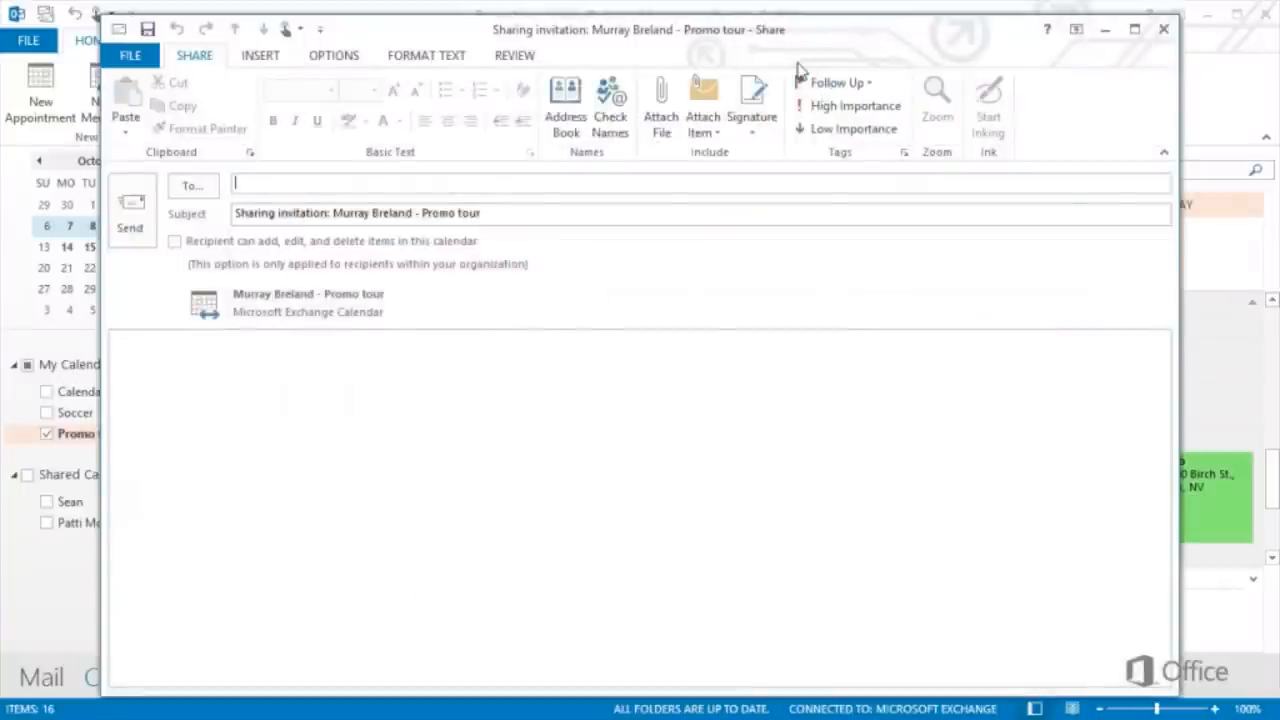
mouse_move(788, 93)
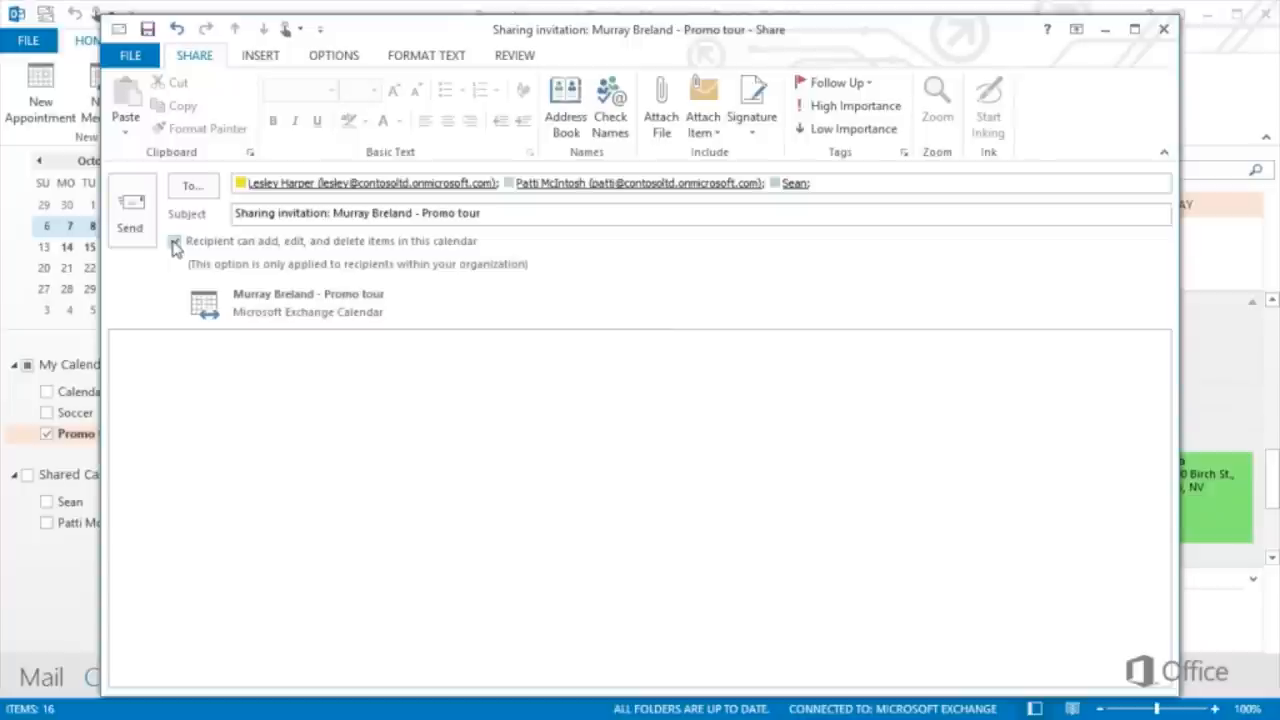
left_click(175, 241)
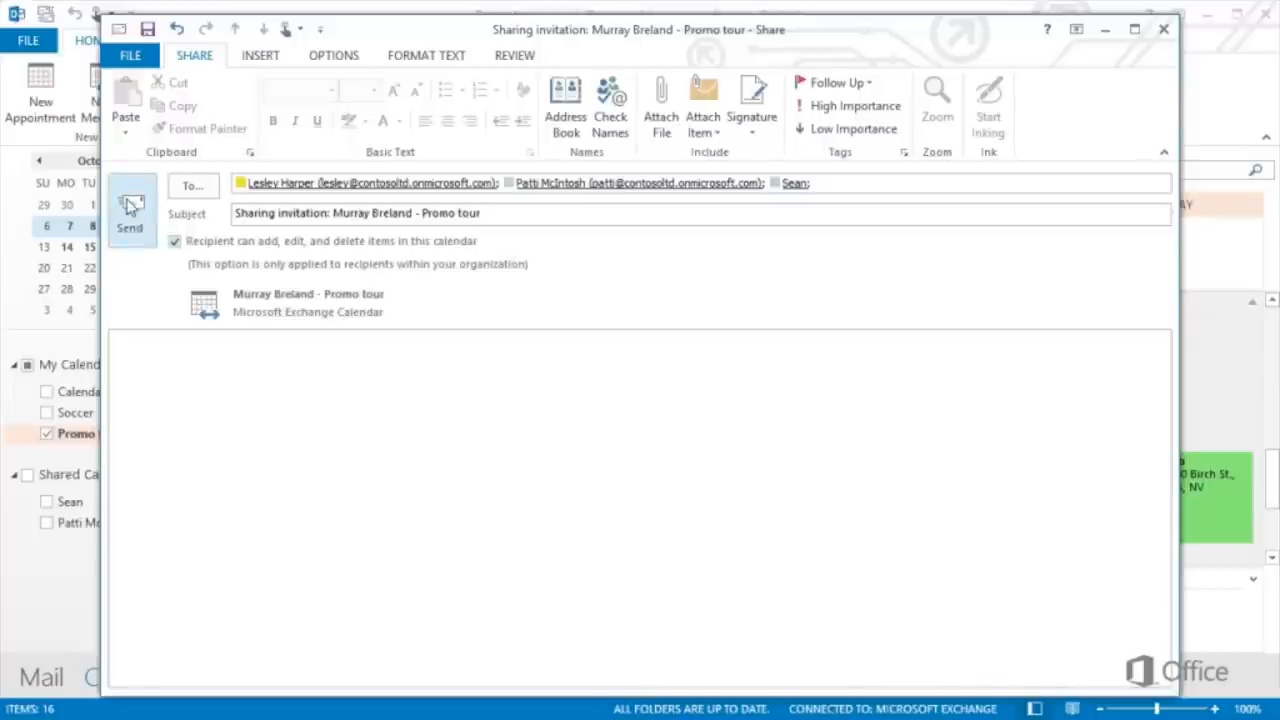
left_click(129, 210)
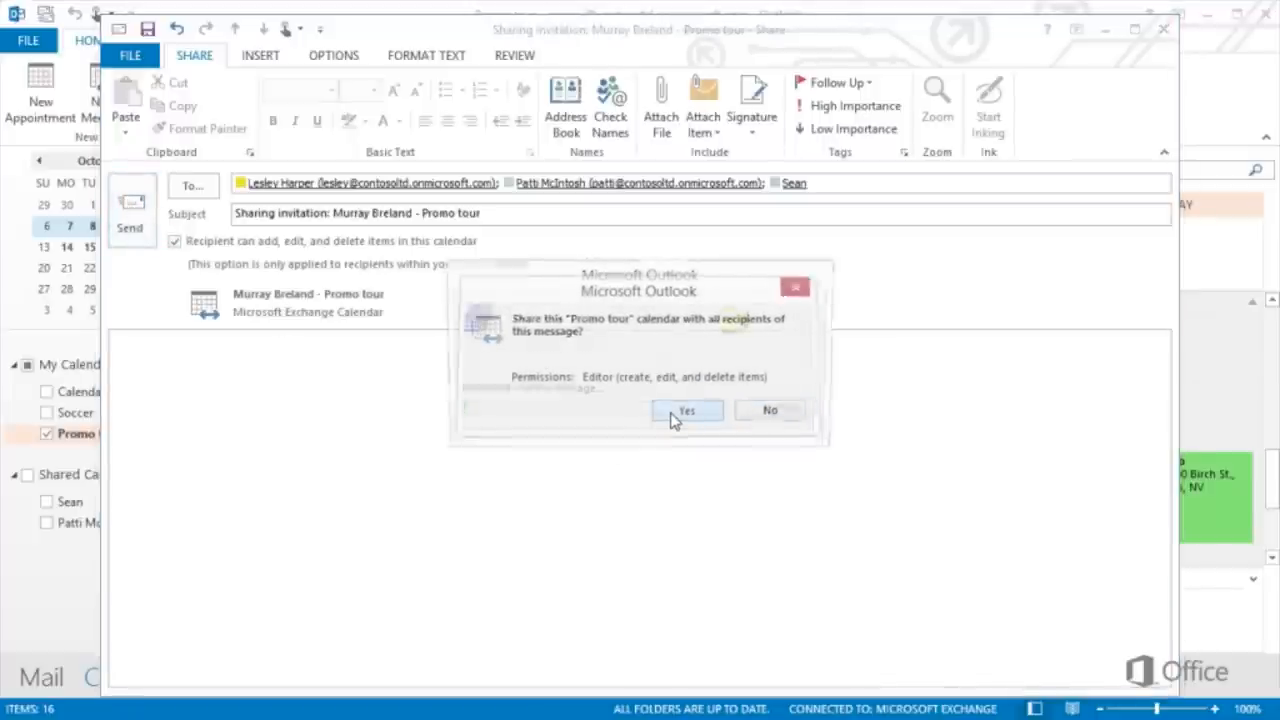
left_click(686, 411)
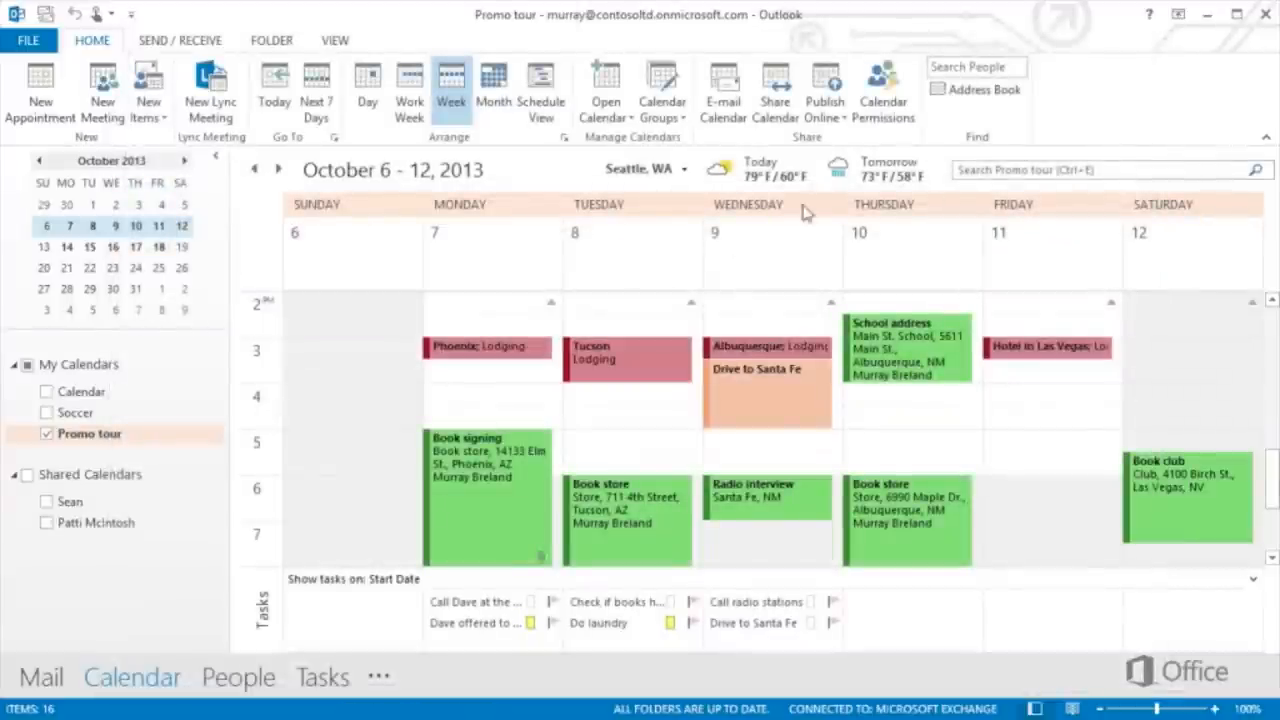
left_click(883, 88)
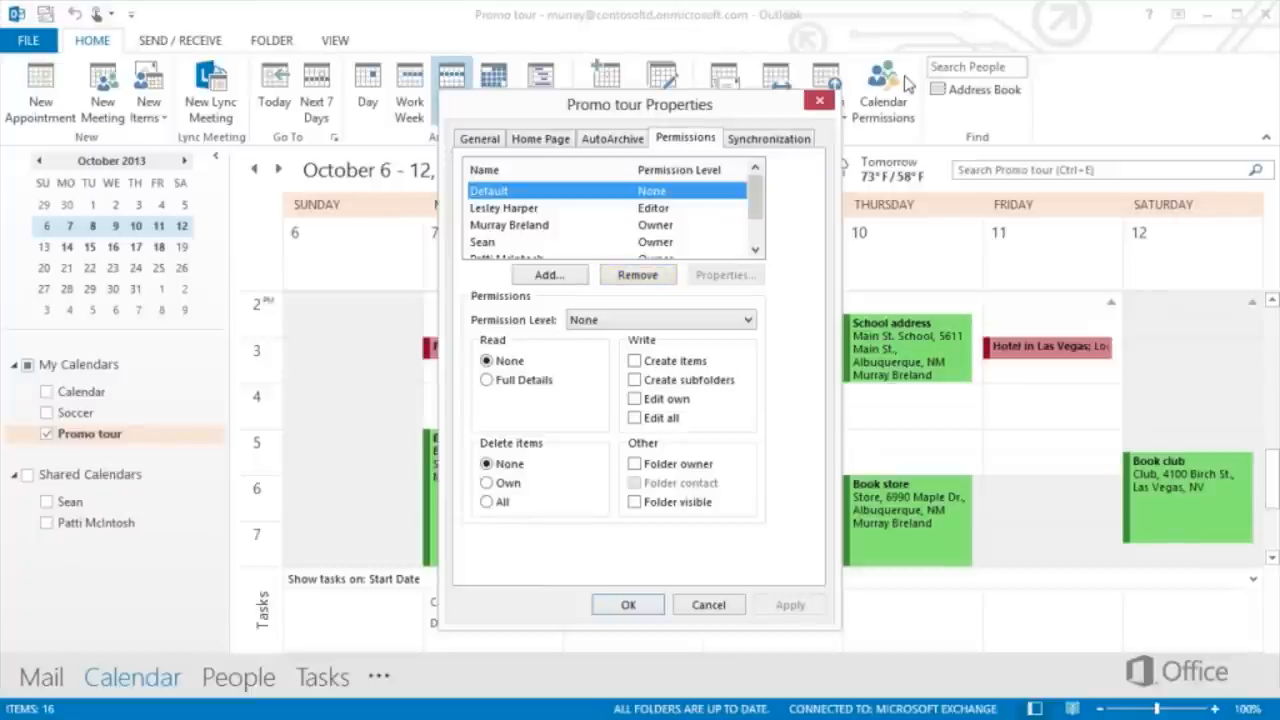
left_click(504, 208)
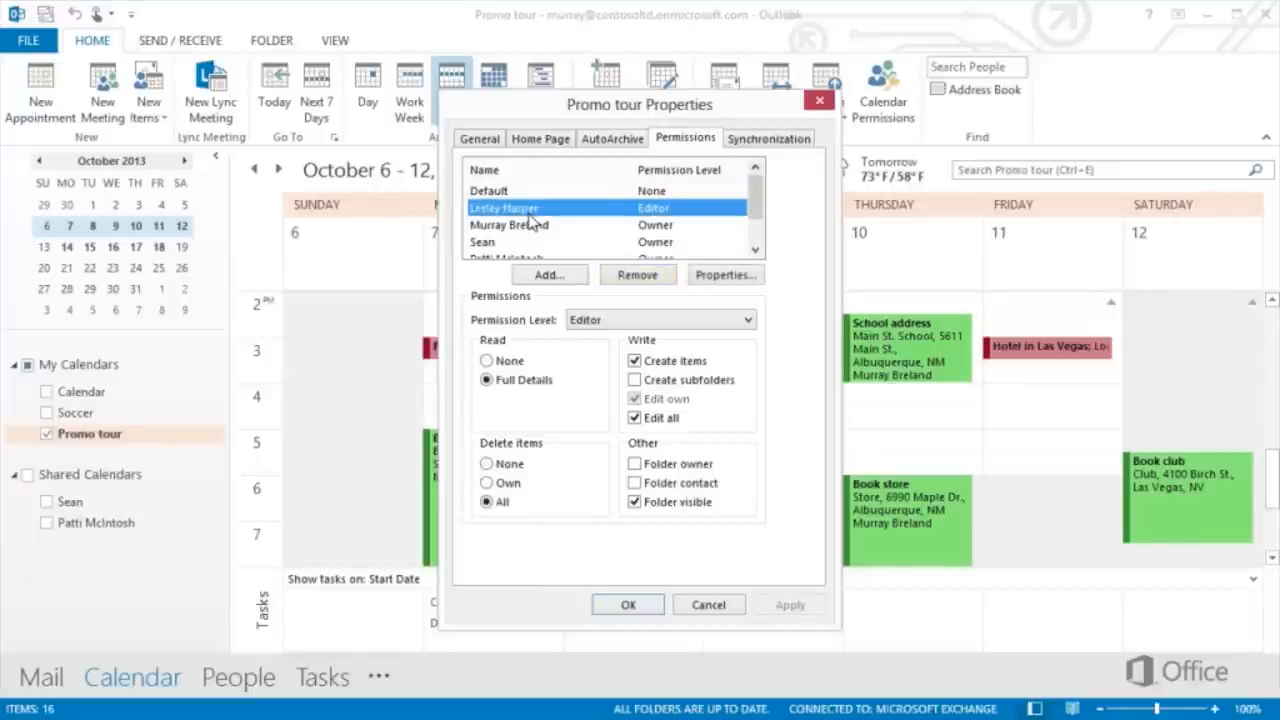
left_click(770, 319)
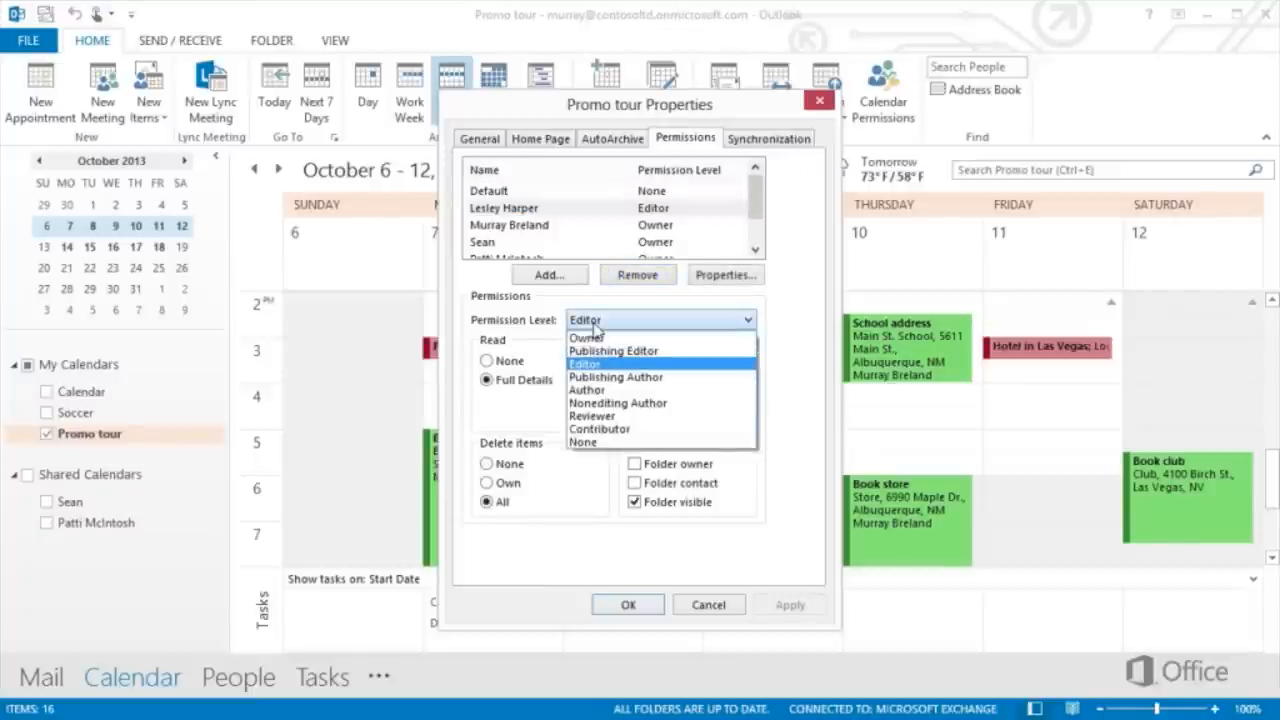
left_click(585, 337)
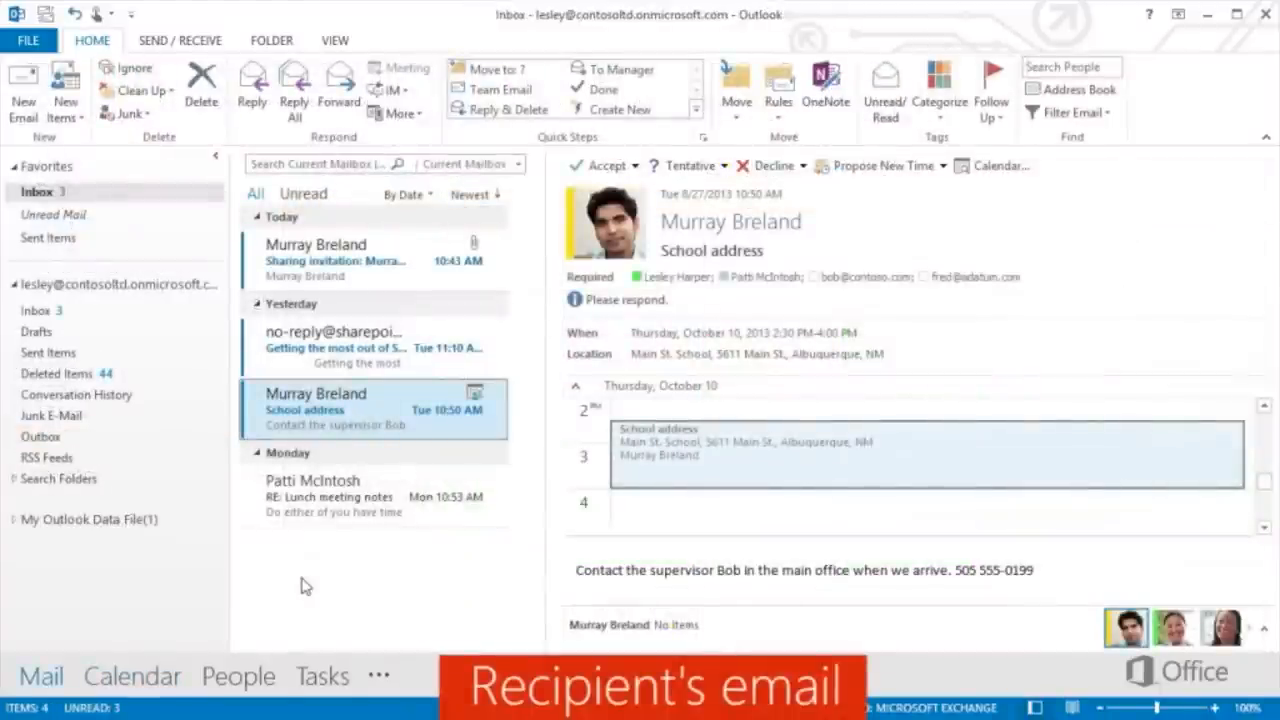
mouse_move(390, 286)
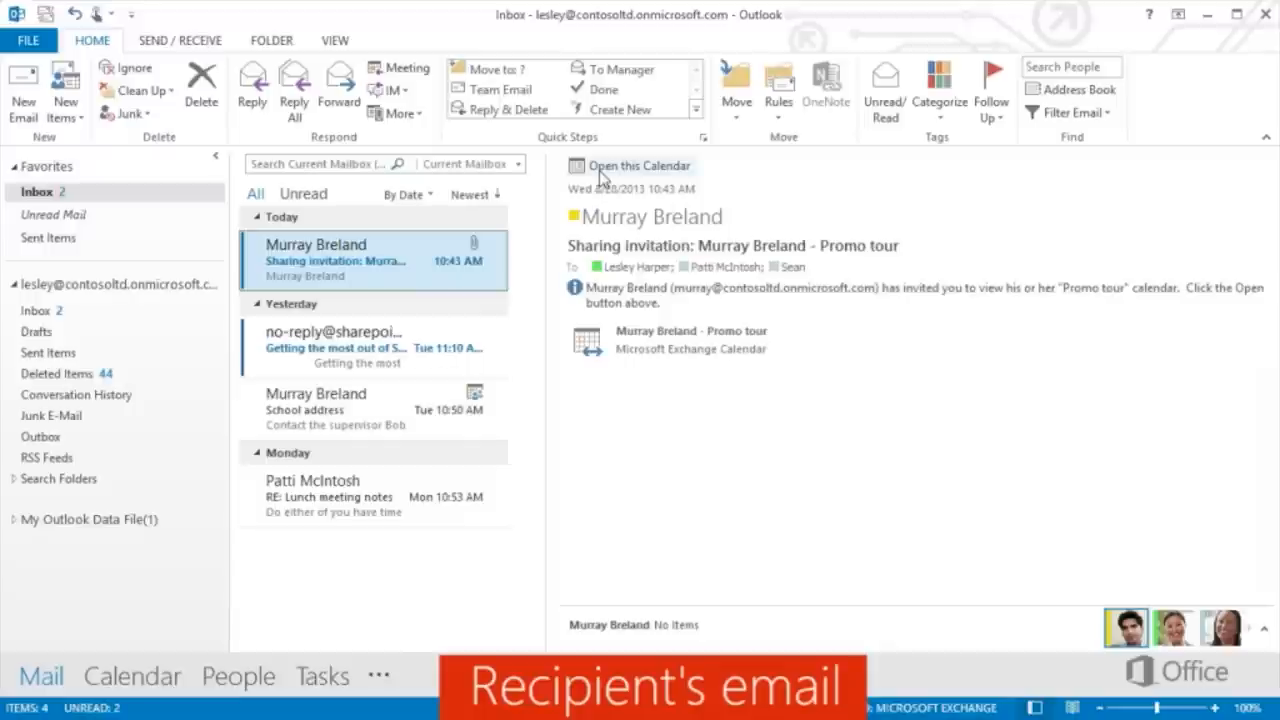
left_click(638, 165)
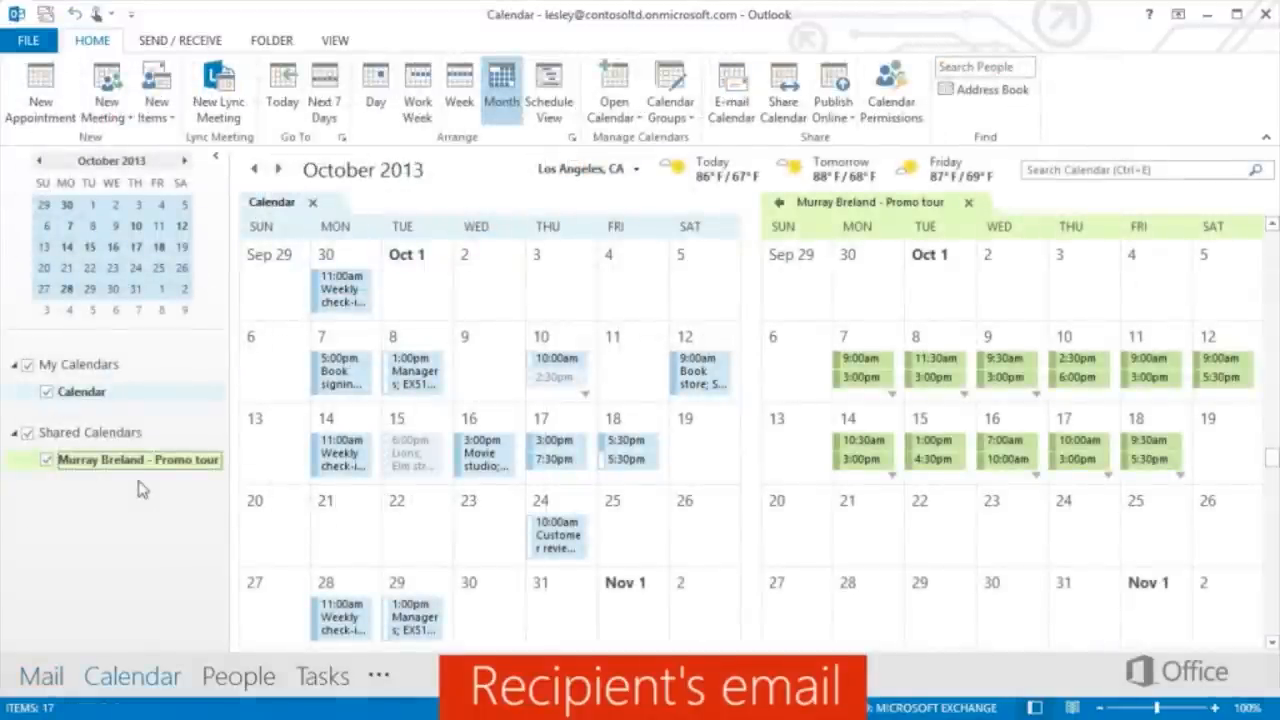
left_click(458, 90)
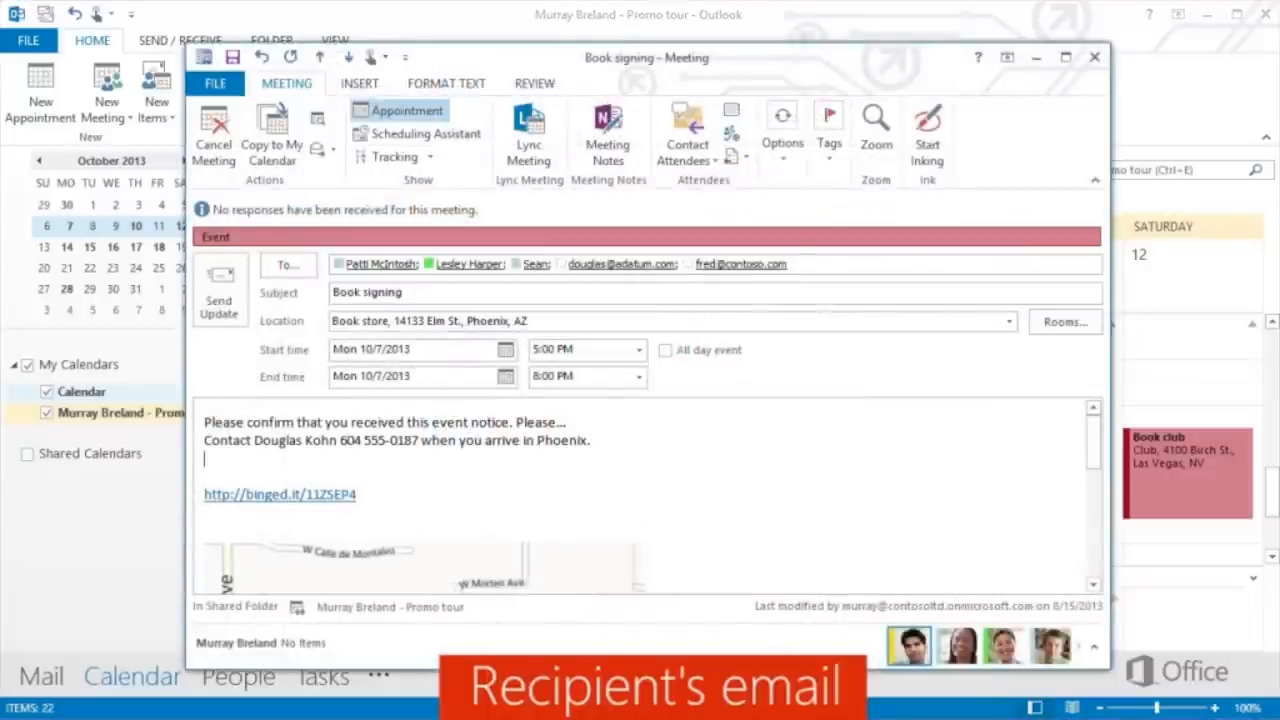
Step: Add the line 'And Sharri!' to the Book signing meeting notes
type("And Sha")
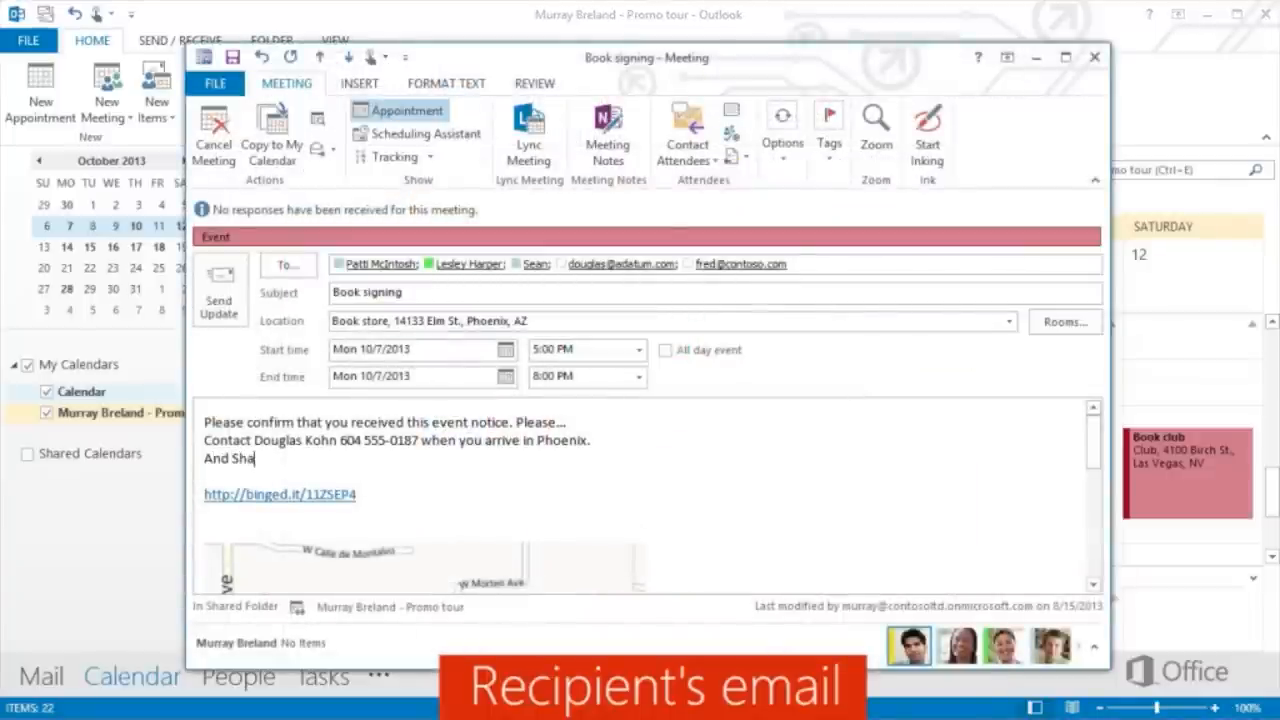
type("rri!")
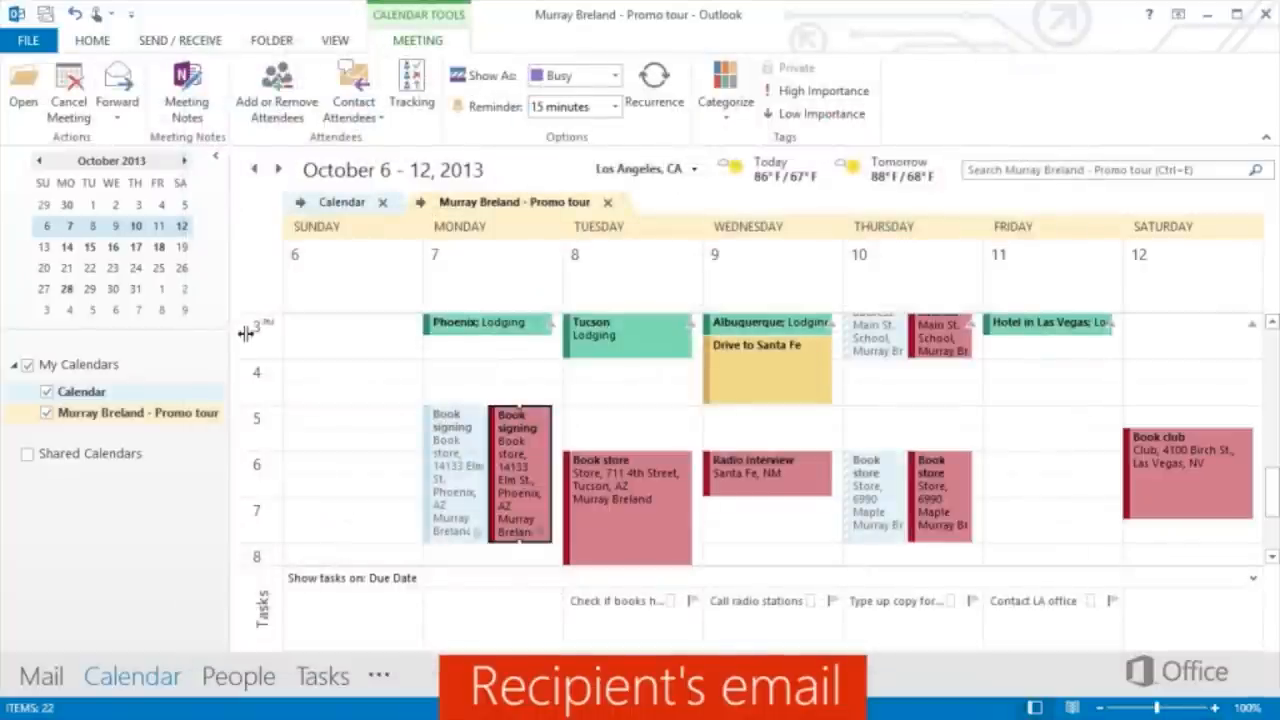
mouse_move(450, 457)
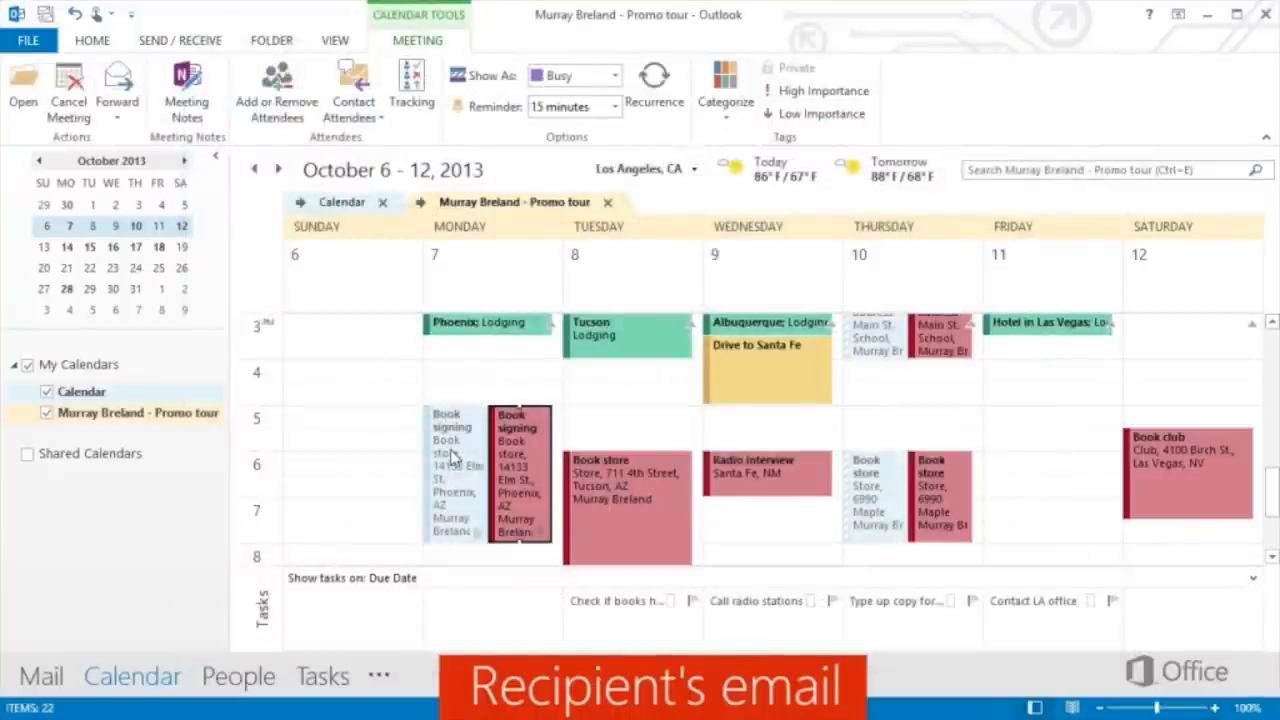
Step: Keep the Book signing change, choosing Don't send a response to the organizer
left_click(455, 470)
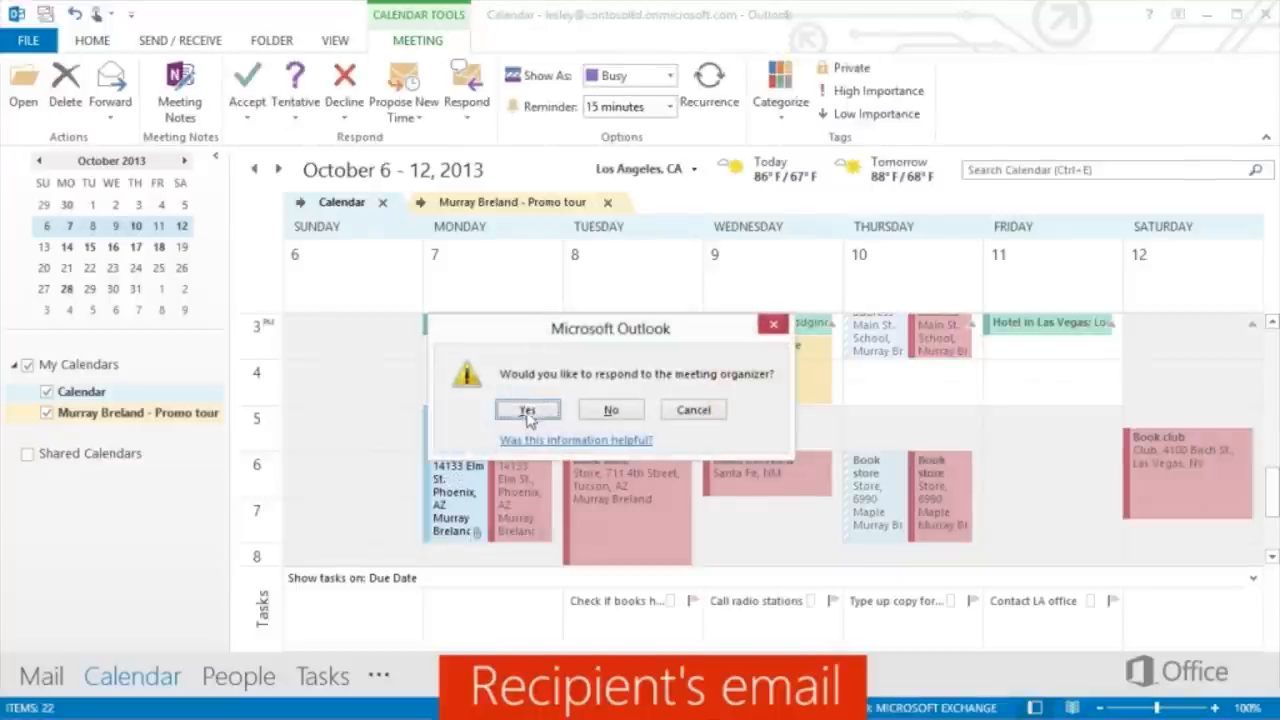
left_click(527, 410)
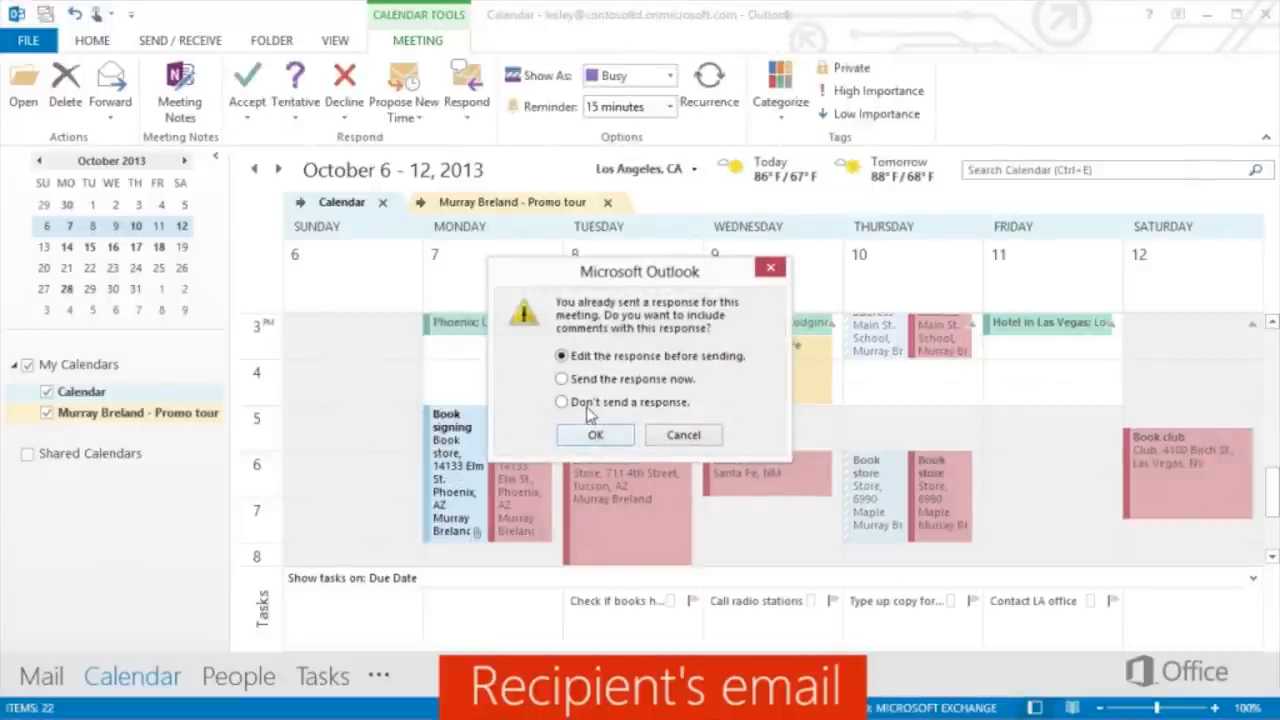
left_click(595, 434)
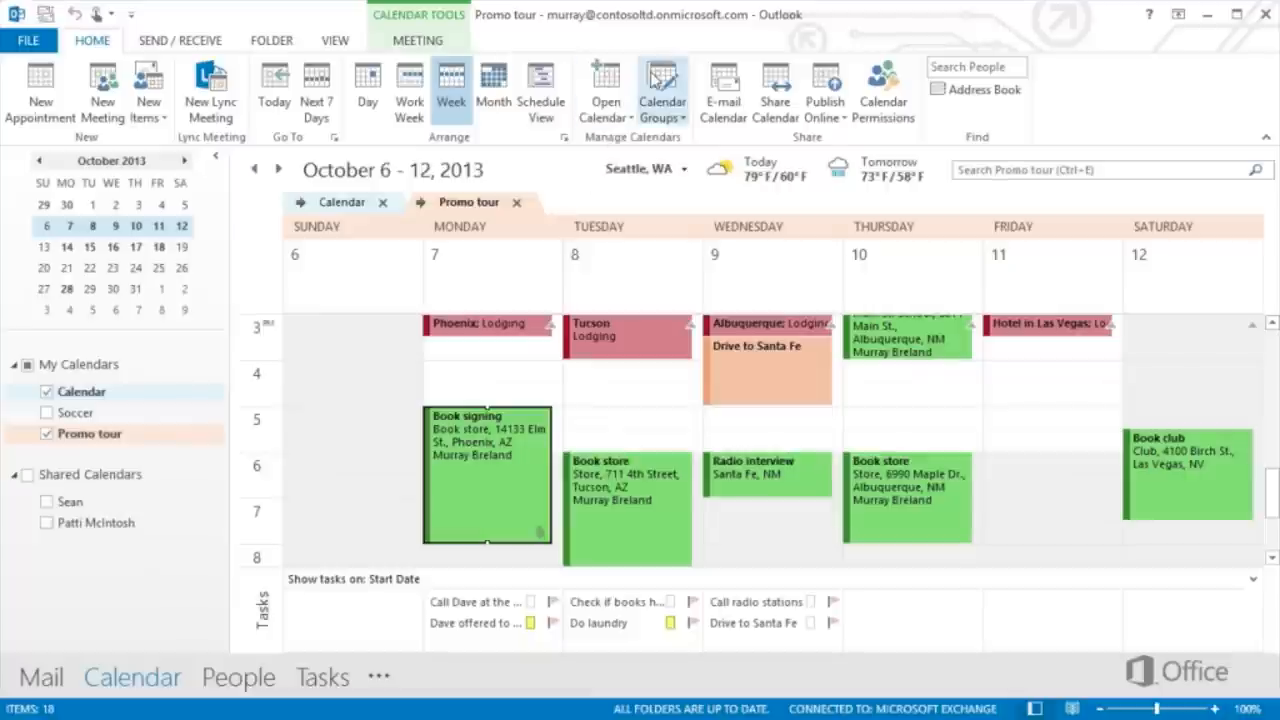
Step: Create a calendar group named 'Tour' holding Promo tour and Calendar
left_click(662, 90)
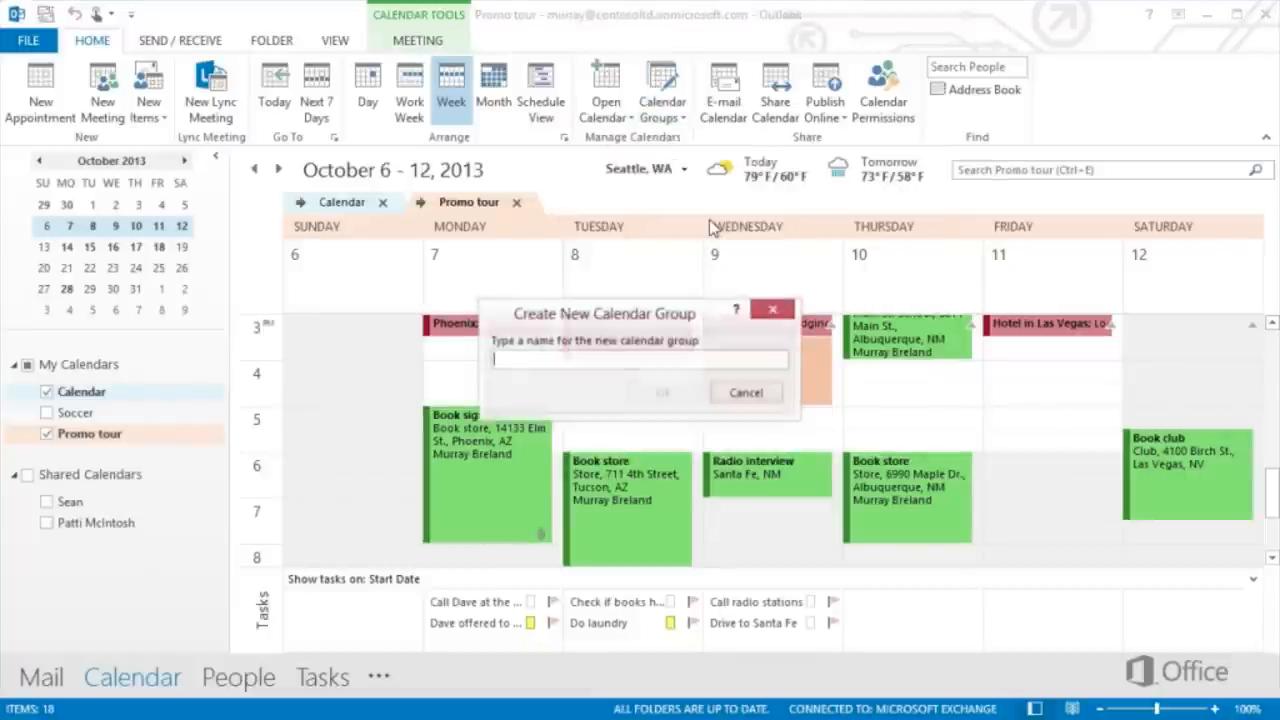
type("Tour")
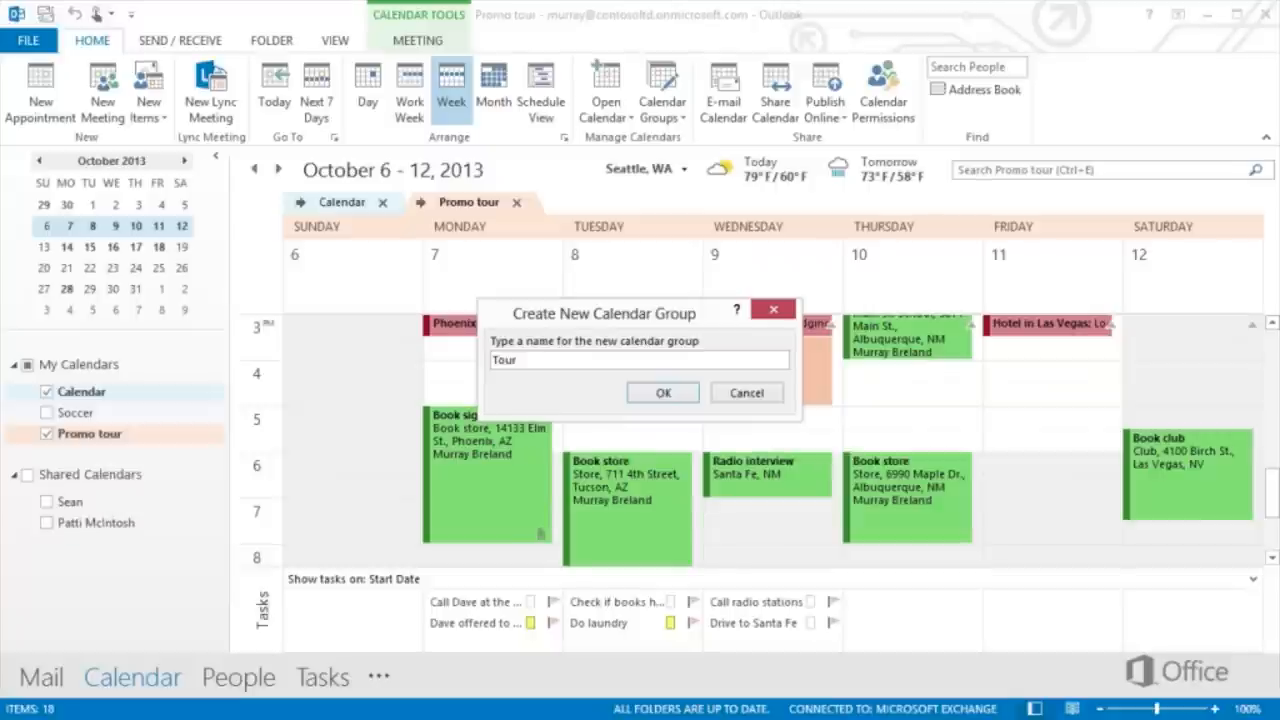
left_click(662, 392)
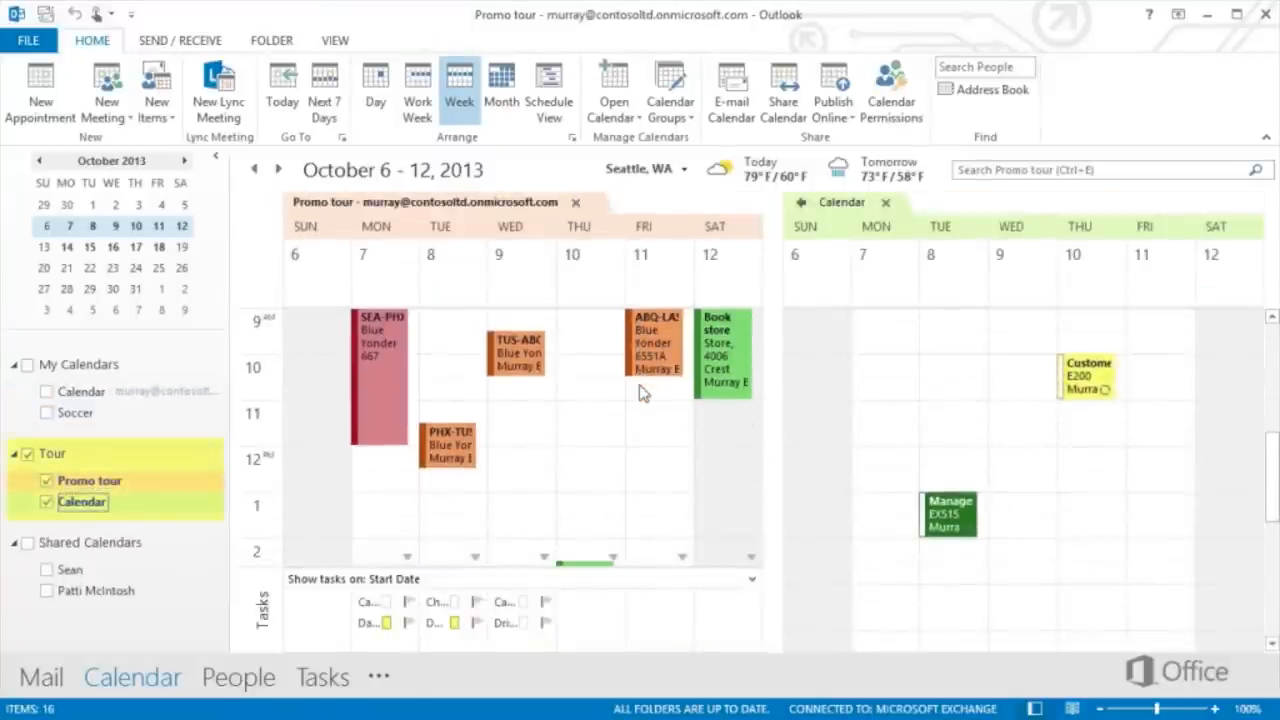
left_click(335, 40)
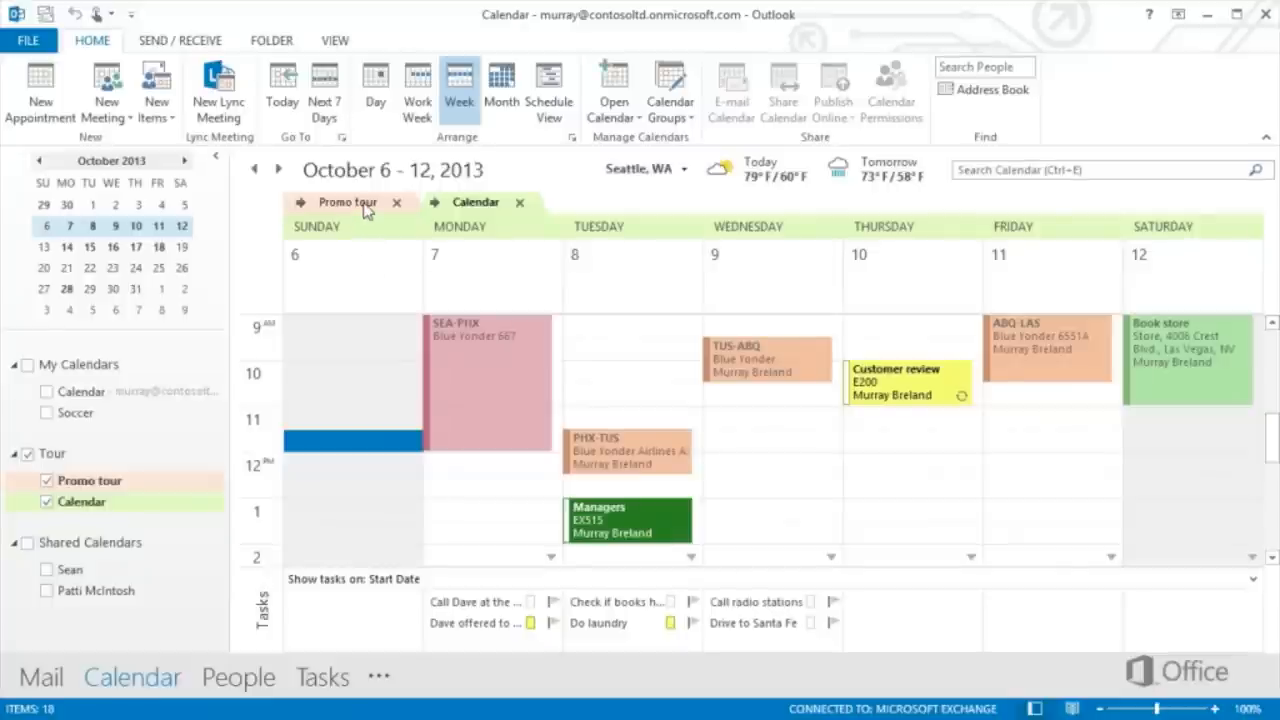
Step: Bring Promo tour to the front of the overlay, then open the FILE Info page
left_click(348, 202)
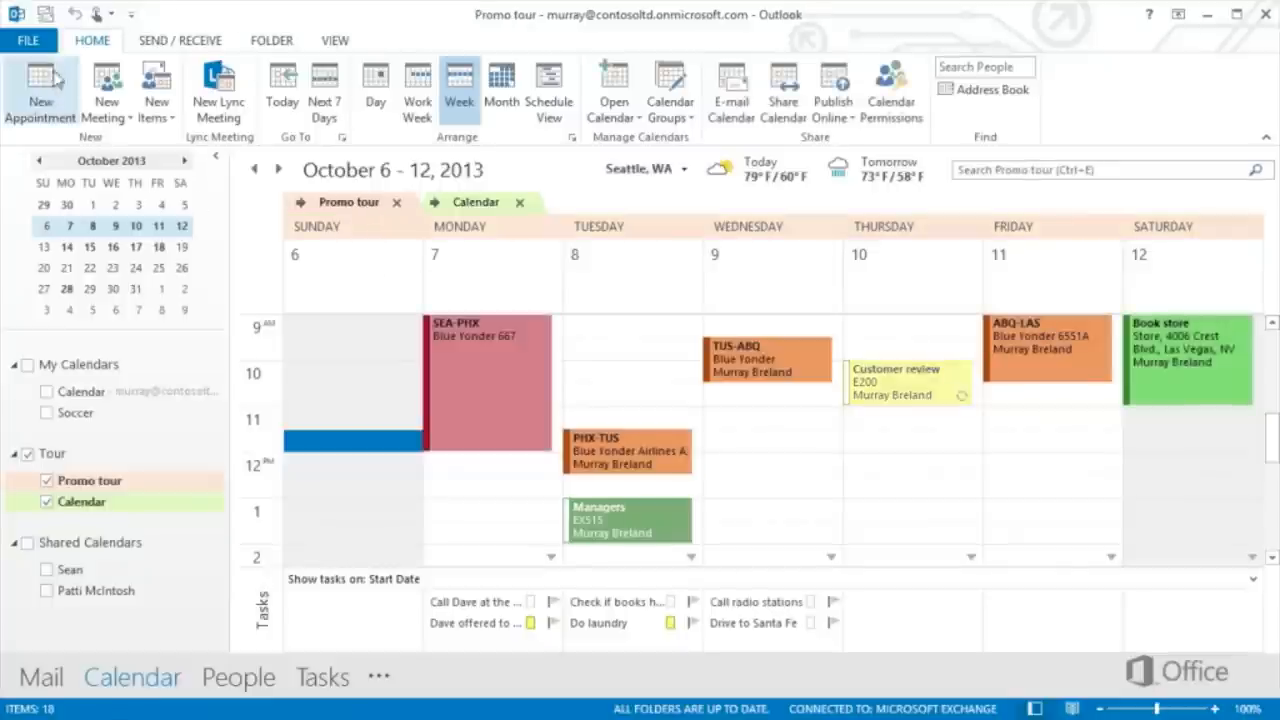
left_click(28, 40)
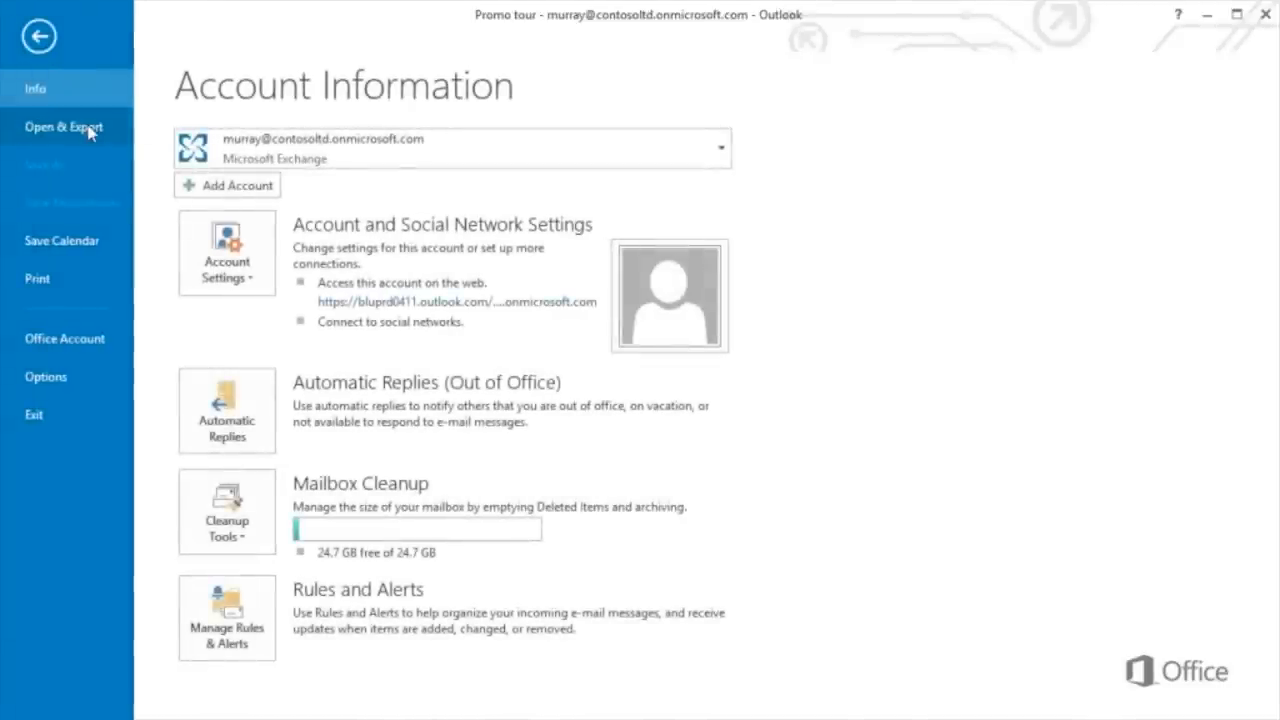
Step: Set up exporting the Promo tour calendar as Outlook Data File PromoTour.pst in My Documents\Mail
left_click(64, 126)
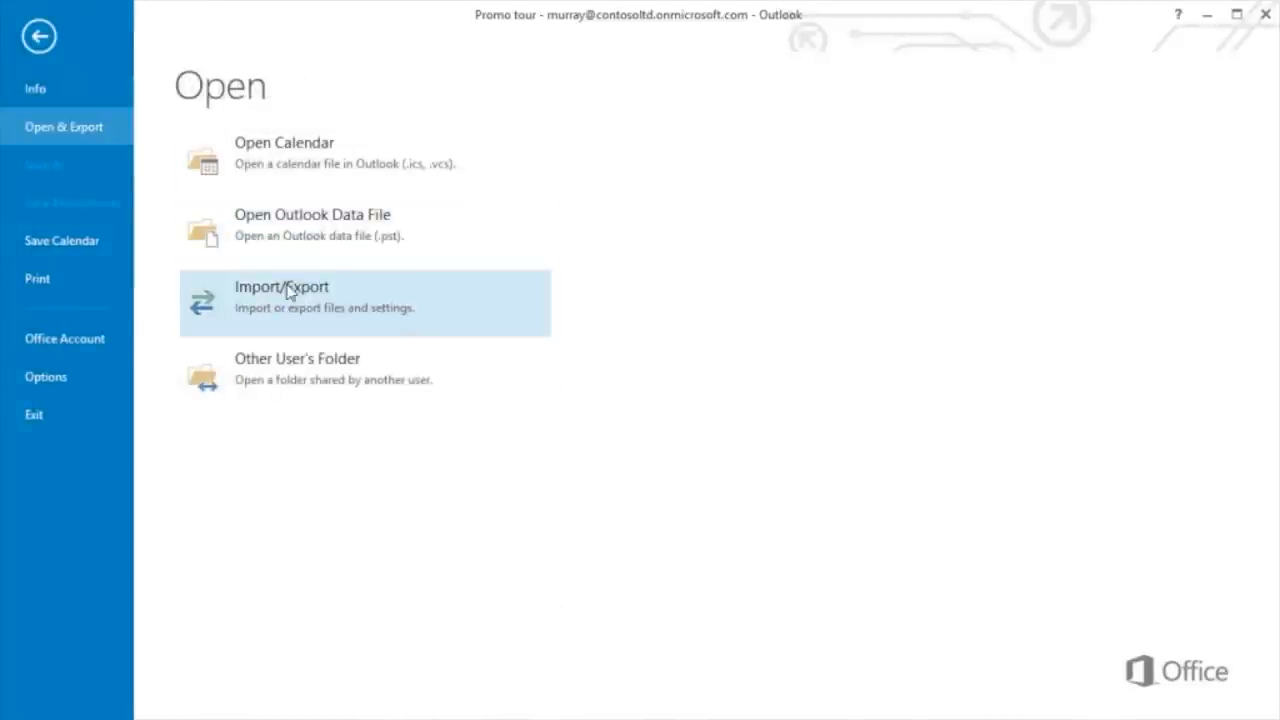
left_click(282, 296)
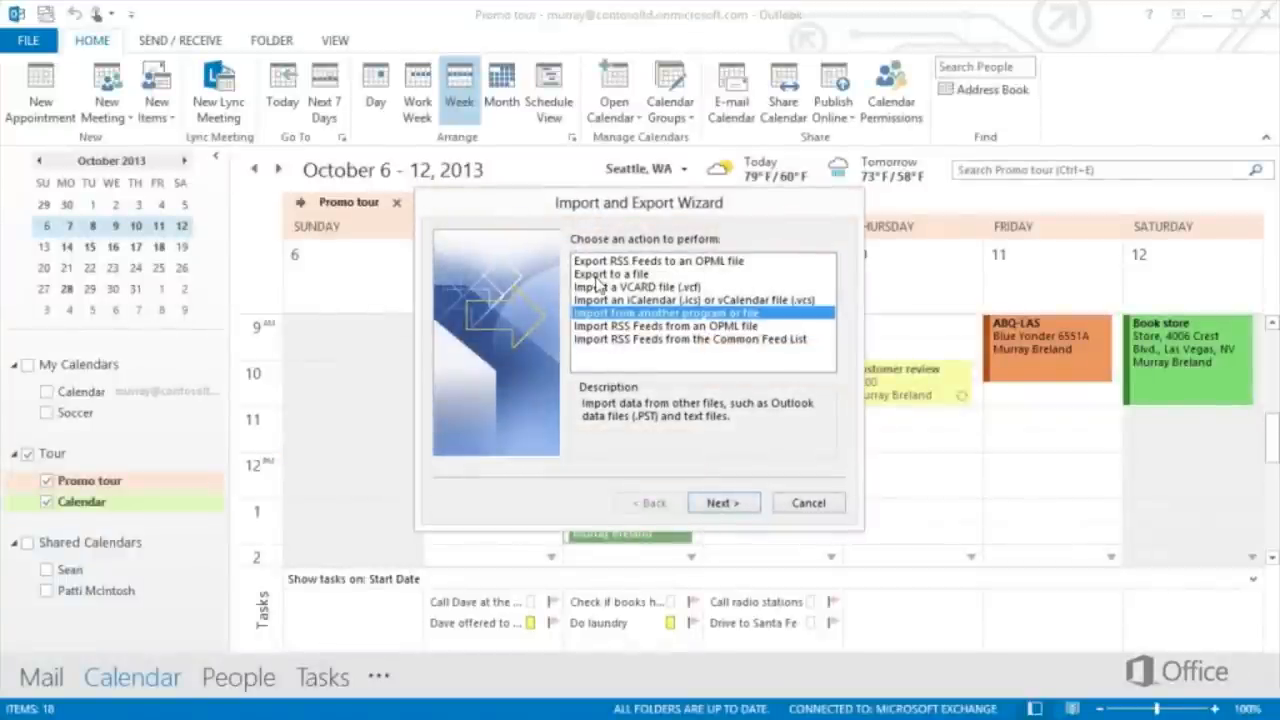
left_click(611, 274)
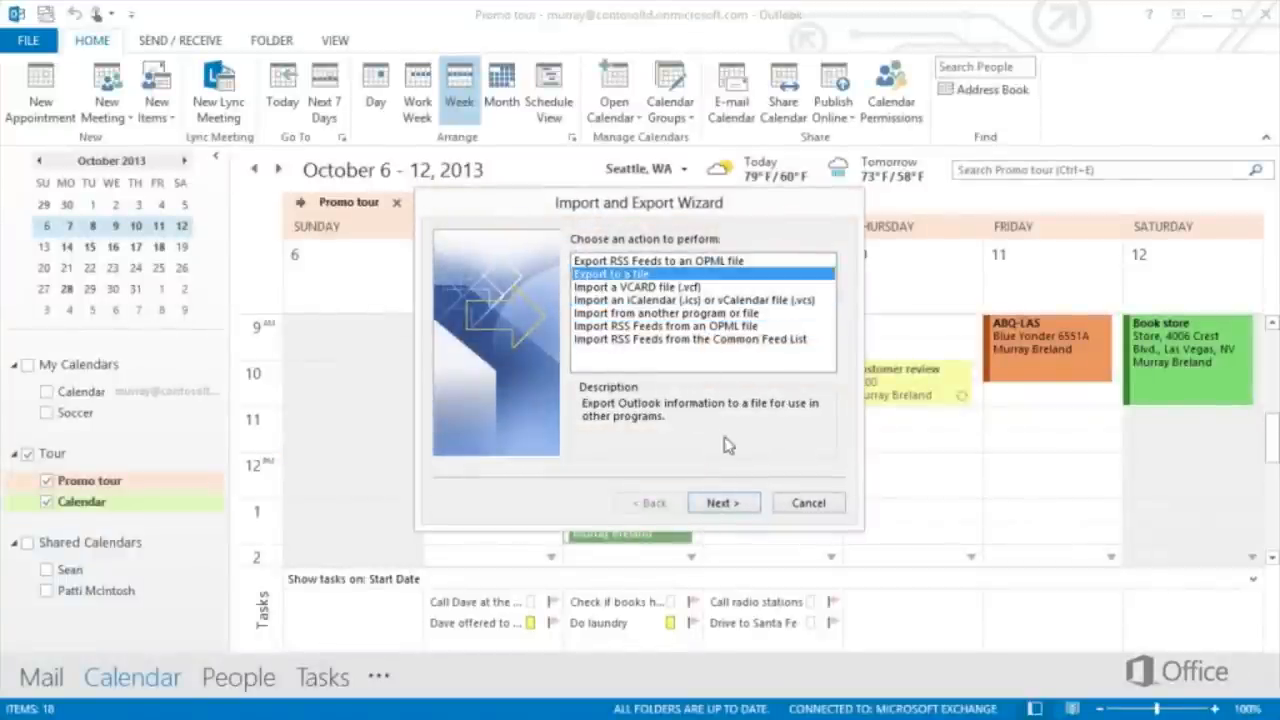
left_click(722, 502)
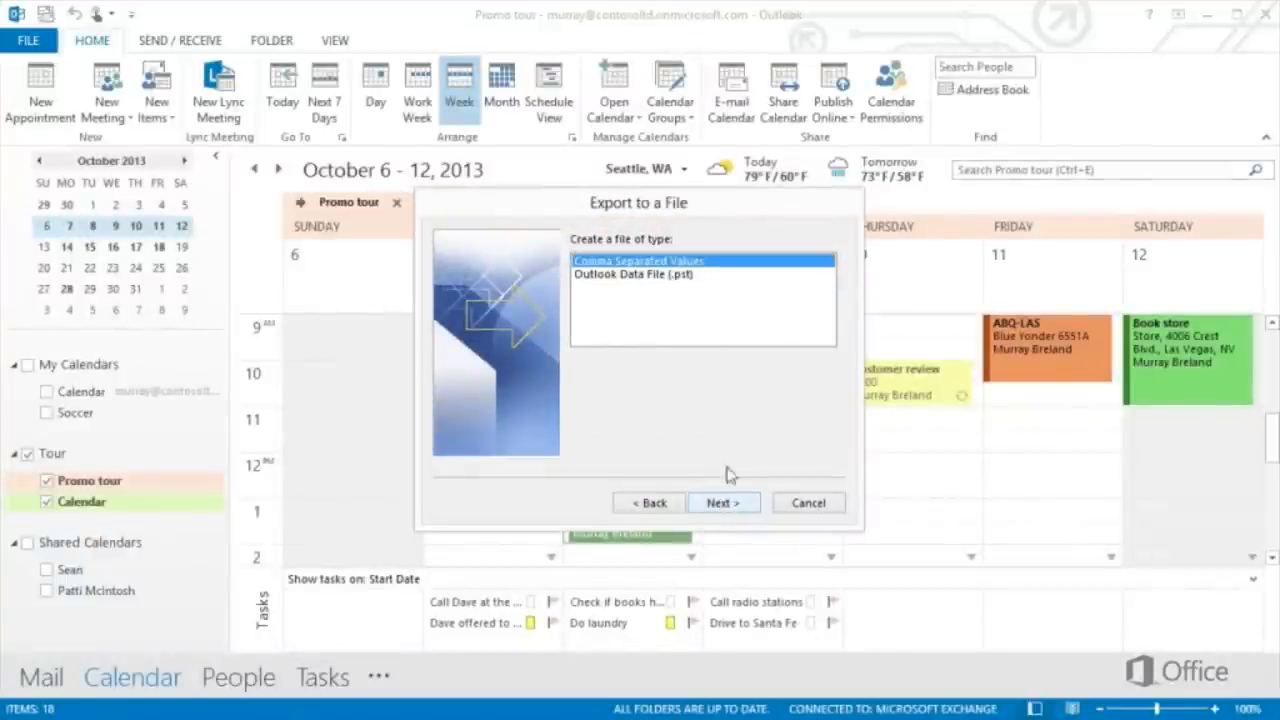
left_click(645, 274)
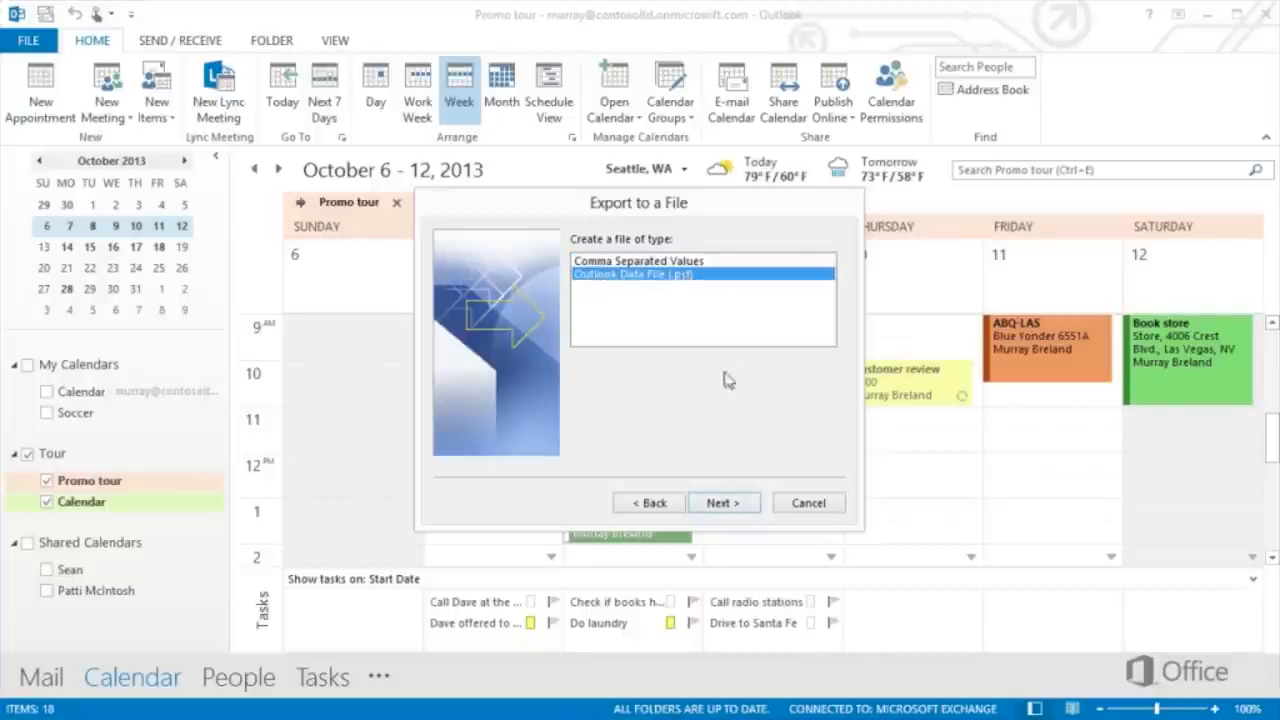
left_click(722, 502)
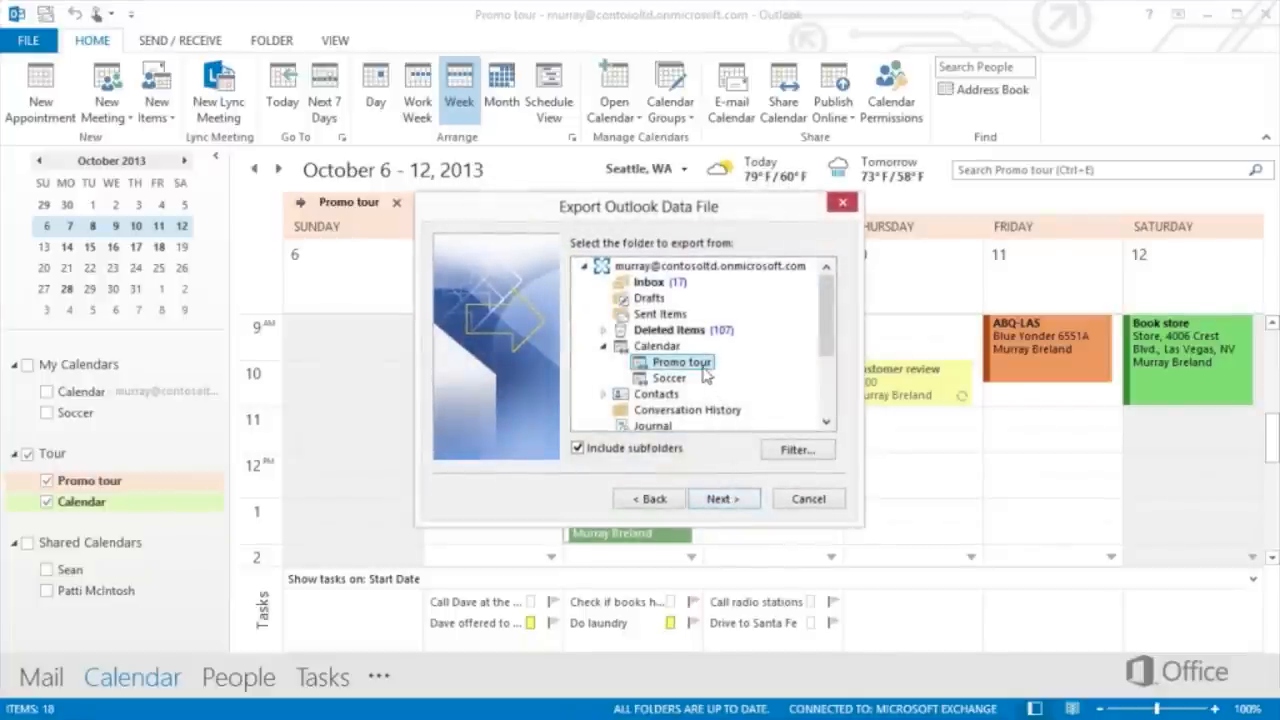
left_click(722, 498)
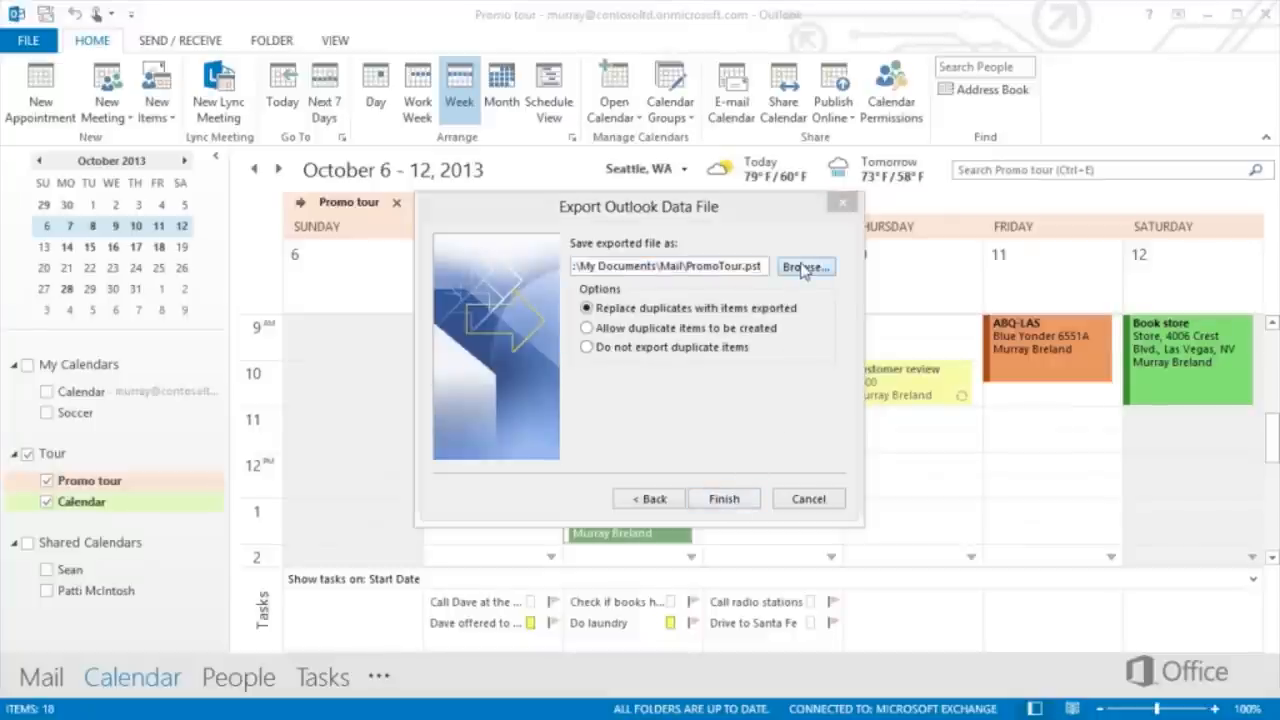
left_click(806, 267)
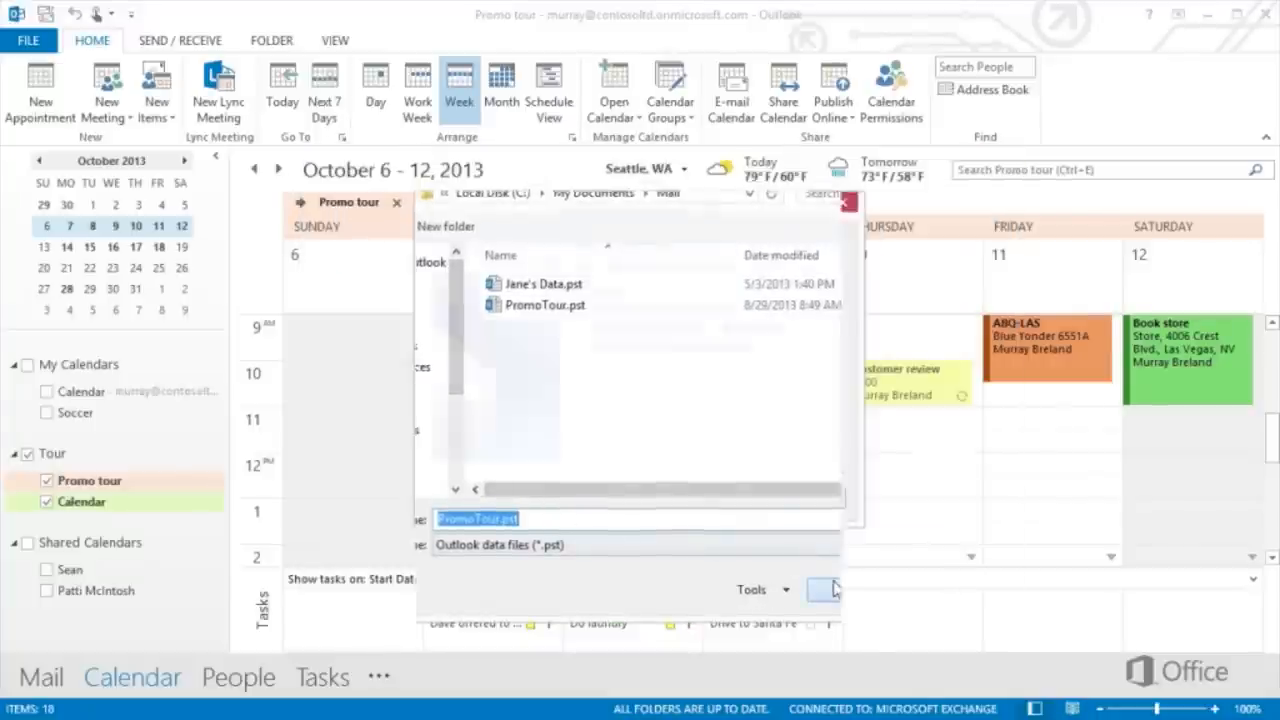
left_click(824, 589)
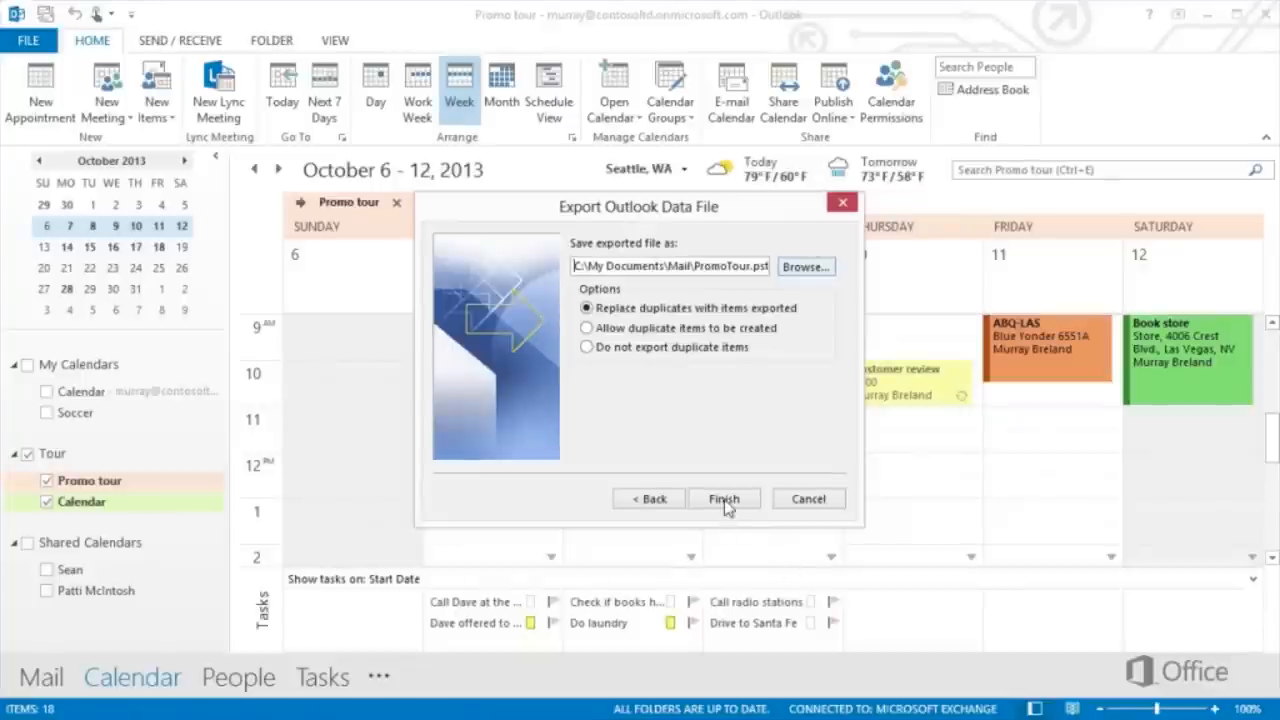
Step: Run the export, creating PromoTour.pst without a password
left_click(723, 498)
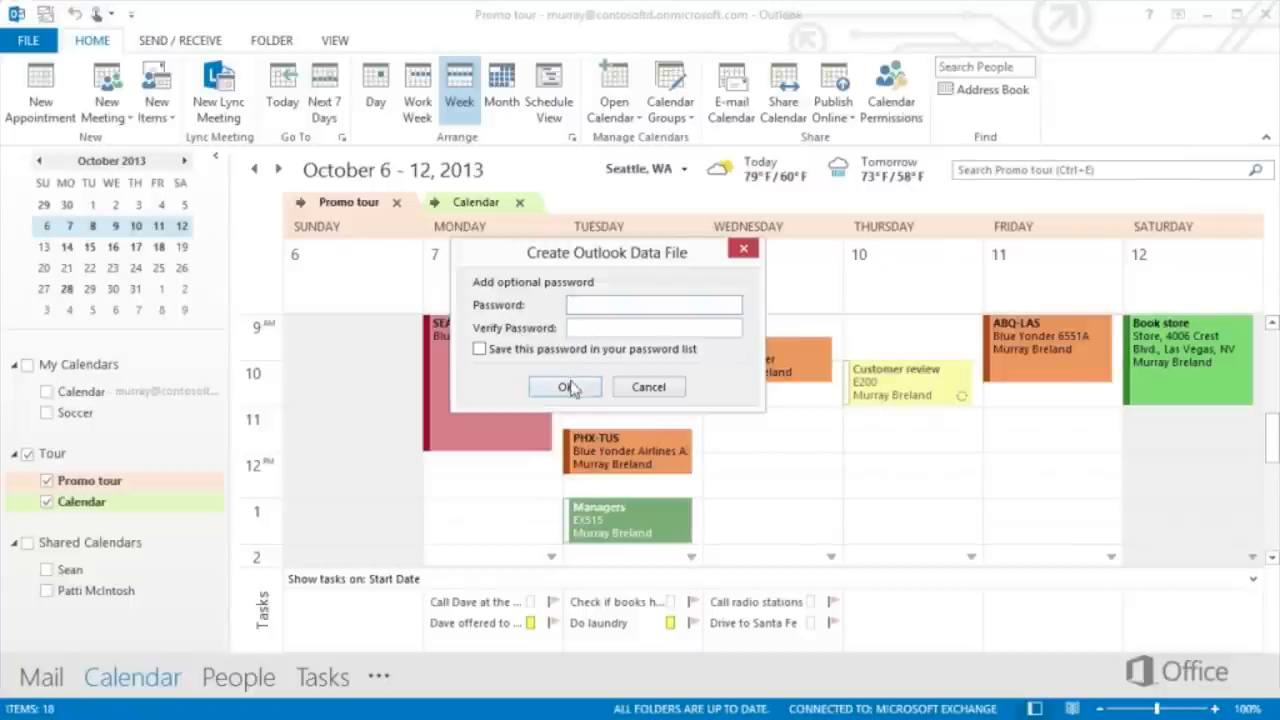
left_click(565, 387)
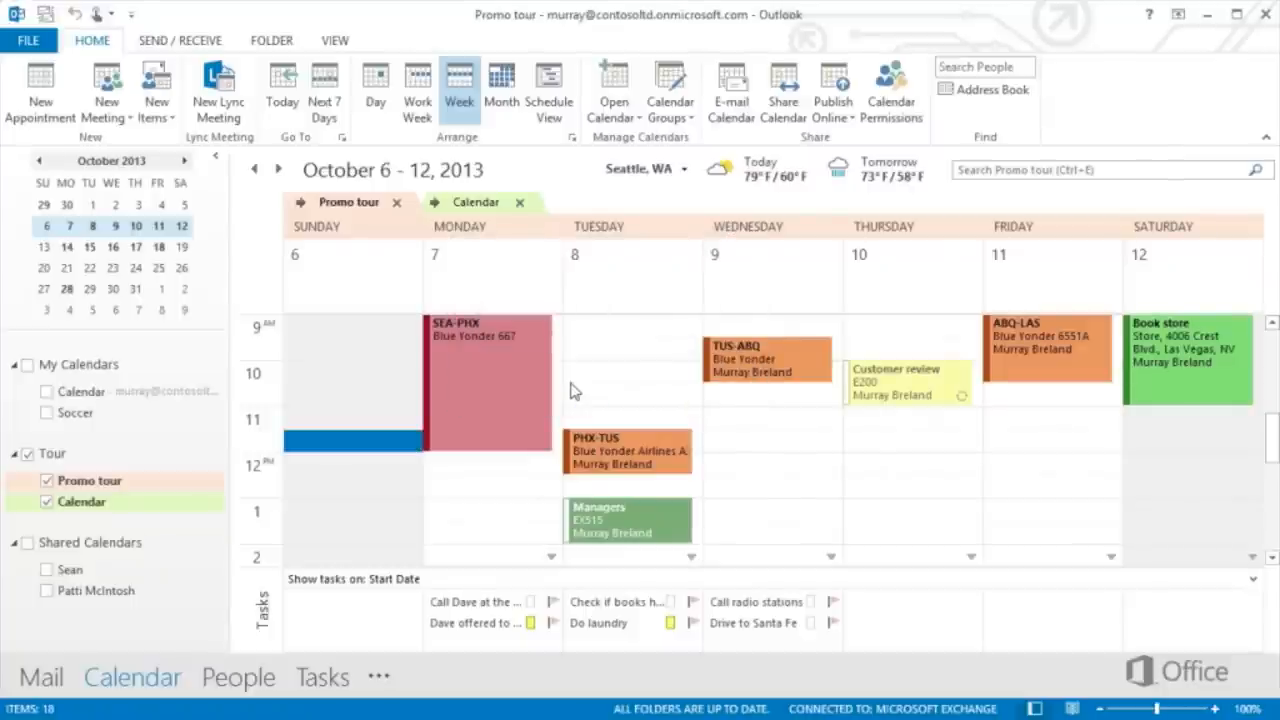
mouse_move(543, 408)
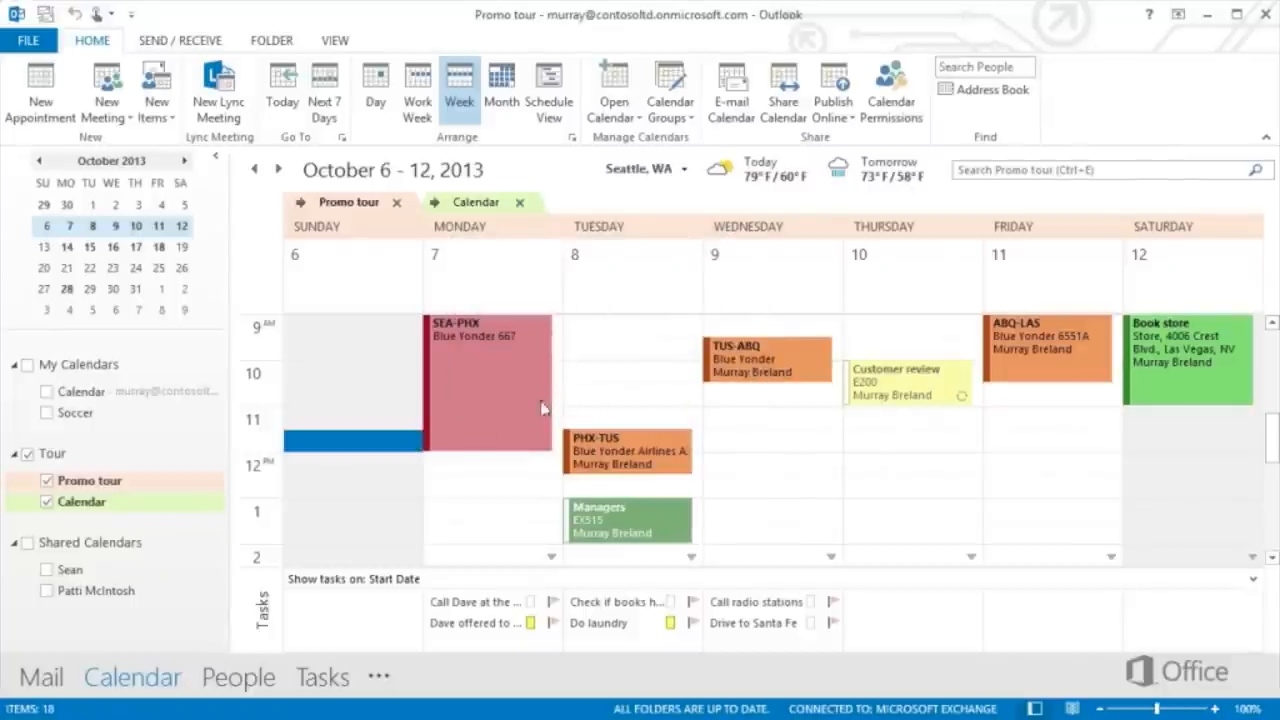
Step: Delete the Promo tour calendar and confirm moving it to Deleted Items
right_click(89, 480)
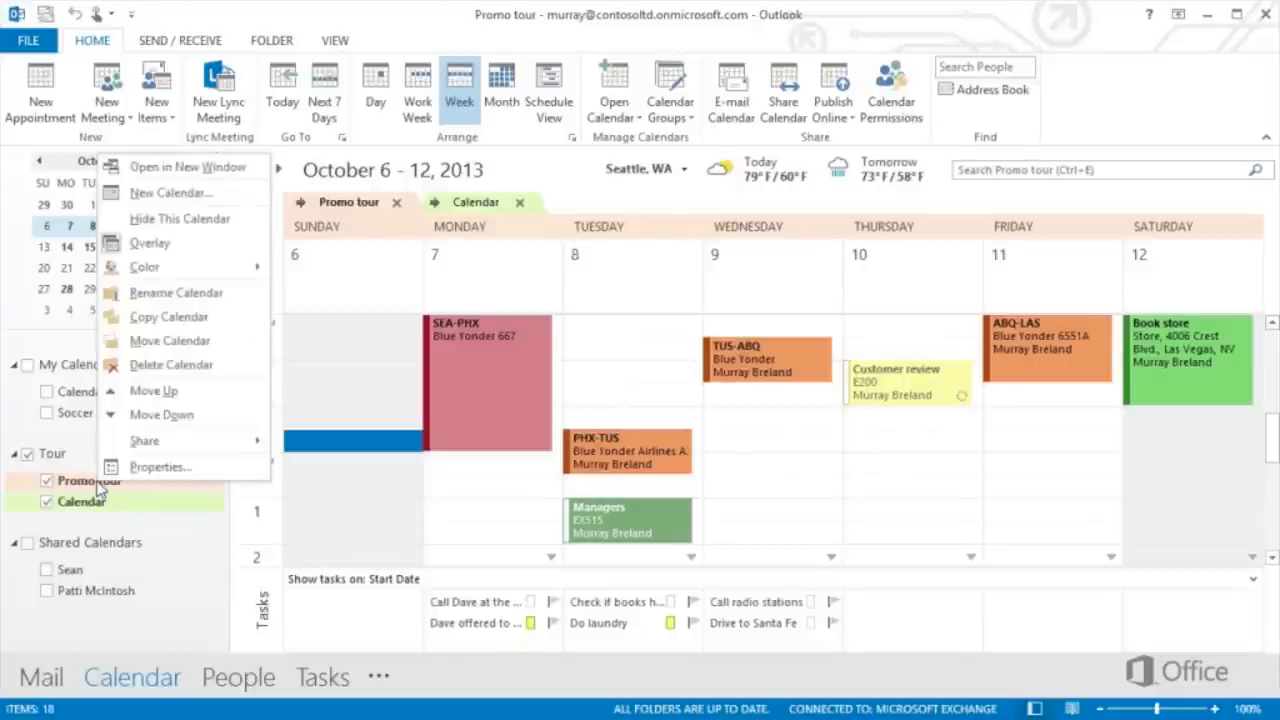
mouse_move(170, 364)
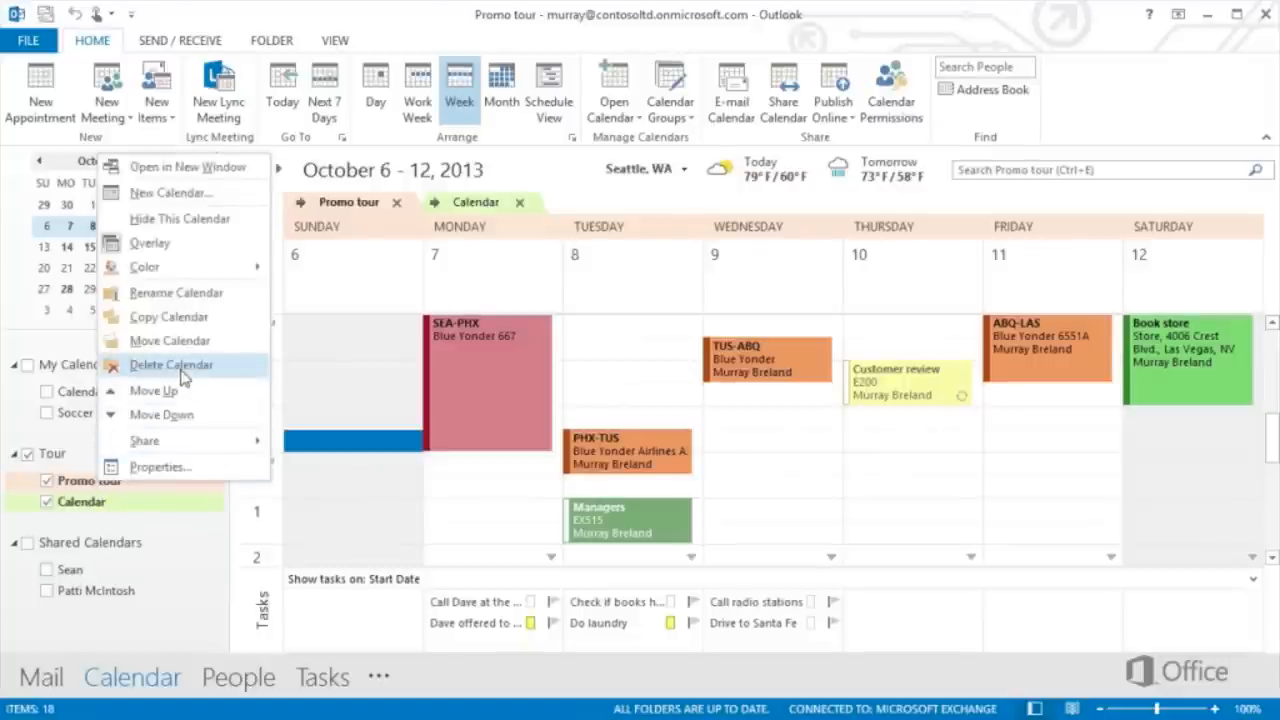
left_click(171, 364)
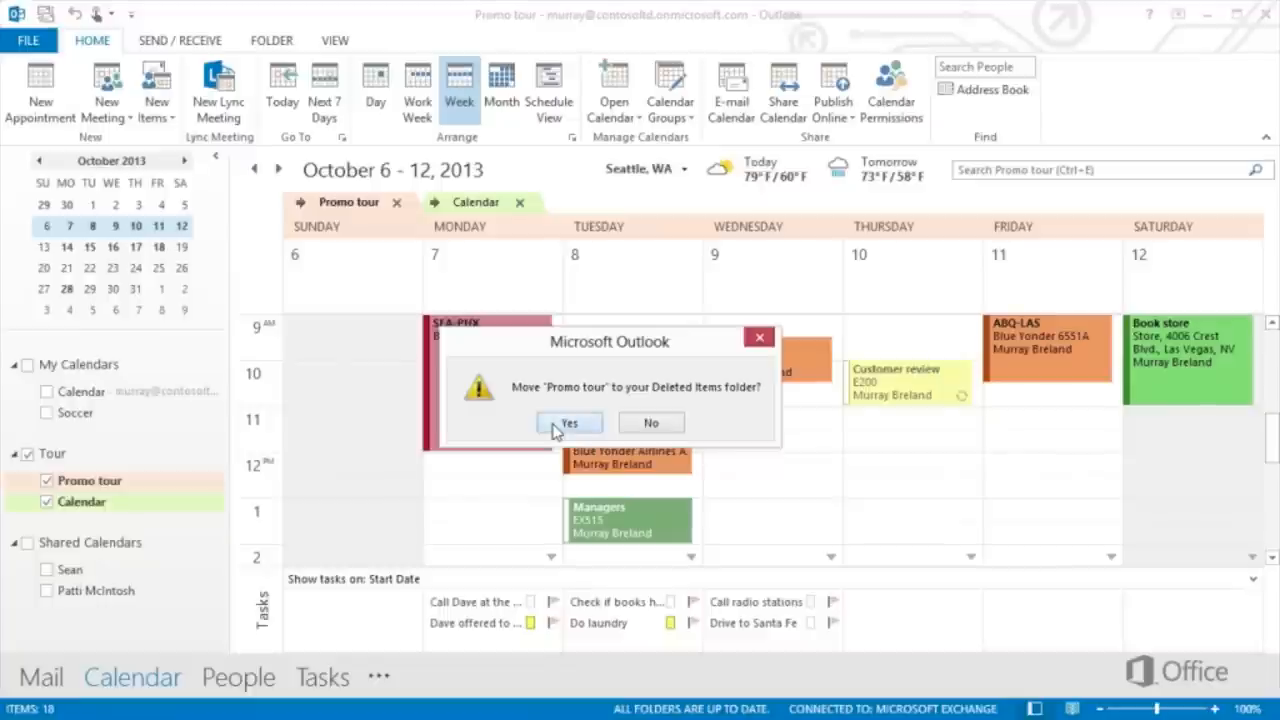
left_click(569, 422)
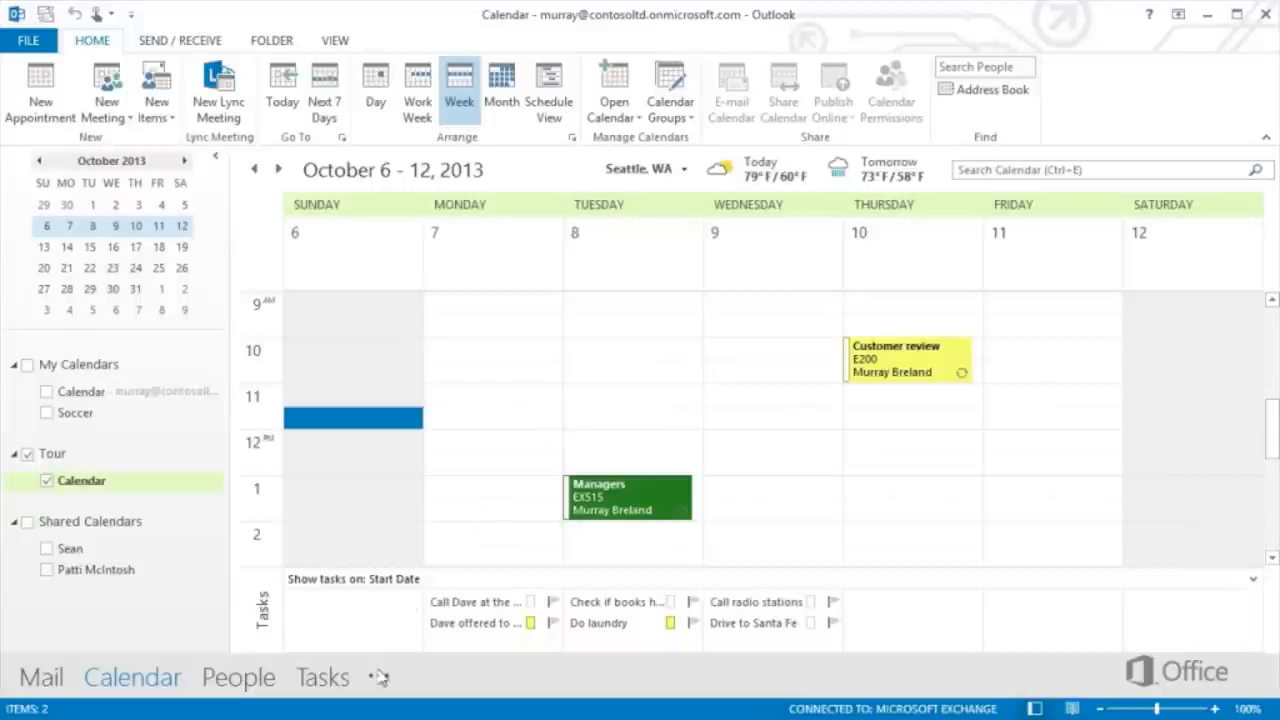
Step: Show all mail folders and right-click the deleted Promo tour under Deleted Items
left_click(379, 677)
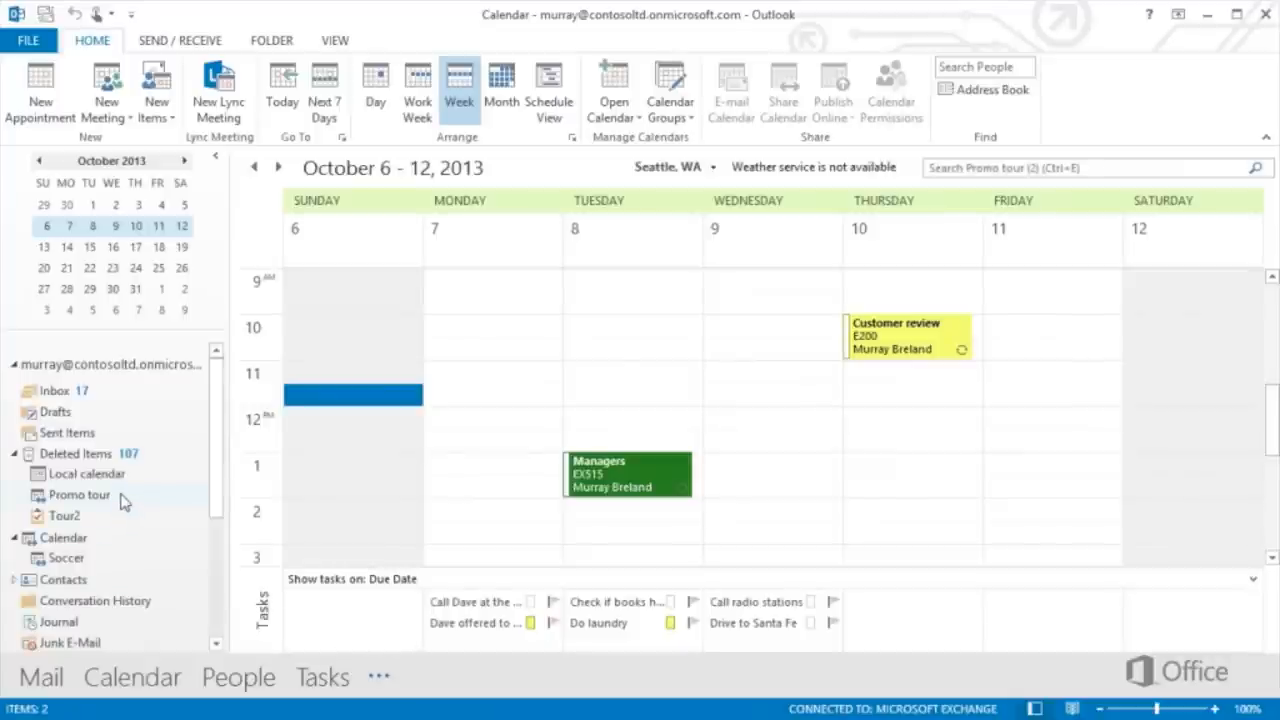
right_click(78, 494)
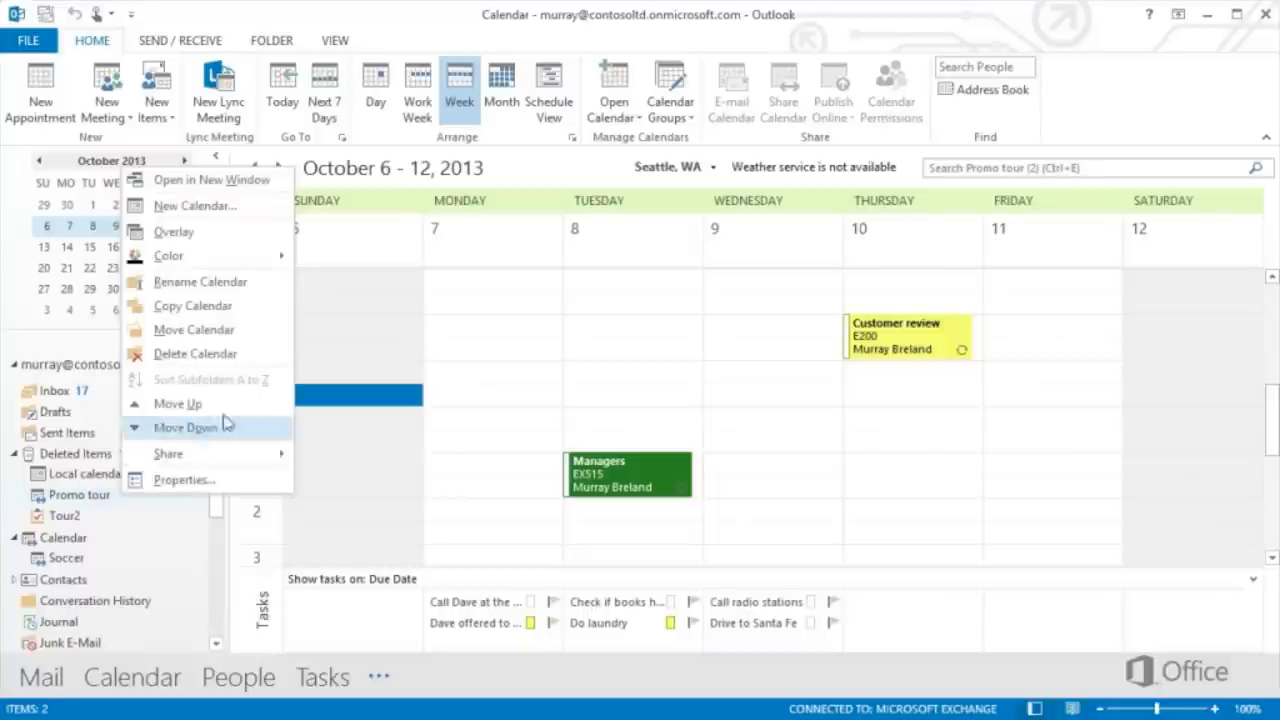
mouse_move(193, 329)
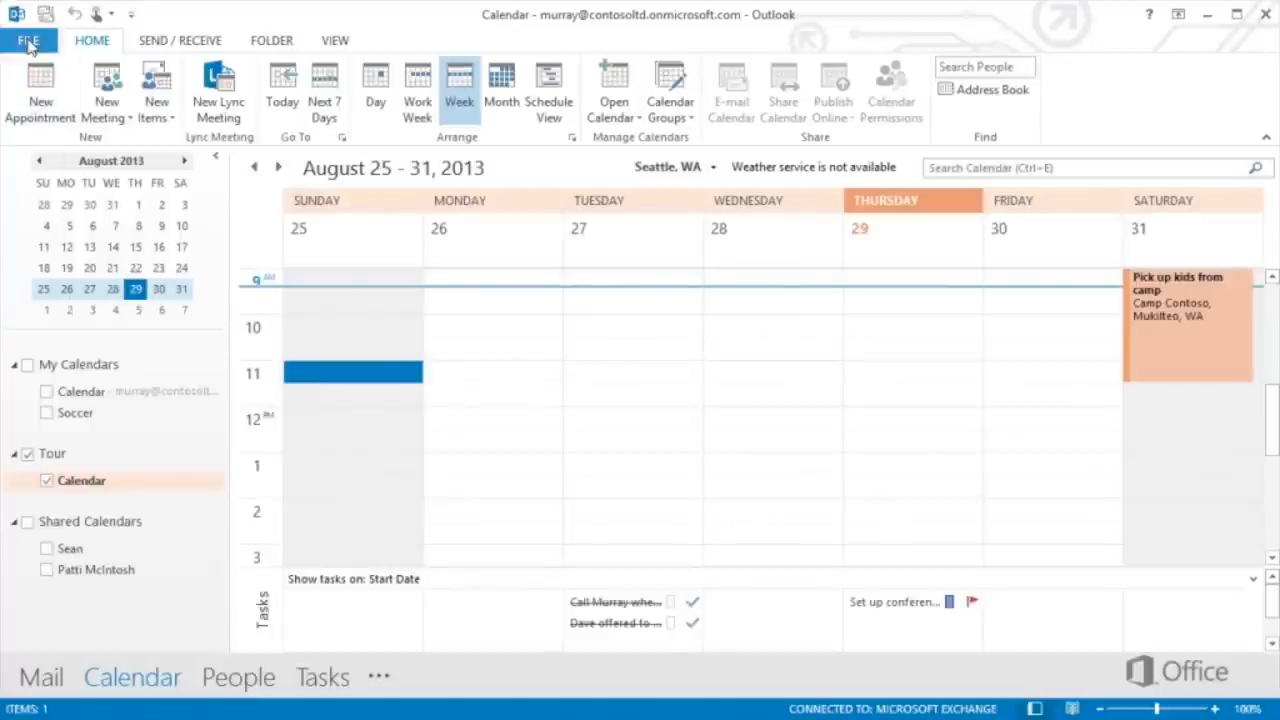
Step: Launch the Import/Export wizard and choose to import an Outlook Data File (.pst)
left_click(29, 40)
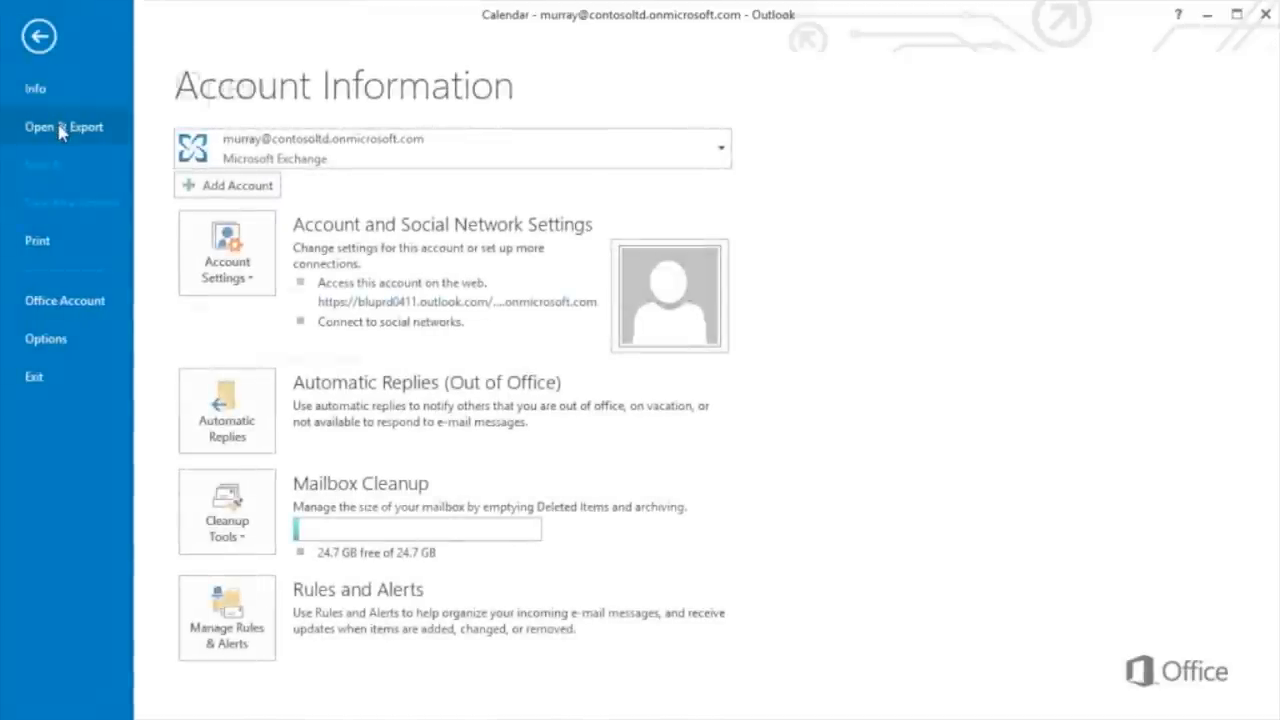
left_click(63, 126)
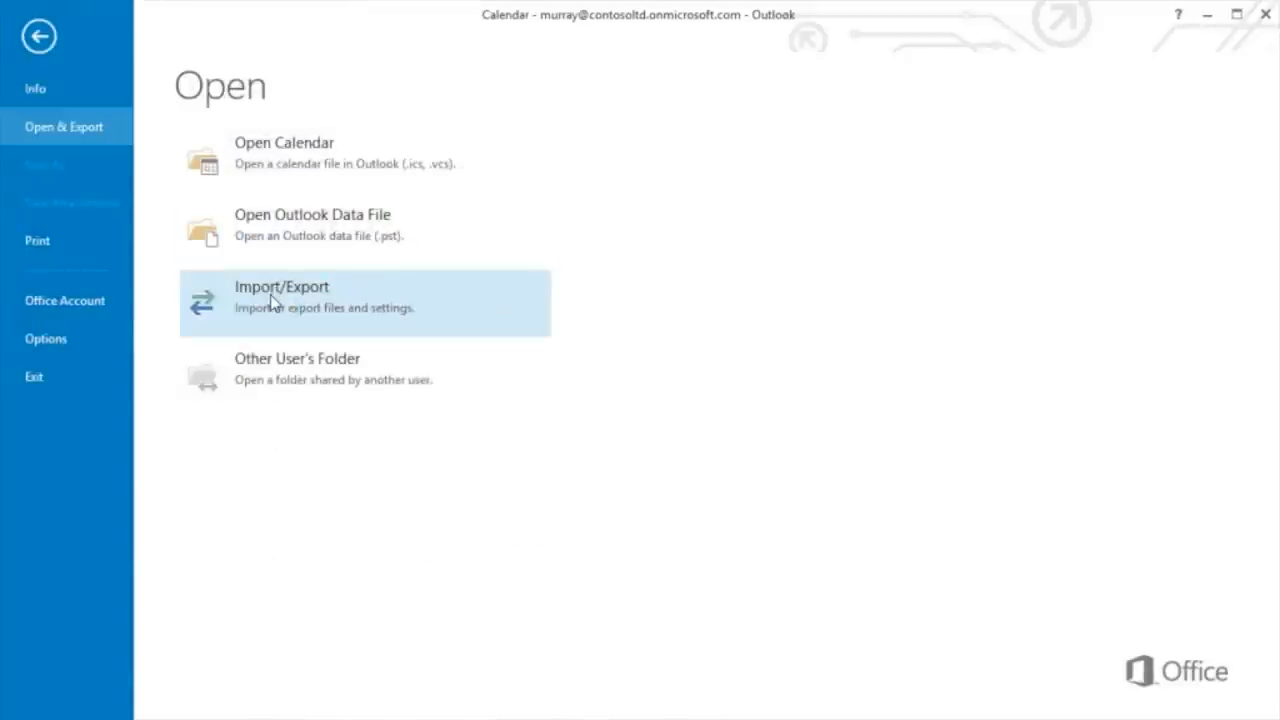
left_click(282, 297)
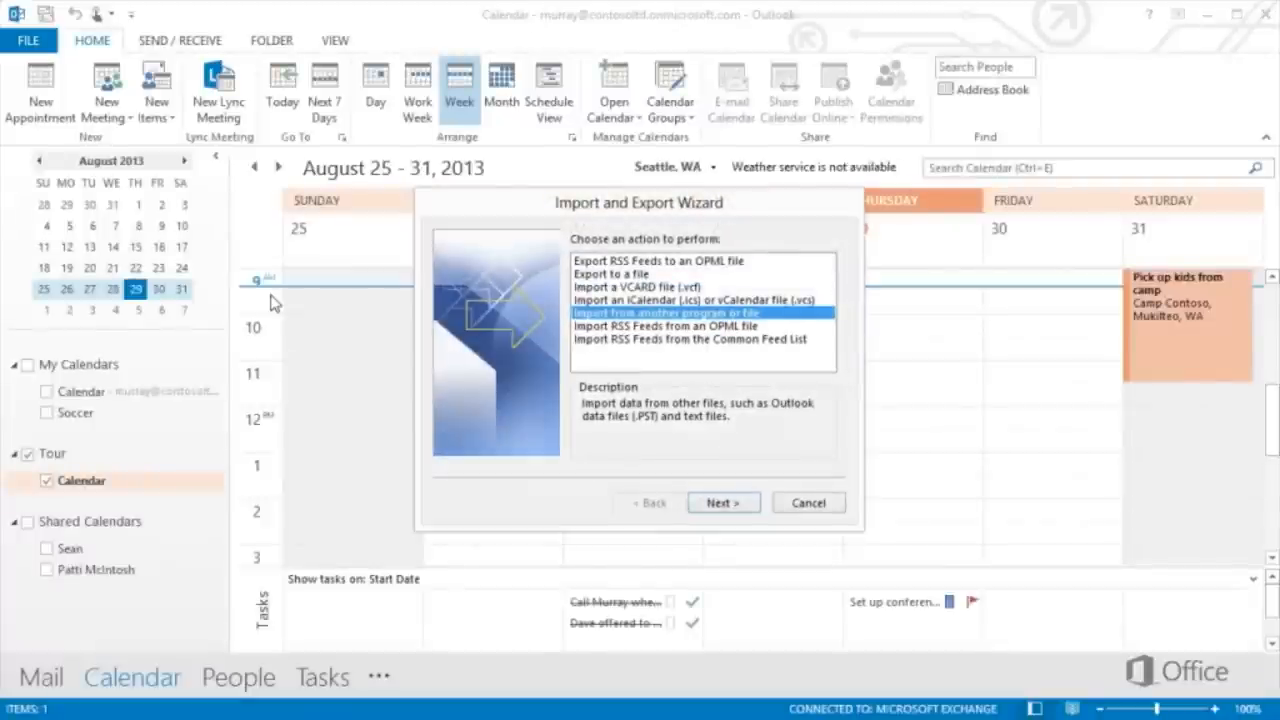
mouse_move(598, 322)
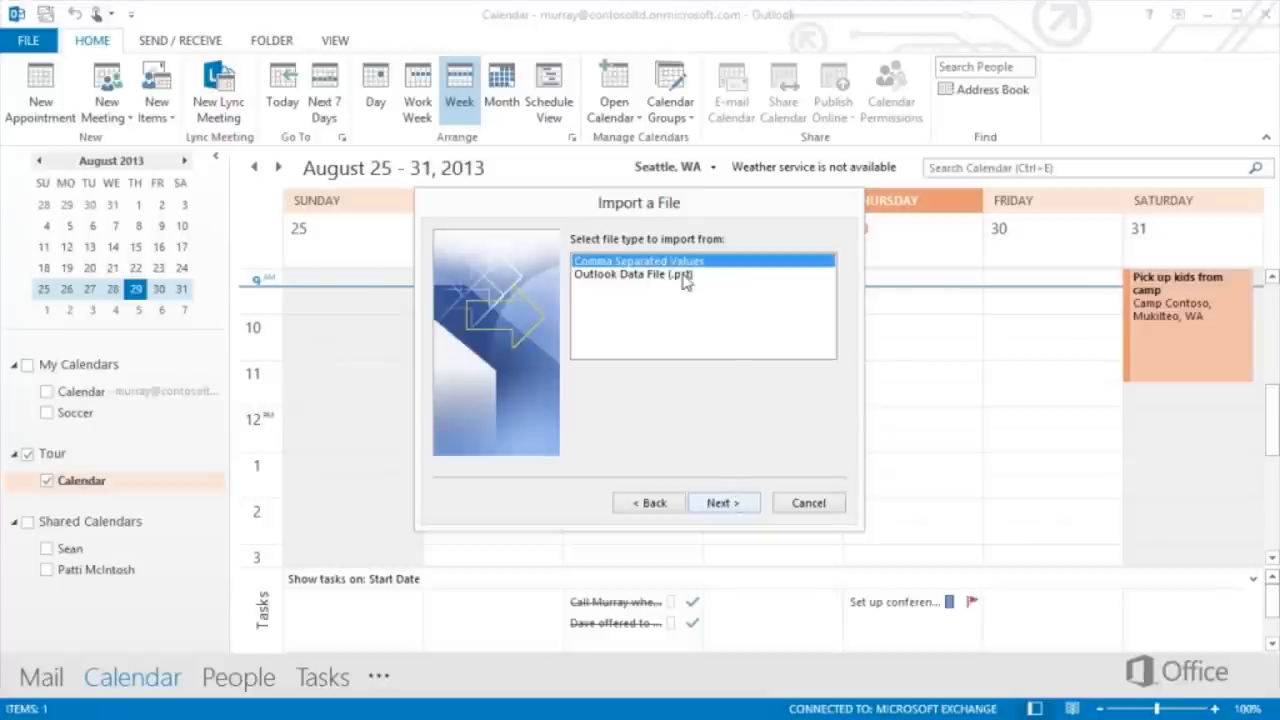
left_click(650, 274)
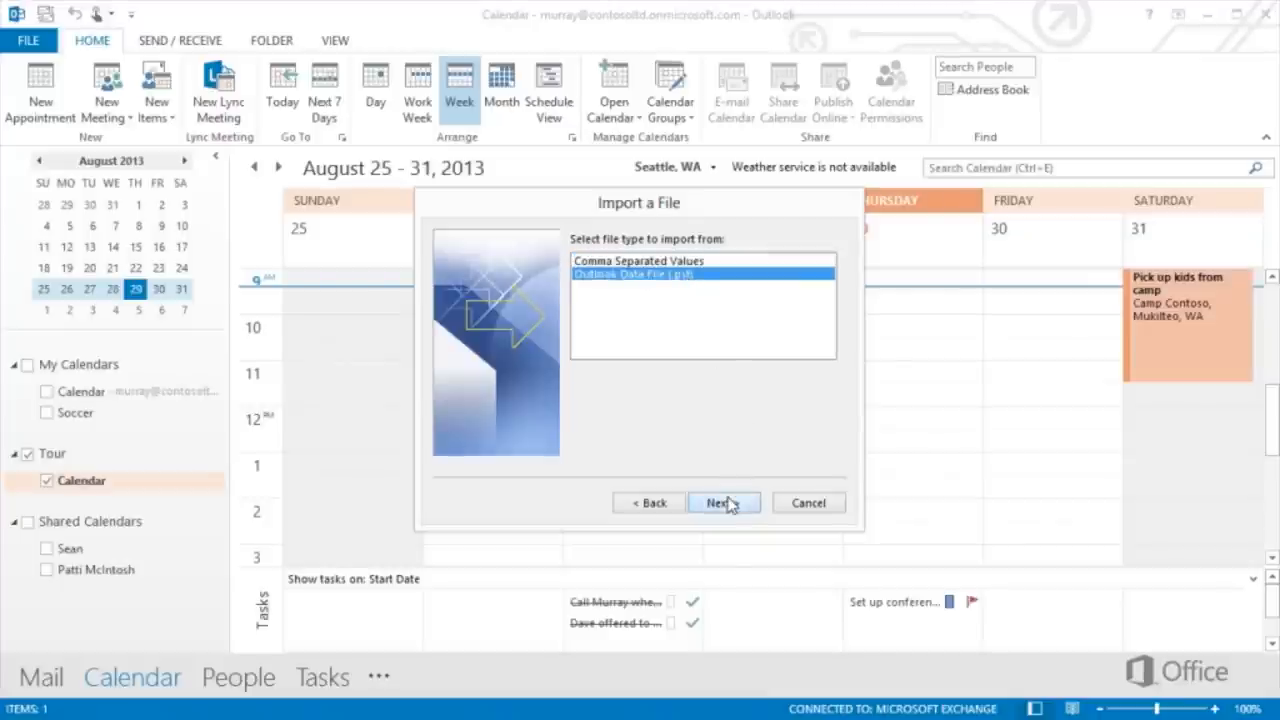
left_click(723, 502)
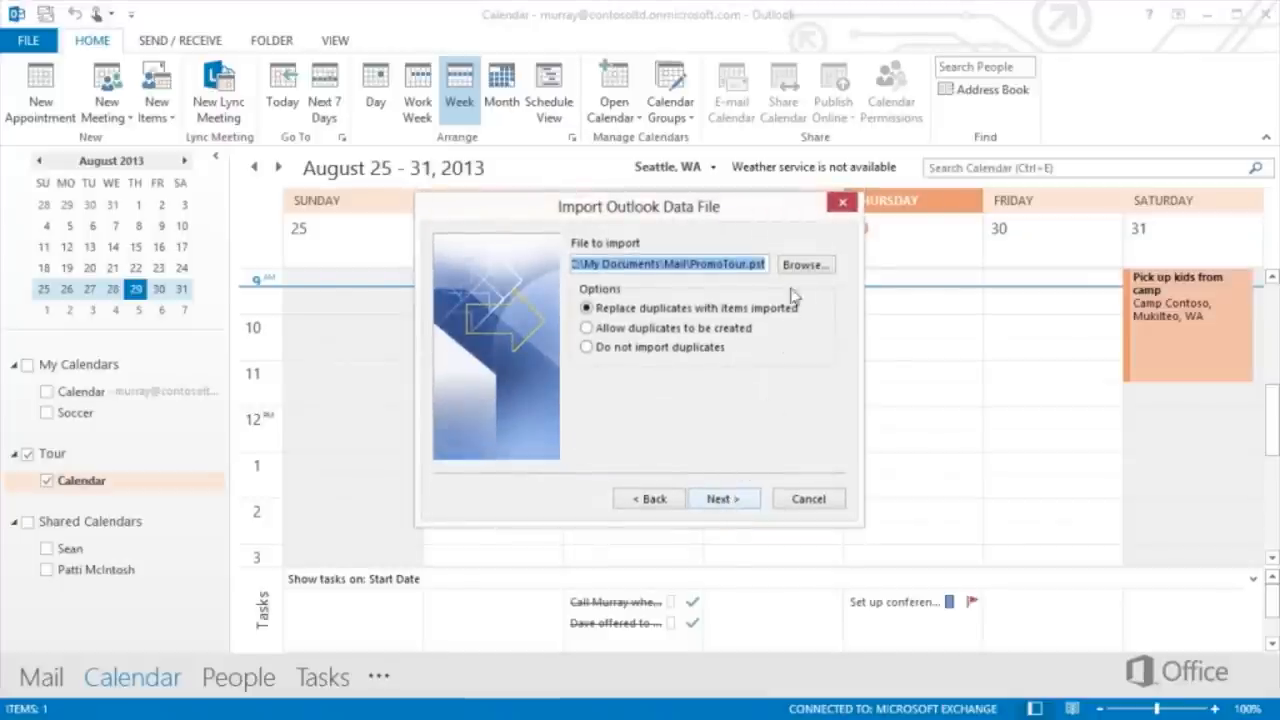
Step: Choose PromoTour.pst as the data file to import
left_click(805, 264)
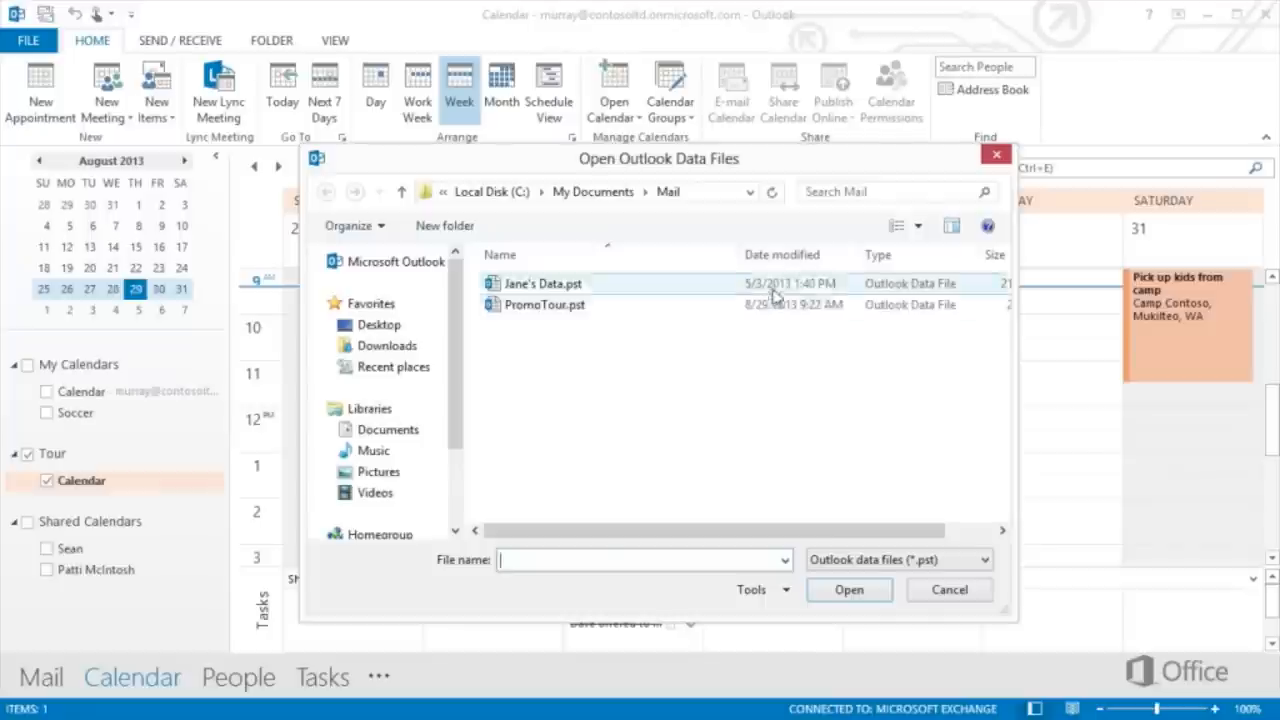
left_click(545, 304)
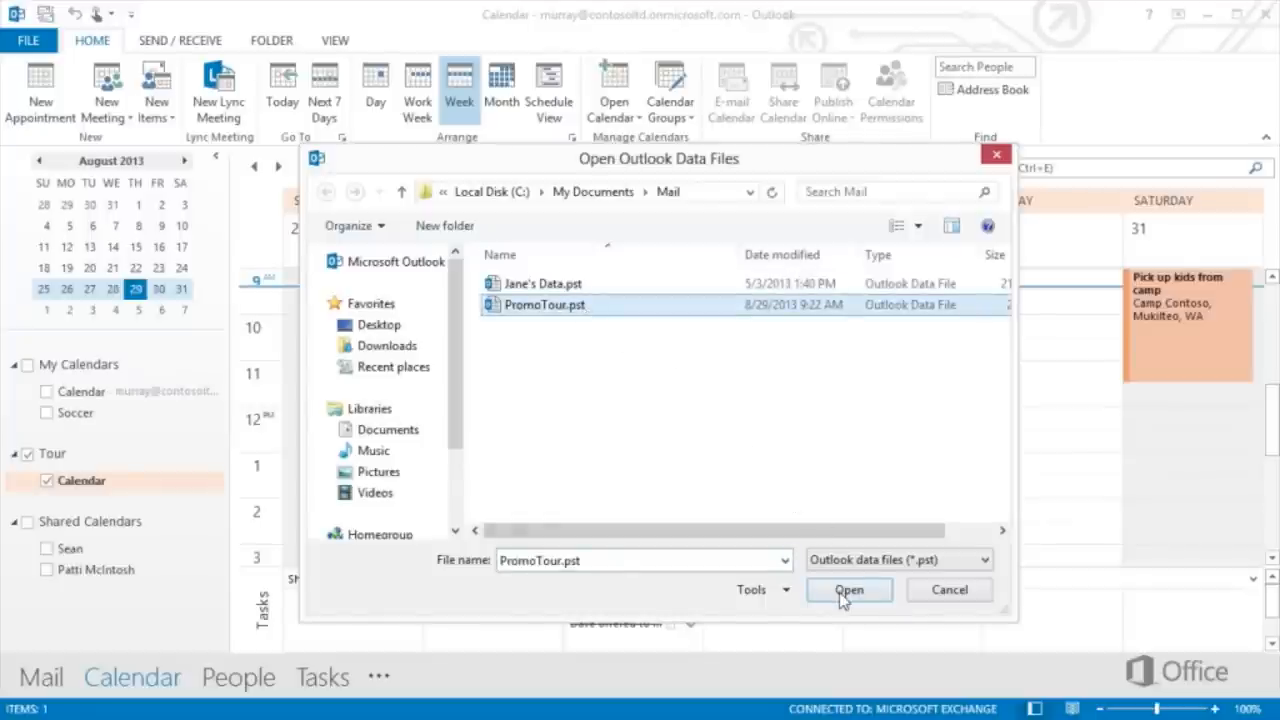
left_click(849, 589)
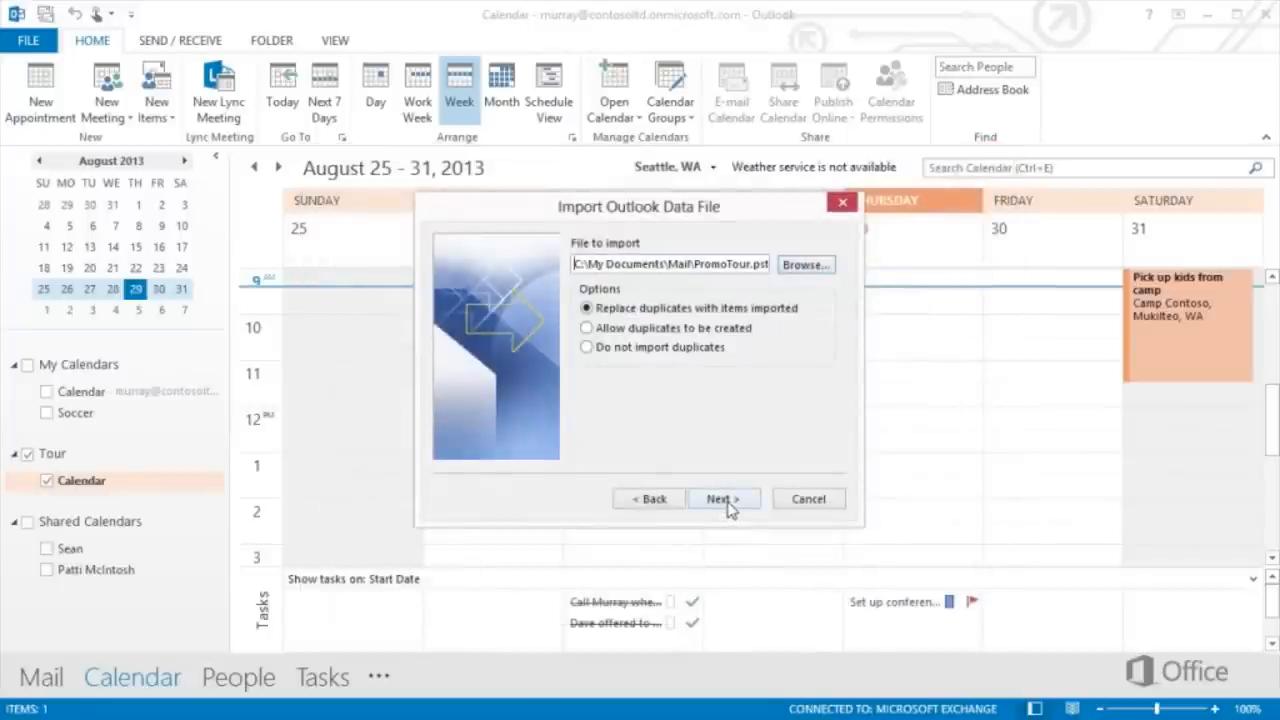
left_click(722, 498)
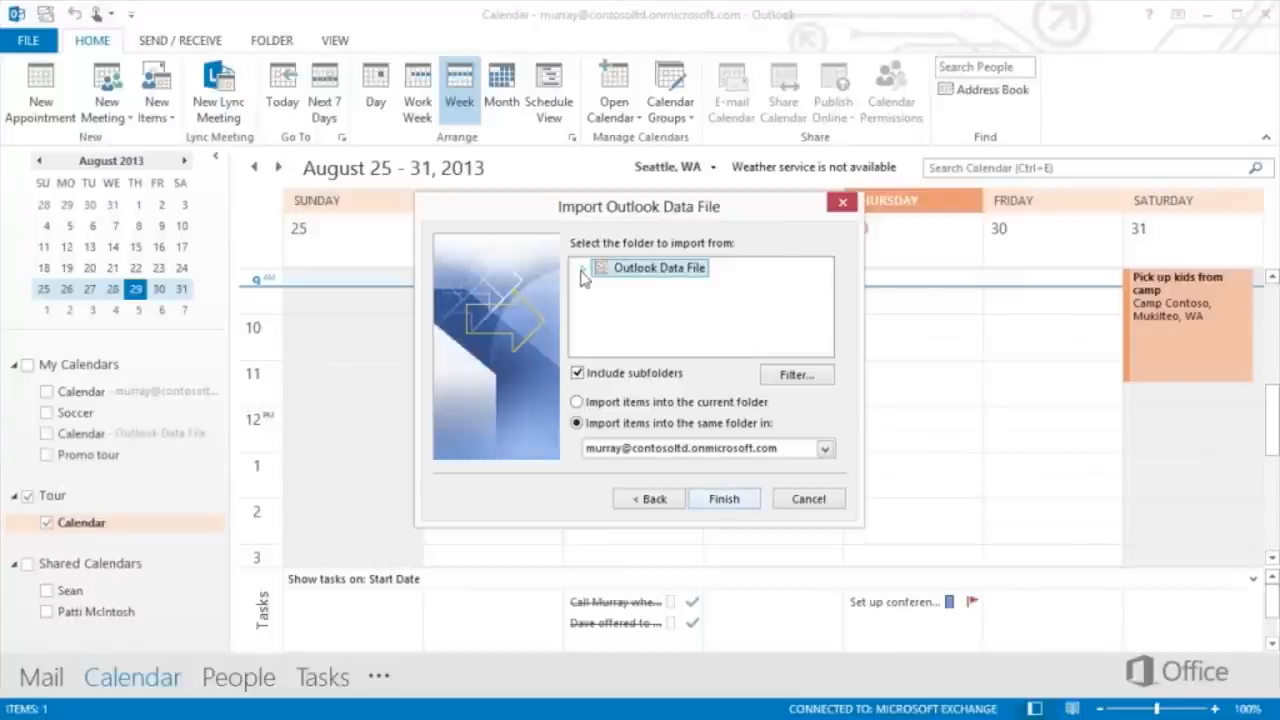
Step: Import the Promo tour folder, then show and overlay it in My Calendars
left_click(584, 267)
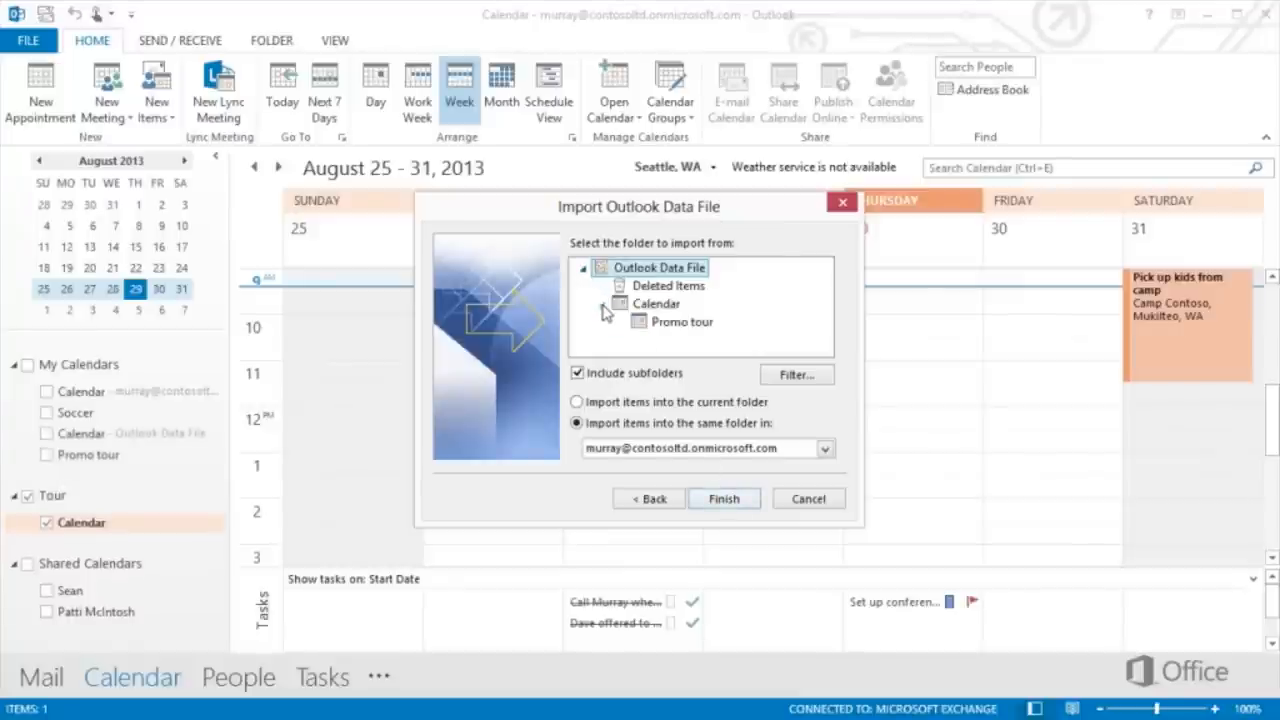
left_click(681, 321)
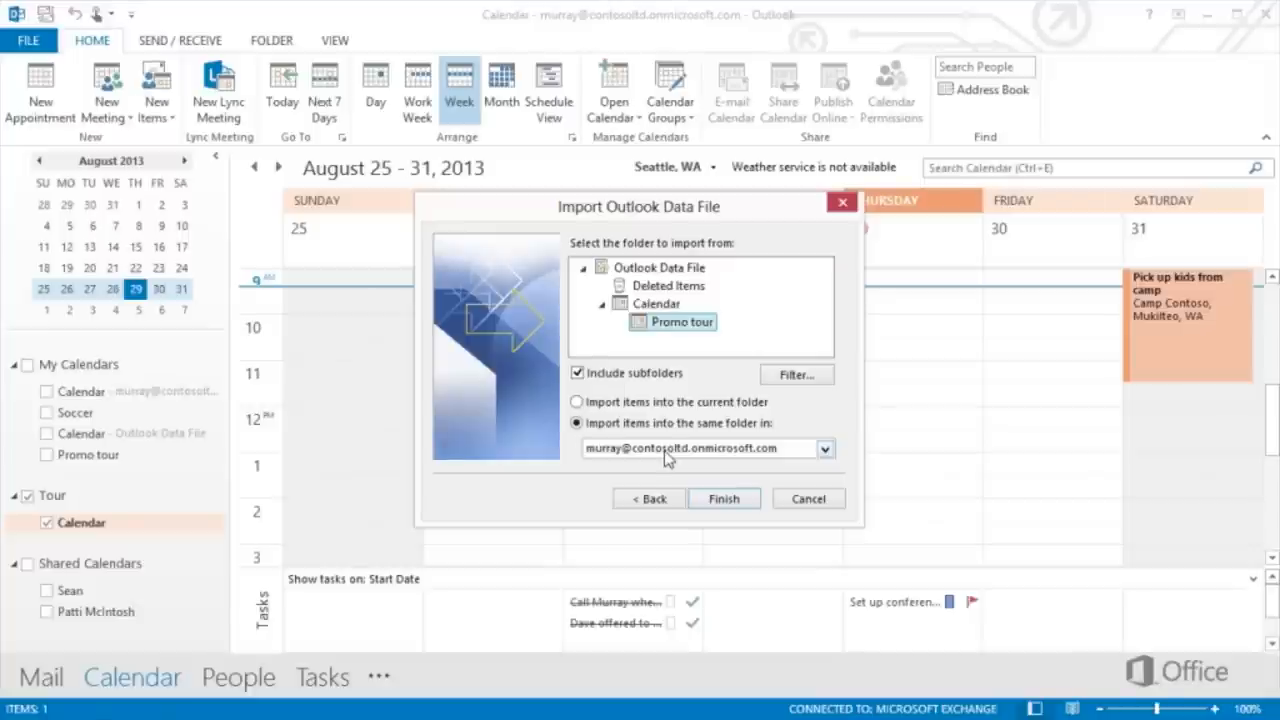
left_click(723, 498)
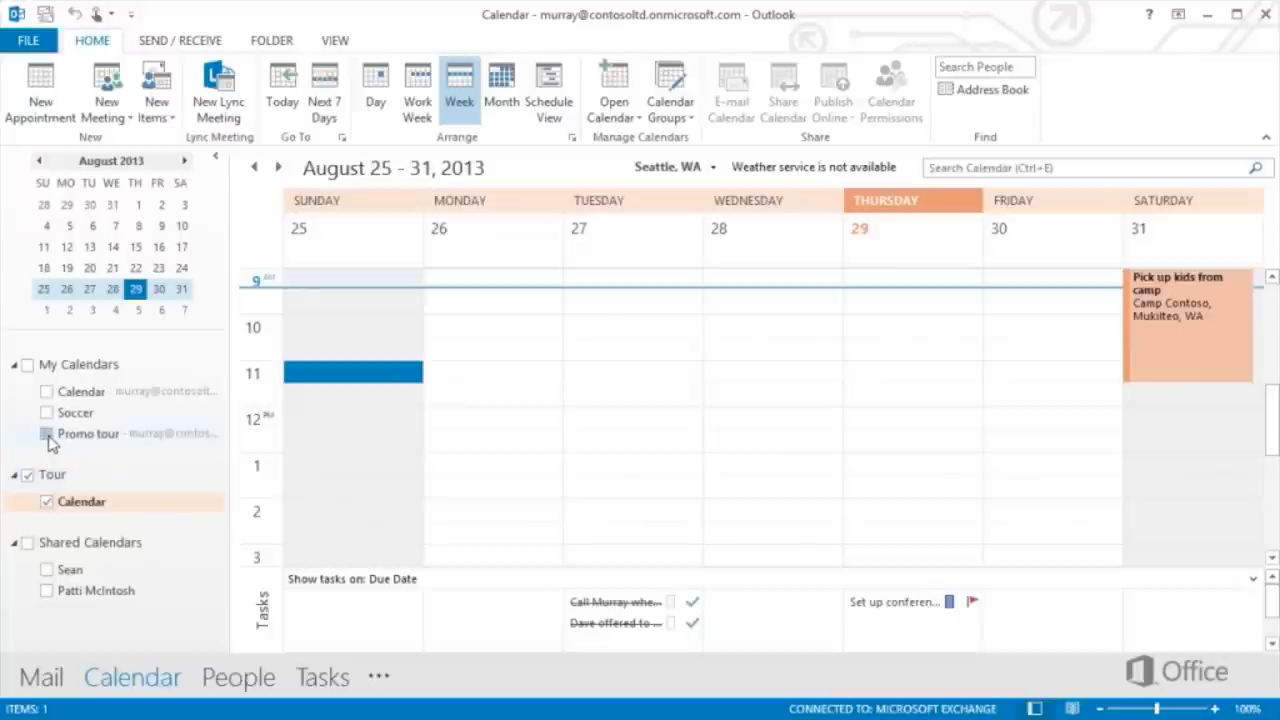
left_click(46, 433)
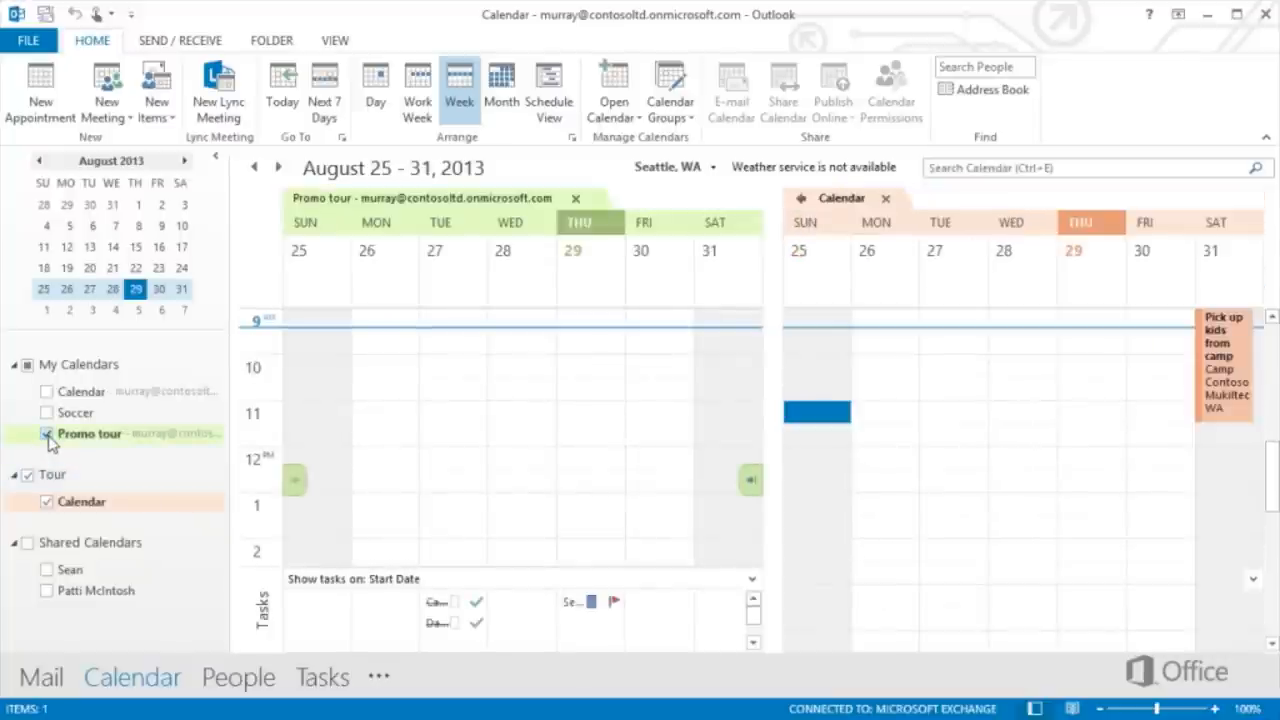
left_click(334, 40)
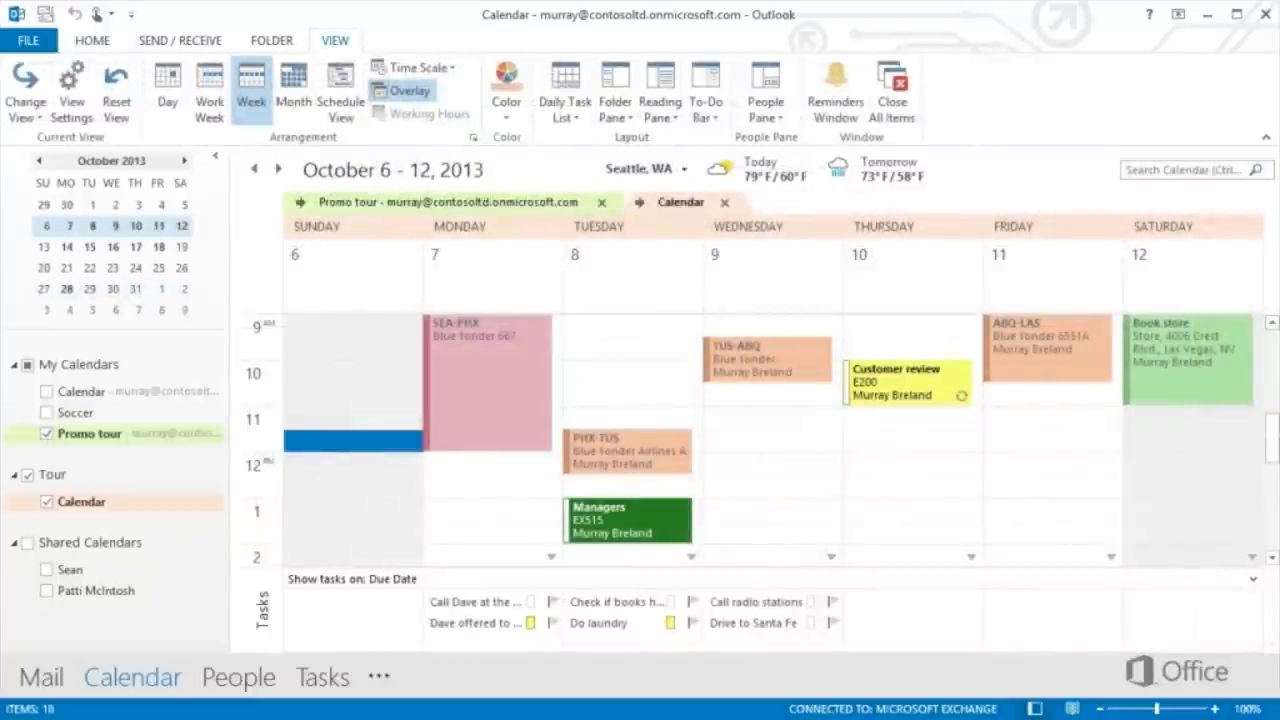